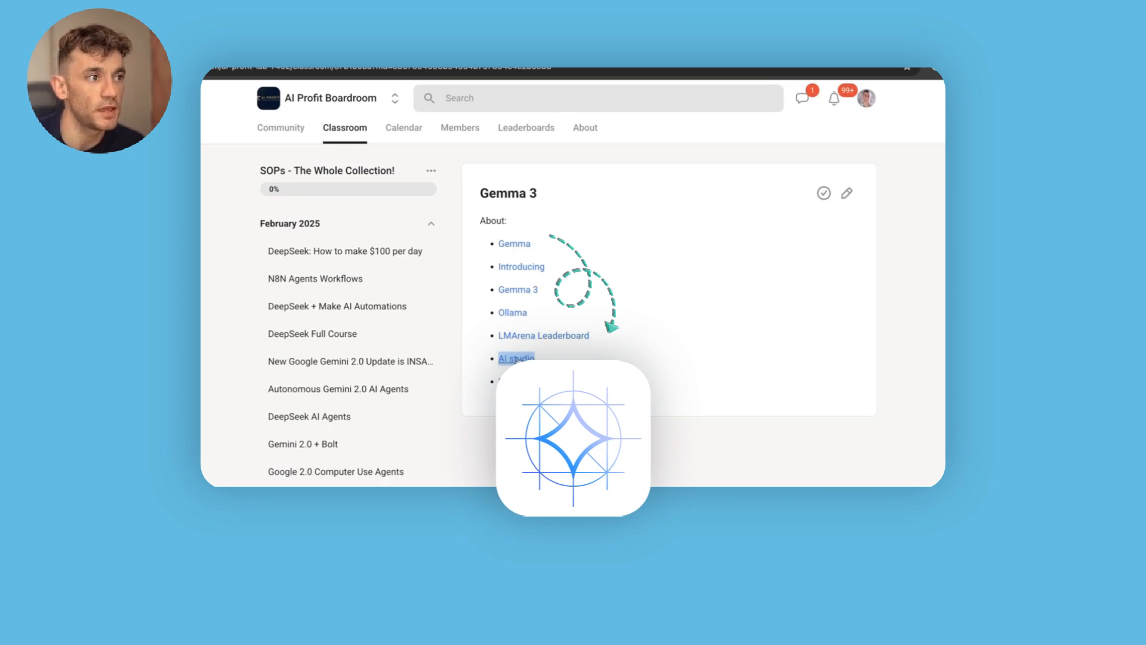
Step: Open the Introducing Gemma 3 blog post and scroll down to its Chatbot Arena Elo chart
left_click(521, 267)
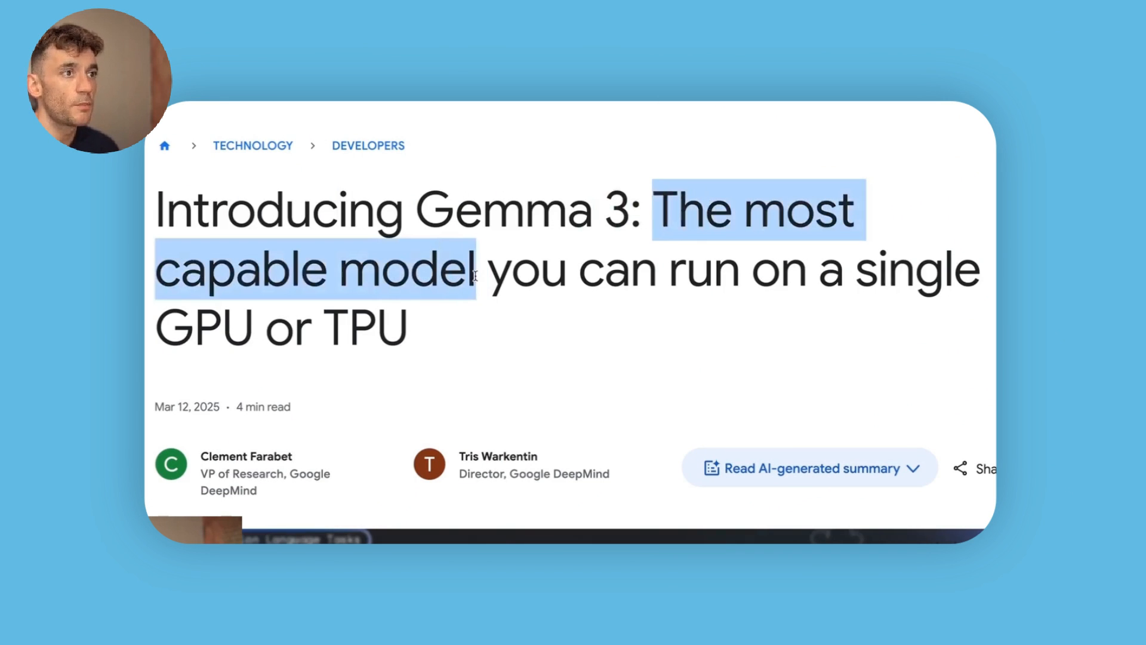
scroll("down", 3)
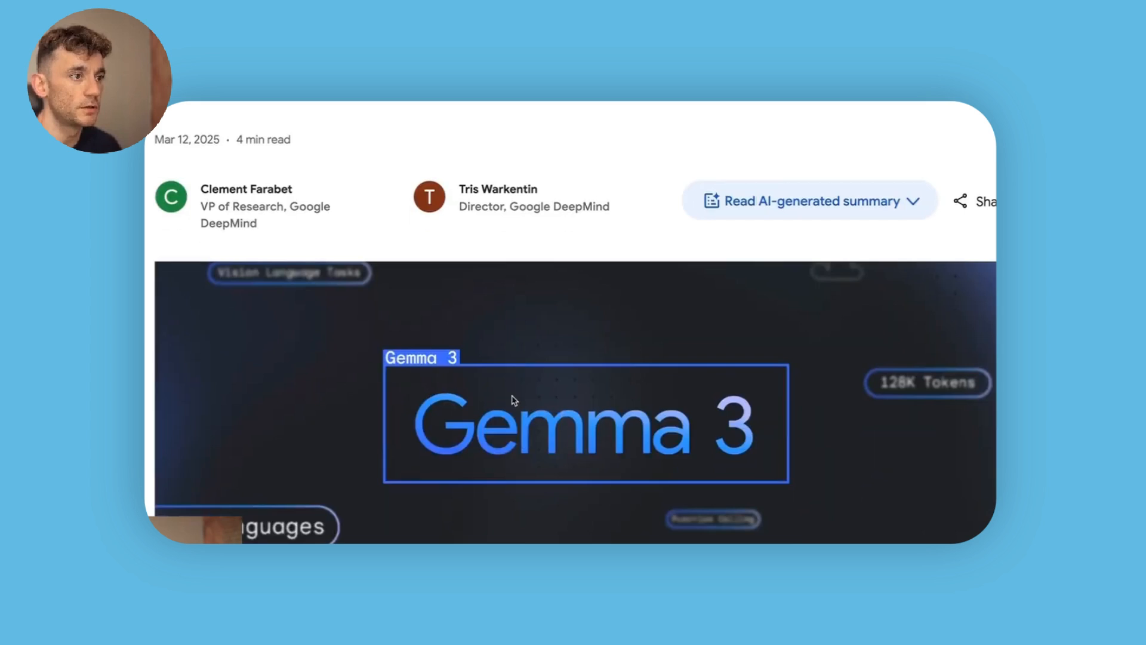
scroll("down", 3)
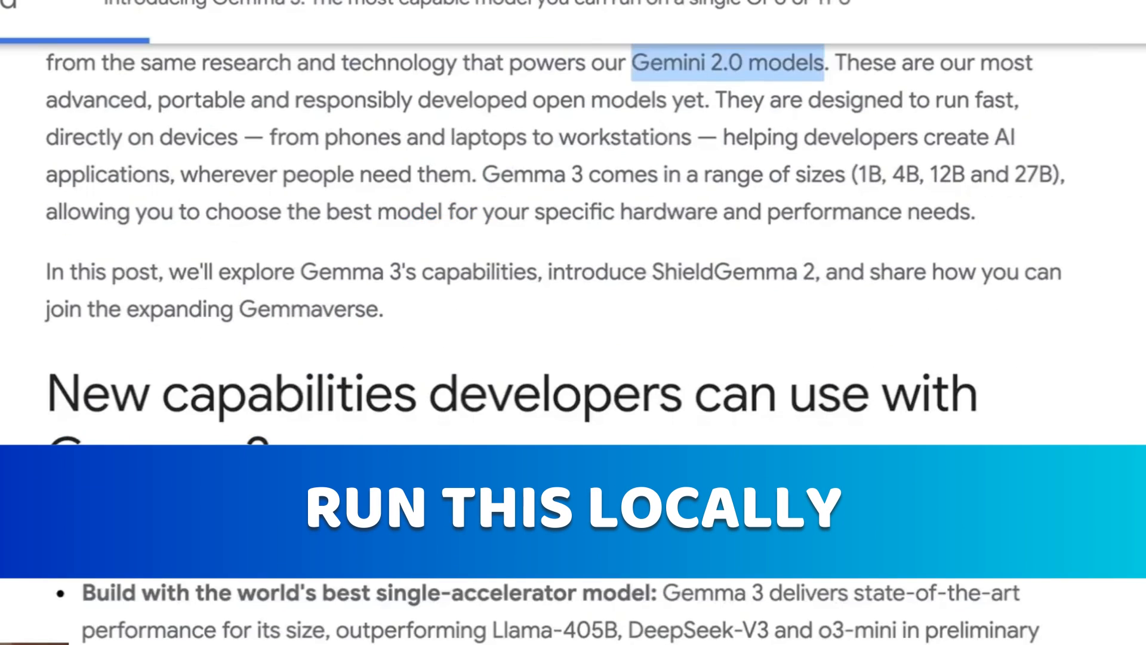
scroll("down", 3)
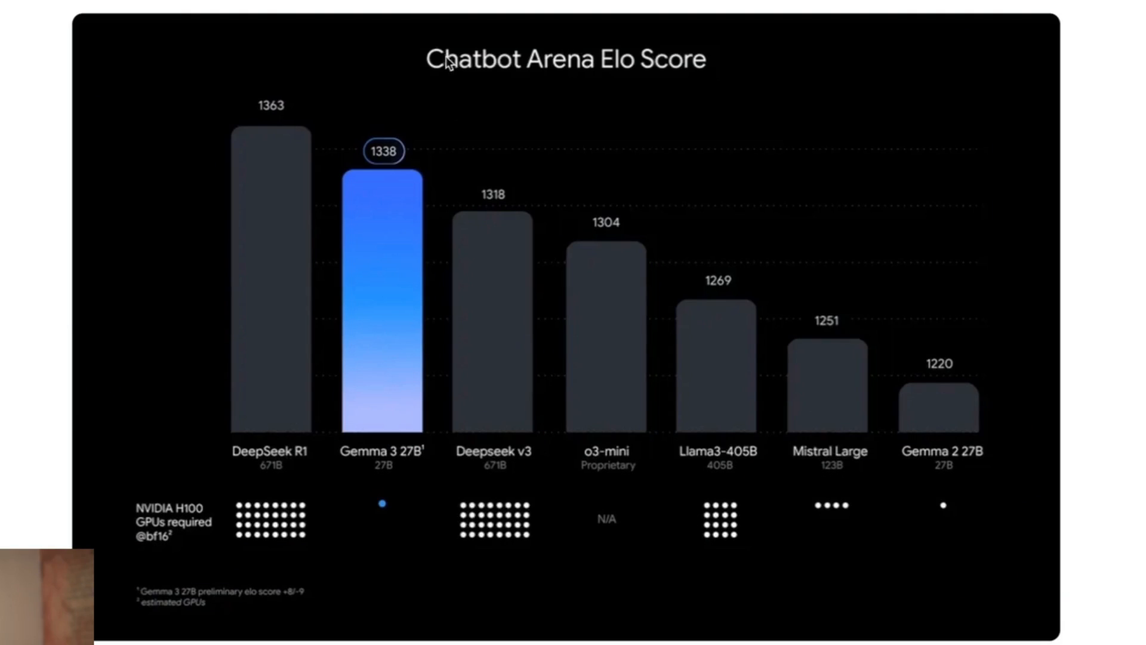
mouse_move(339, 478)
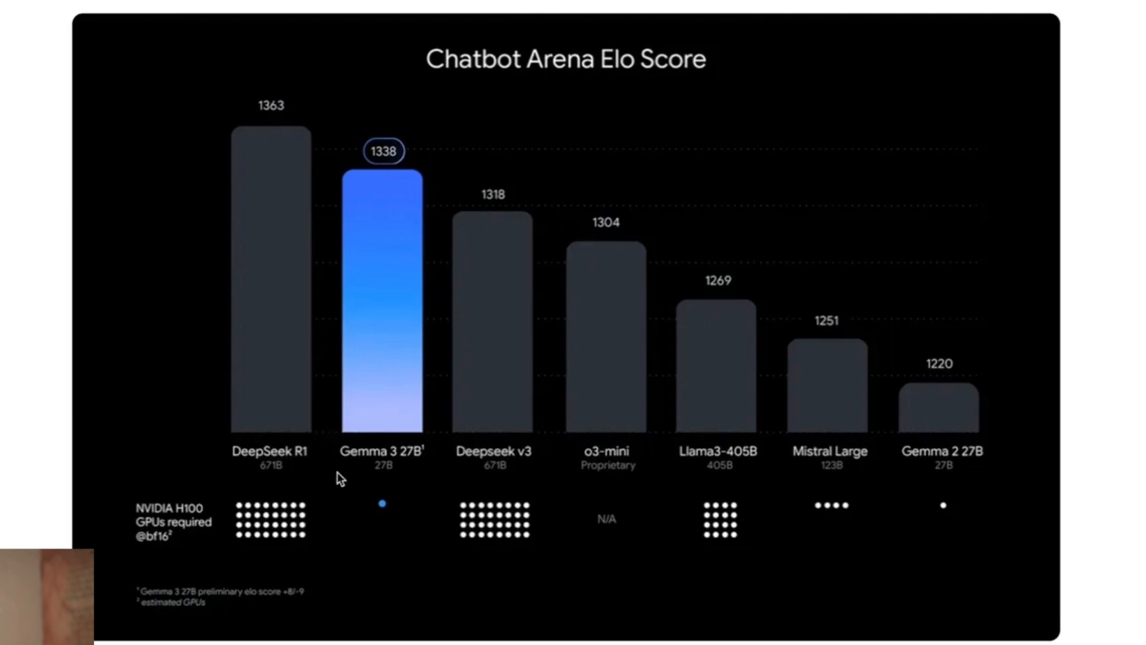
mouse_move(506, 461)
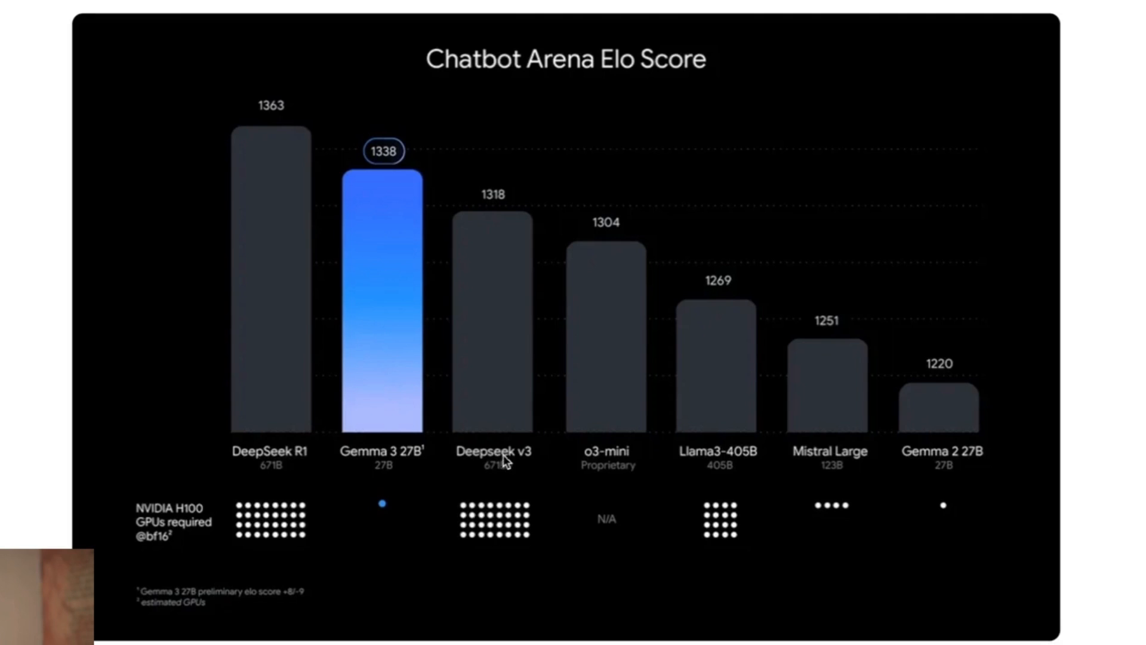
mouse_move(533, 470)
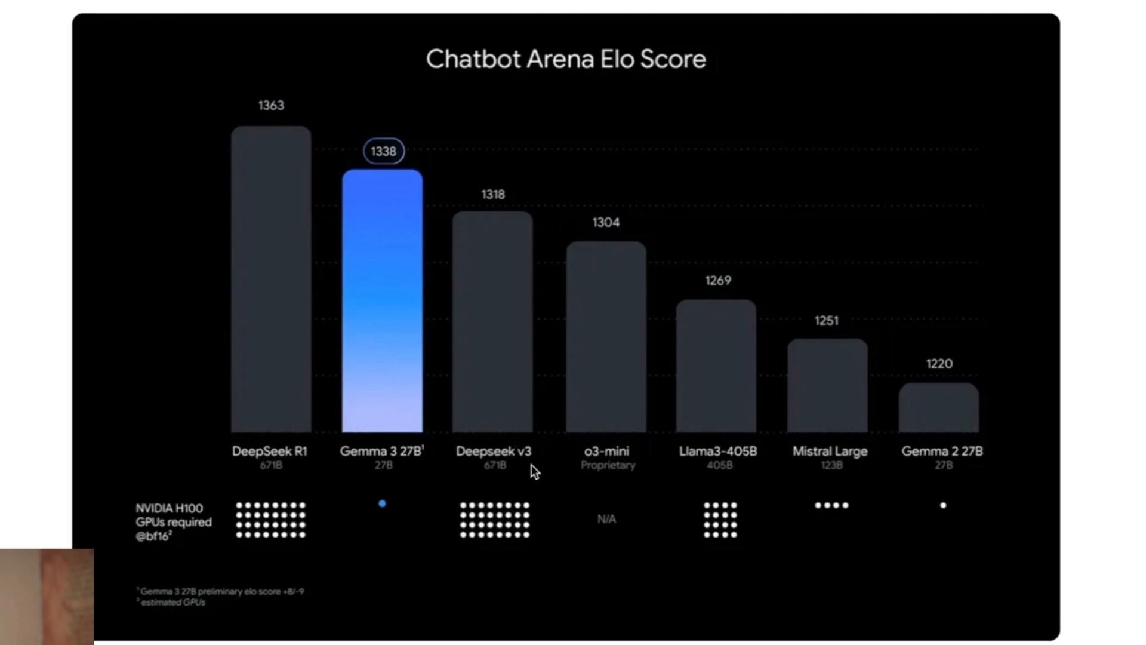
mouse_move(630, 485)
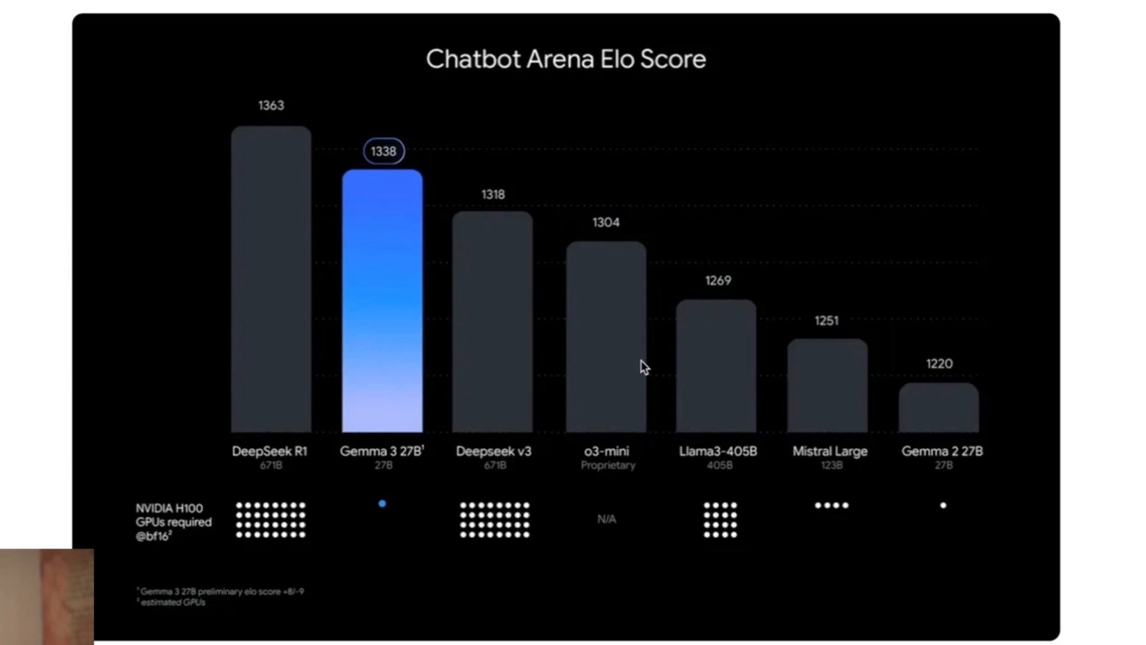
mouse_move(380, 449)
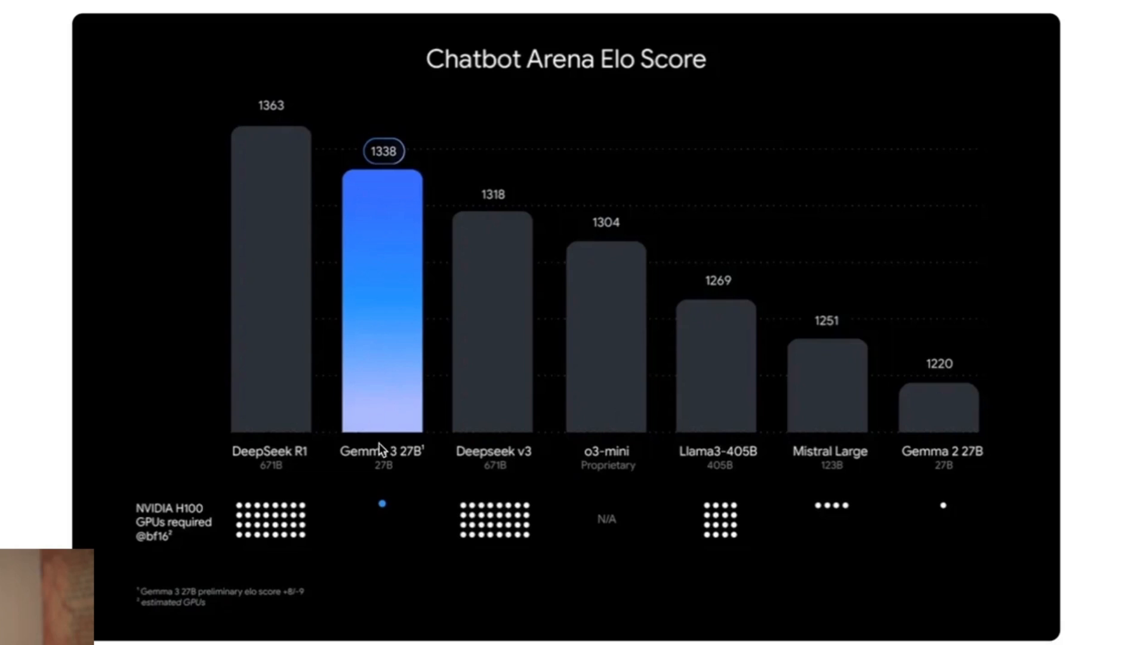
mouse_move(612, 416)
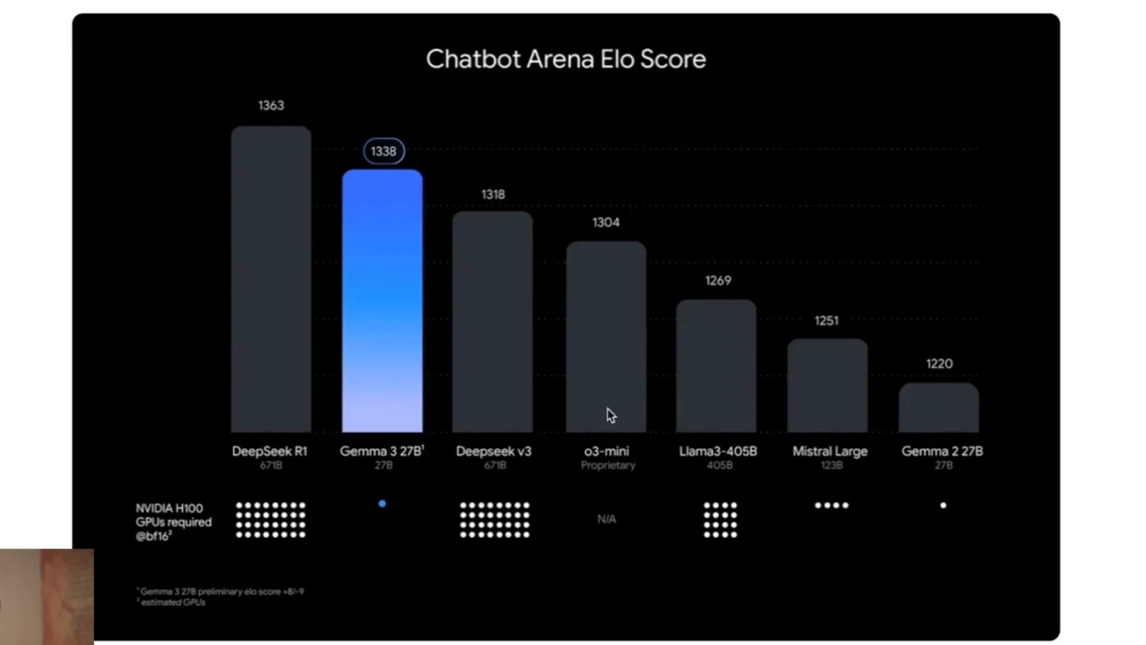
mouse_move(514, 416)
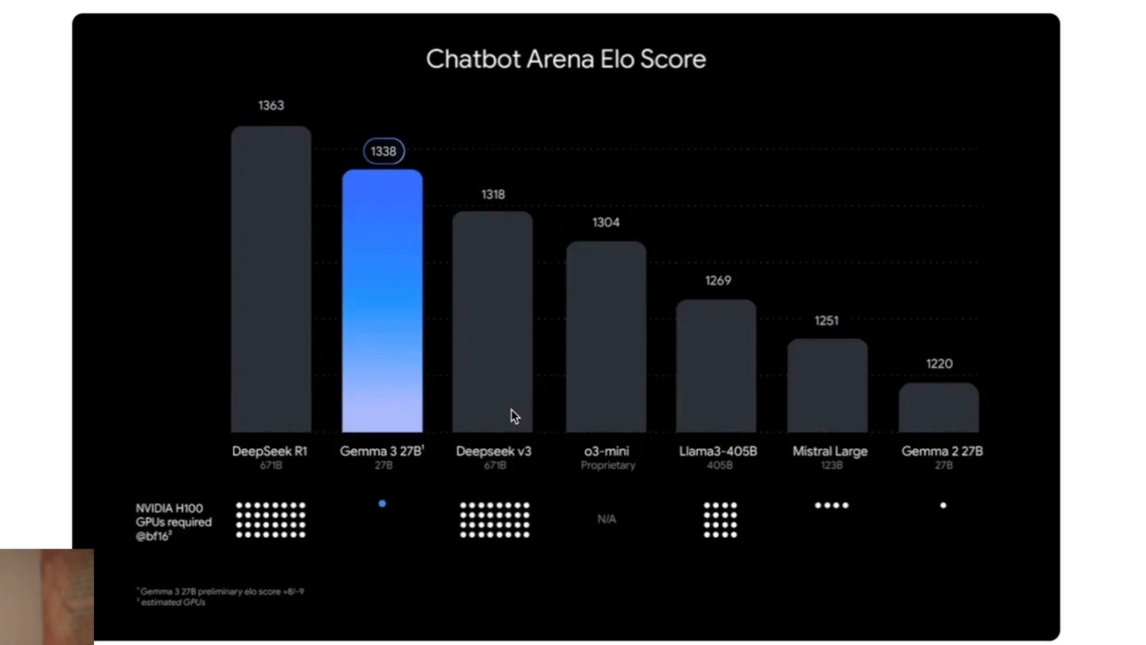
mouse_move(918, 400)
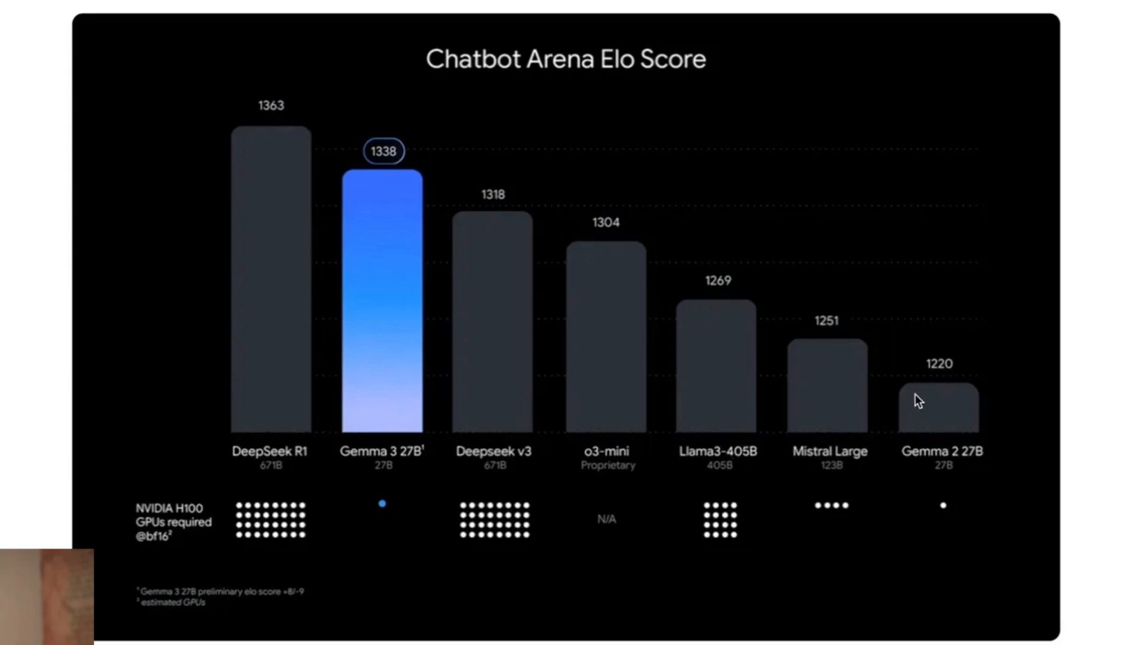
mouse_move(476, 389)
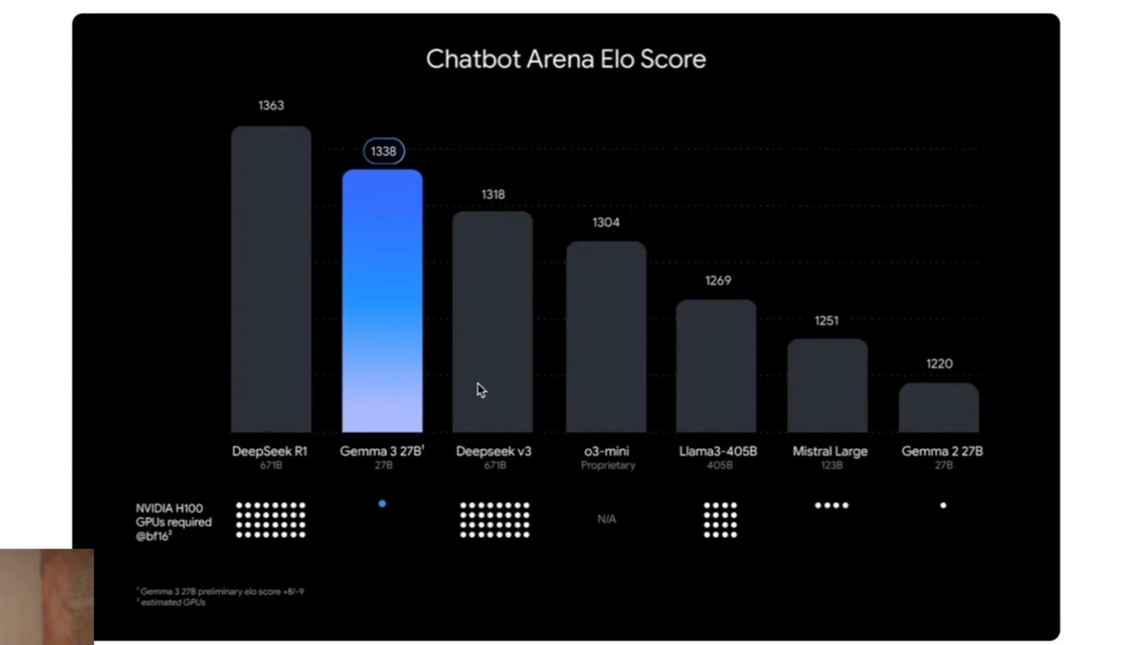
mouse_move(376, 287)
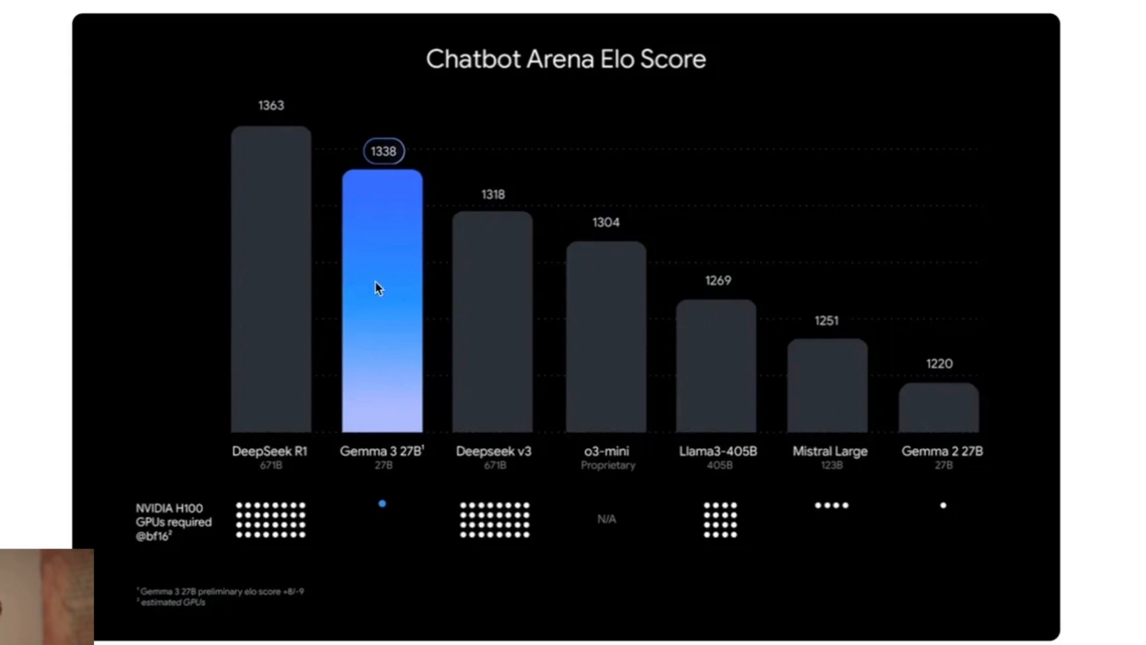
scroll("down", 3)
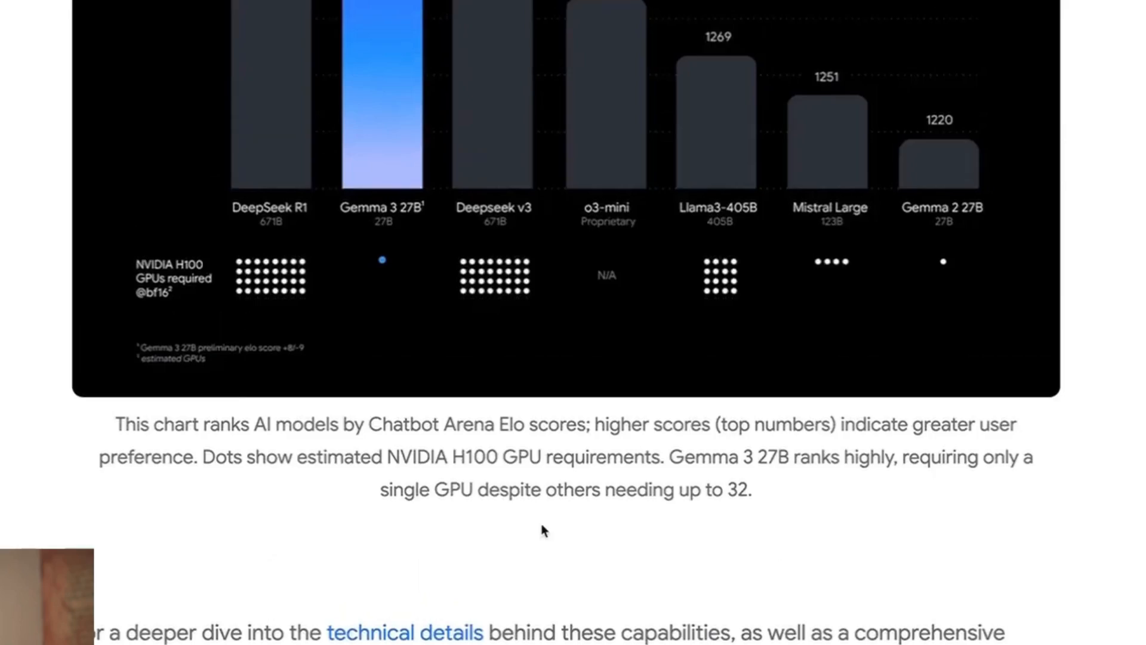
scroll("down", 3)
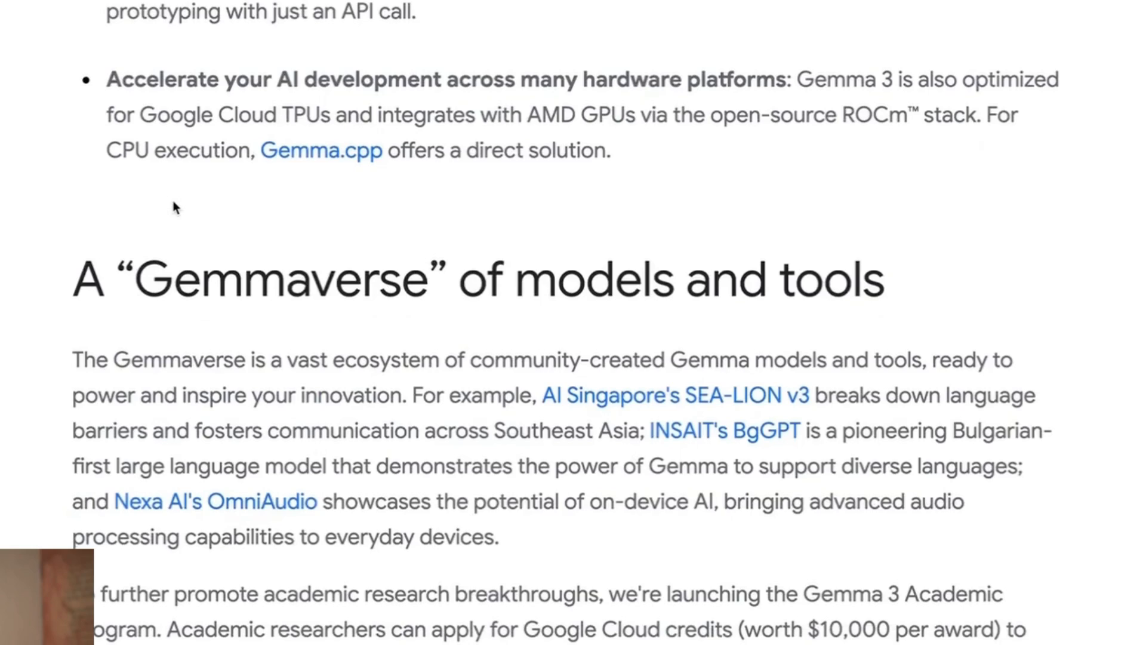
scroll("down", 3)
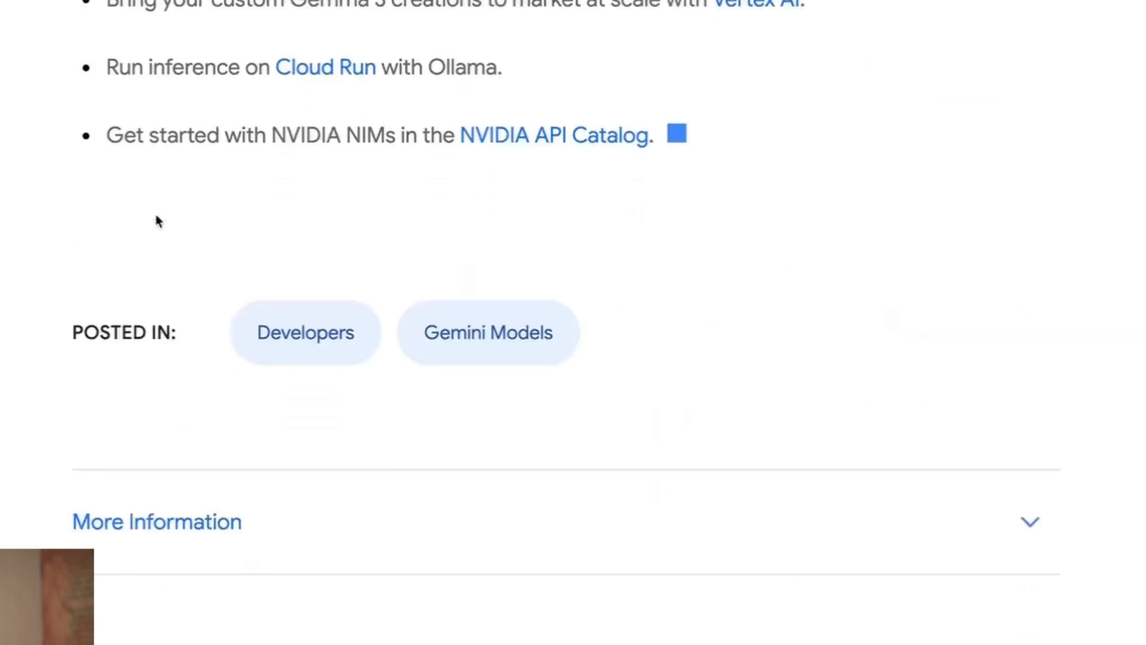
scroll("up", 3)
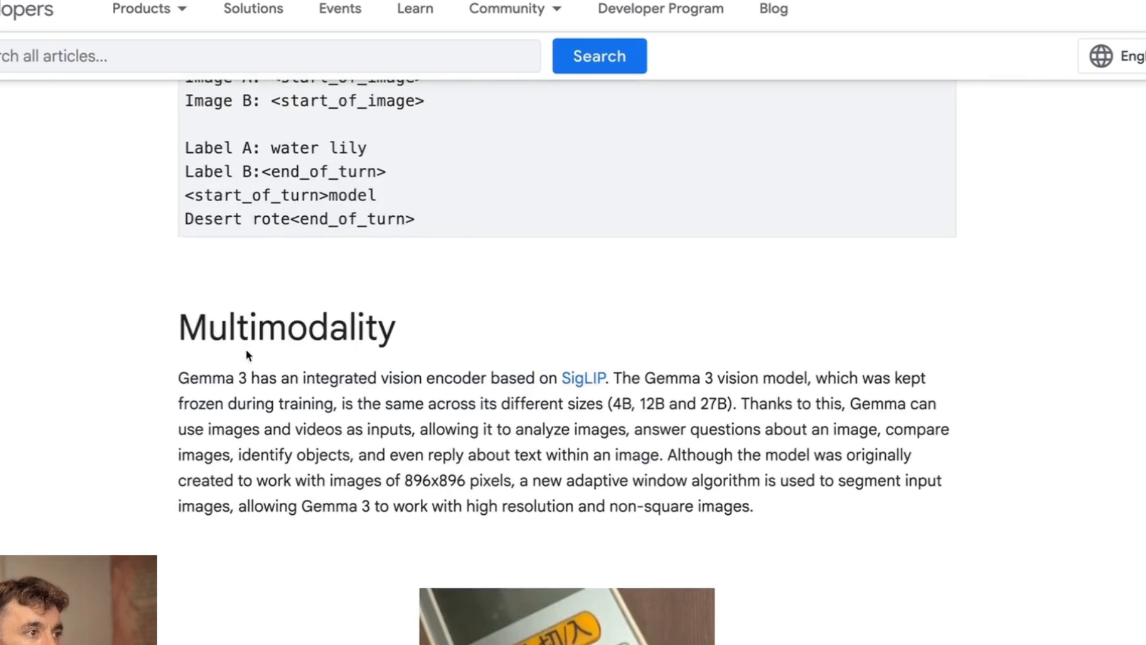
scroll("down", 3)
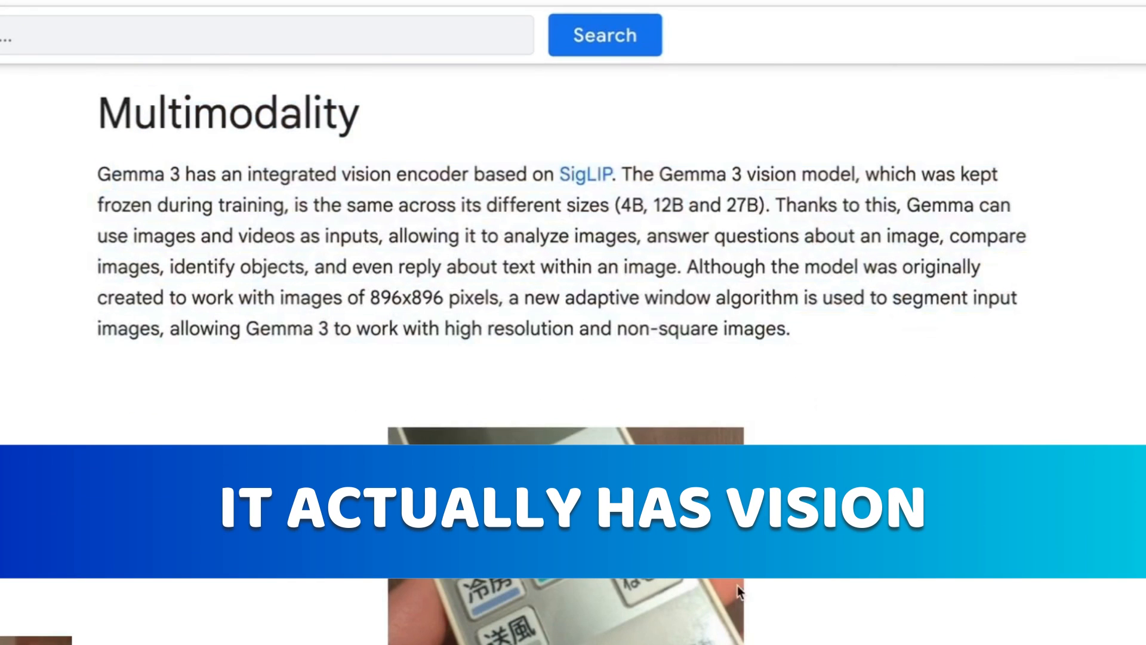
scroll("down", 3)
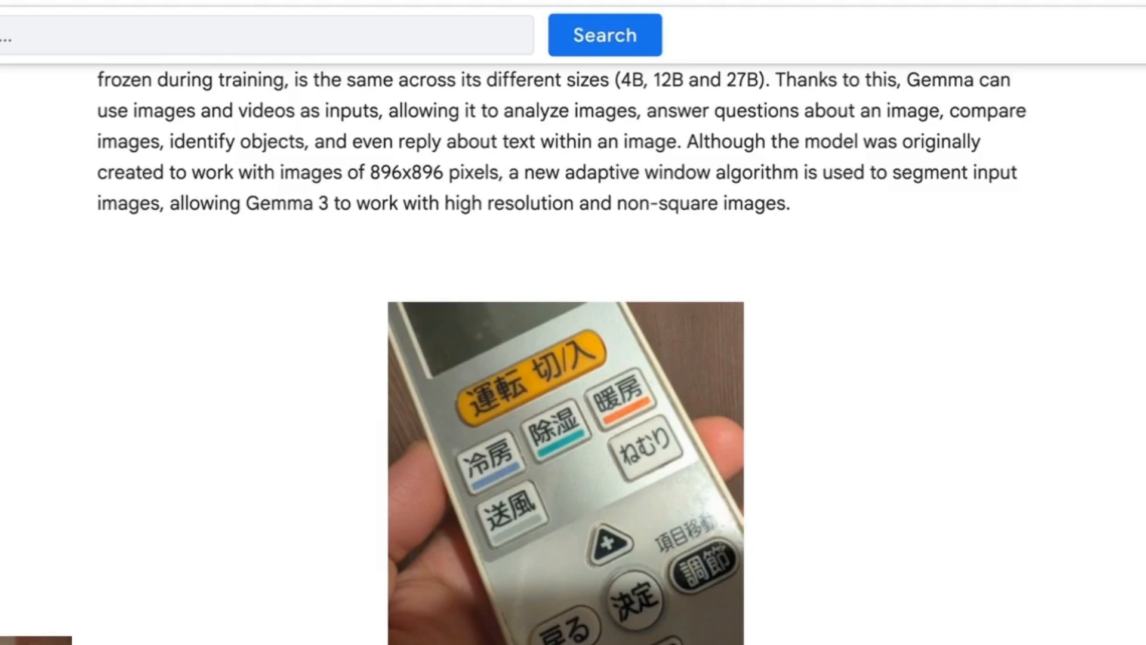
scroll("down", 3)
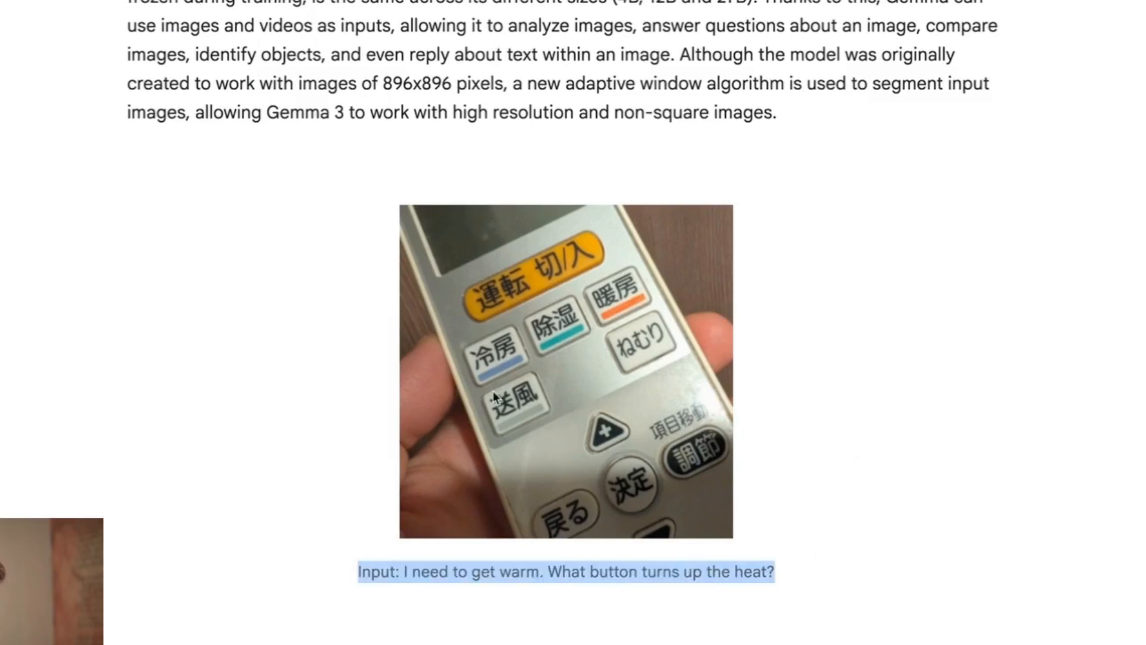
scroll("up", 3)
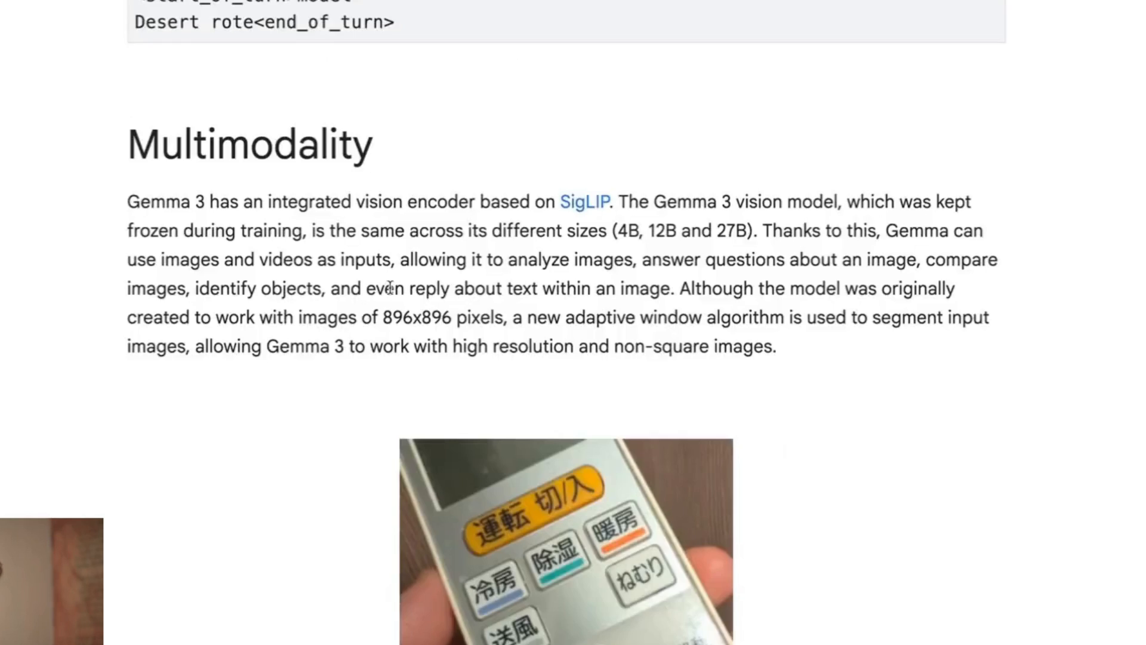
scroll("down", 3)
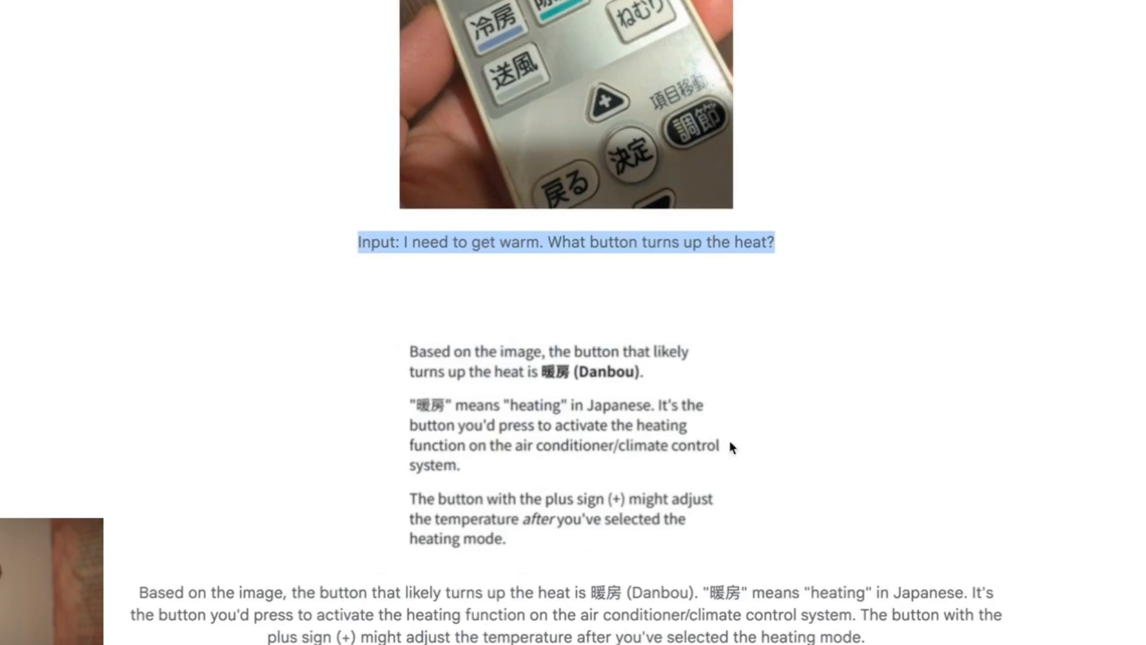
scroll("down", 3)
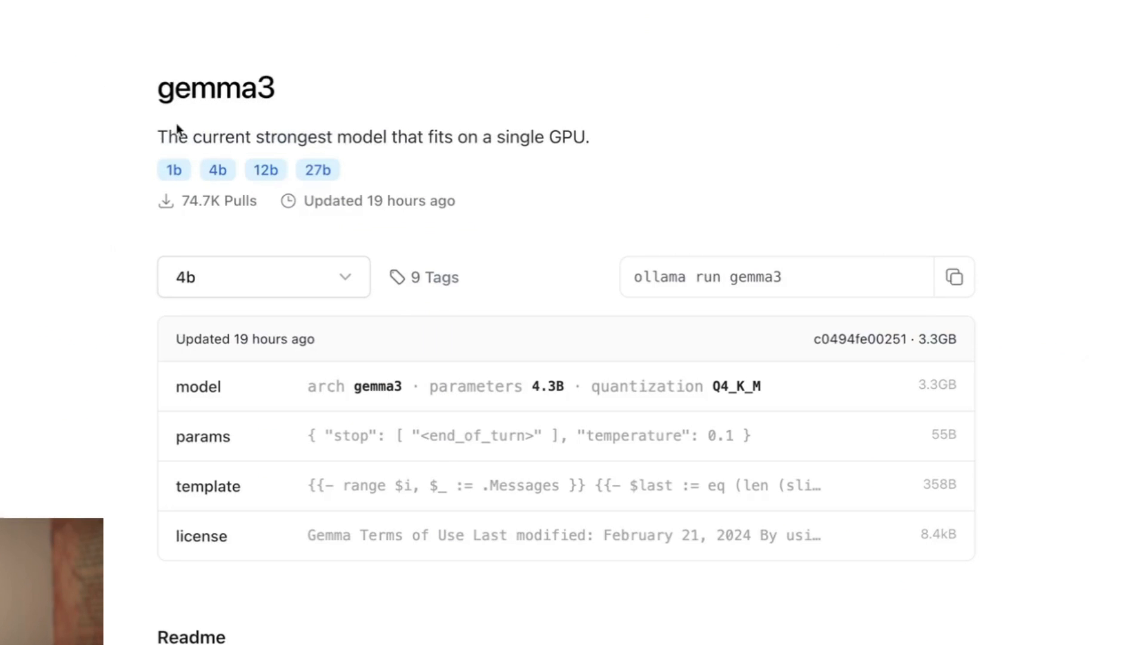
Step: Open Ollama's gemma3 model page, view all tags and select the 27b variant
double_click(215, 86)
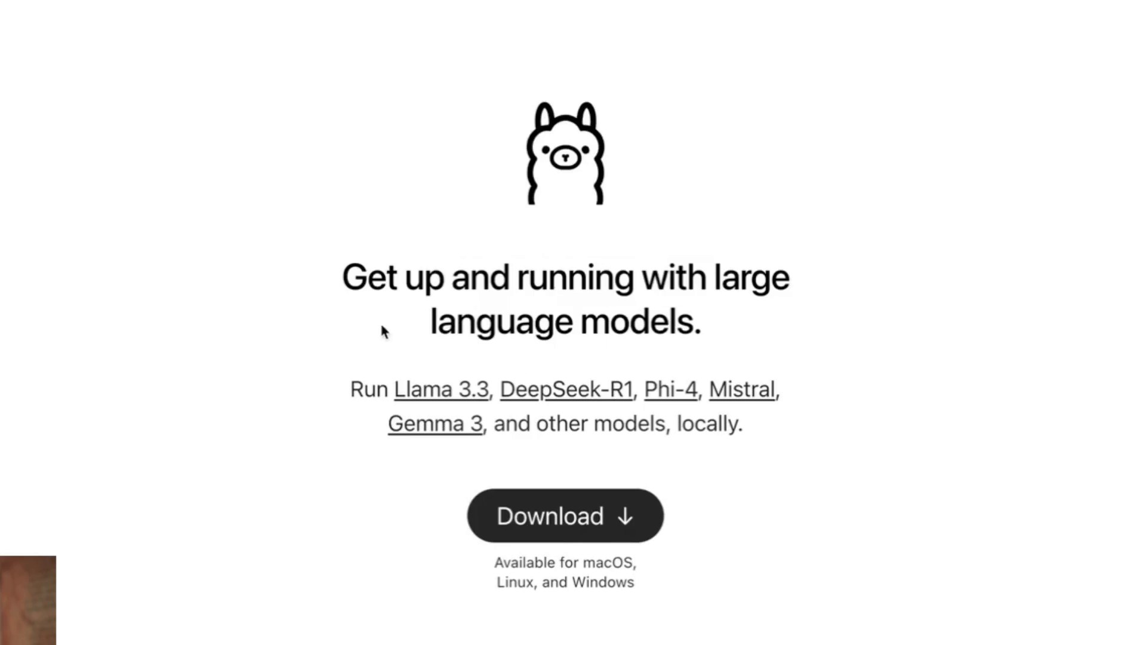
left_click(434, 424)
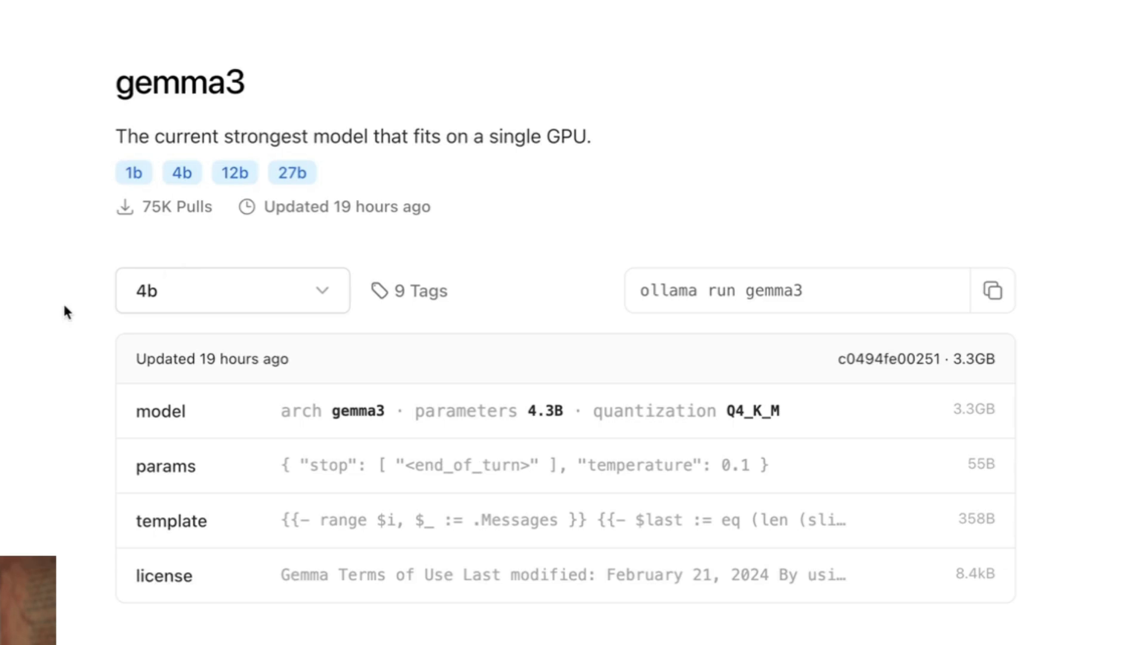
mouse_move(37, 101)
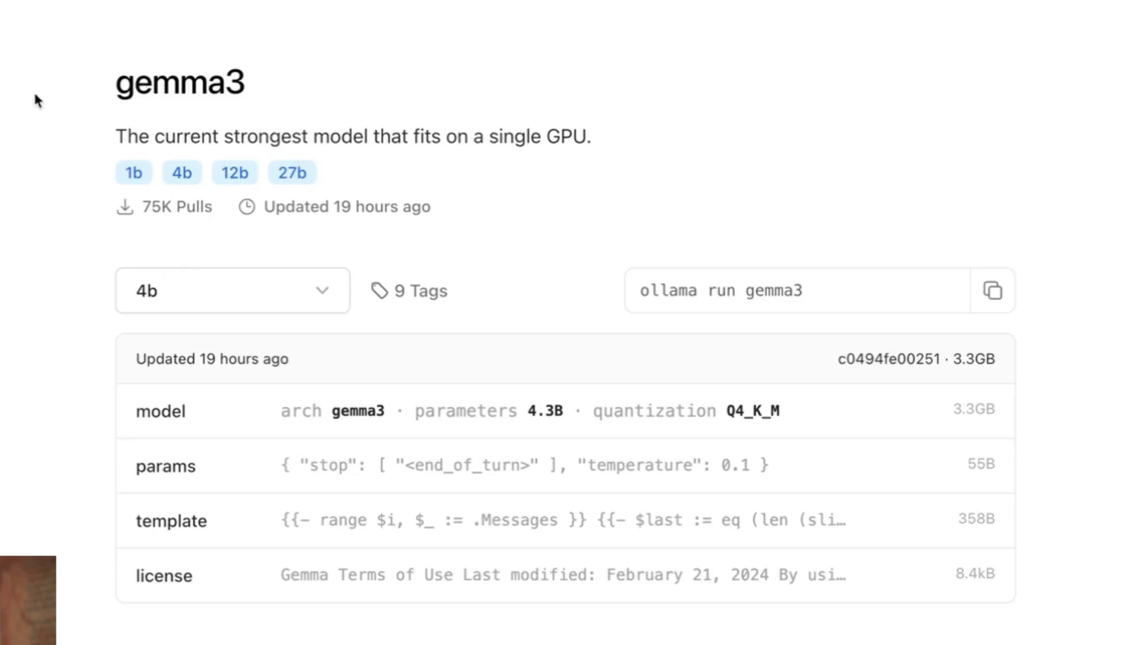
left_click(233, 290)
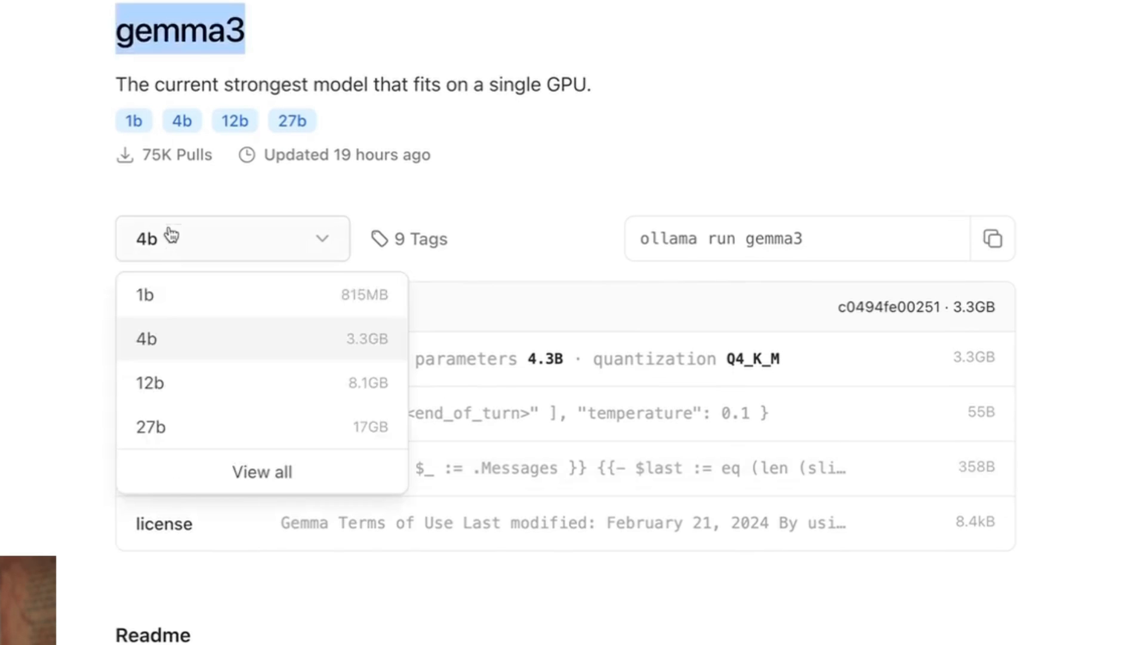
mouse_move(261, 471)
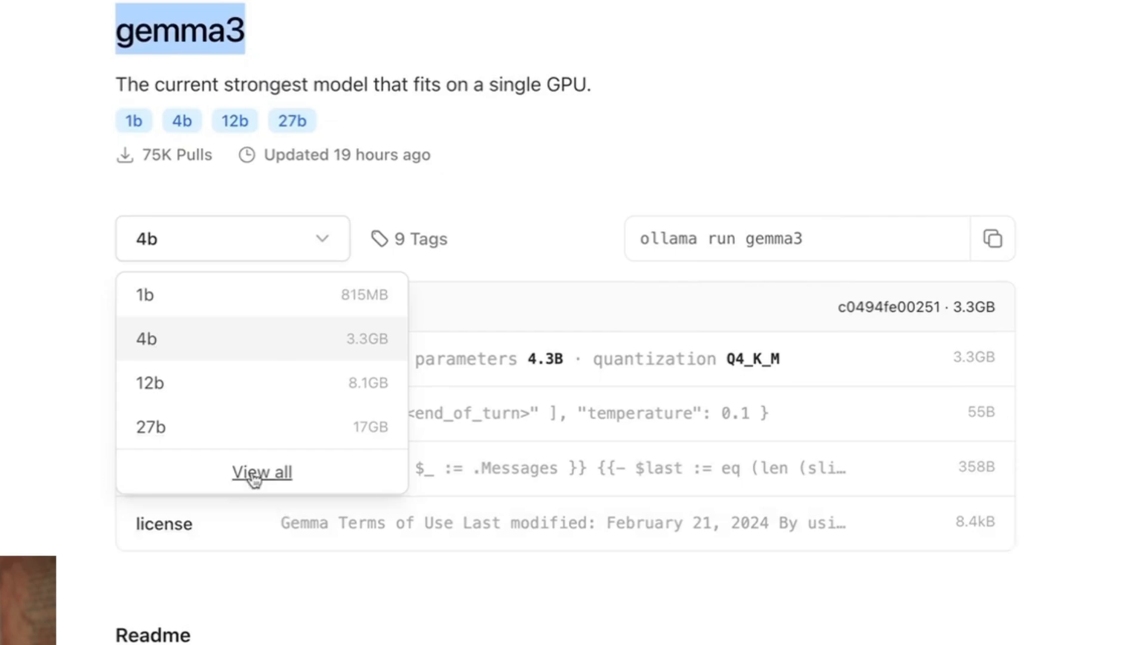
left_click(261, 472)
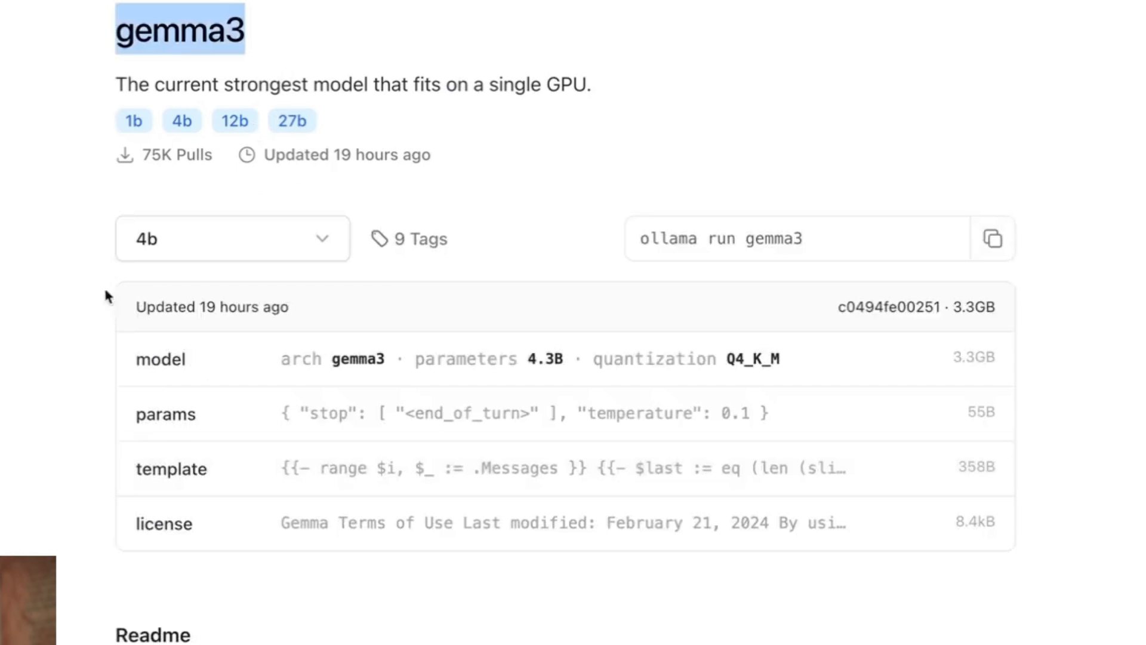
left_click(291, 120)
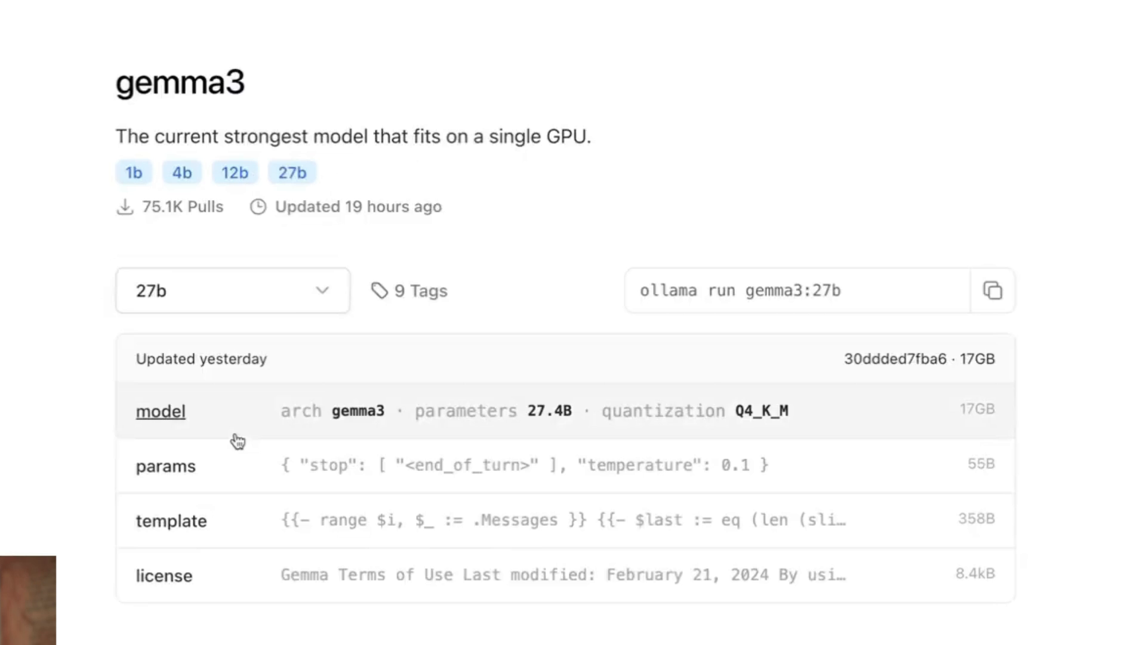
Step: Scroll through the gemma3 Readme and benchmark tables
scroll("down", 3)
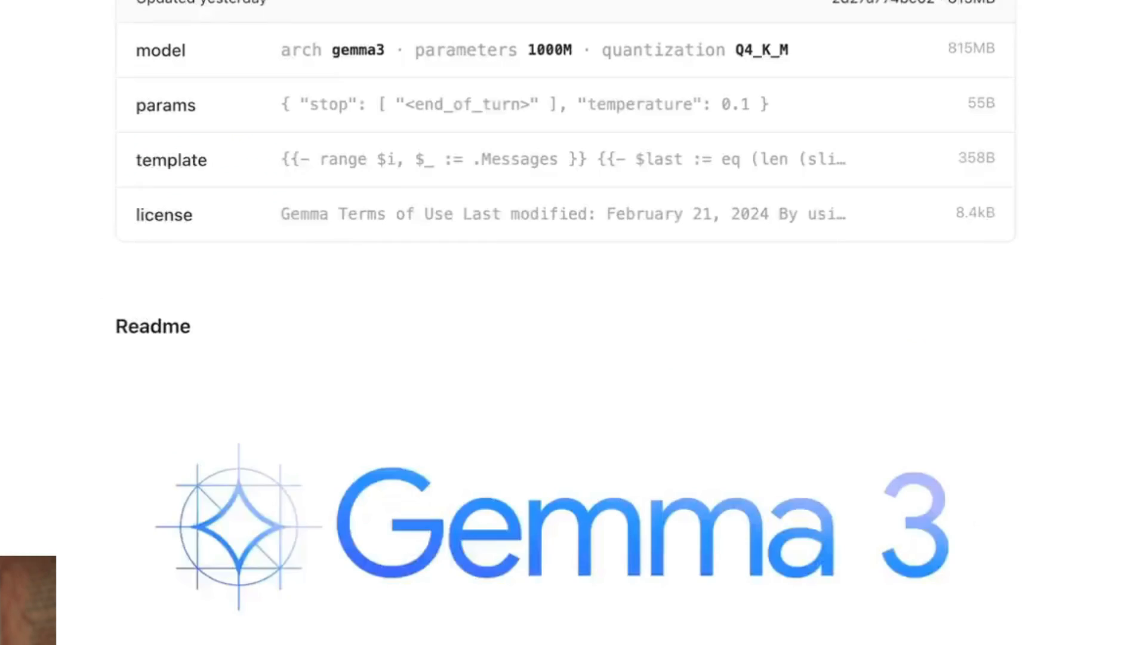
scroll("down", 3)
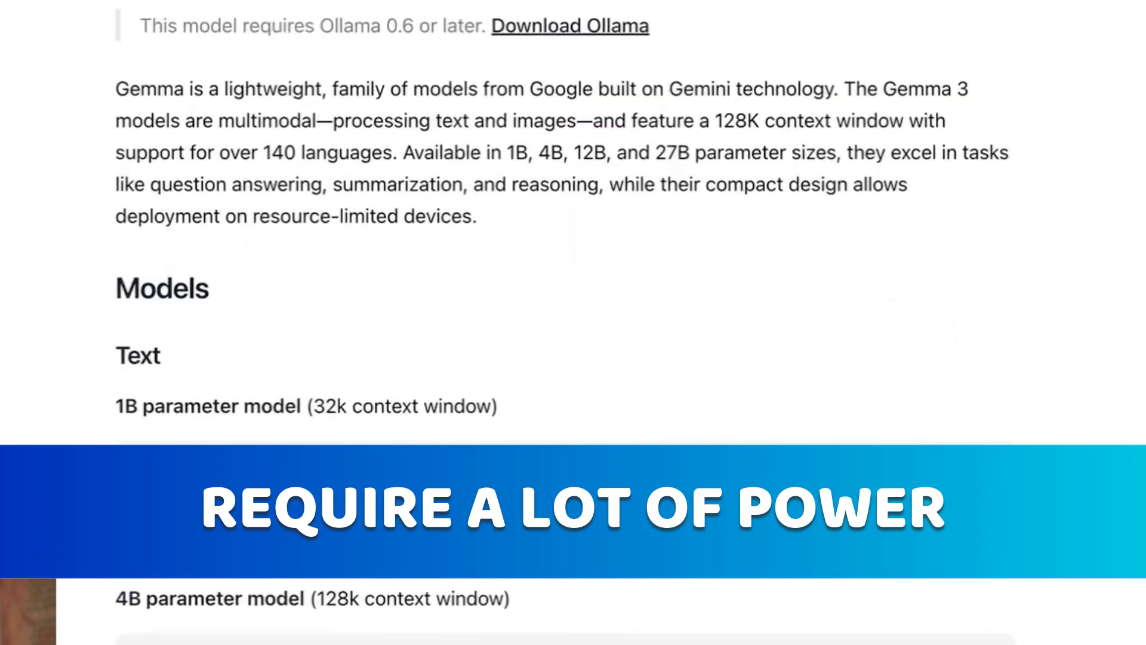
scroll("down", 3)
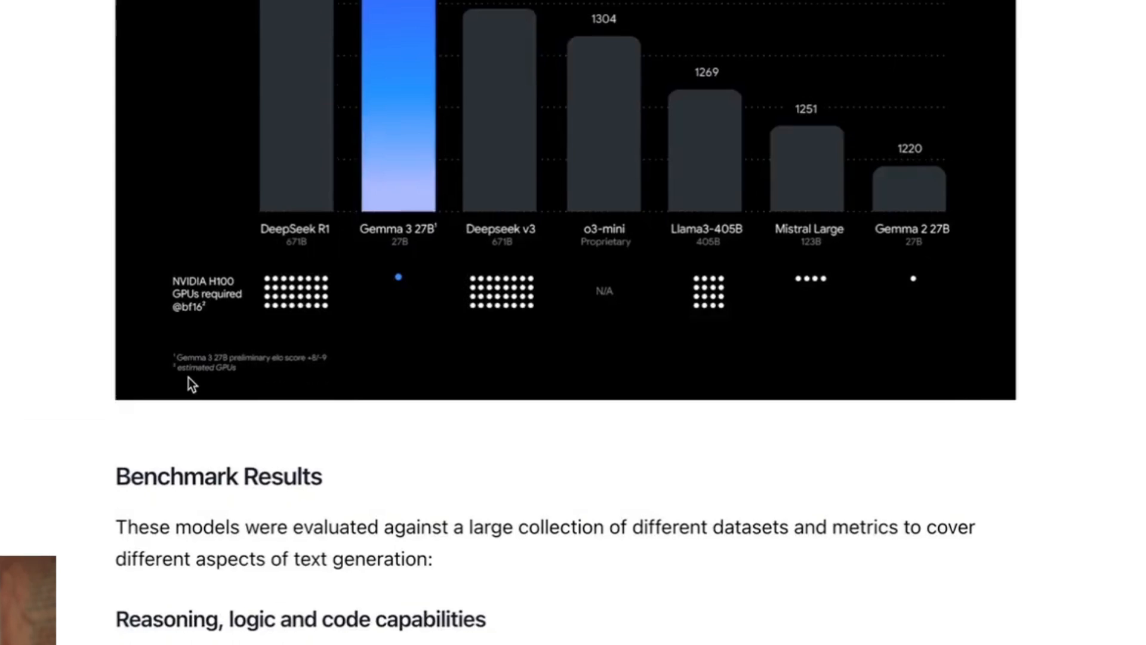
scroll("down", 3)
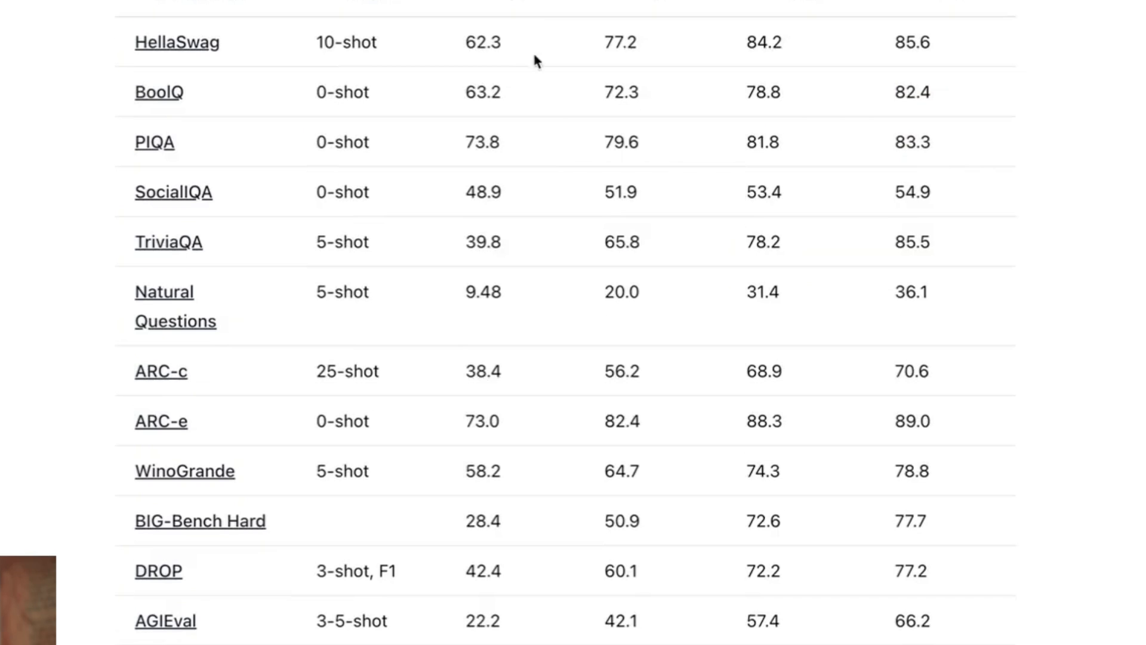
scroll("down", 3)
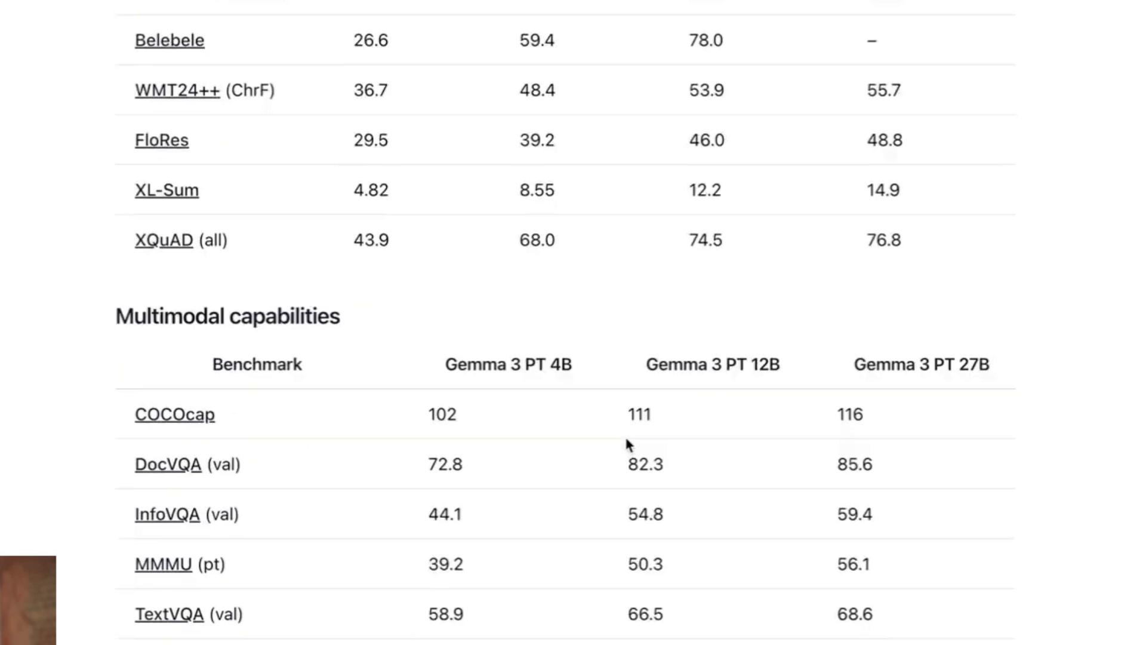
scroll("up", 3)
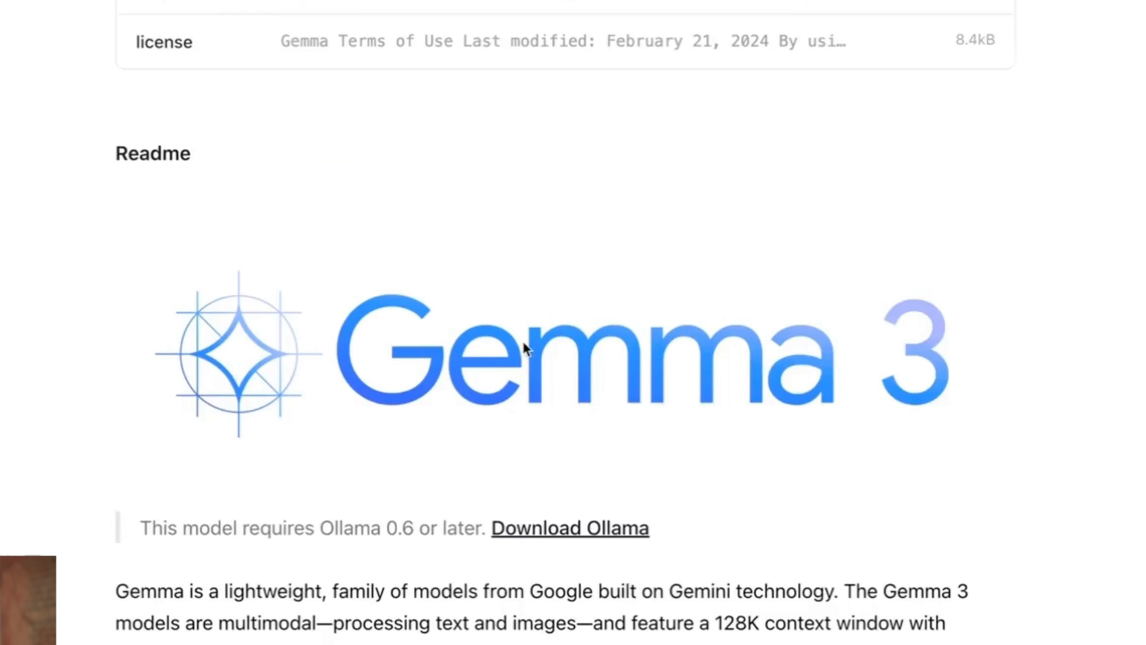
scroll("up", 3)
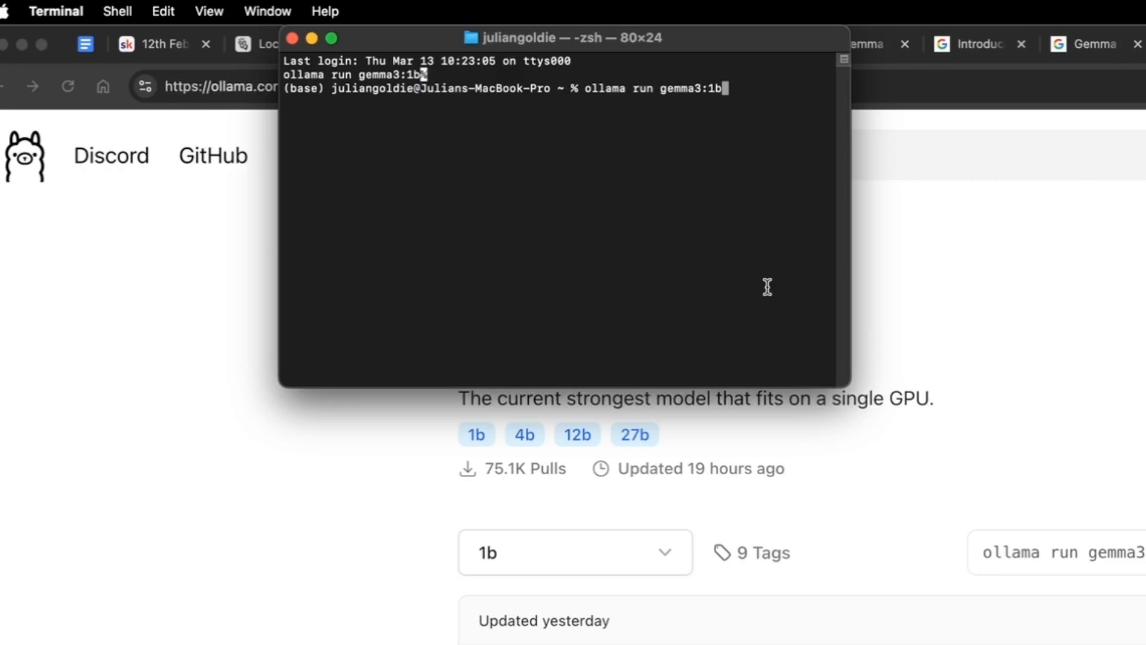
Step: Run 'ollama run gemma3:1b' in Terminal to pull and start the model
key("Return")
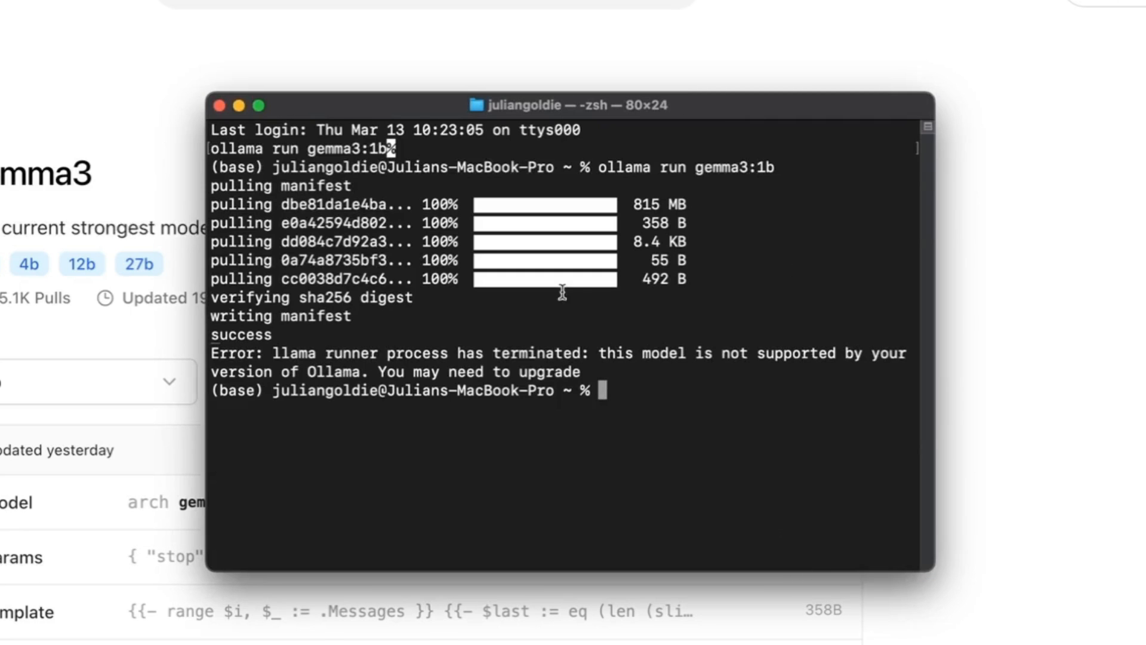
mouse_move(909, 449)
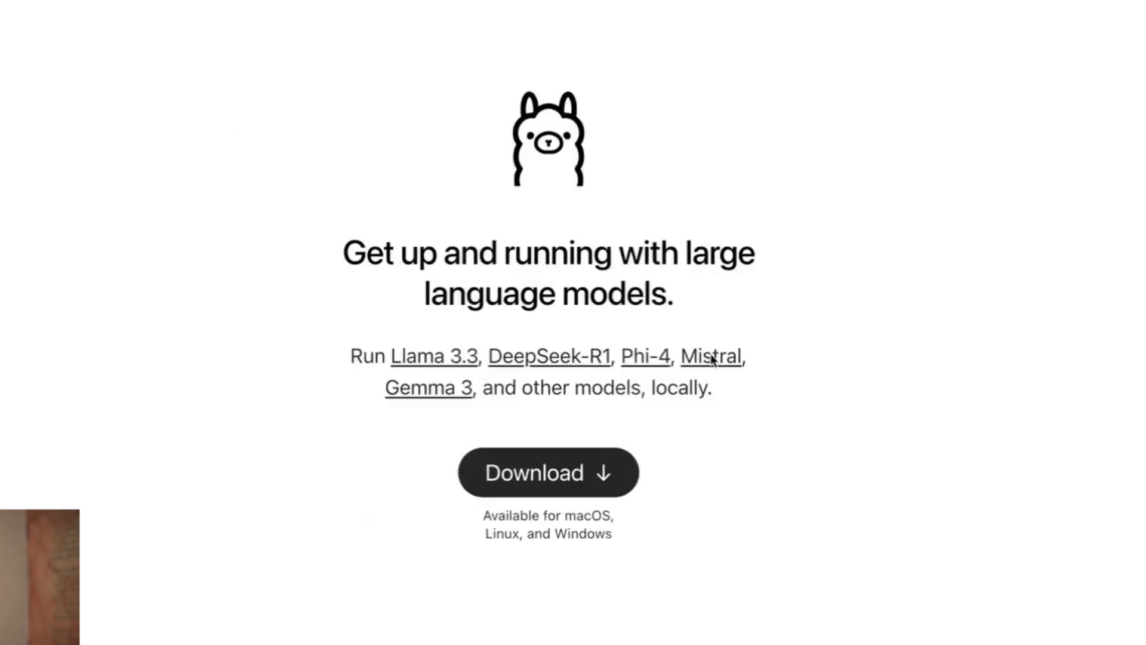
Step: Download and install Ollama with its command-line tool, then select gemma3's 1b variant
left_click(547, 472)
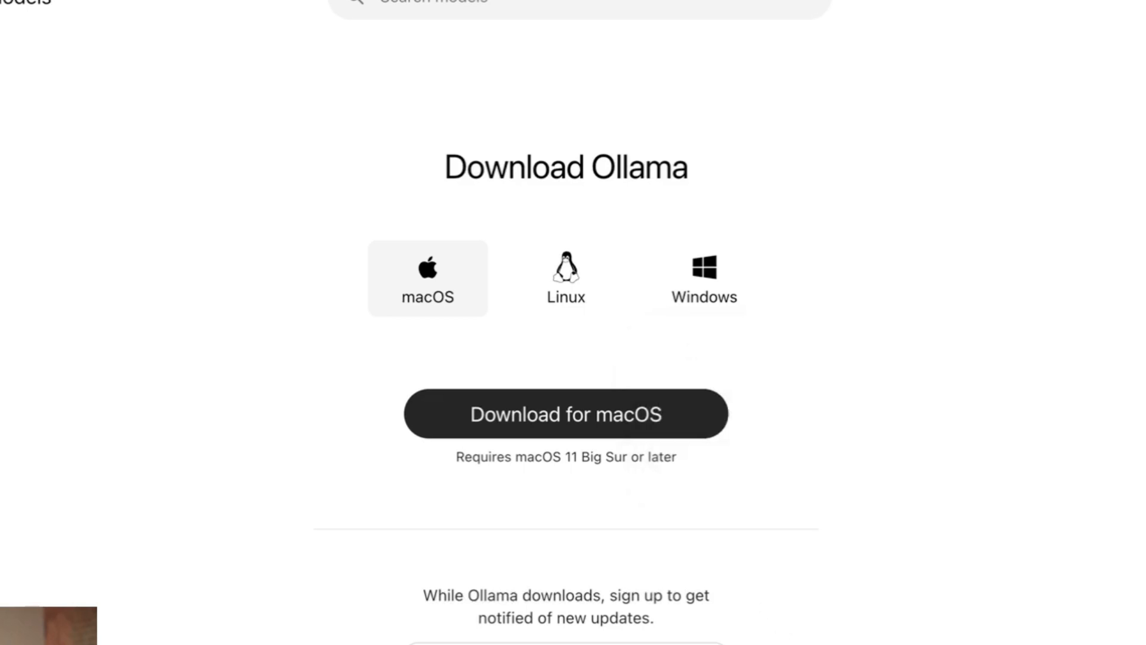
mouse_move(863, 276)
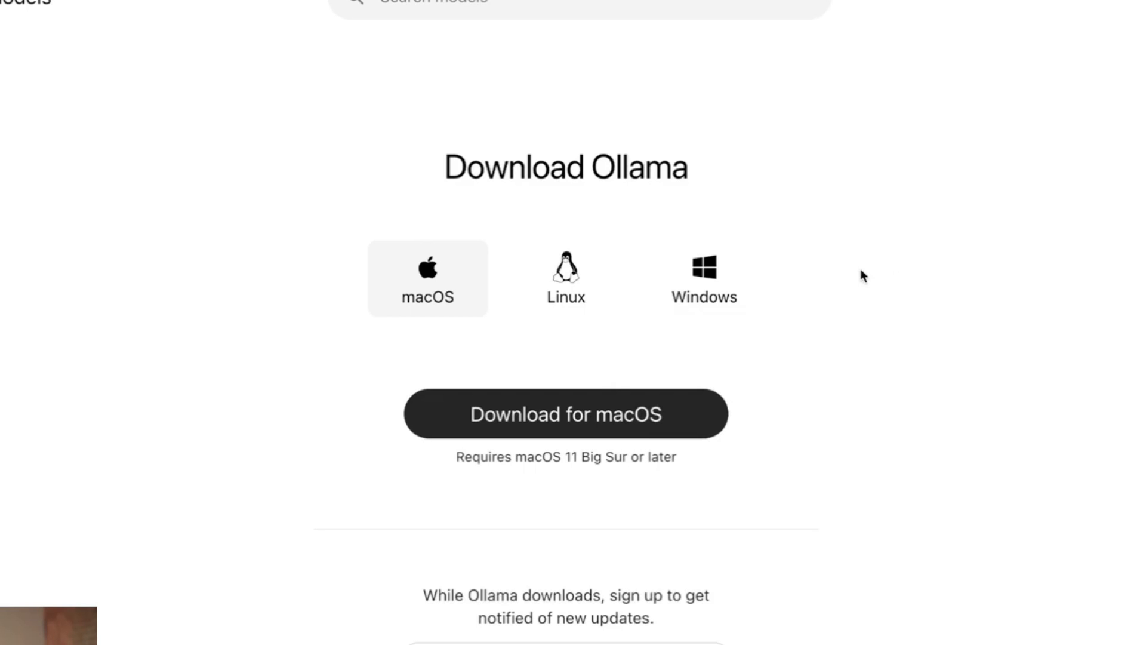
mouse_move(618, 323)
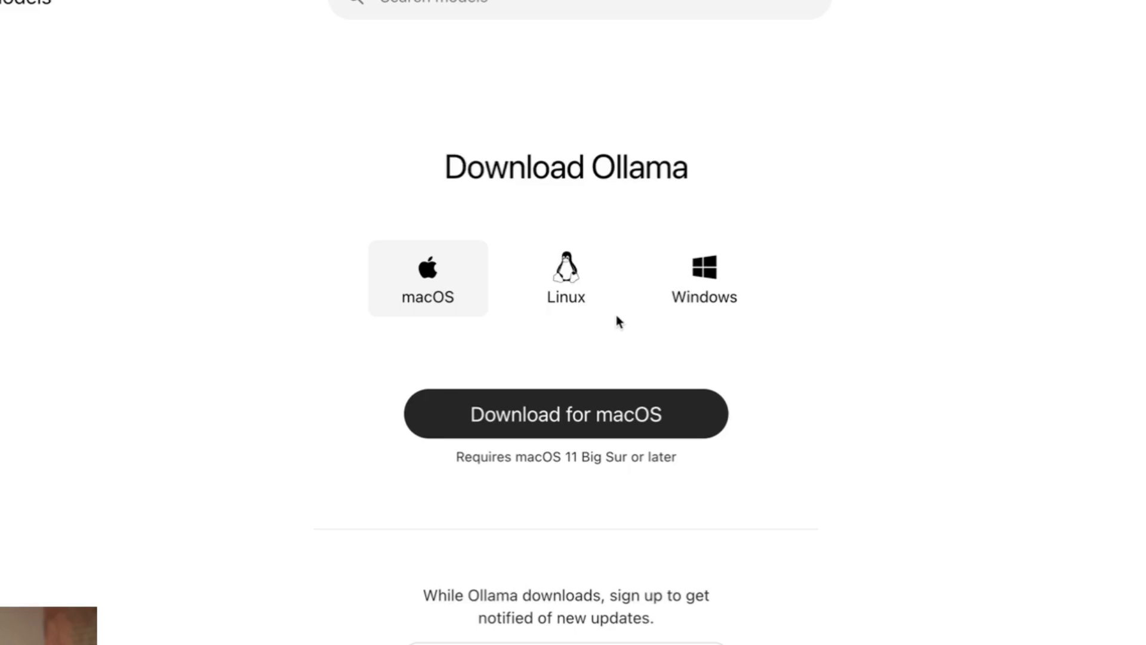
mouse_move(594, 224)
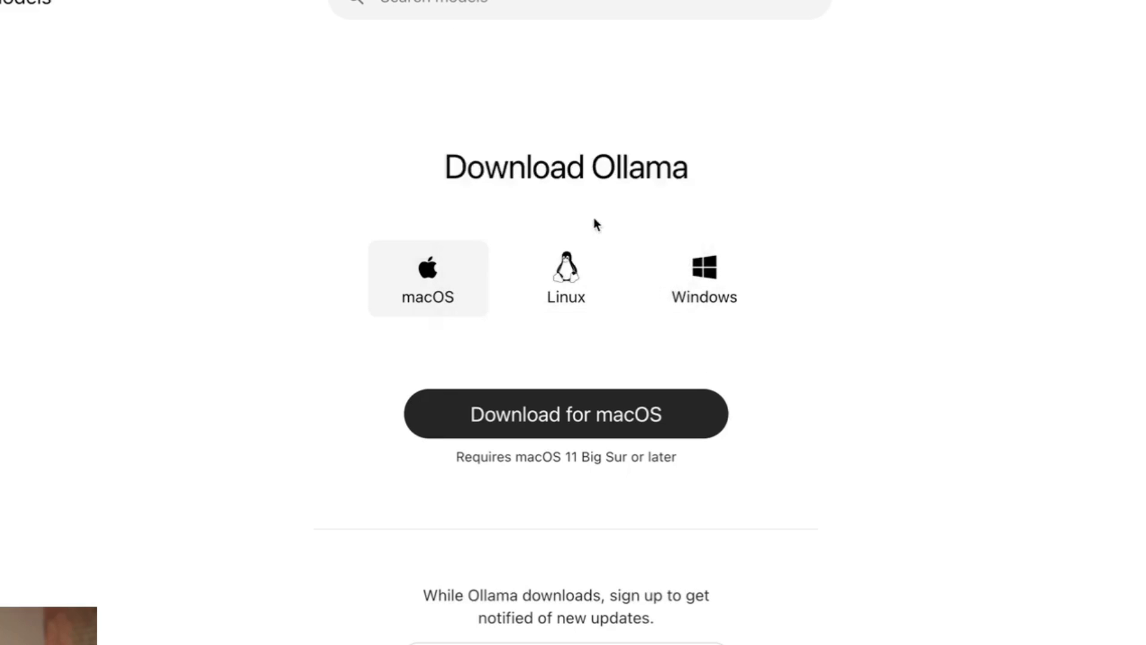
mouse_move(912, 116)
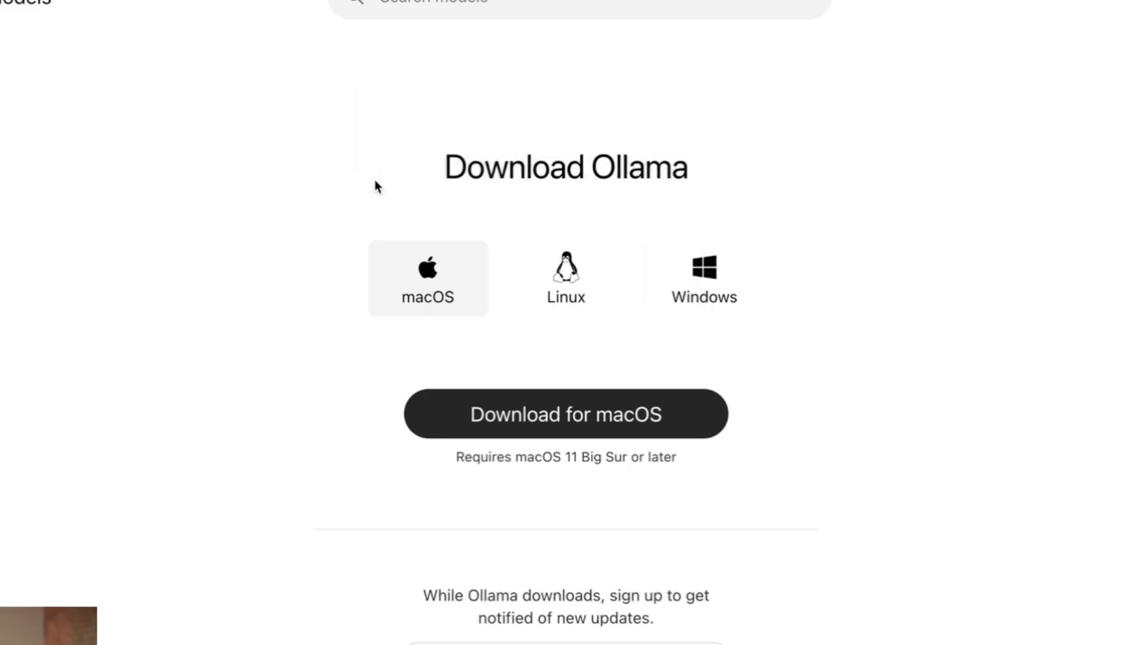
left_click(566, 413)
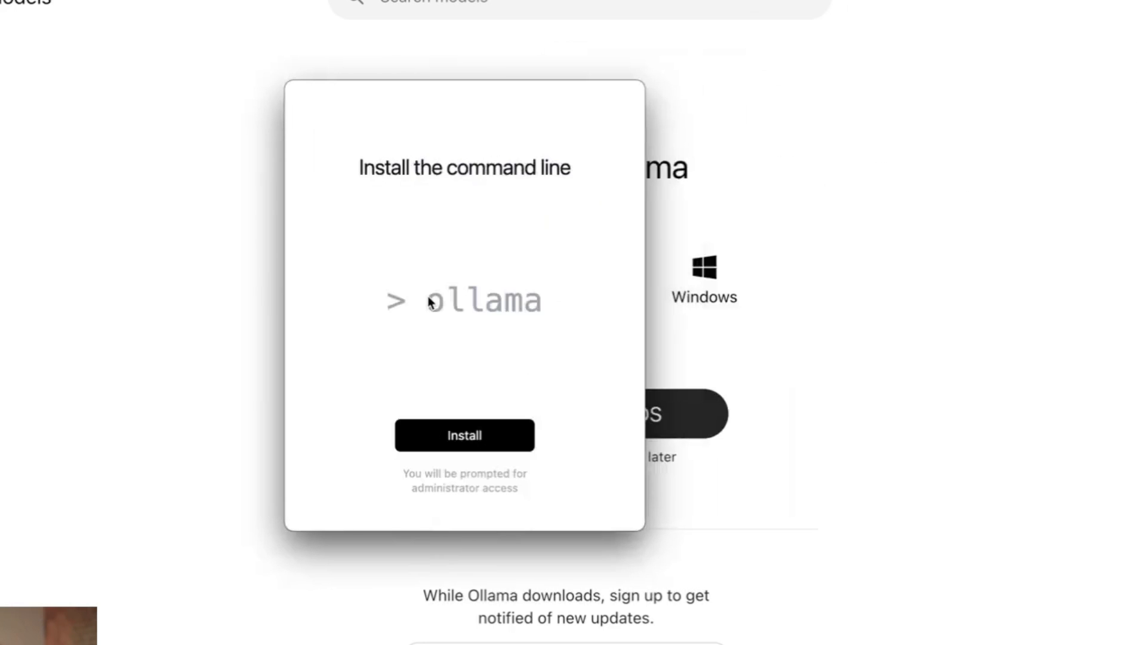
mouse_move(464, 316)
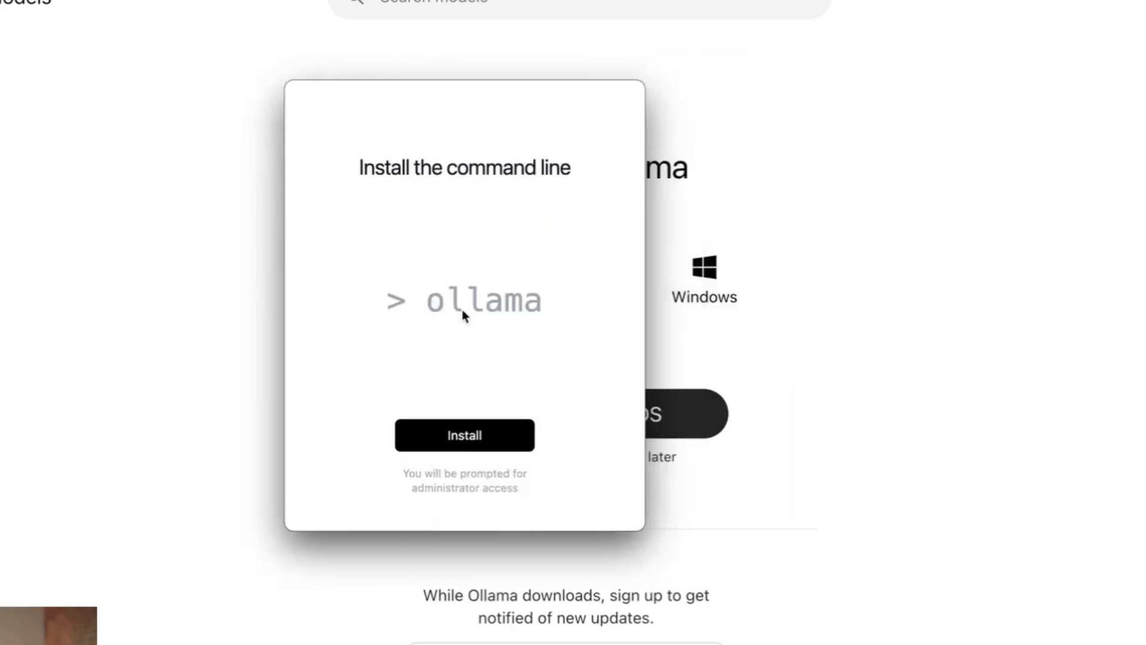
left_click(463, 436)
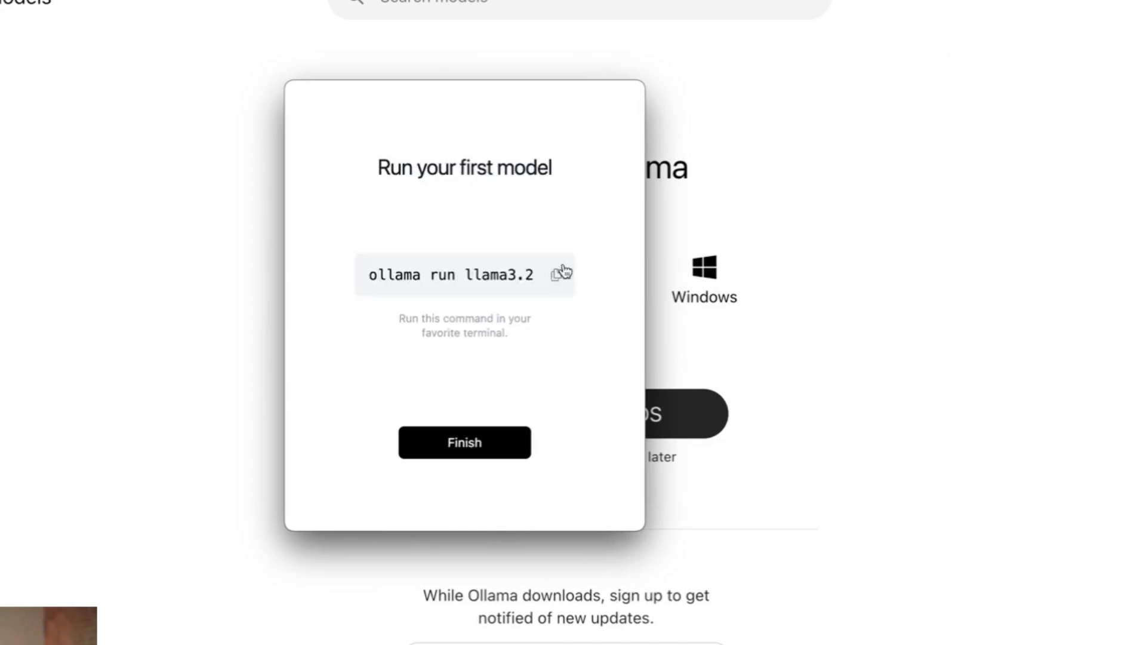
left_click(561, 274)
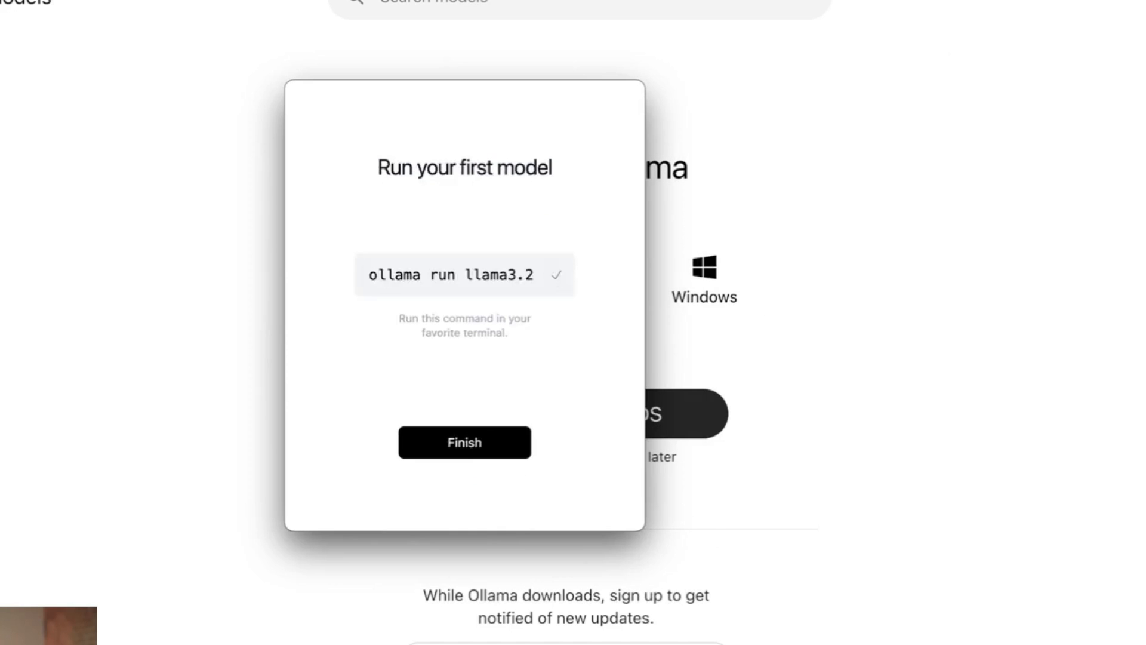
left_click(463, 442)
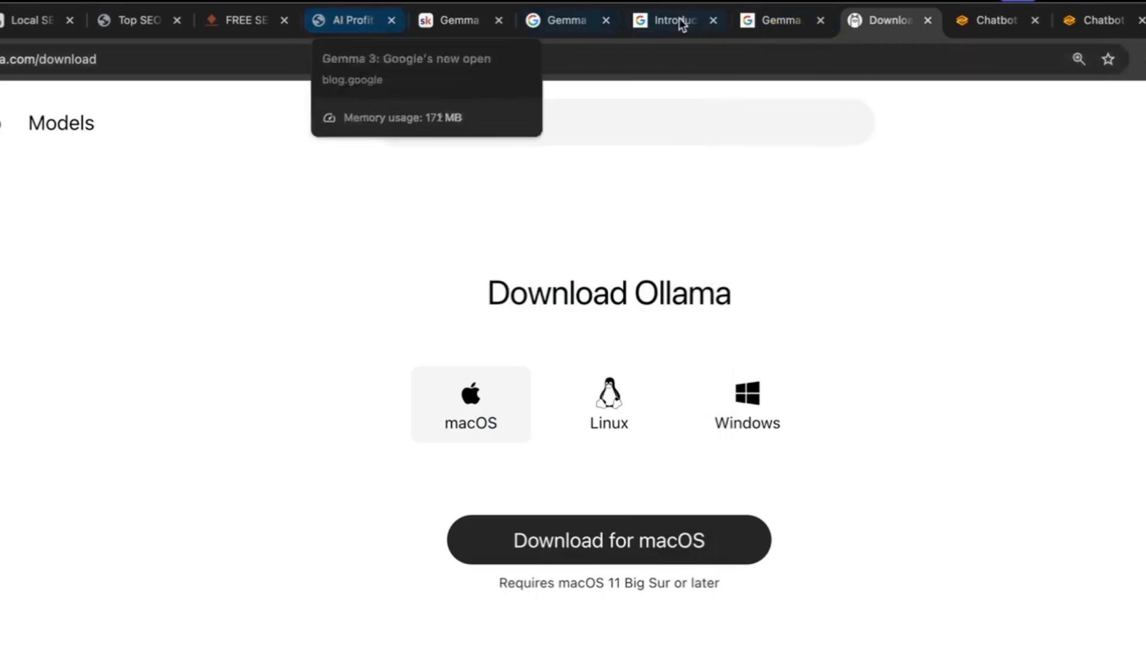
mouse_move(407, 296)
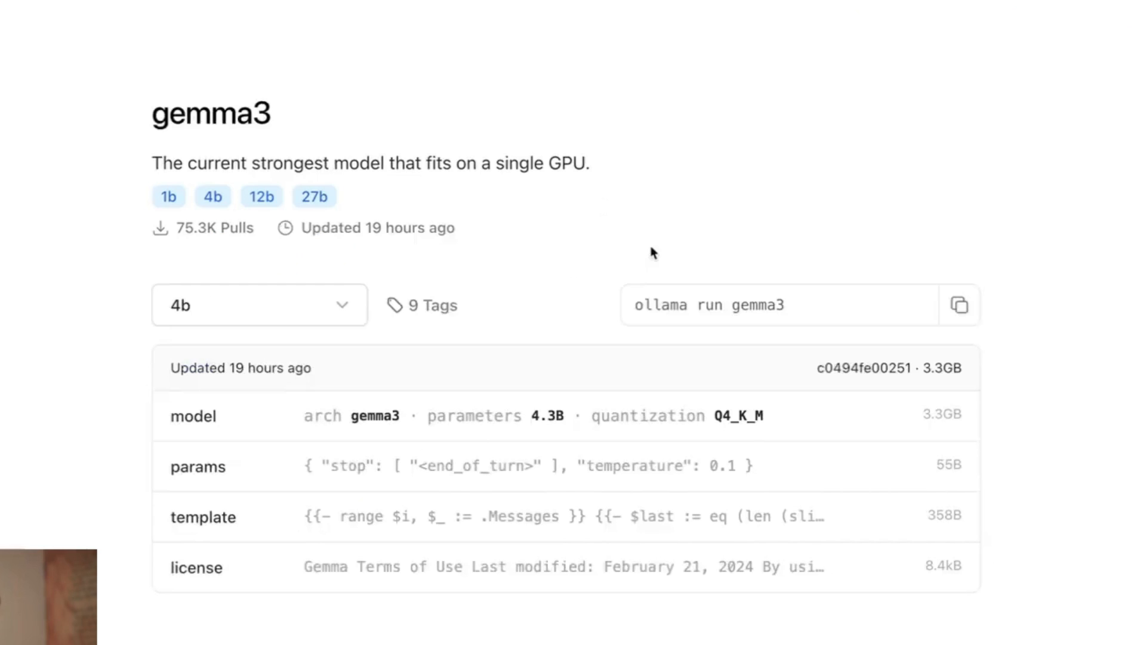
left_click(961, 305)
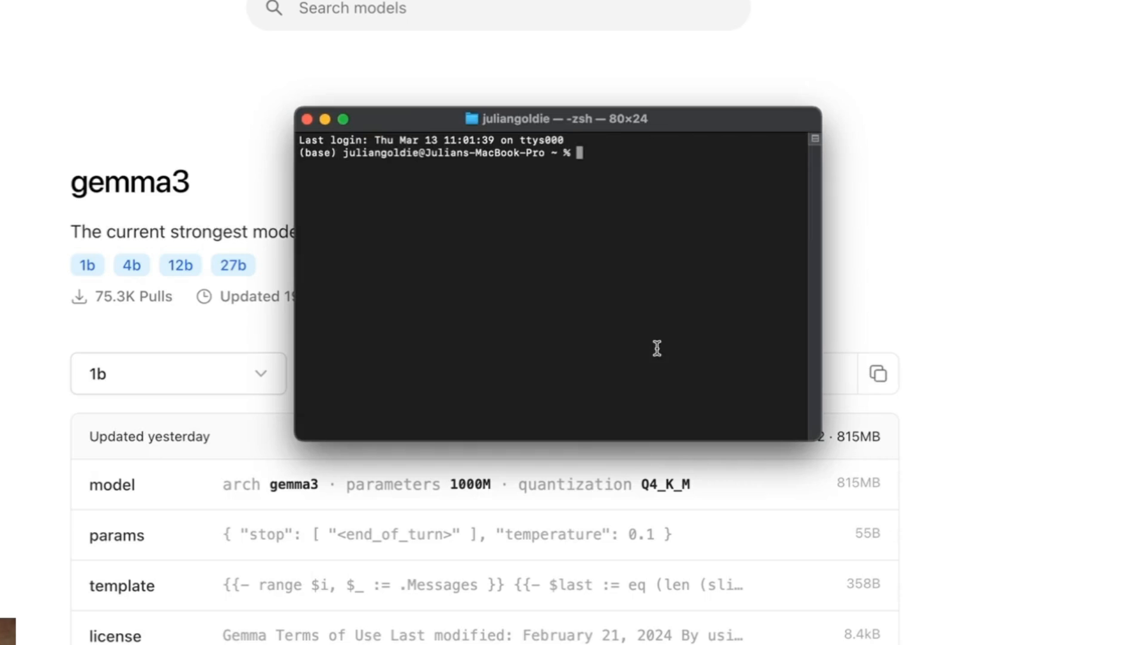
Step: Start 'ollama run gemma3:1b' and ask the model who it is
type("ollama run gemma3:1b")
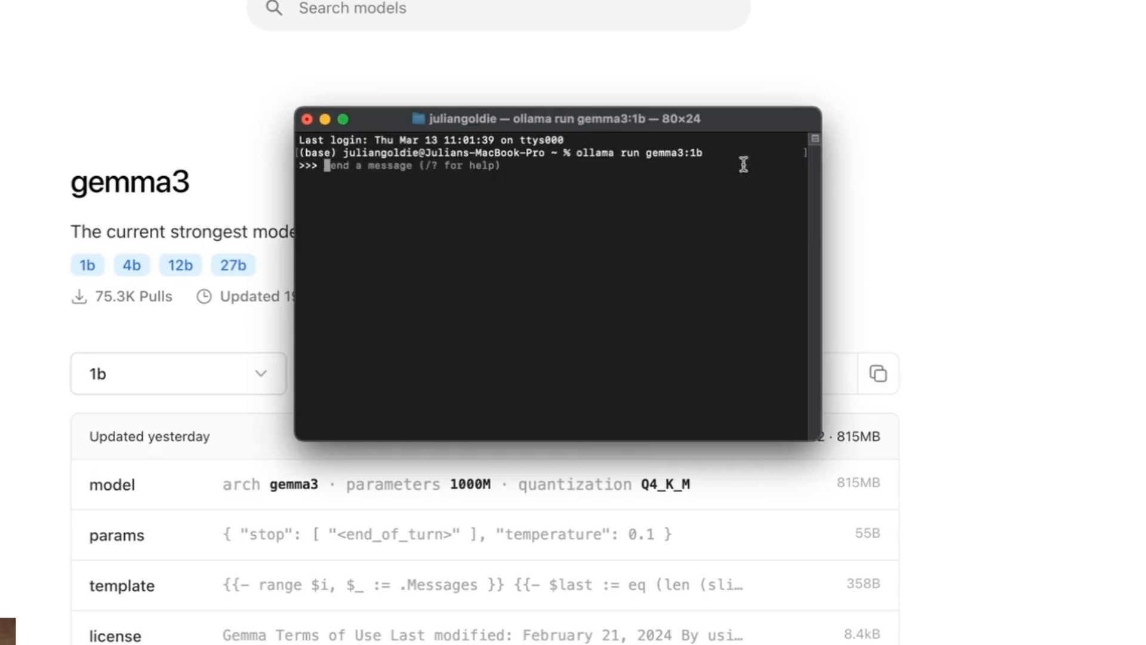
mouse_move(451, 173)
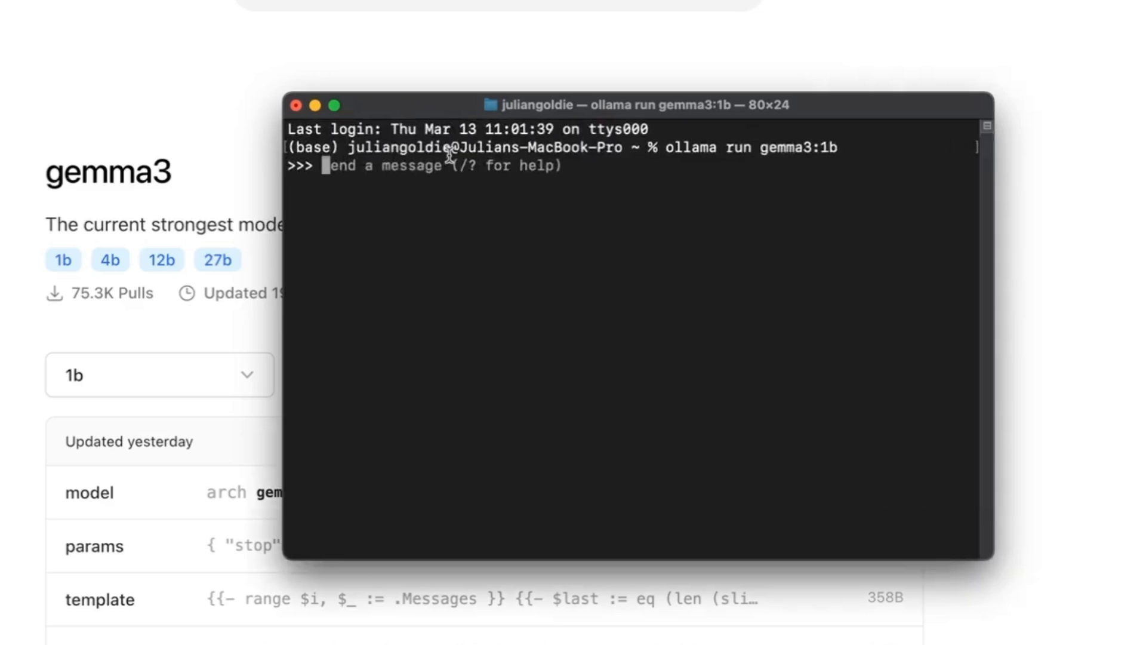
type("wat")
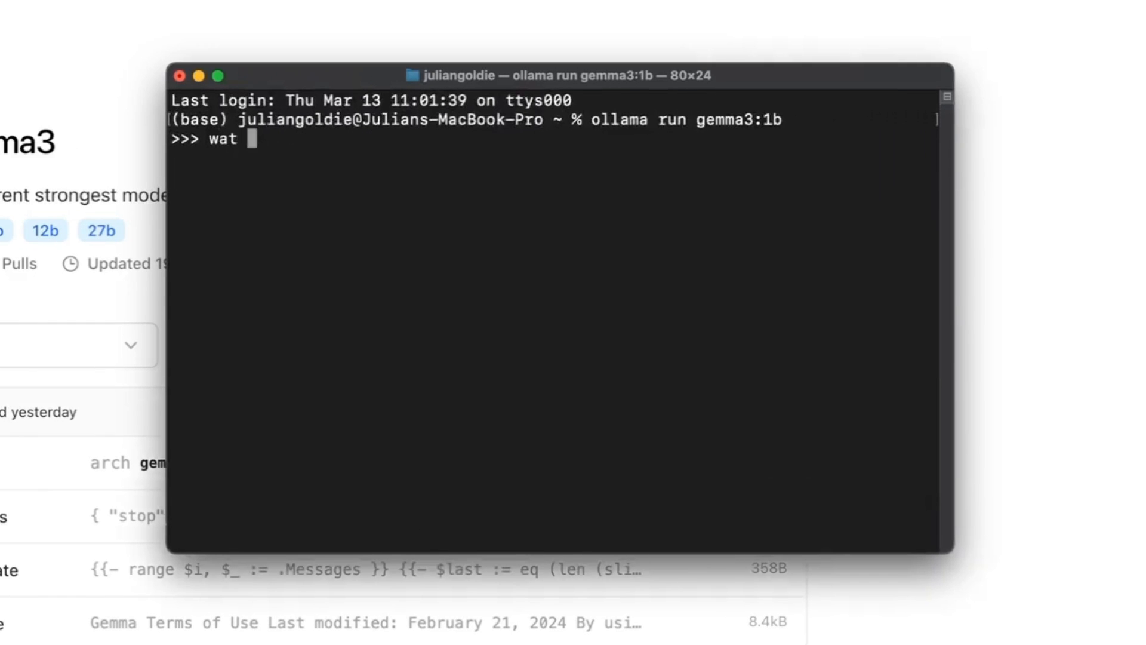
type("hat model are you?")
key("Return")
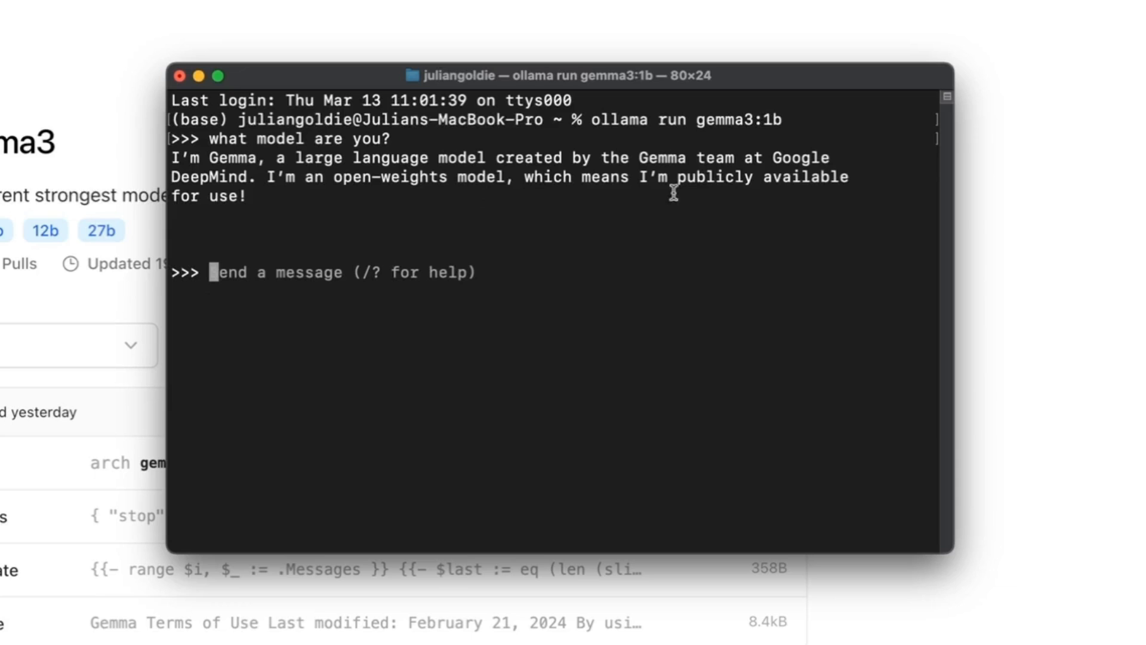
Step: Ask gemma3:1b to code an HTML cost calculator for SEO and scroll its output
type("code a html")
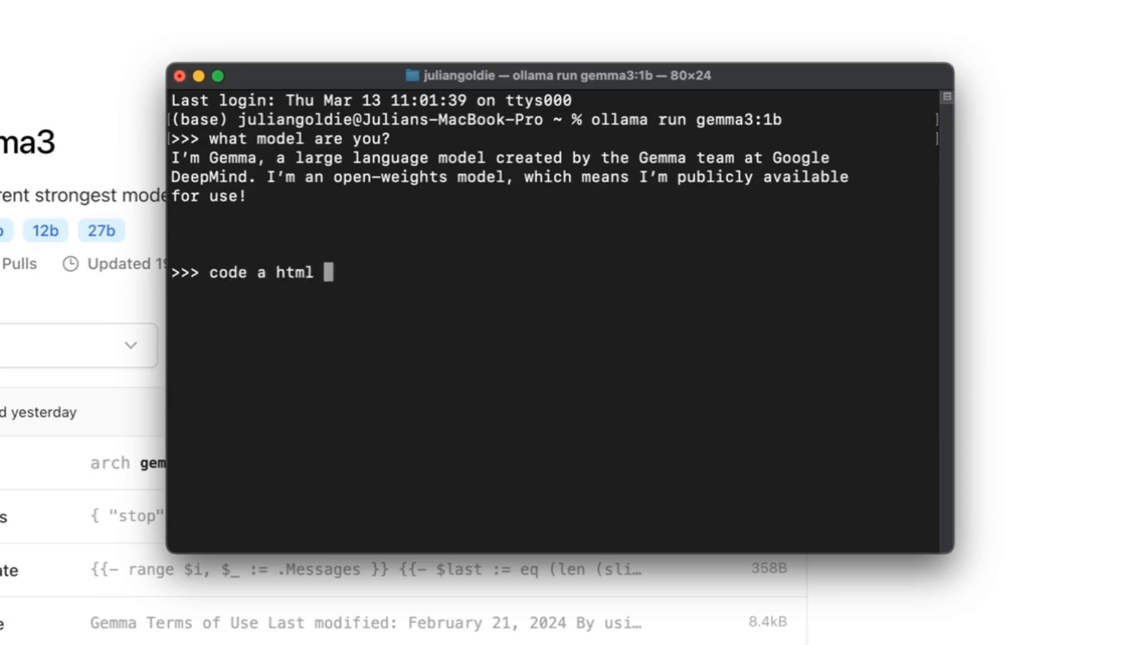
type("cost calculat")
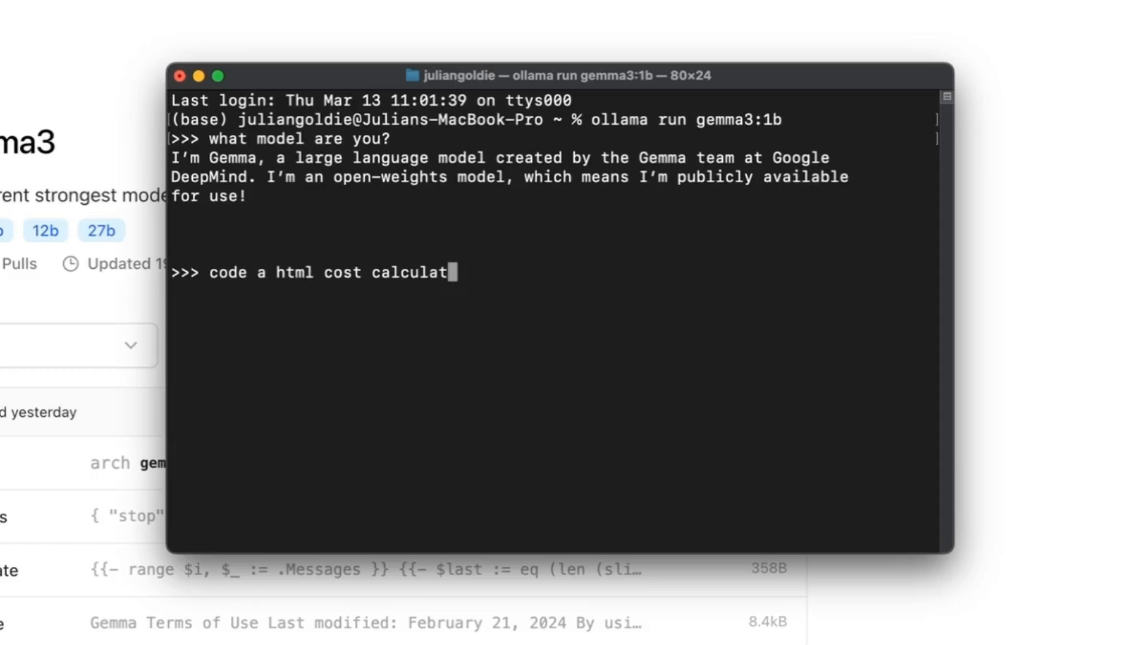
type("or for seo")
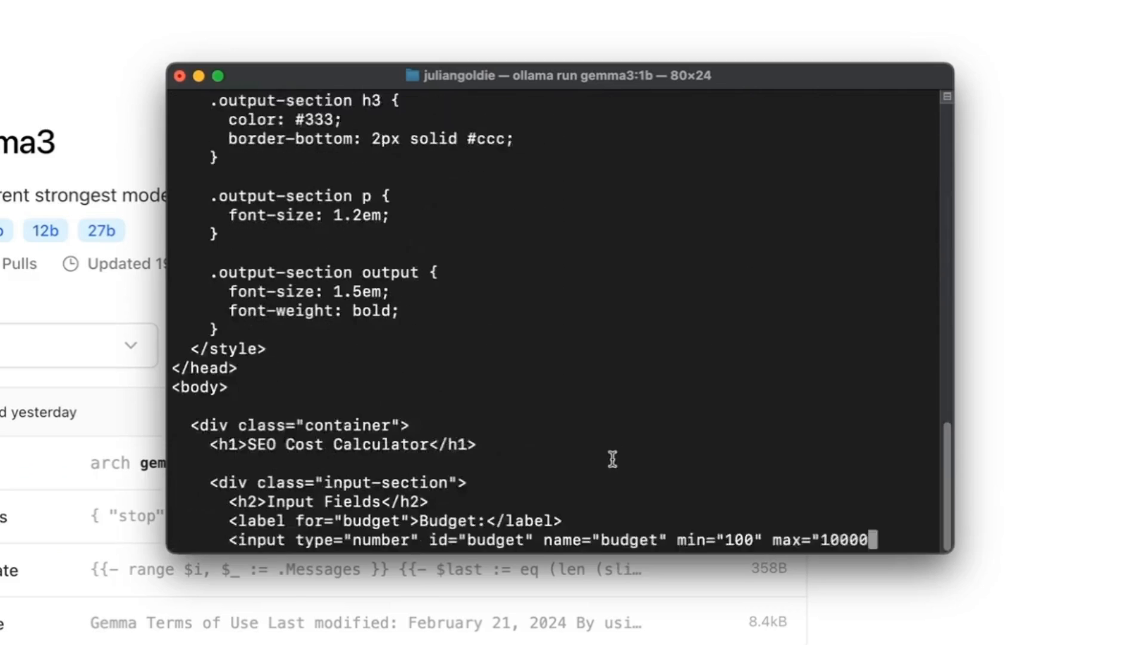
scroll("down", 3)
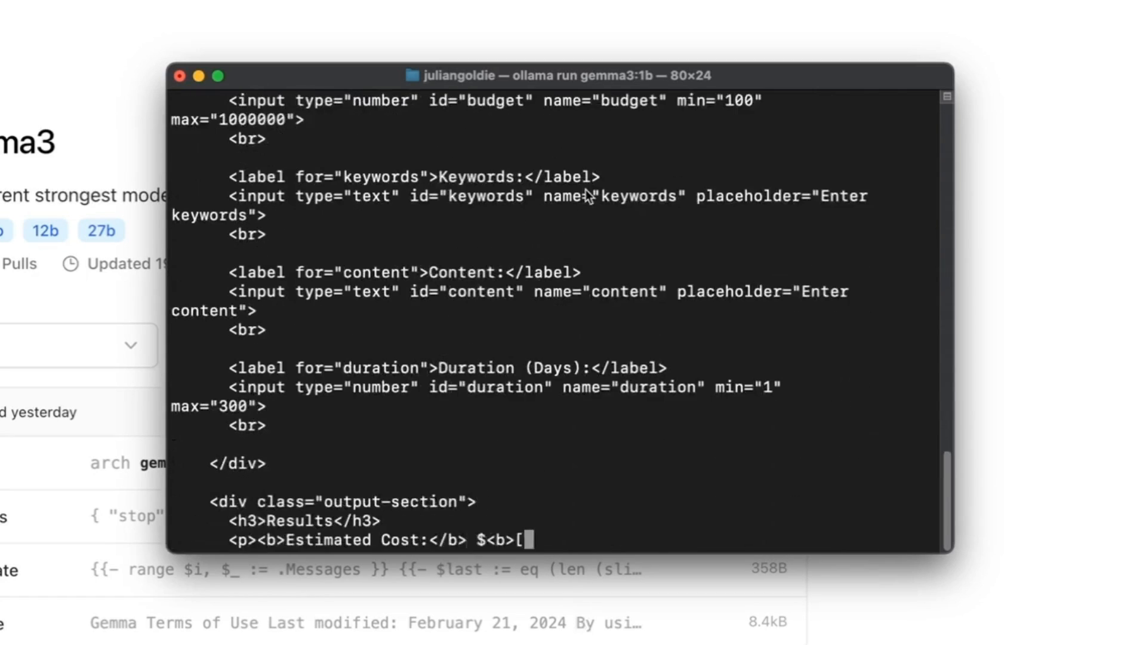
scroll("down", 3)
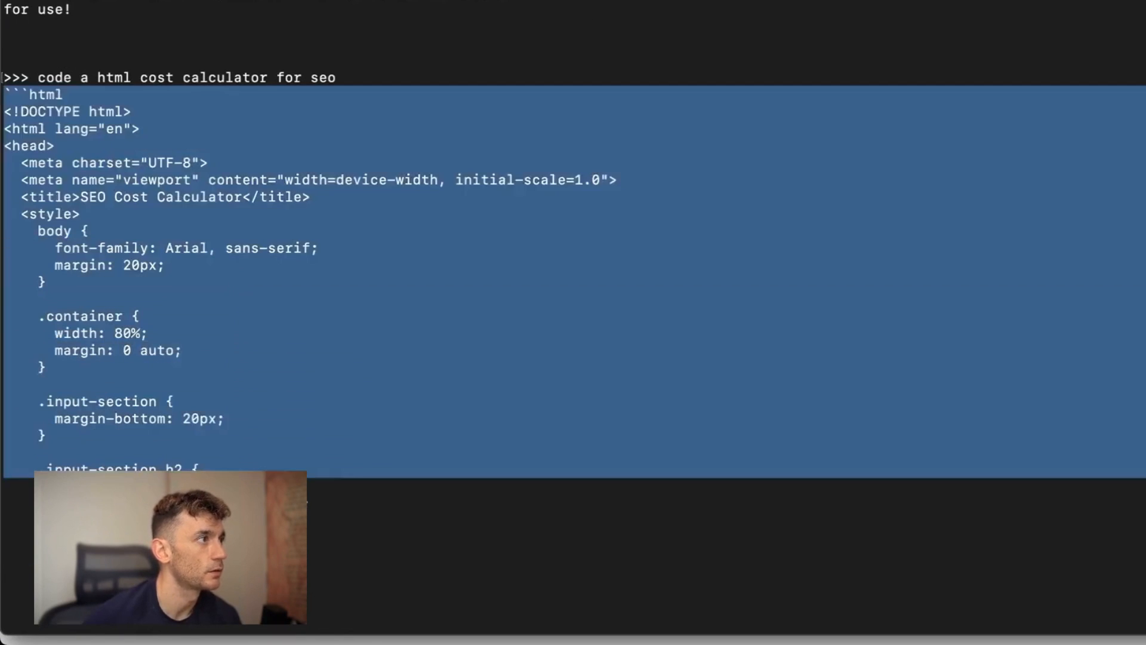
Step: Scroll to the end of the generated calculator HTML and switch to Google Chrome
scroll("down", 3)
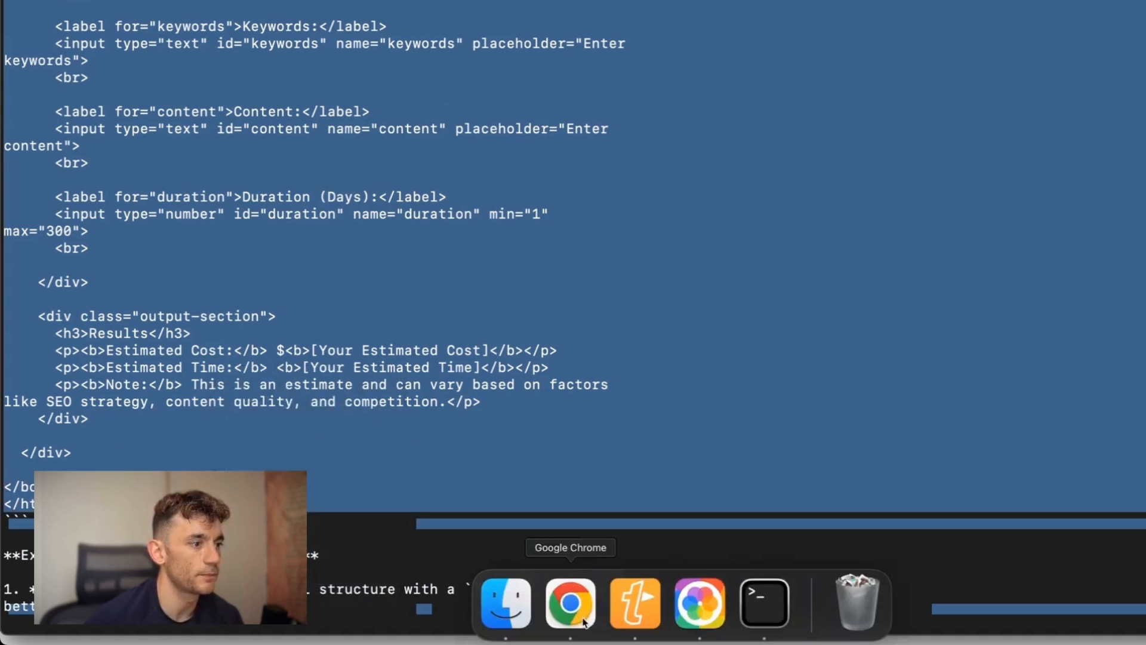
left_click(570, 602)
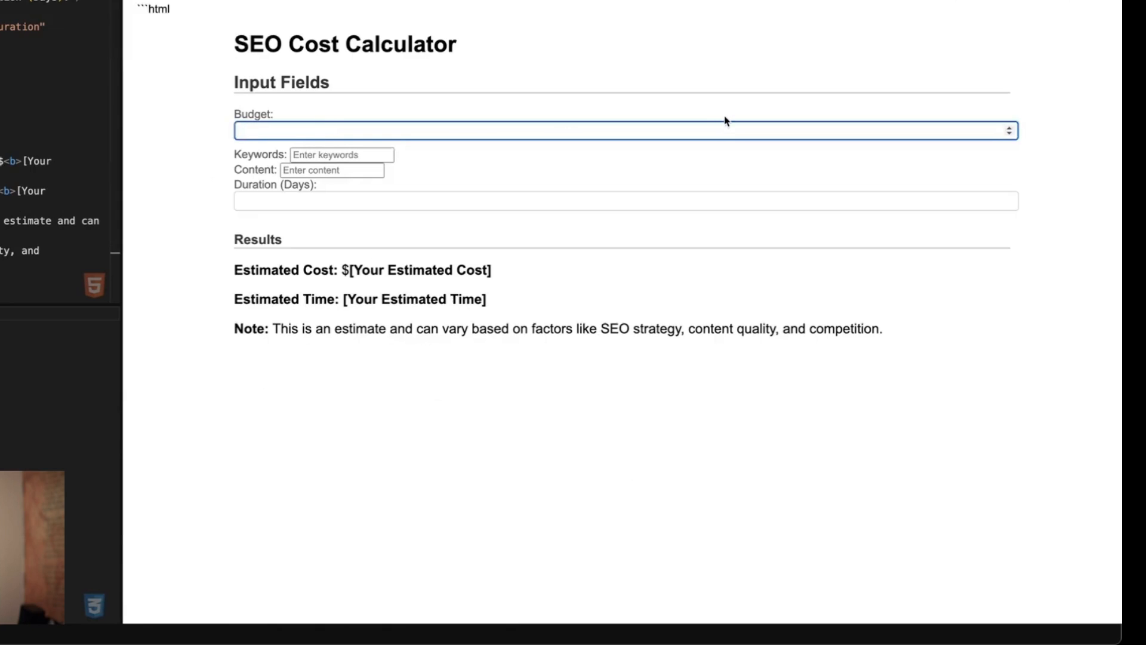
Step: Test the Liveweave calculator with a 1000 budget and 10 keywords, then leave the site
type("1000")
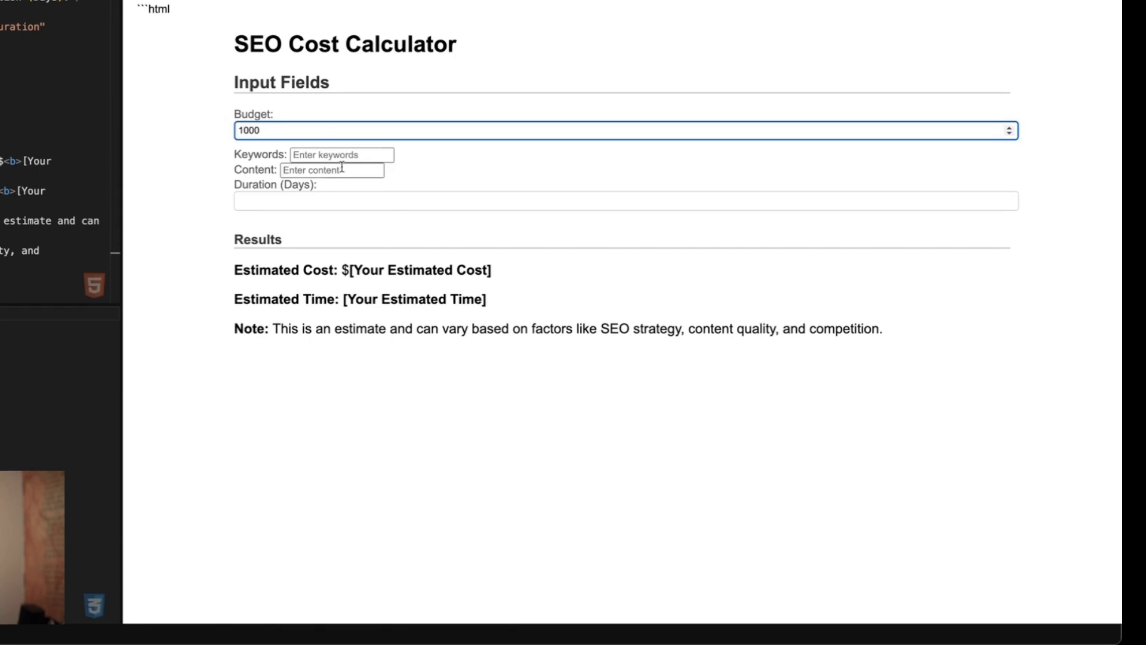
type("10")
left_click(626, 201)
type("1")
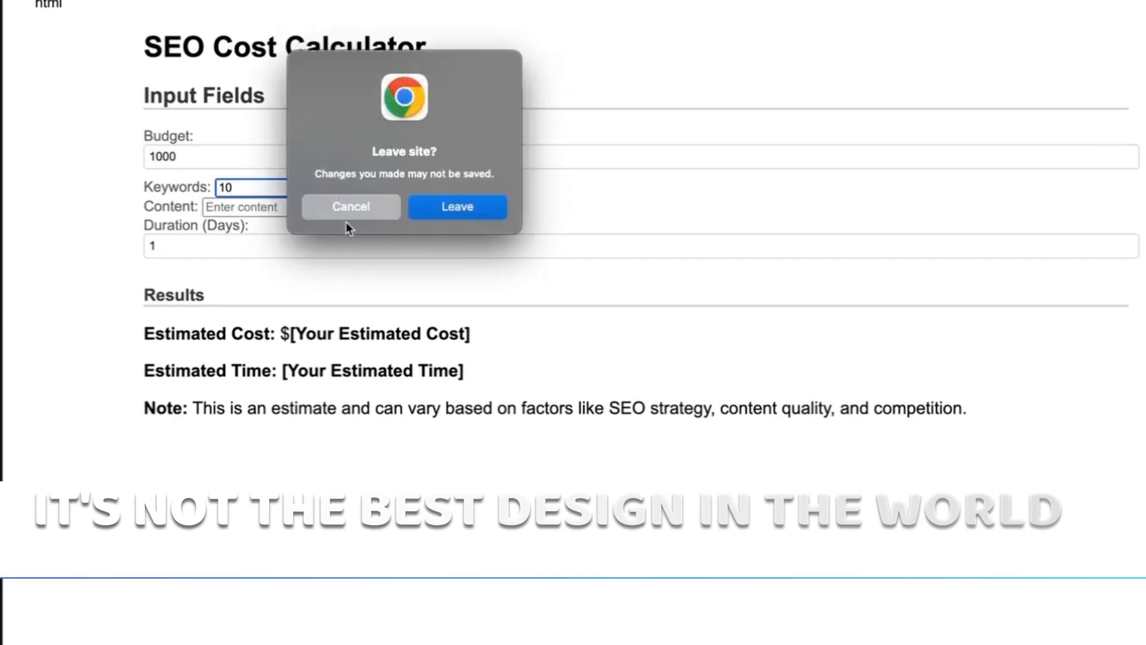
left_click(350, 206)
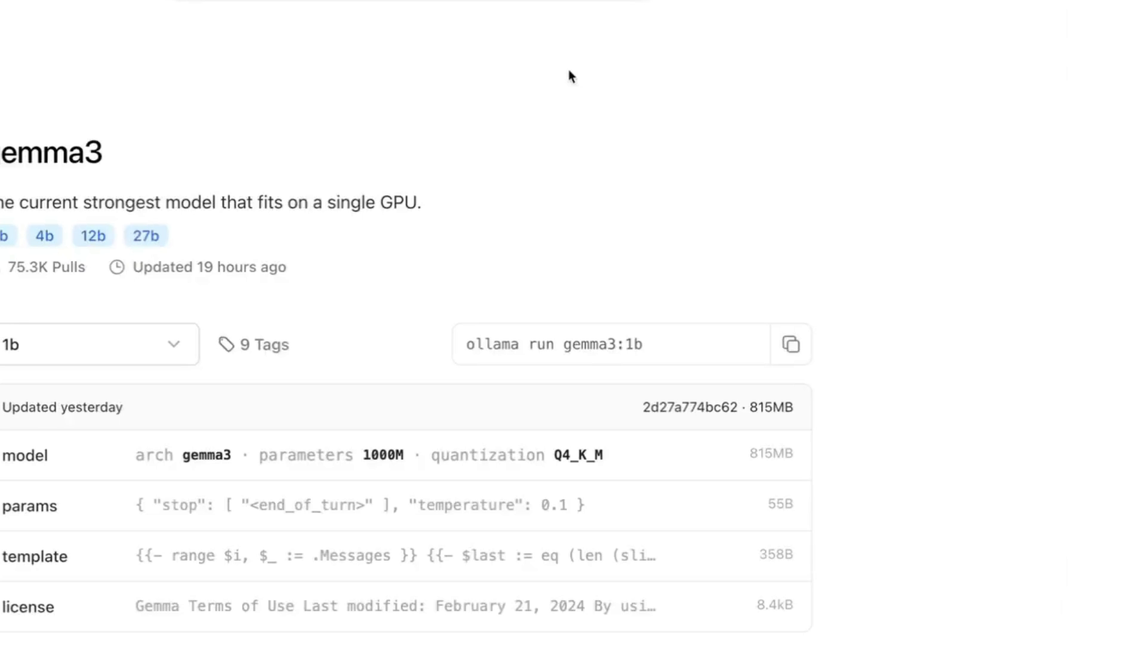
Step: Open the gemma3 size dropdown on Ollama and view every available tag
scroll("up", 3)
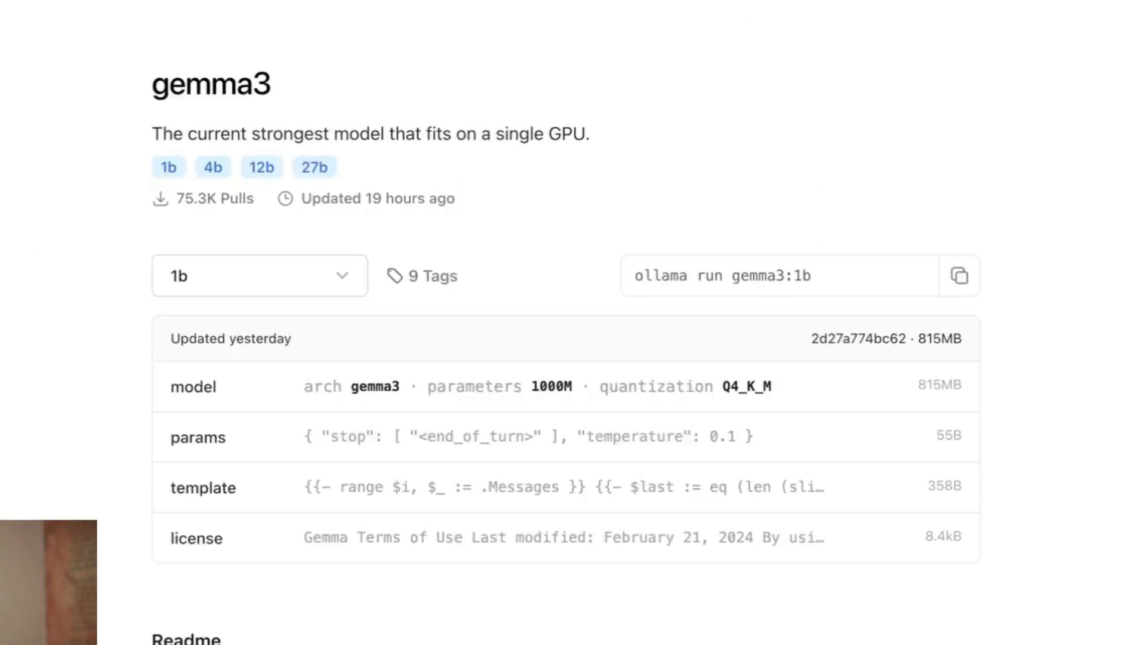
mouse_move(459, 367)
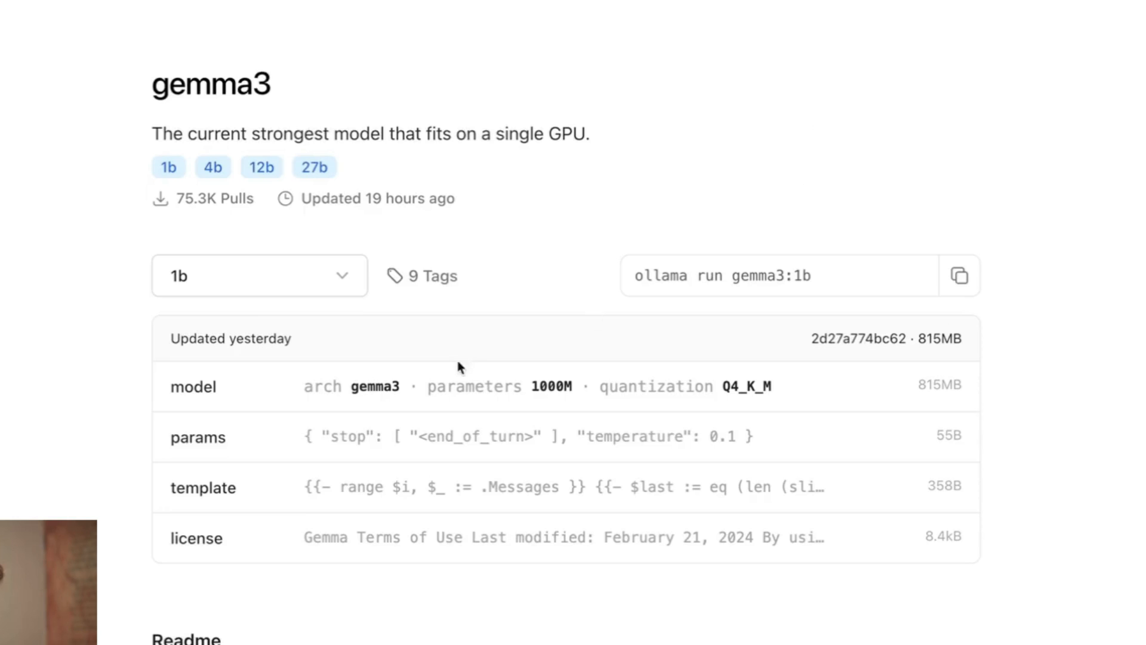
left_click(259, 276)
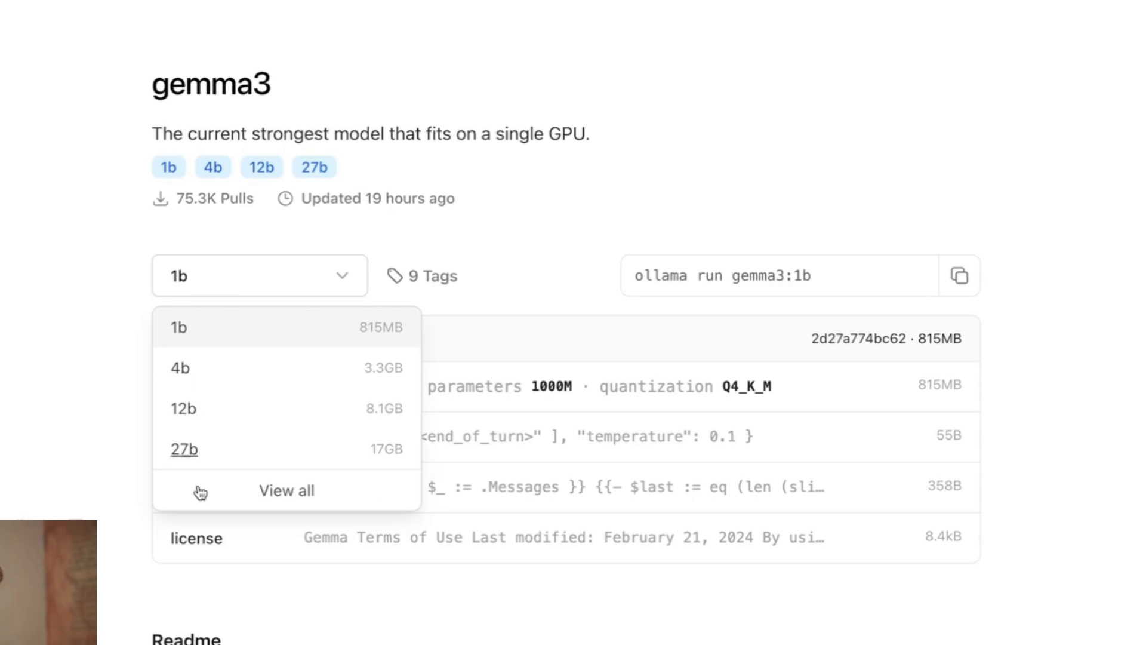
left_click(286, 490)
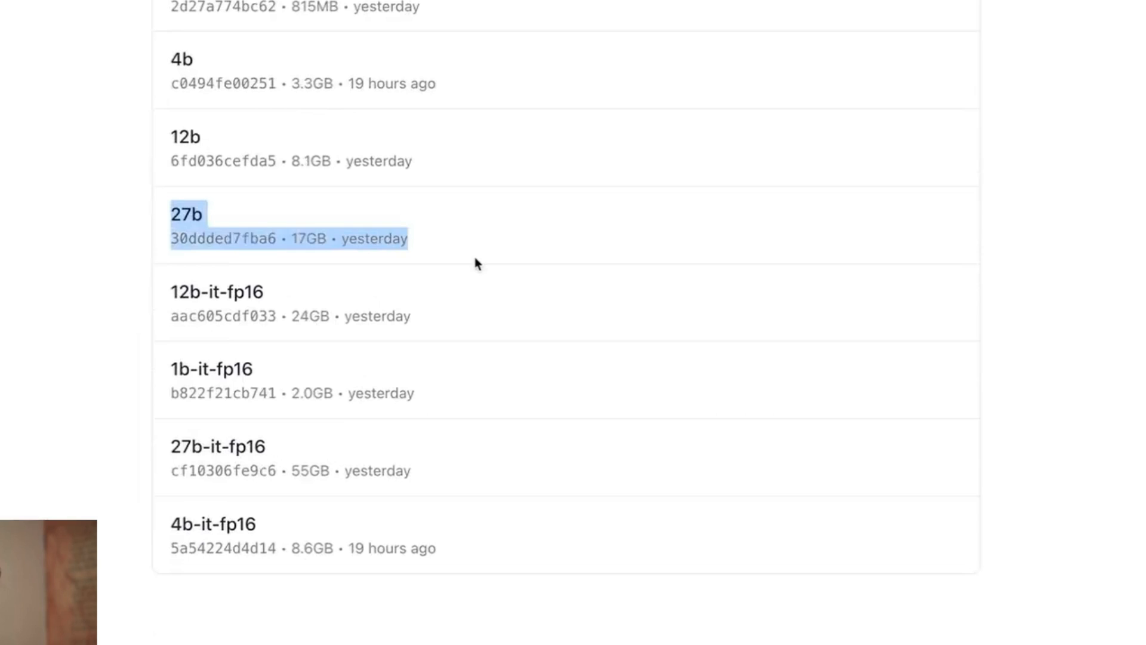
mouse_move(108, 225)
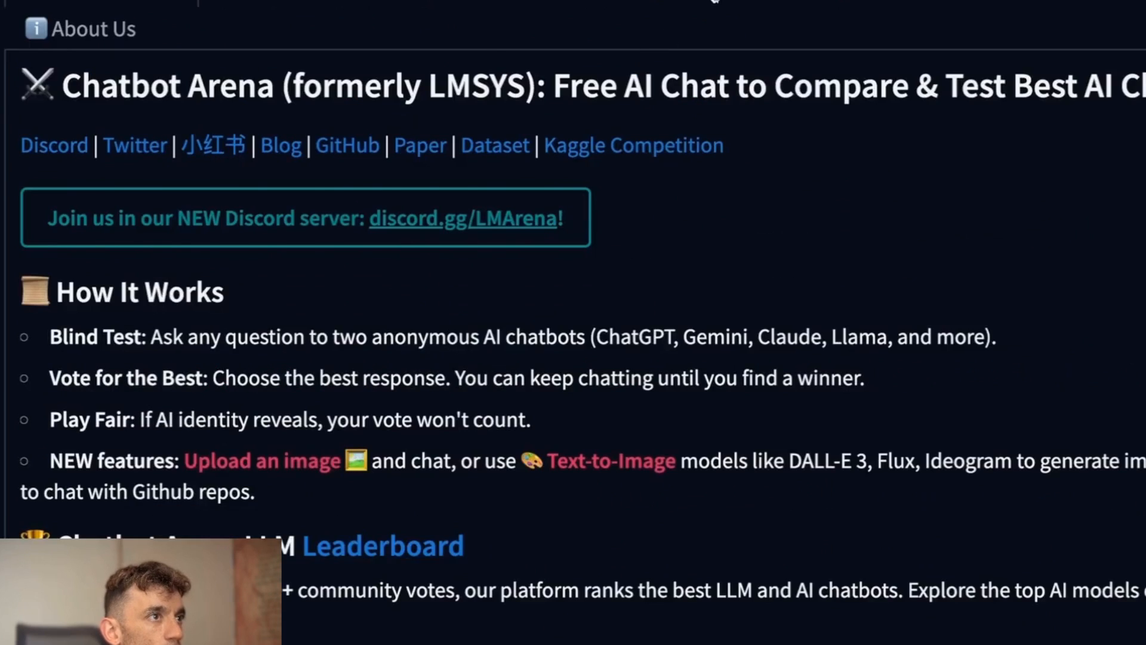
scroll("down", 3)
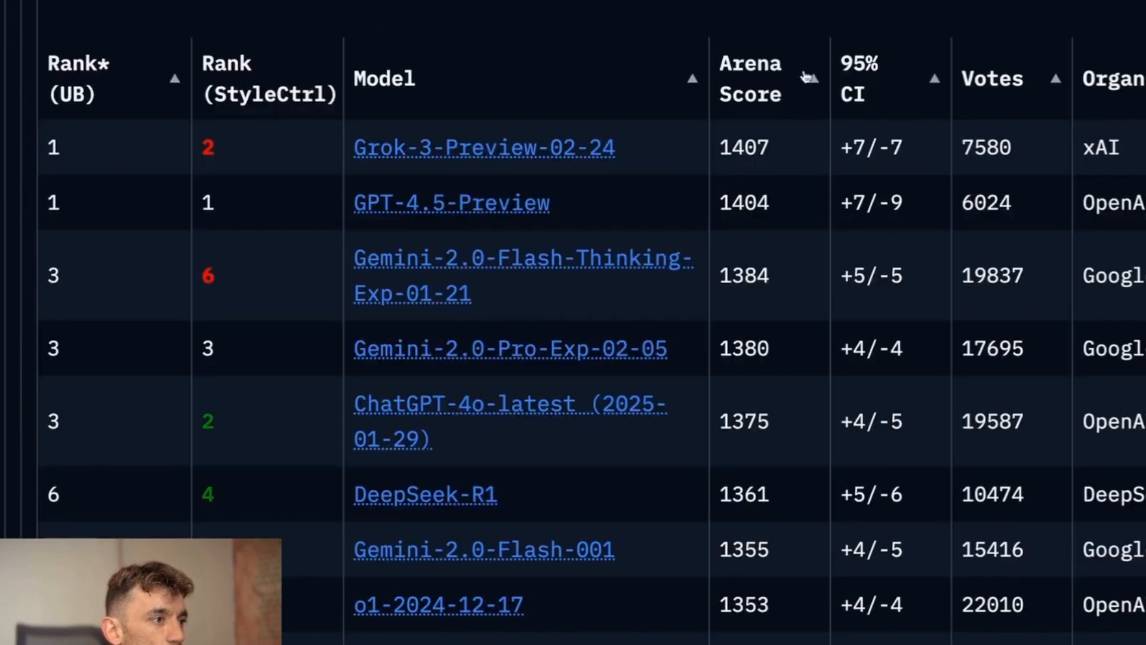
scroll("down", 3)
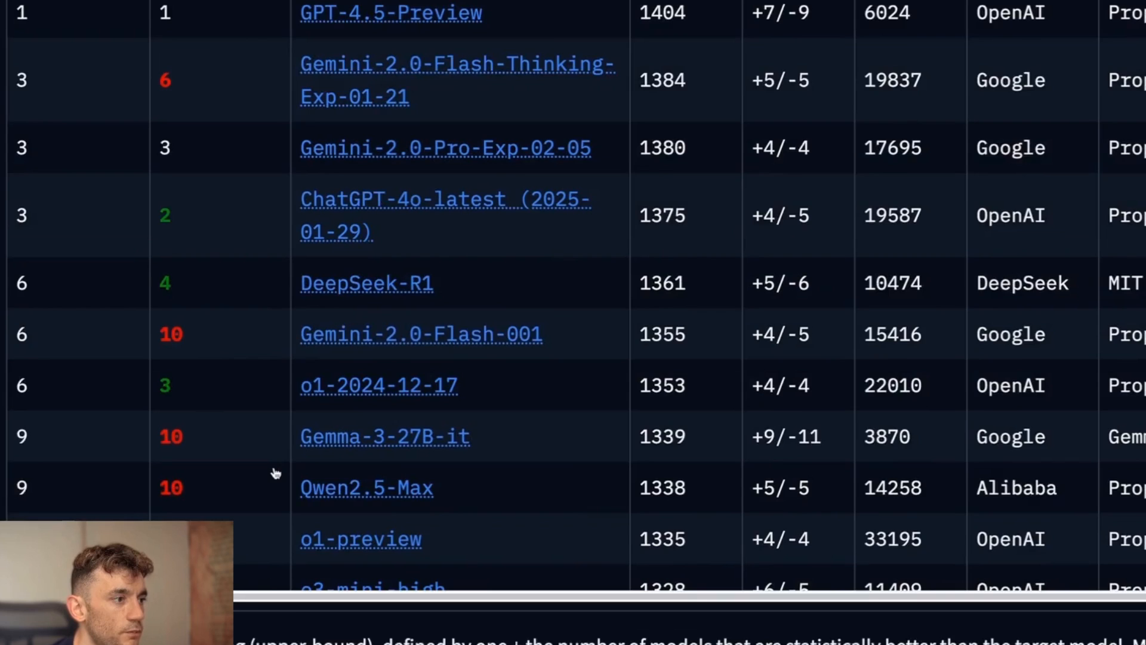
scroll("down", 3)
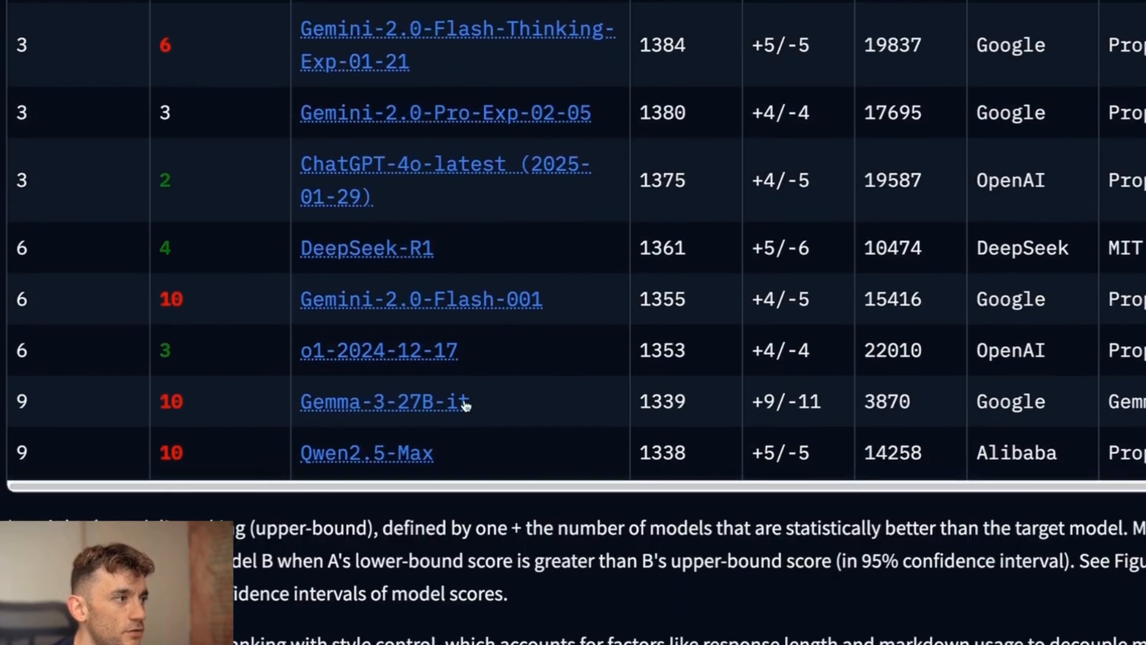
scroll("down", 3)
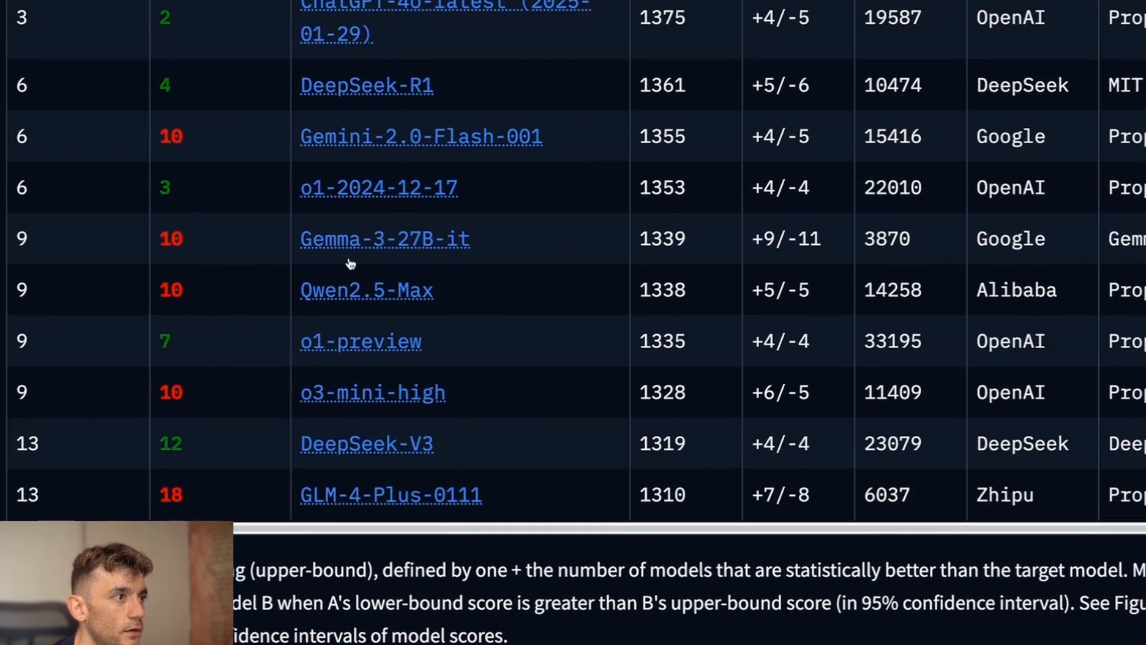
scroll("up", 3)
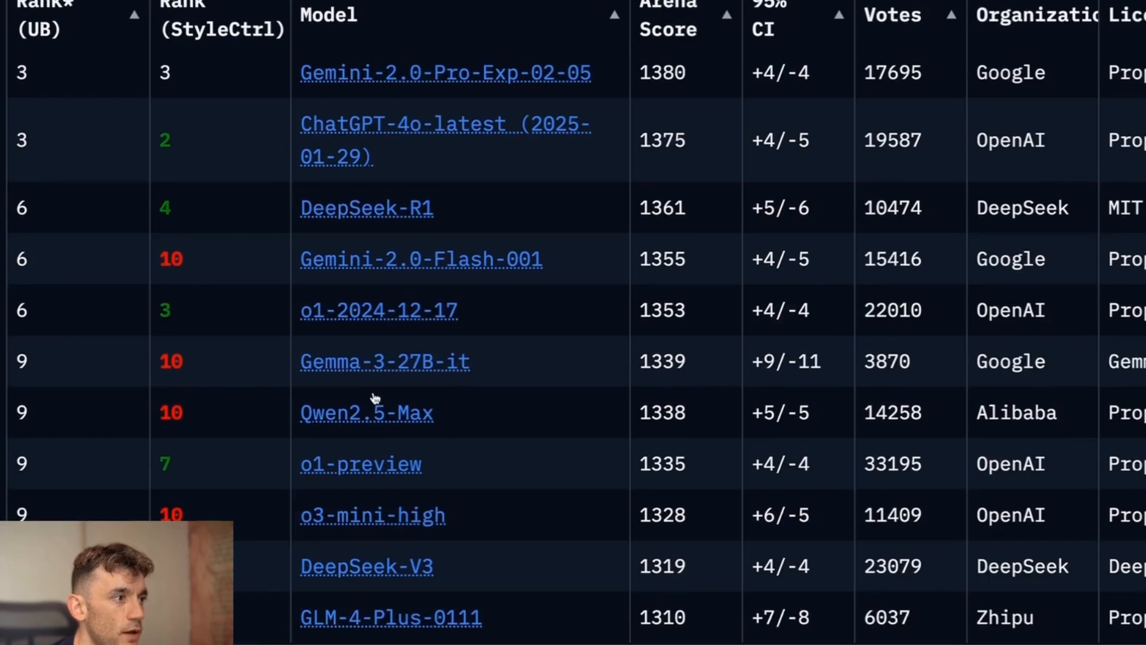
mouse_move(20, 364)
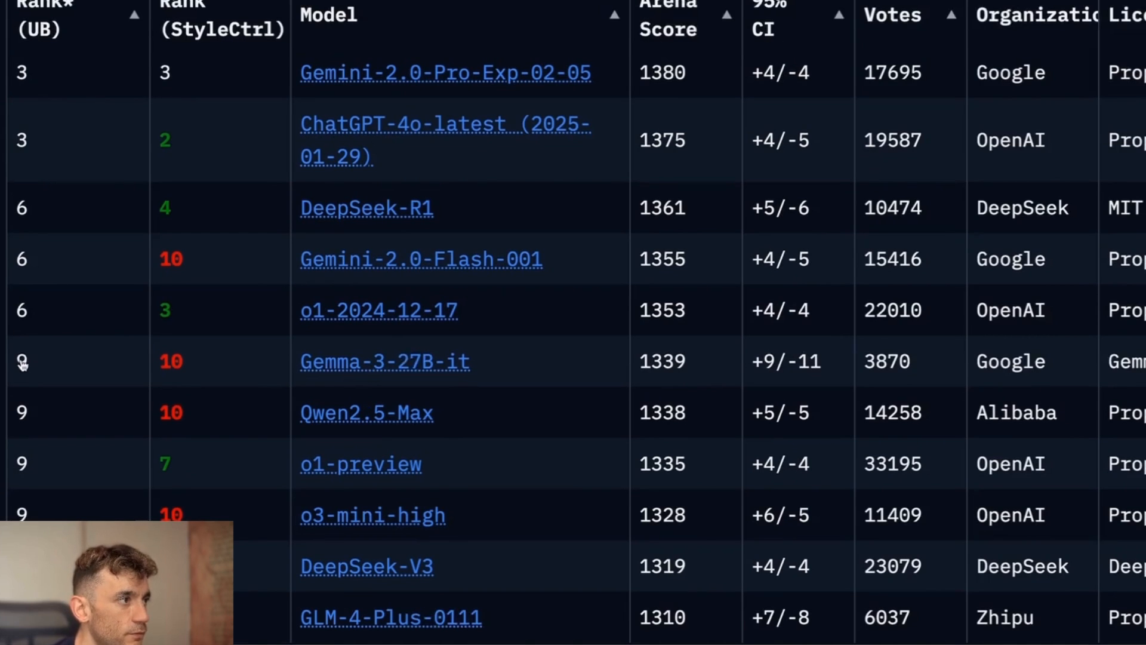
mouse_move(277, 436)
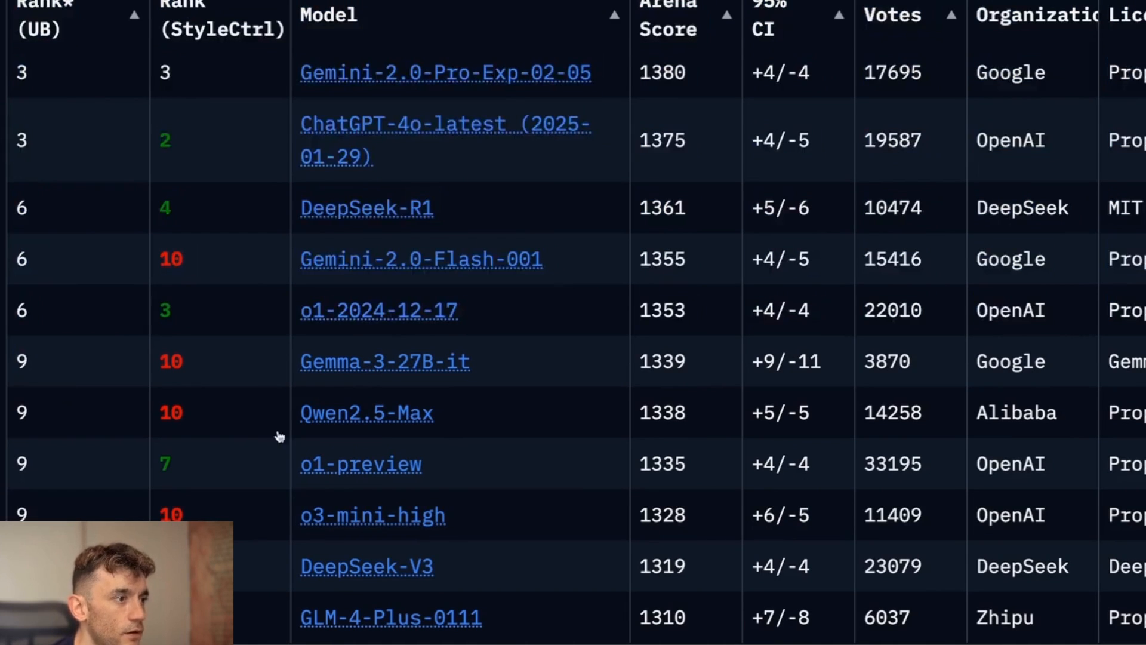
mouse_move(380, 518)
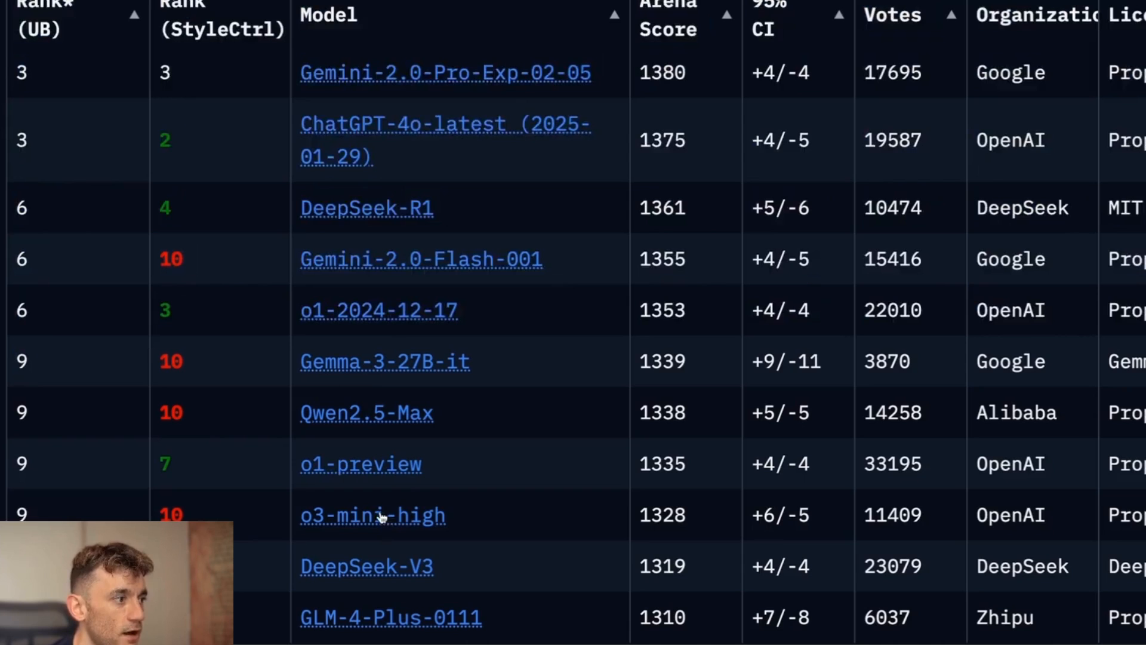
mouse_move(359, 475)
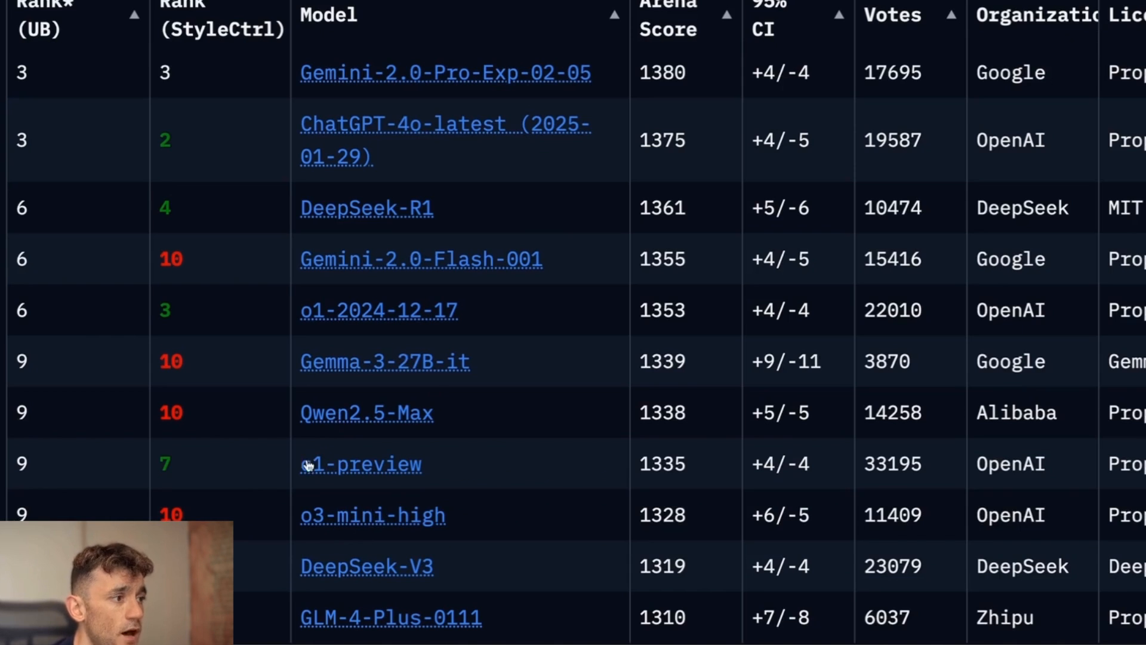
mouse_move(339, 500)
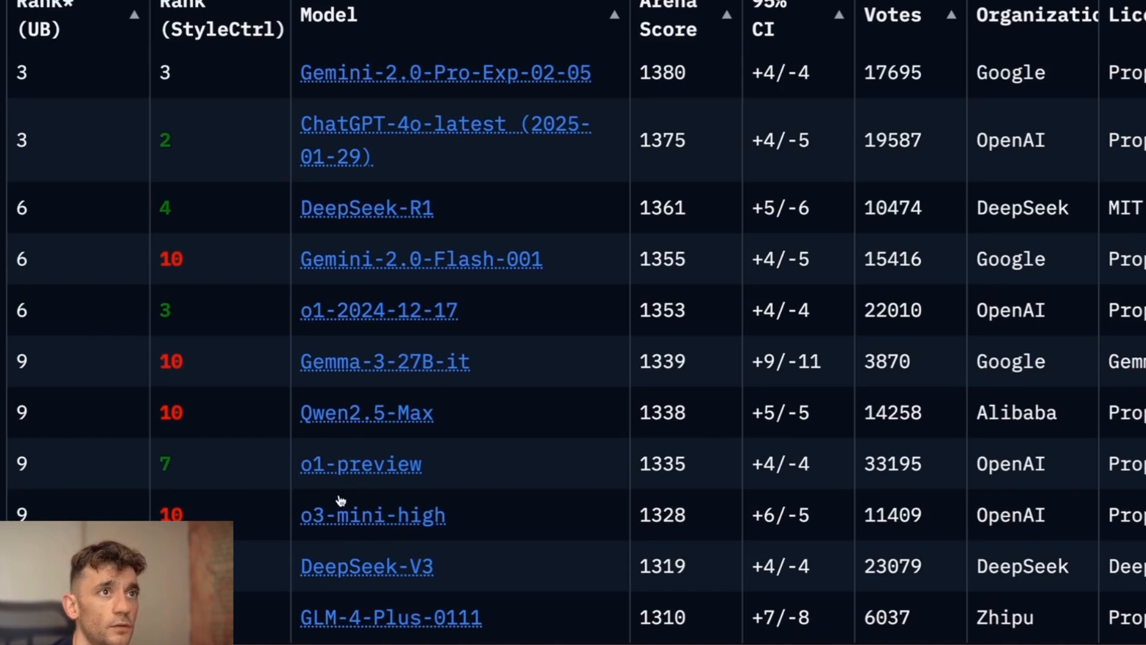
mouse_move(339, 479)
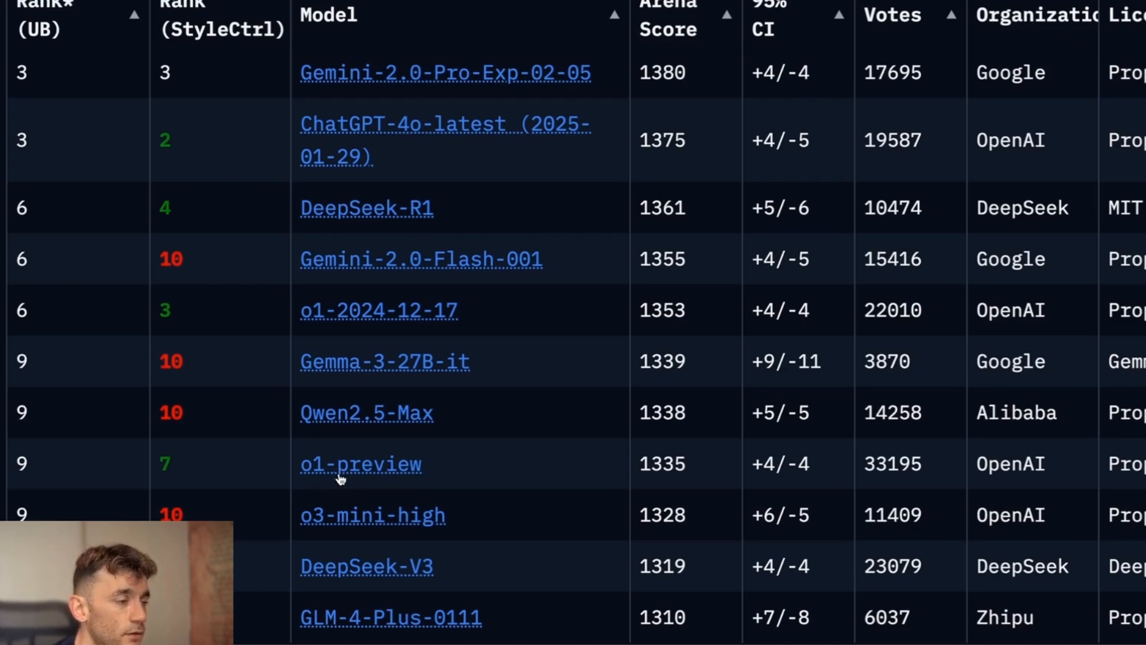
mouse_move(410, 413)
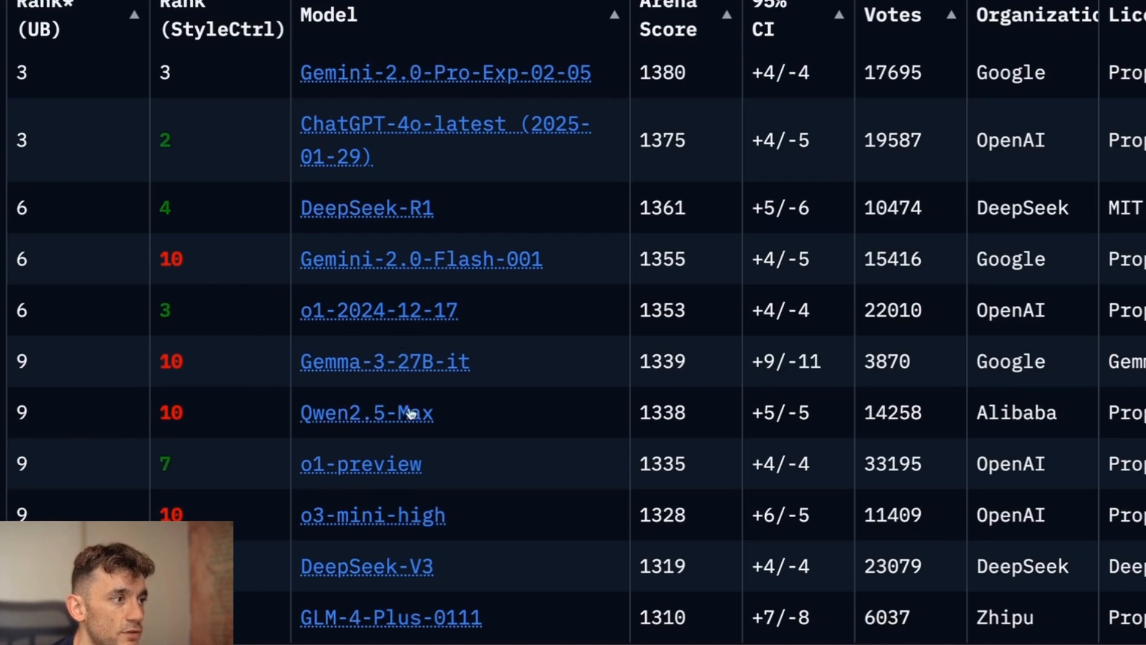
mouse_move(310, 428)
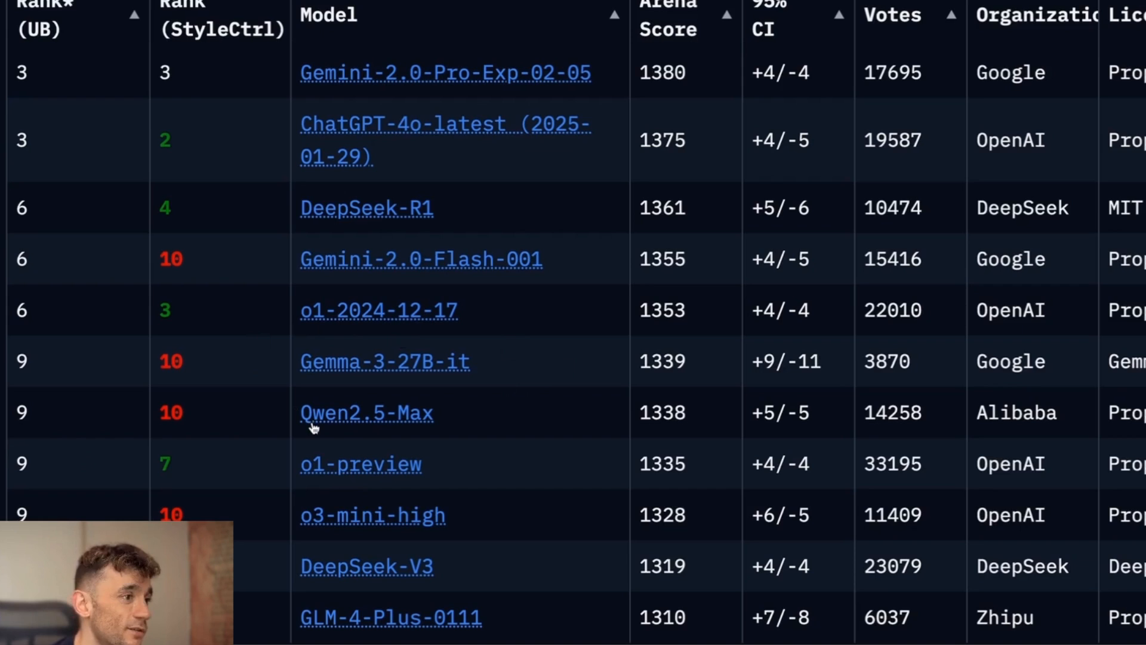
scroll("up", 3)
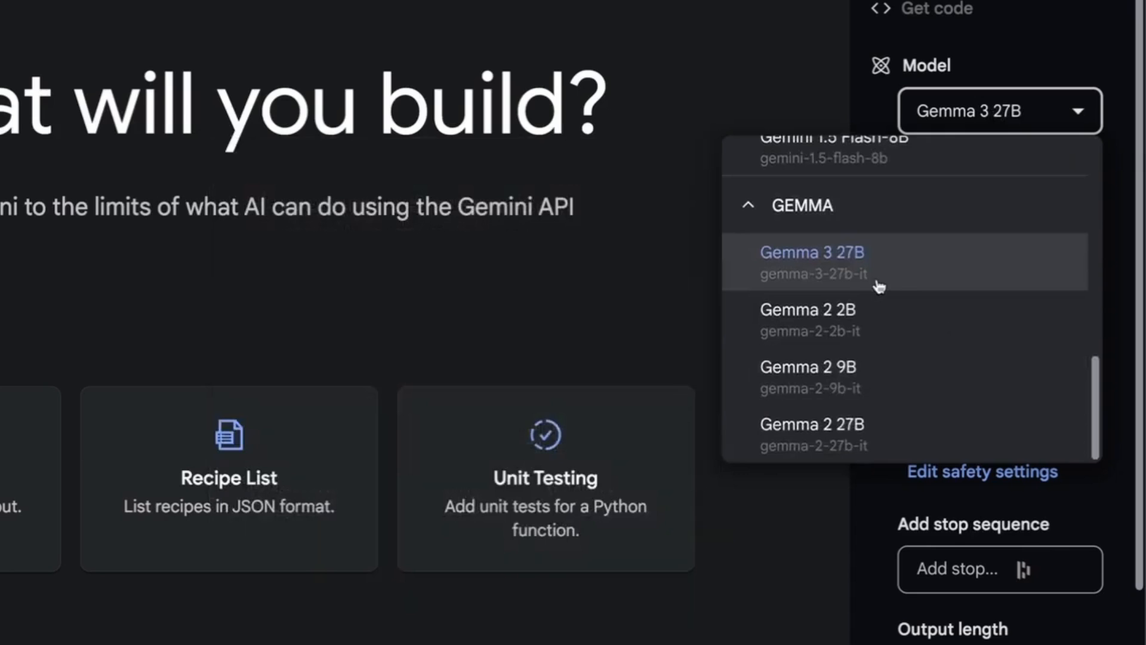
mouse_move(841, 407)
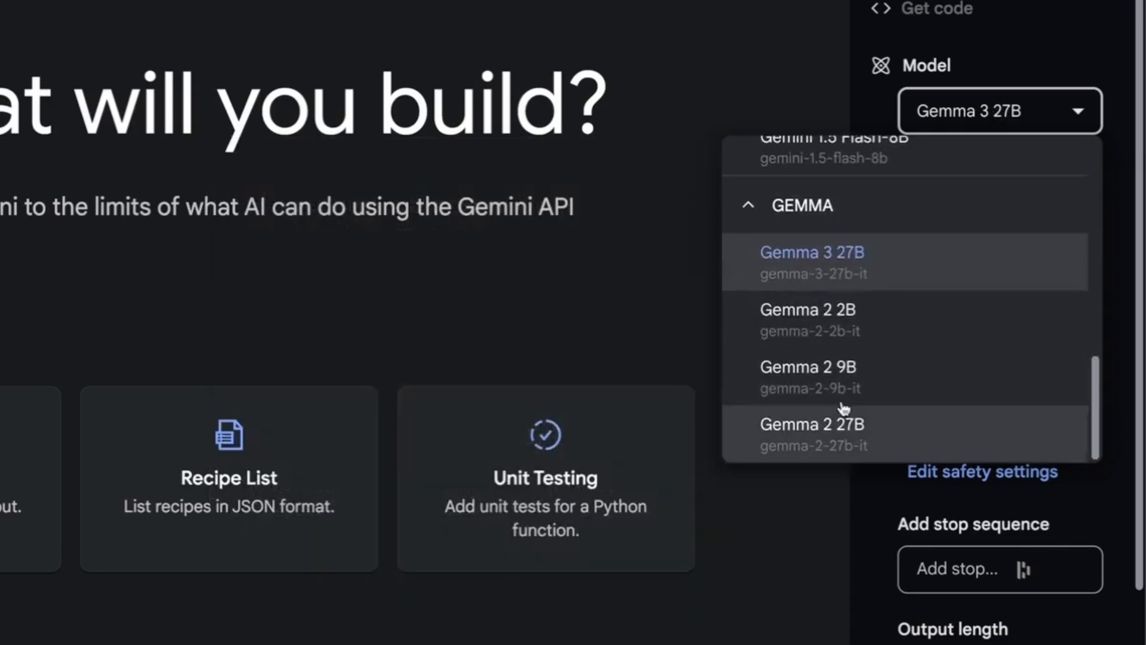
Step: Select Gemma 3 27B and send a prompt for a beautifully designed HTML SEO Cost Calculator
left_click(812, 252)
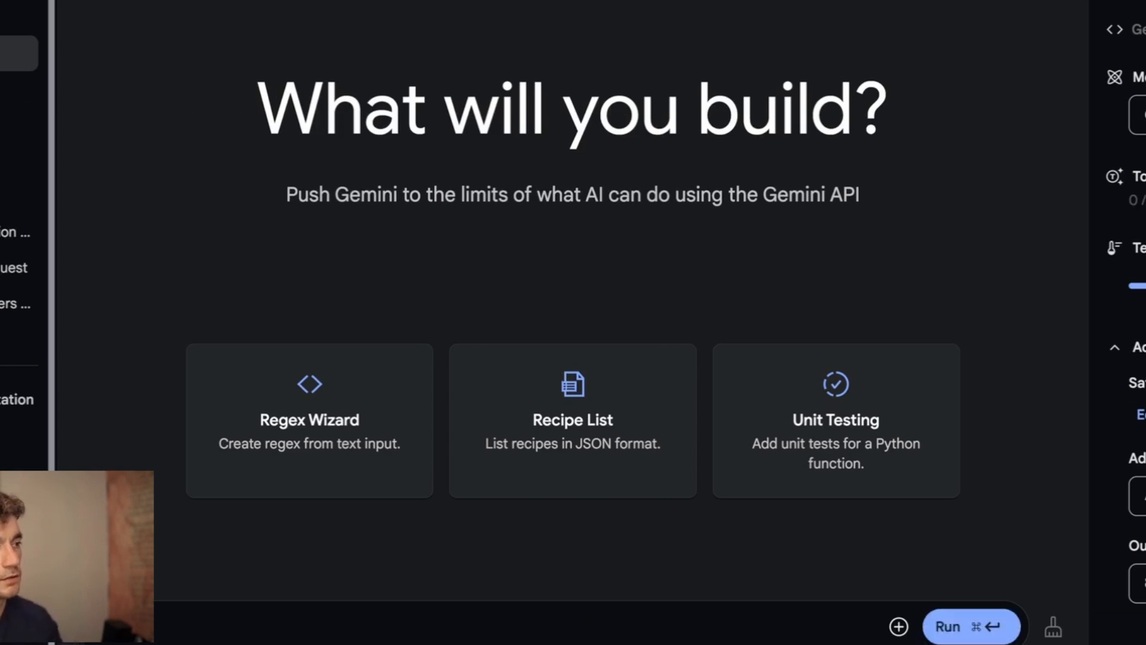
type("SEO Cost Cal")
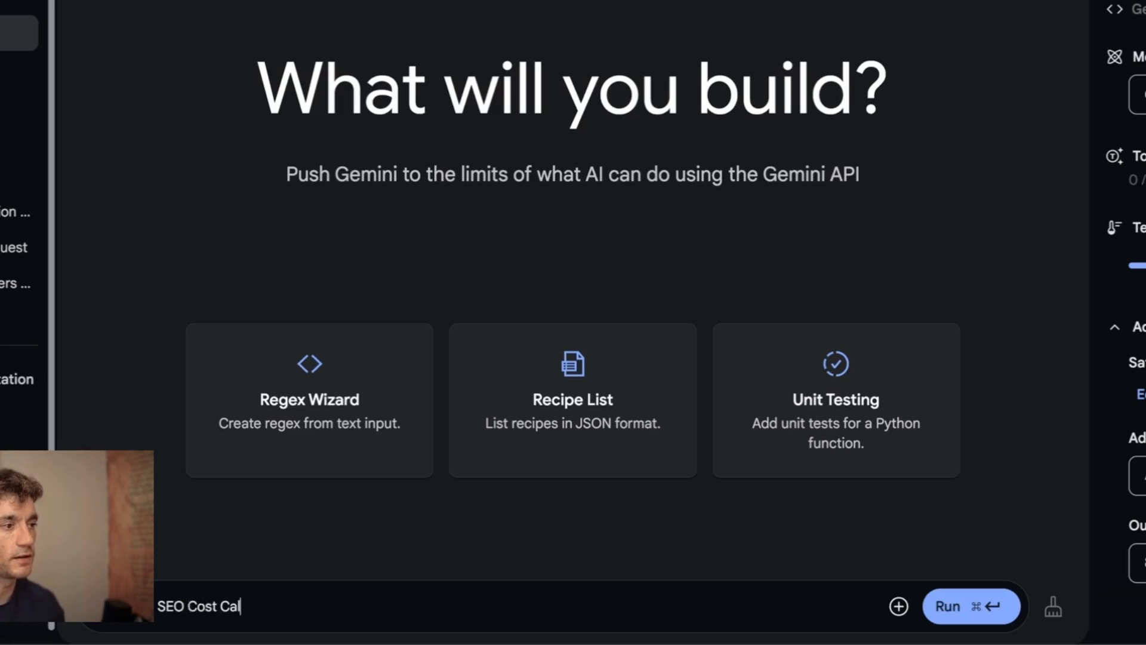
type("culator in html fo")
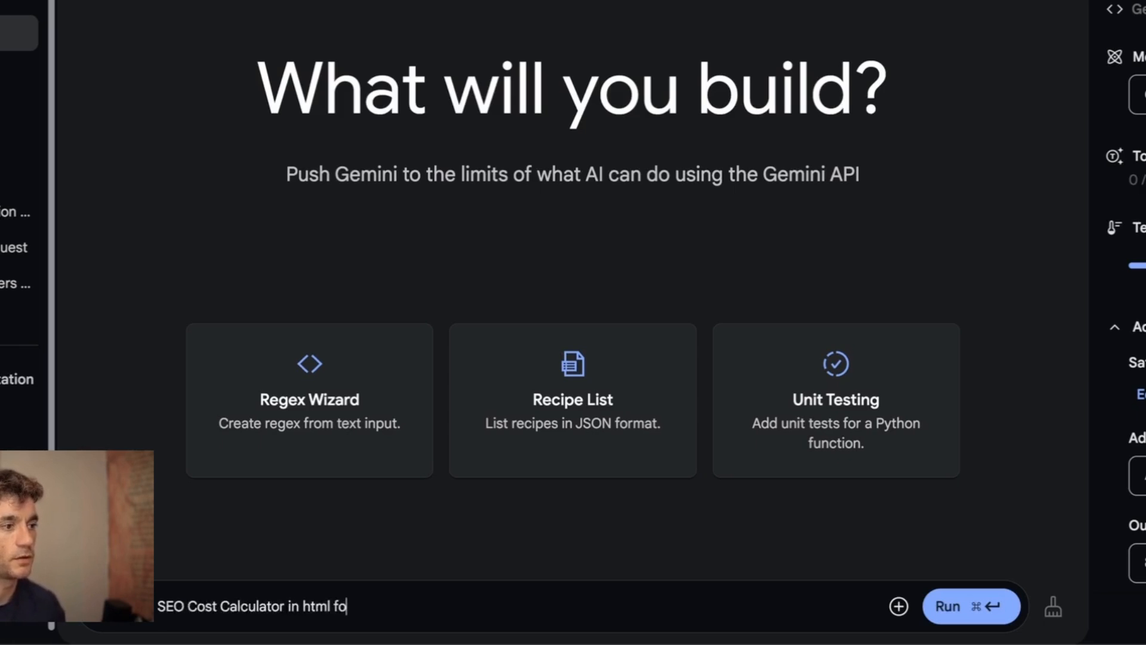
type("r me - make itb eautily!")
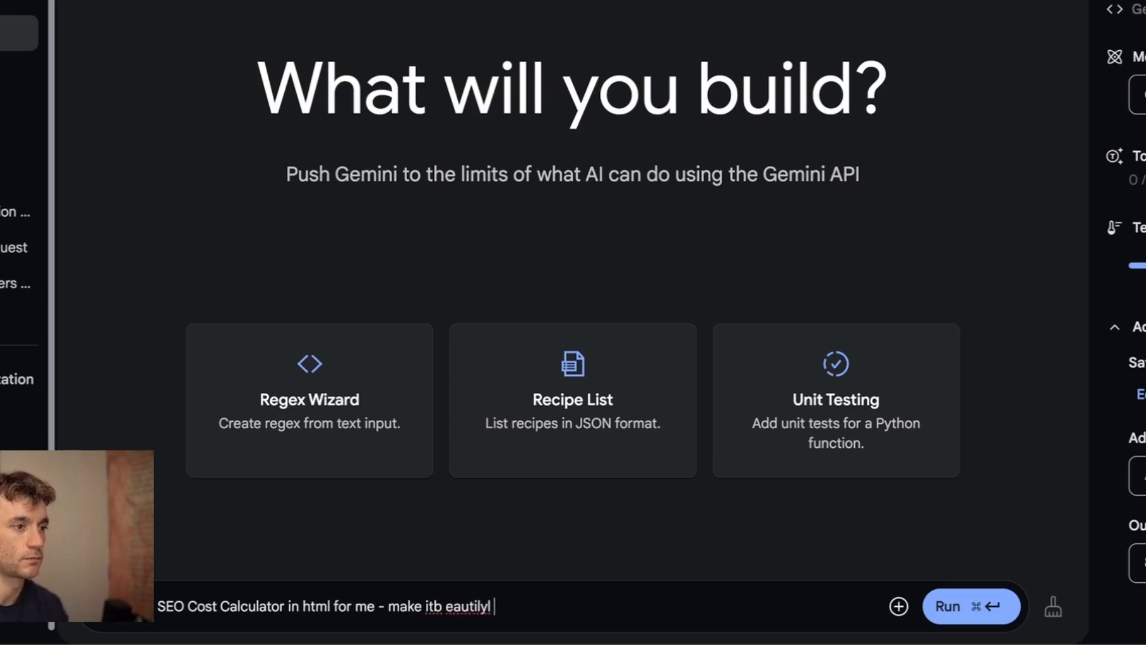
type("designed")
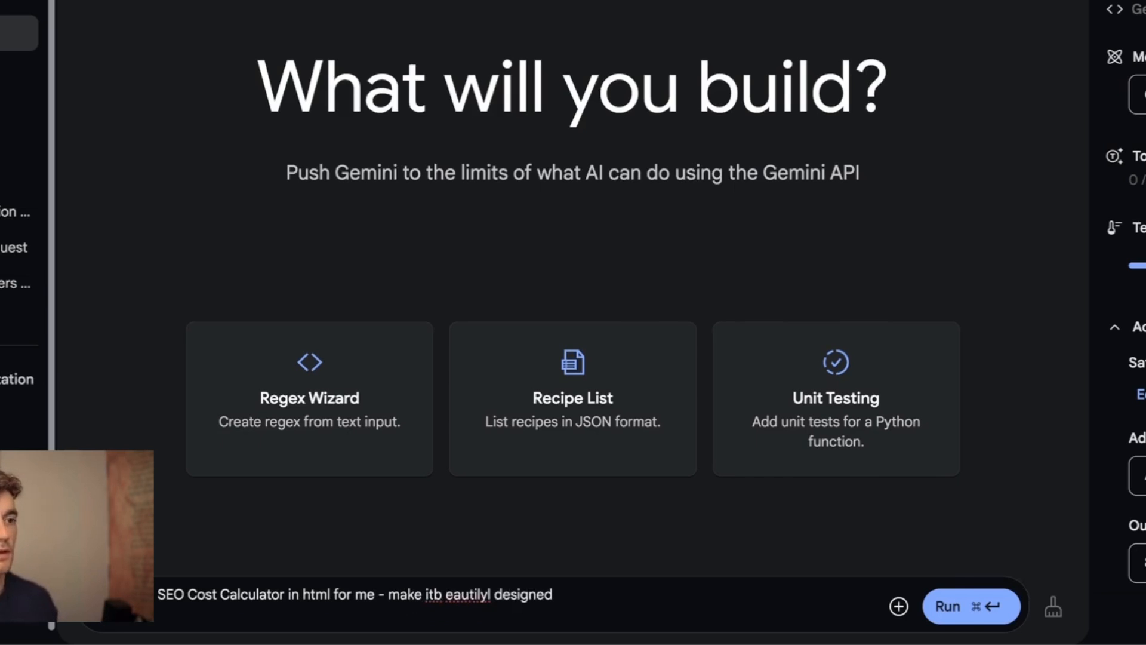
left_click(973, 606)
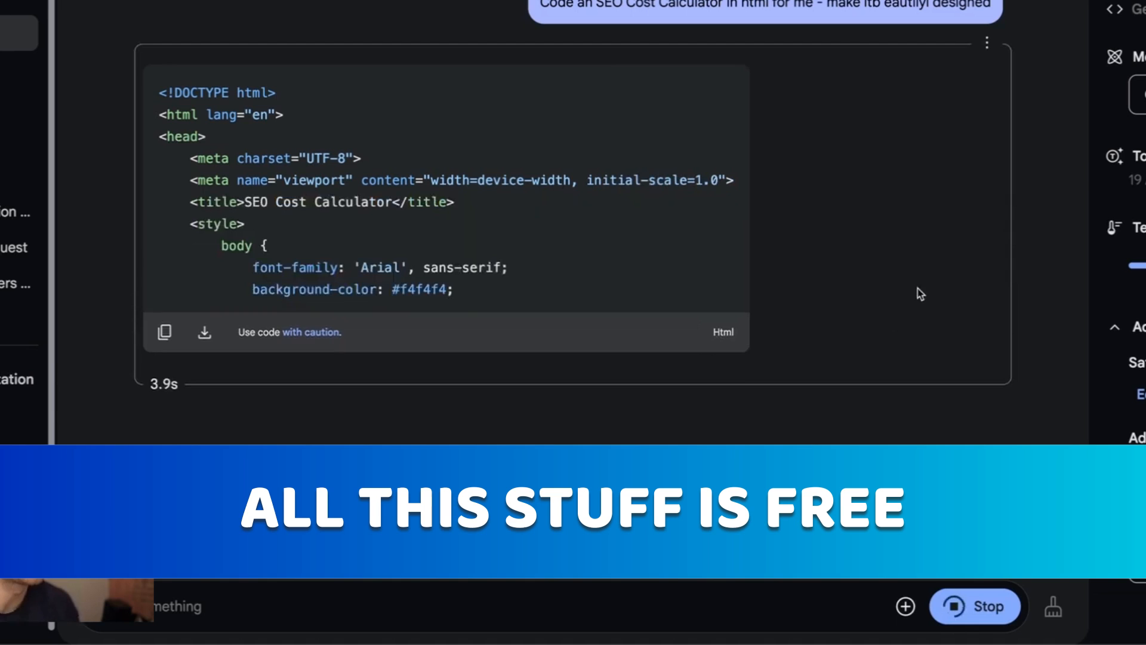
Step: Scroll through Gemma's streaming HTML and CSS down to the button and result styles
scroll("down", 3)
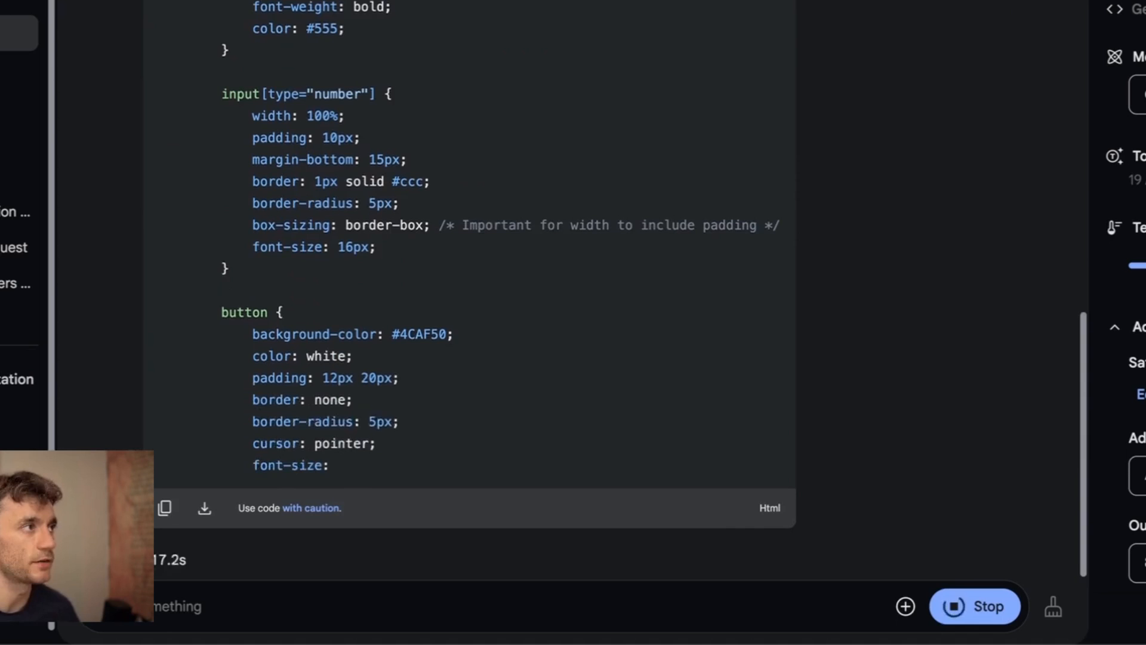
scroll("down", 3)
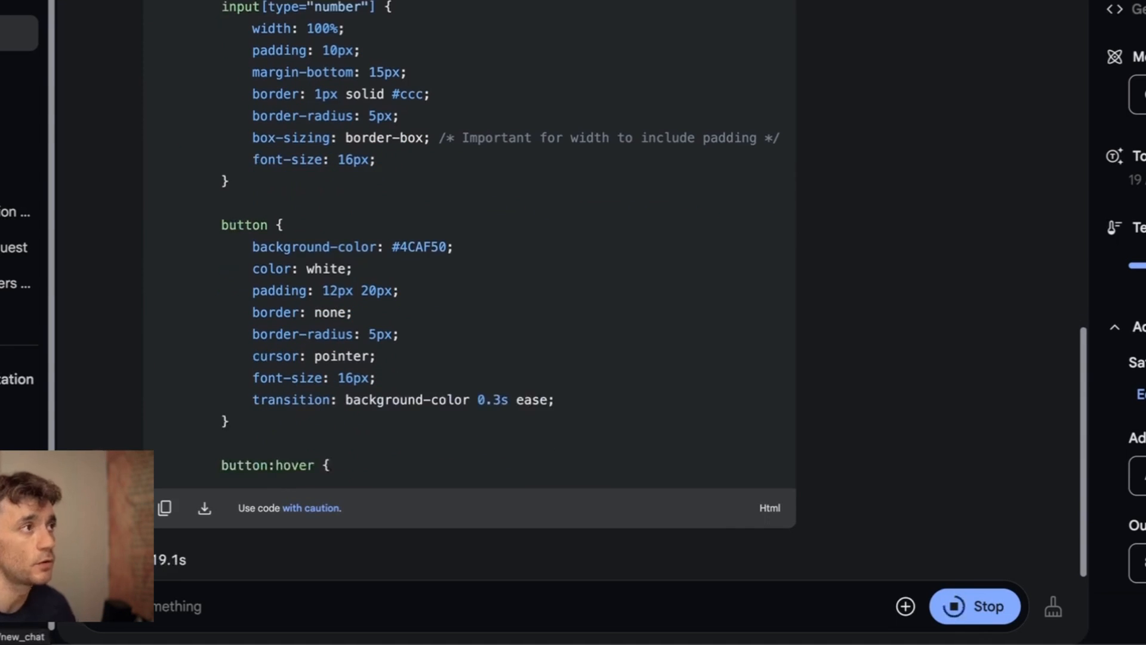
scroll("down", 3)
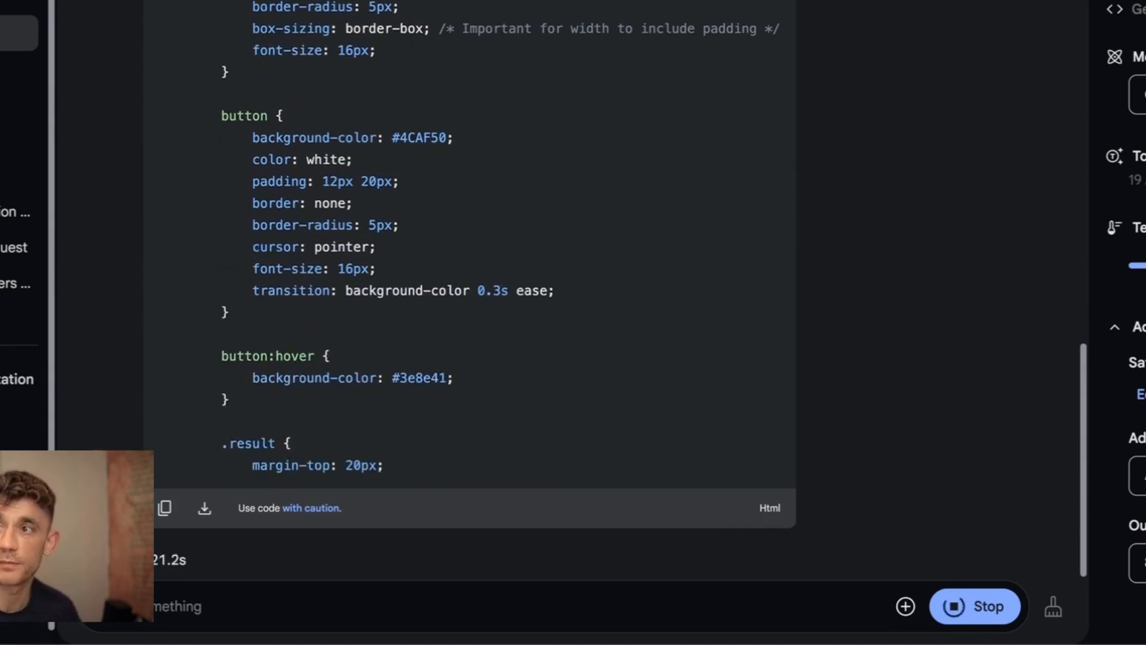
scroll("down", 3)
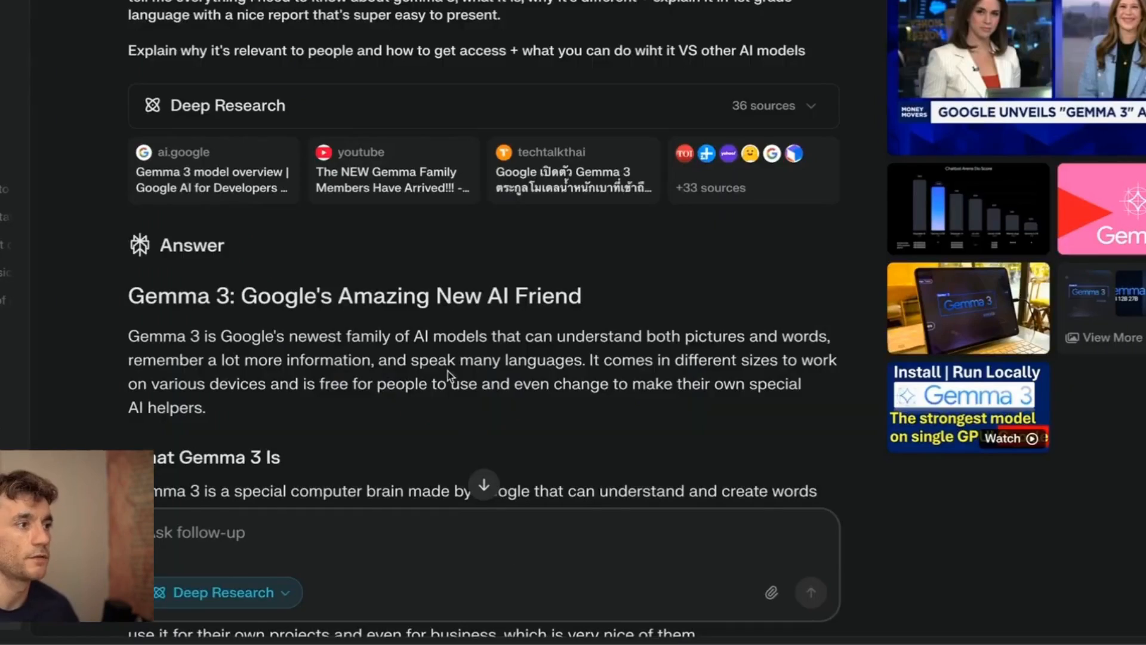
scroll("down", 3)
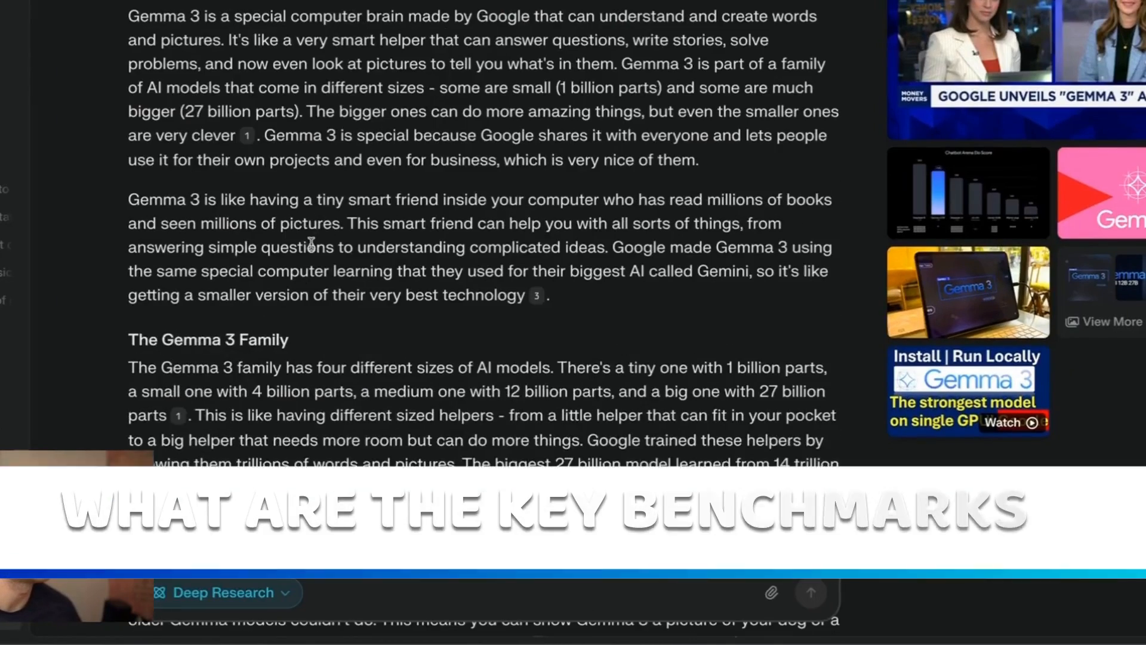
scroll("down", 3)
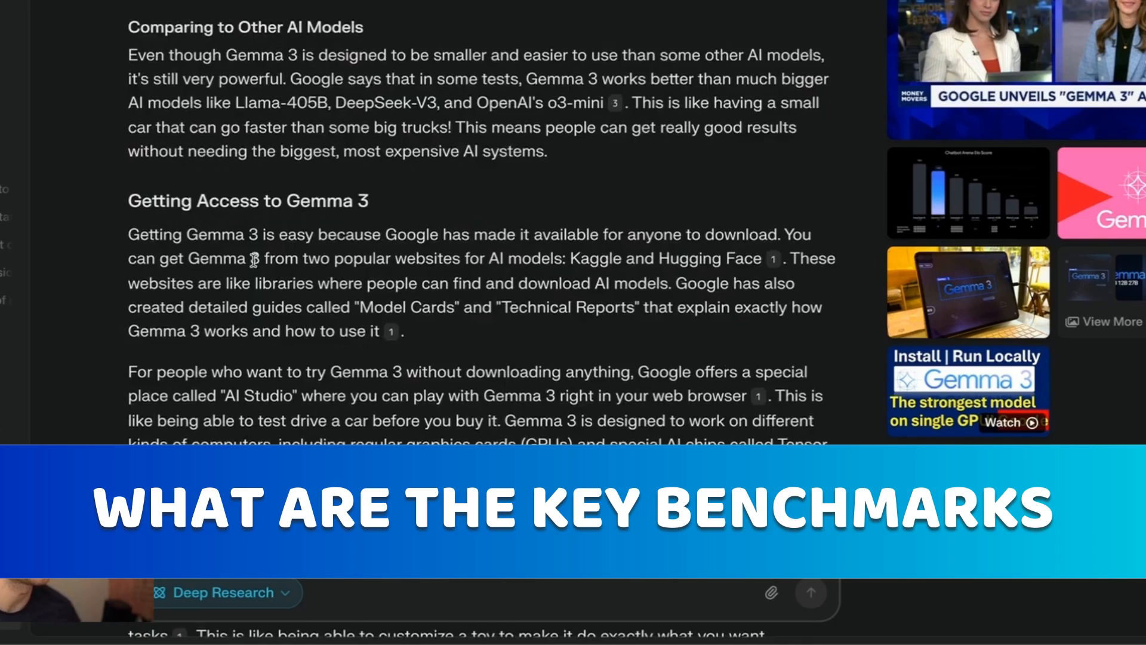
scroll("down", 3)
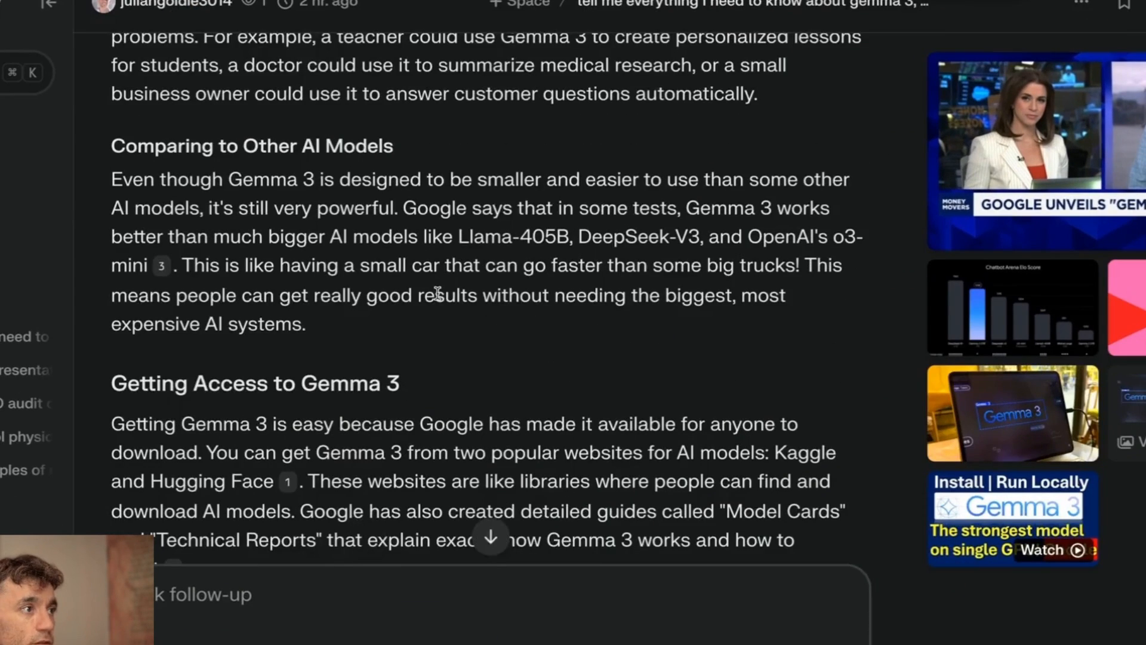
scroll("down", 3)
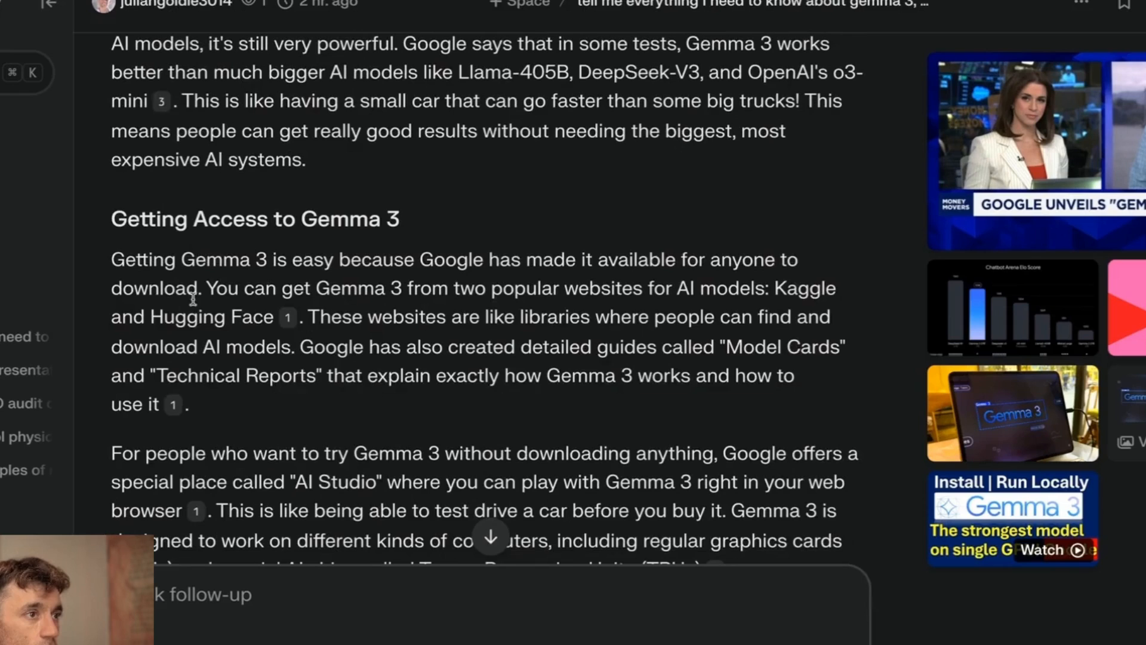
scroll("down", 3)
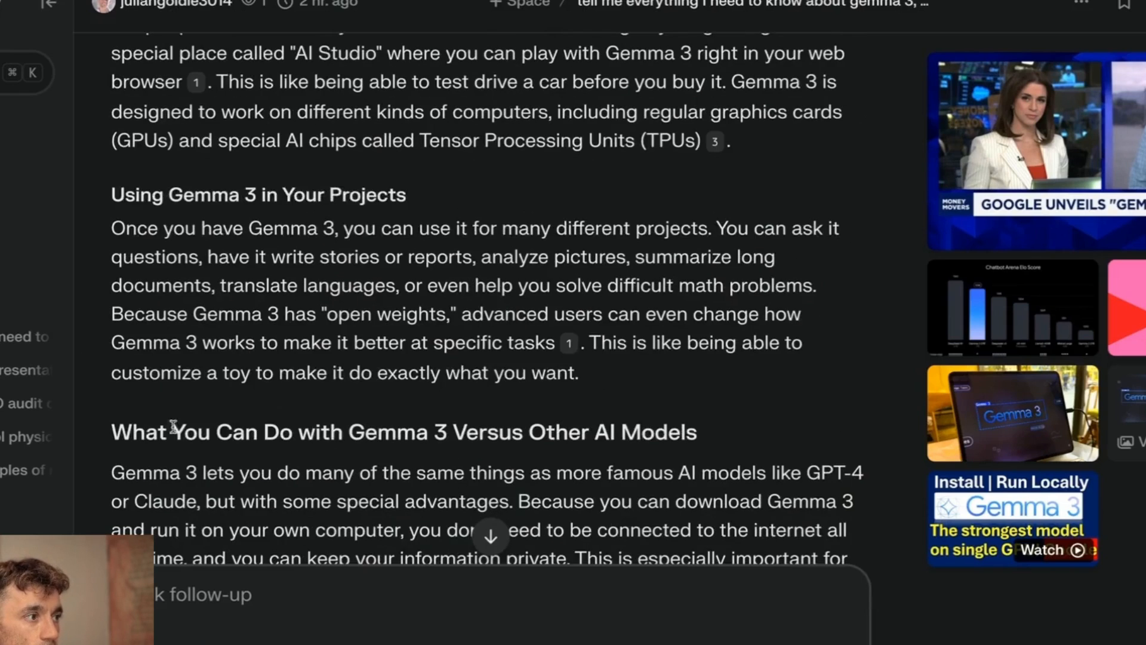
scroll("down", 3)
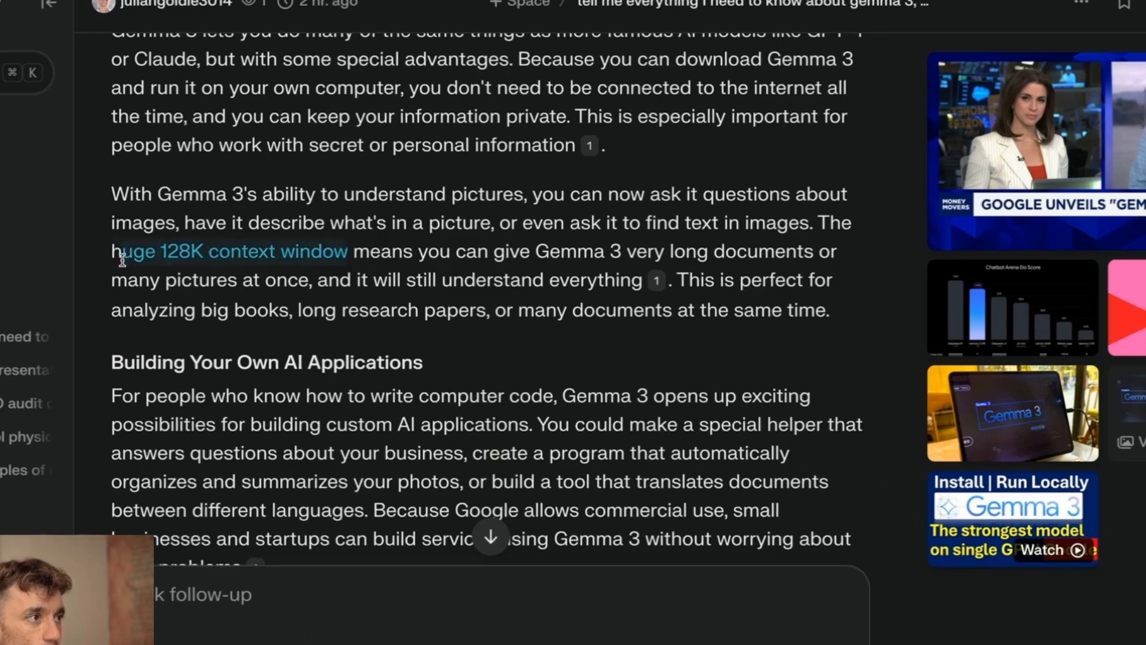
scroll("down", 3)
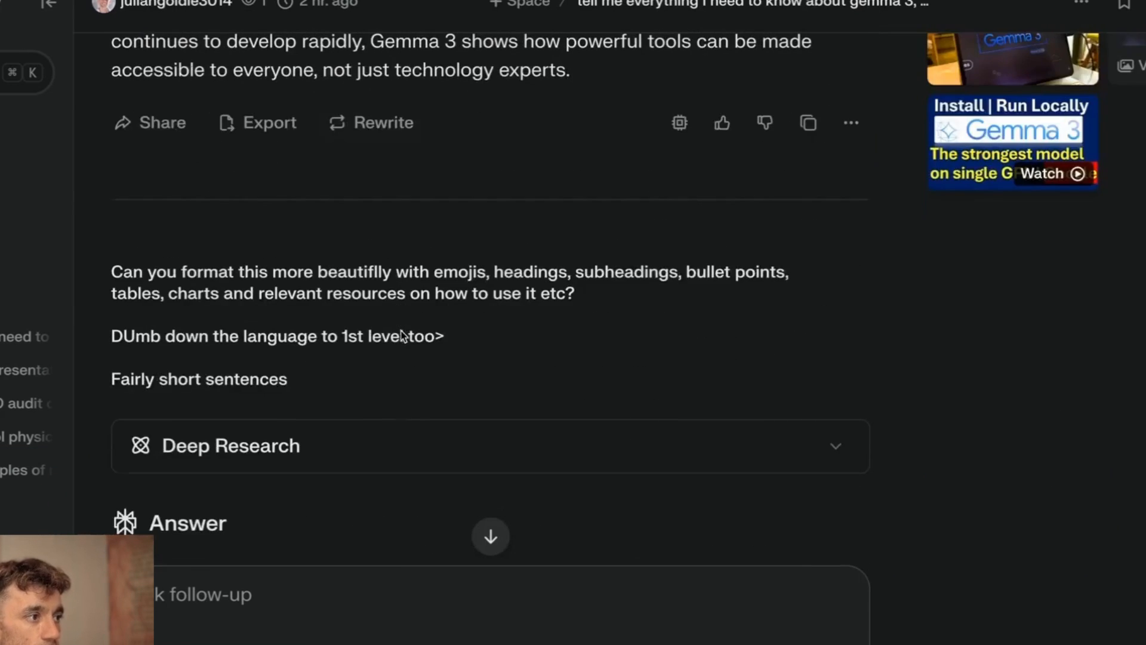
scroll("down", 3)
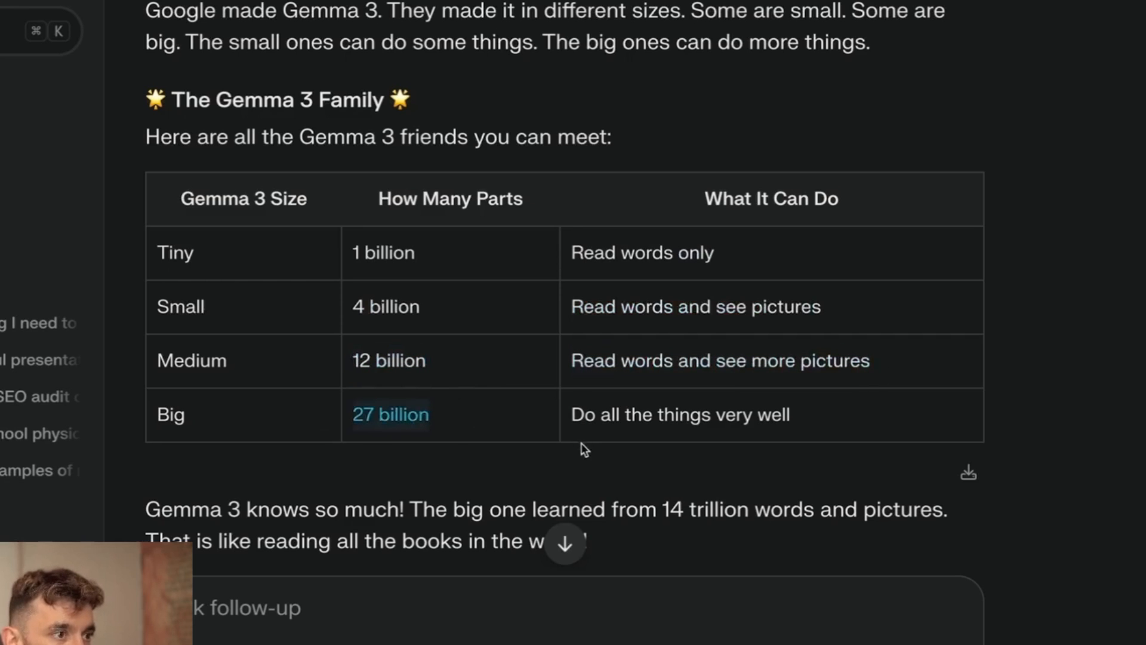
scroll("down", 3)
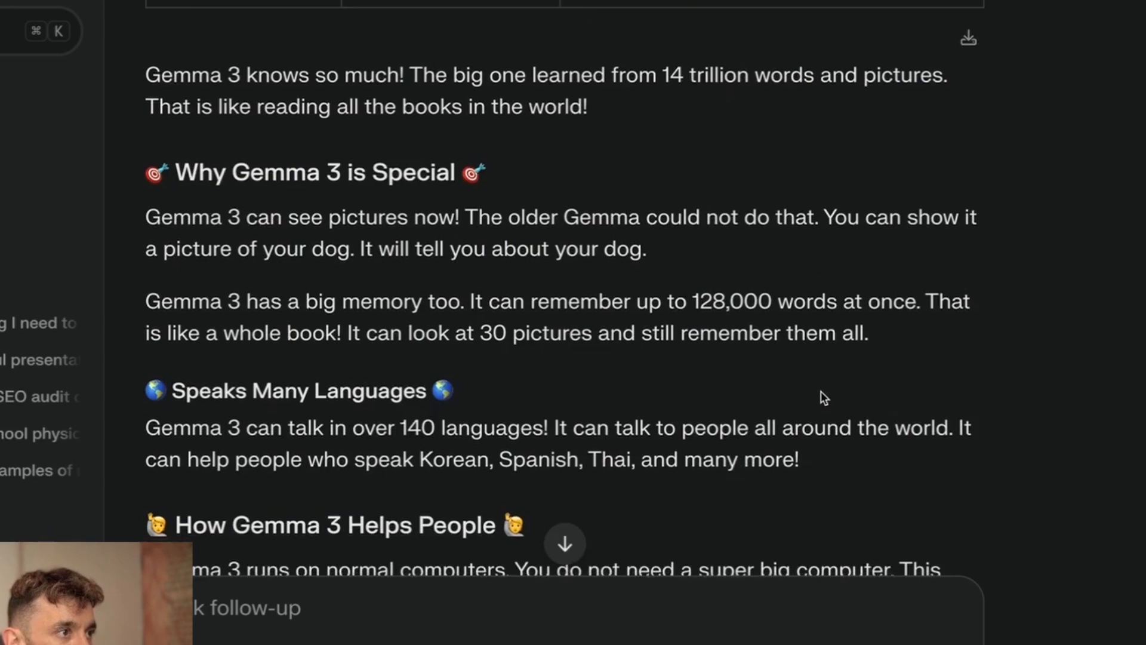
scroll("down", 3)
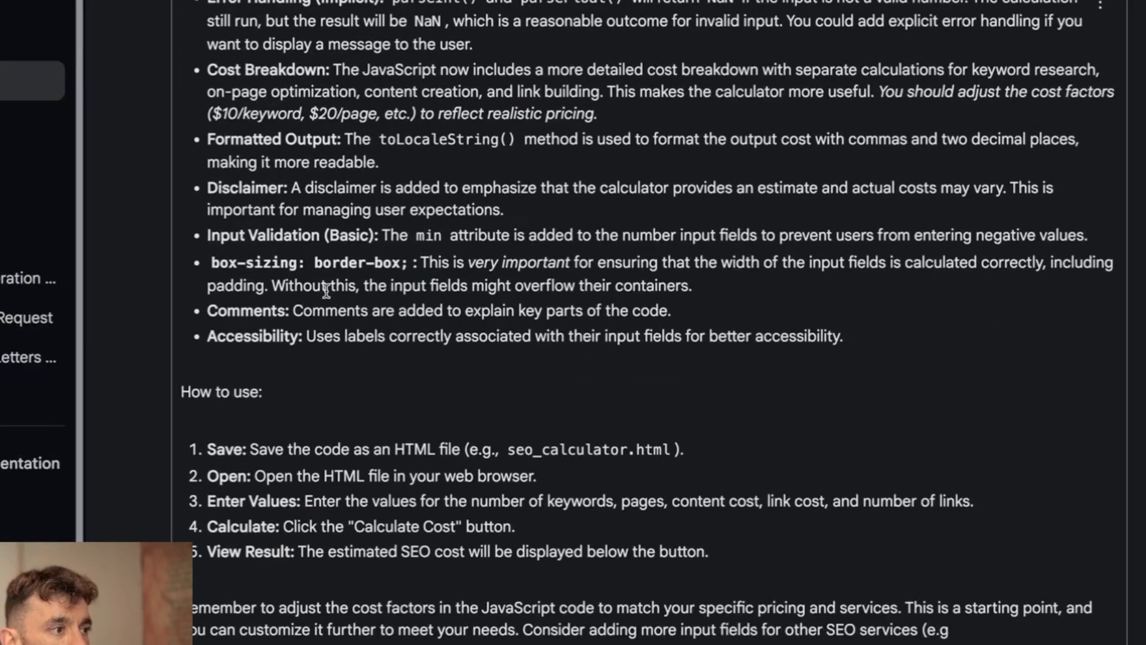
Step: Scroll to the SEO calculator's usage notes and preview the code in an online HTML editor
scroll("up", 3)
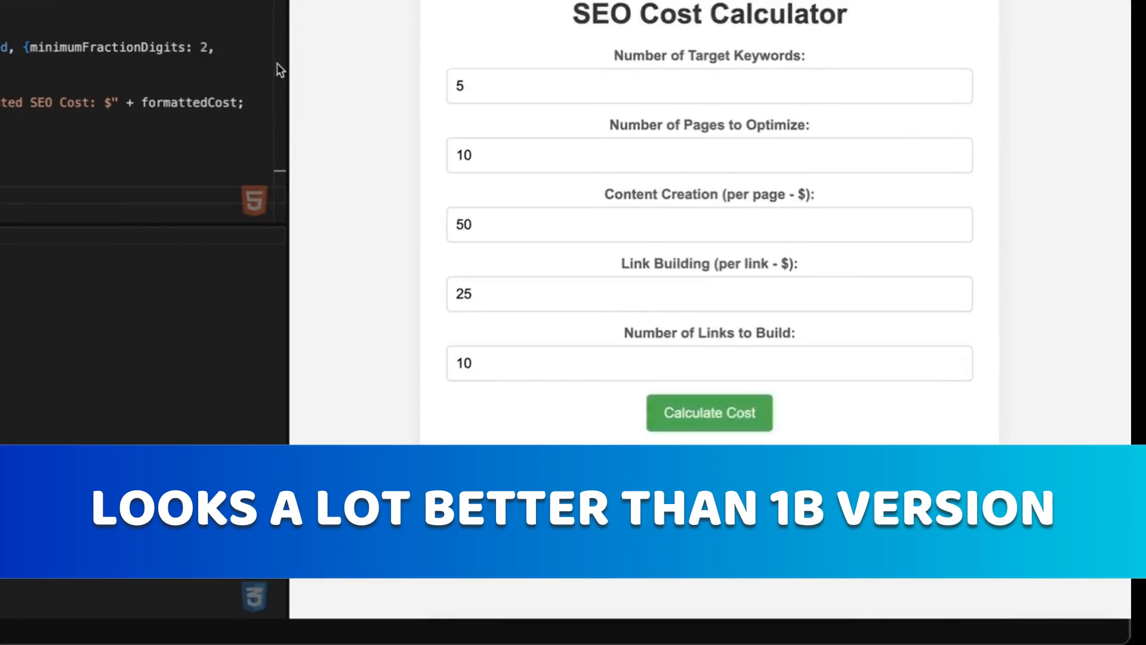
left_click(709, 412)
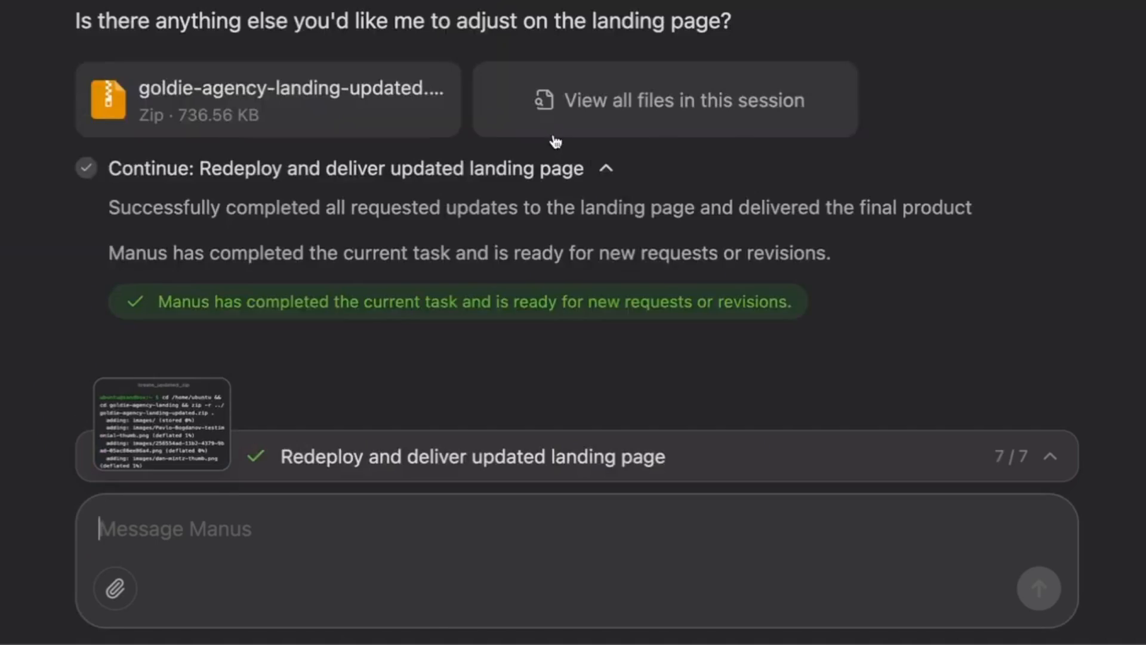
Step: Scroll up the Manus chat to the original Custom GPT landing-page prompt
scroll("up", 3)
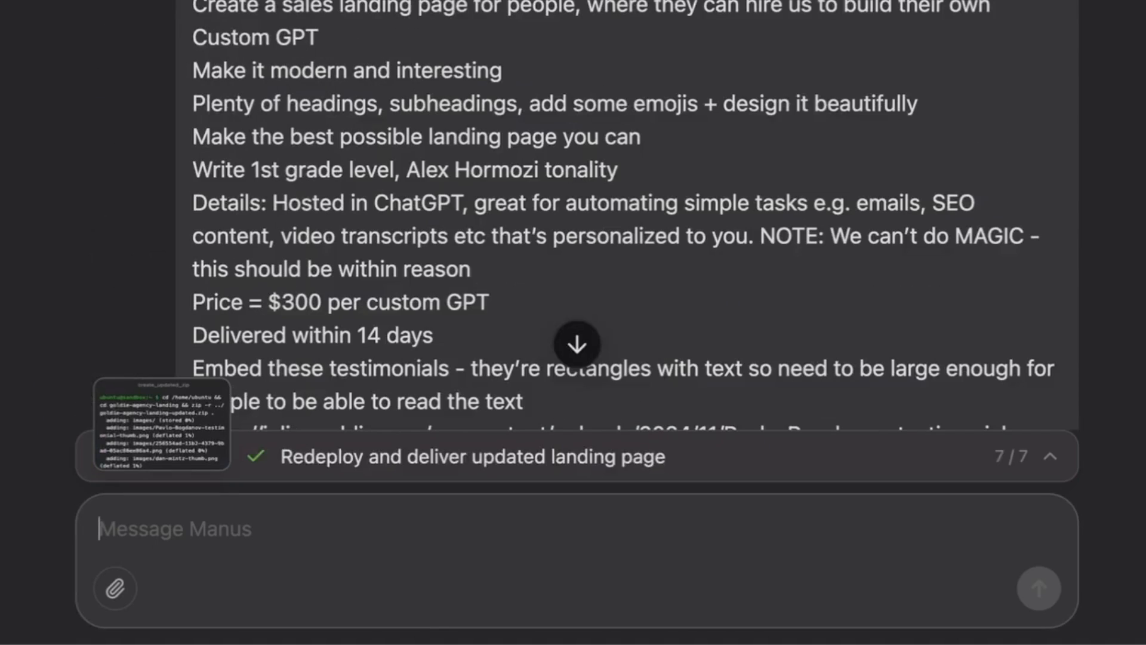
scroll("up", 3)
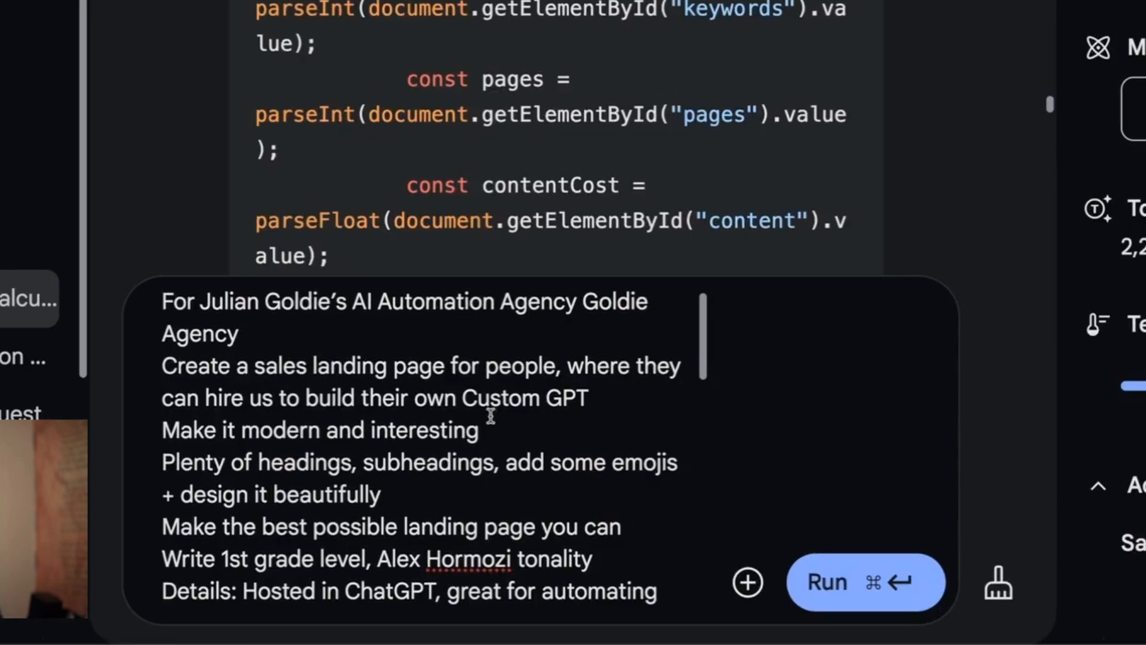
Step: Review the pasted Custom GPT landing-page brief and run it on Gemma
scroll("down", 3)
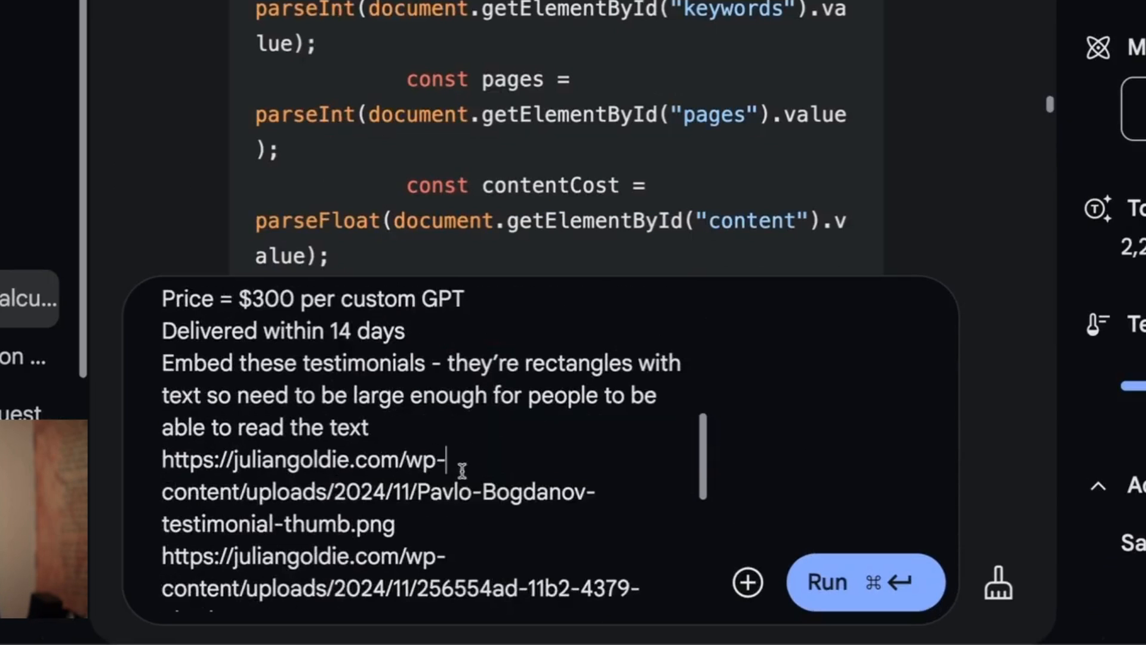
mouse_move(866, 583)
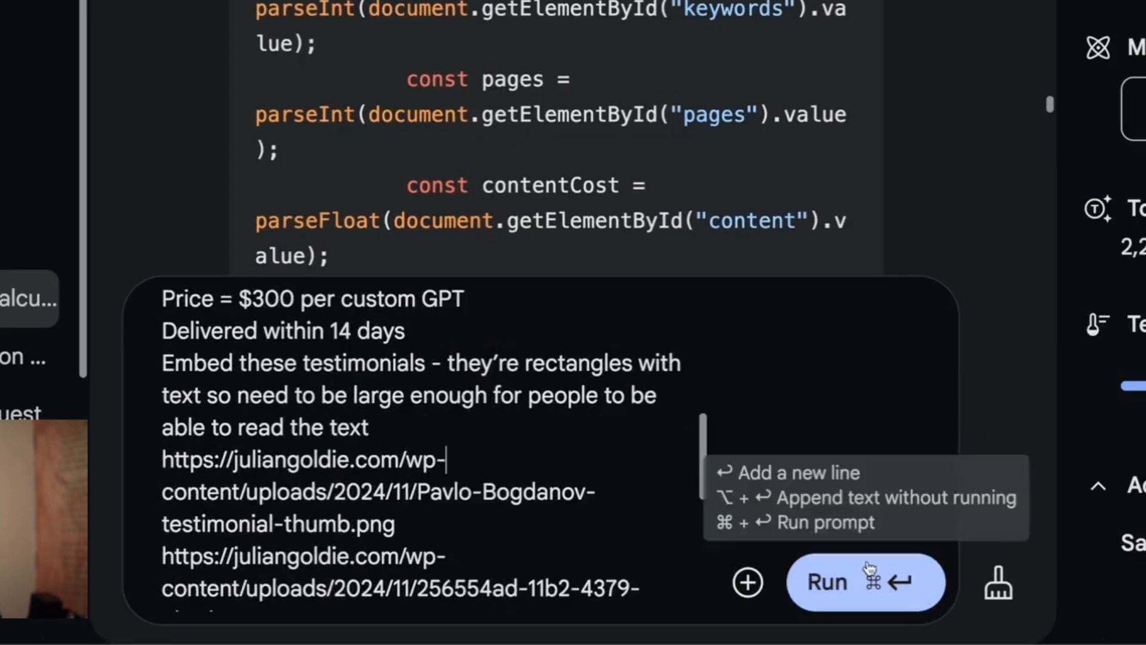
left_click(866, 581)
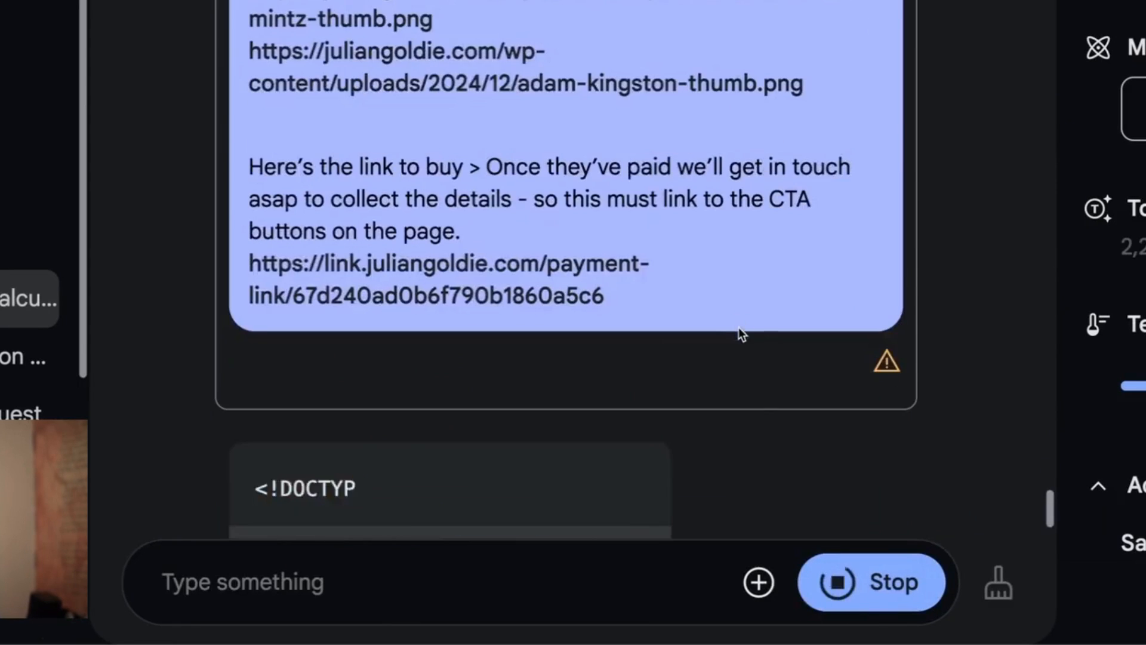
scroll("down", 3)
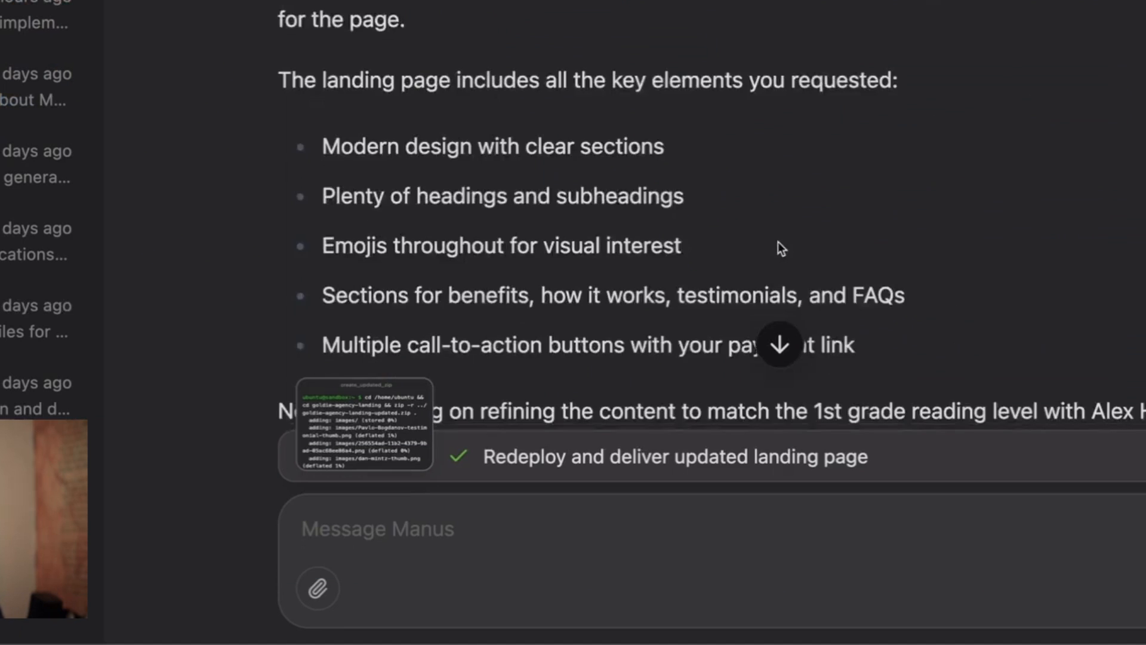
Step: Review the Manus task summary, cancel the Leave site warning, and scroll the deployed page
scroll("down", 3)
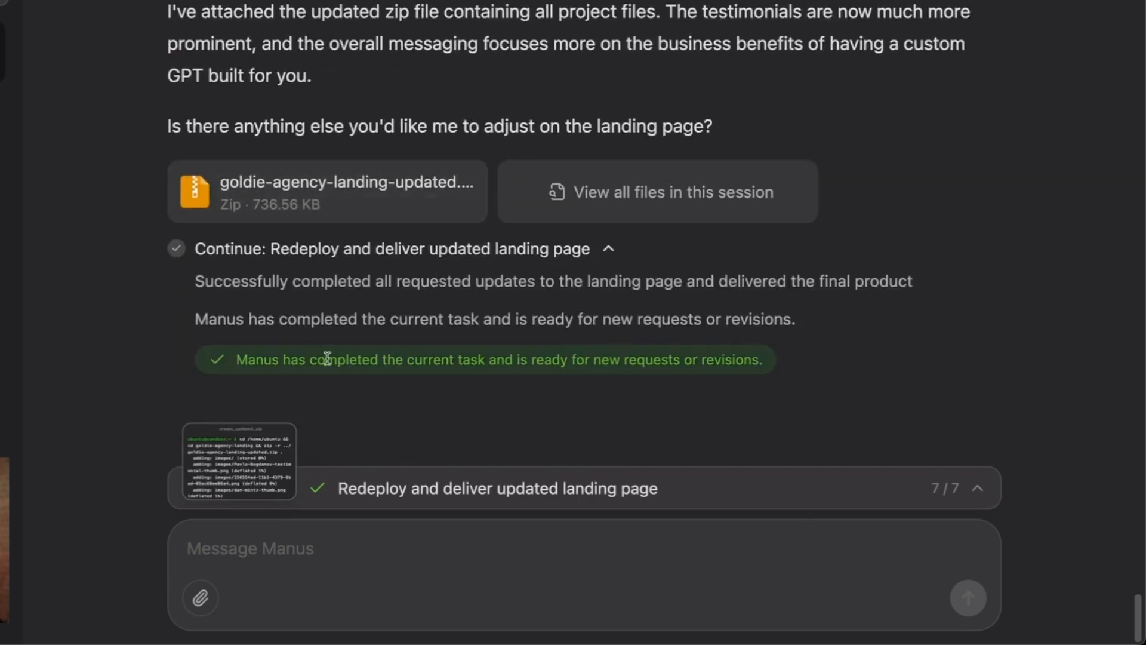
scroll("up", 3)
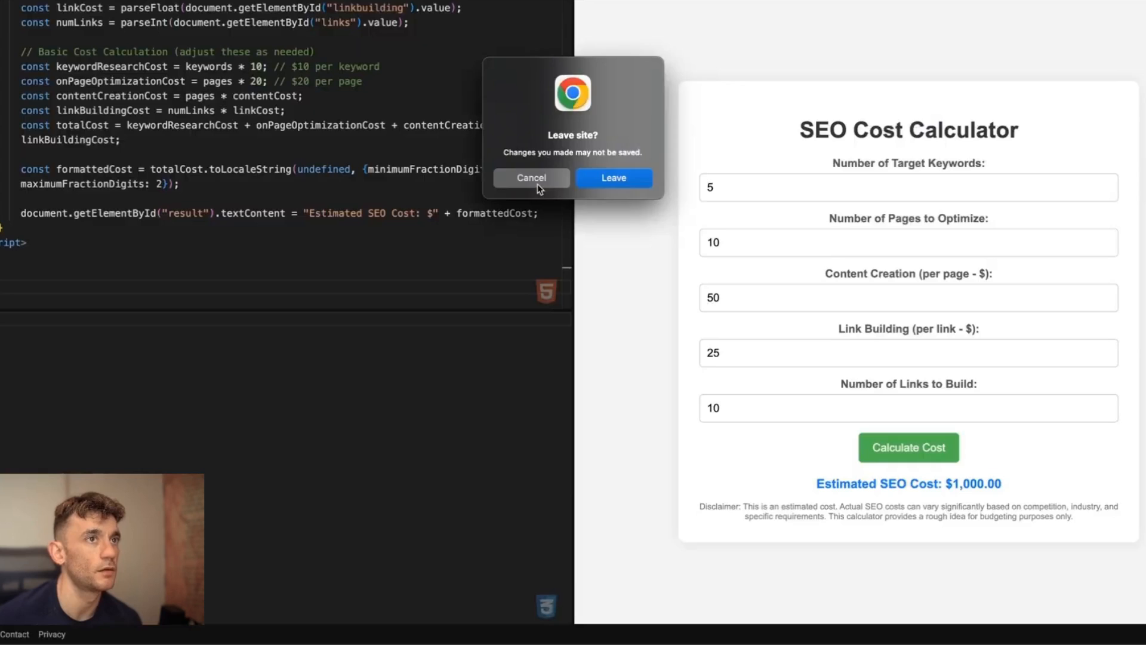
left_click(613, 178)
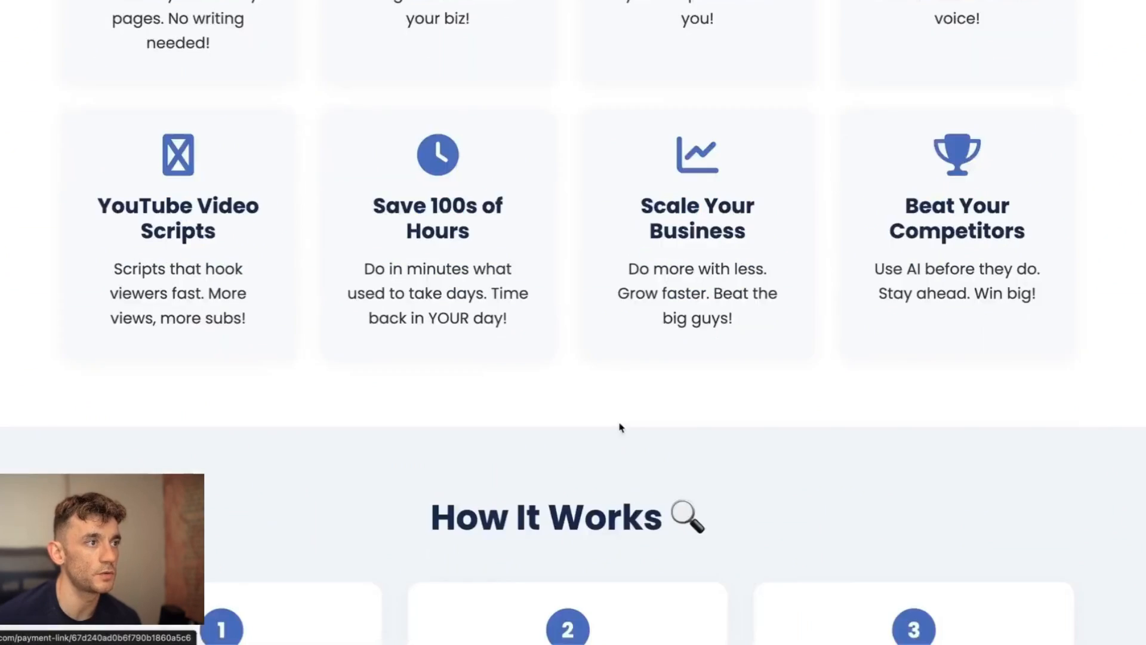
scroll("up", 3)
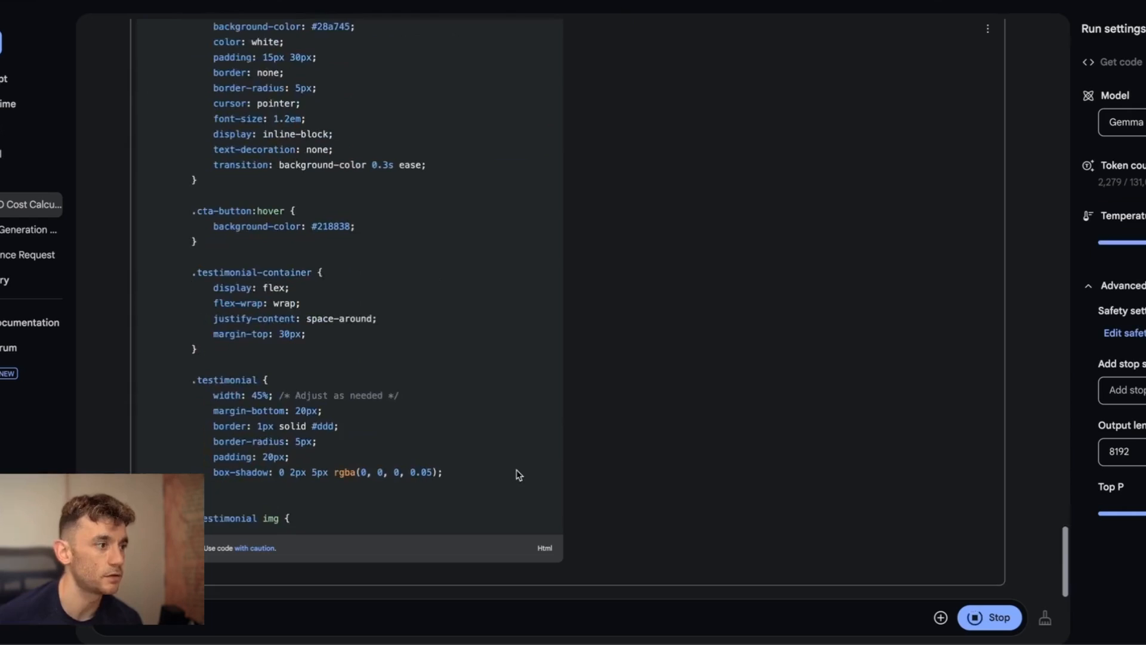
Step: Follow Gemma 3 27B's streaming landing-page HTML down to the closing html tag
scroll("down", 3)
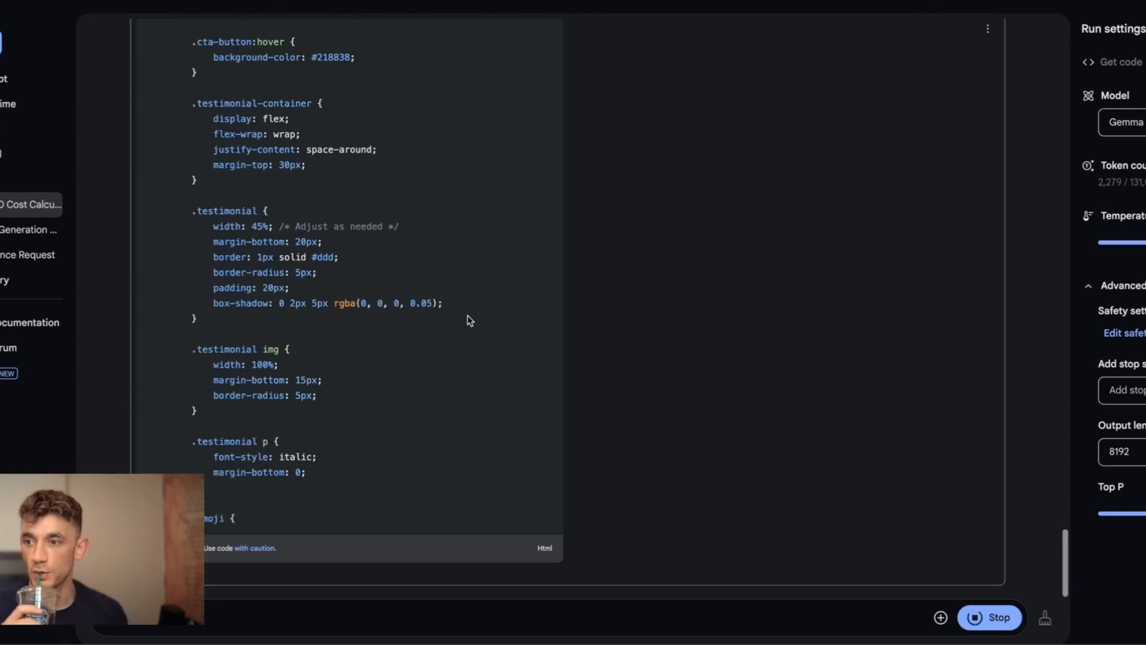
scroll("down", 3)
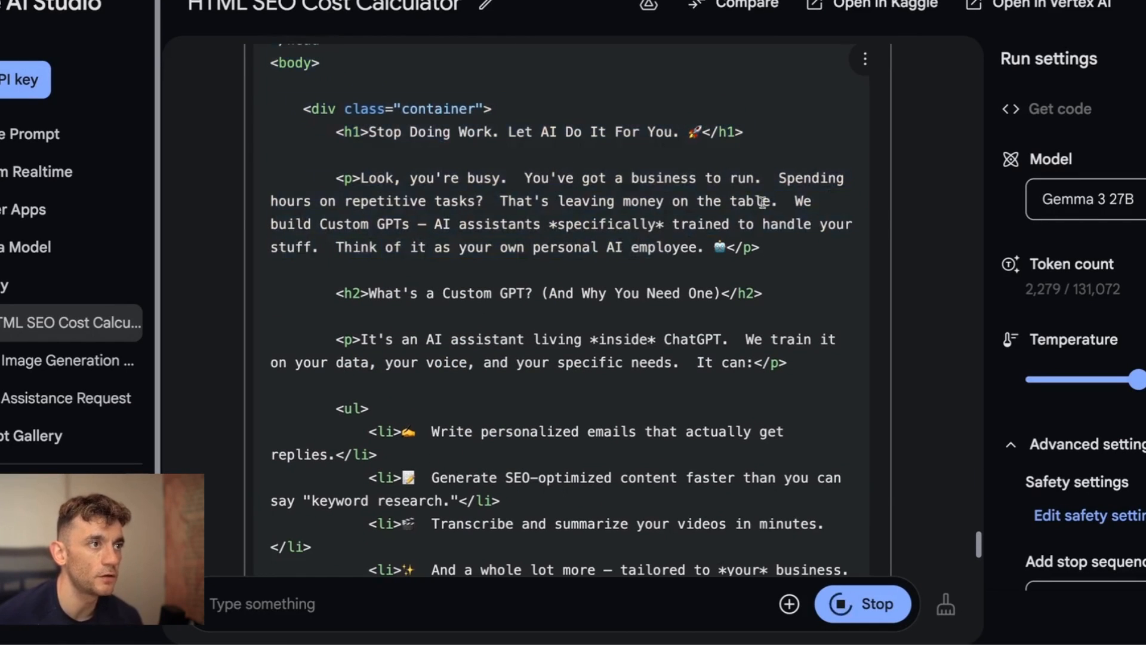
scroll("down", 3)
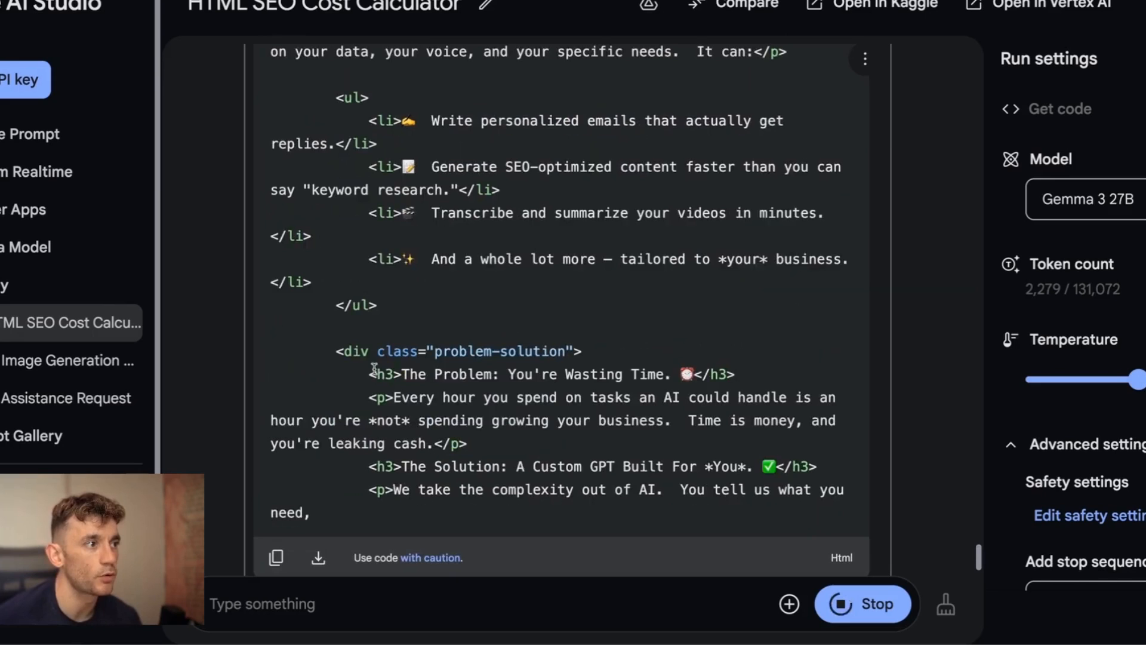
scroll("down", 3)
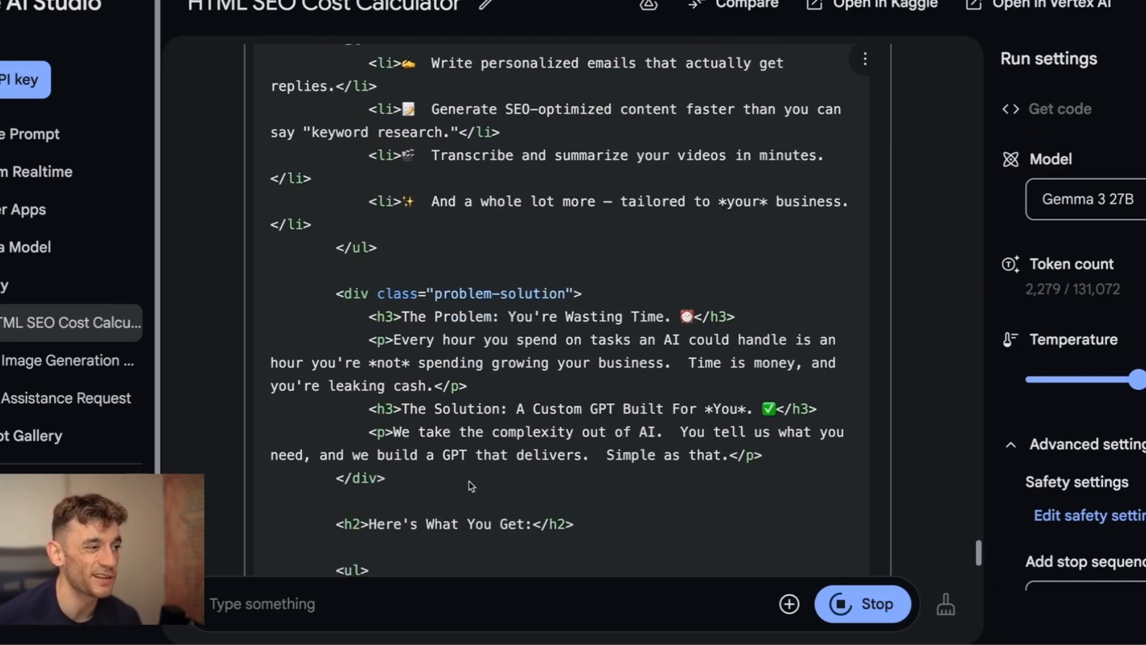
scroll("down", 3)
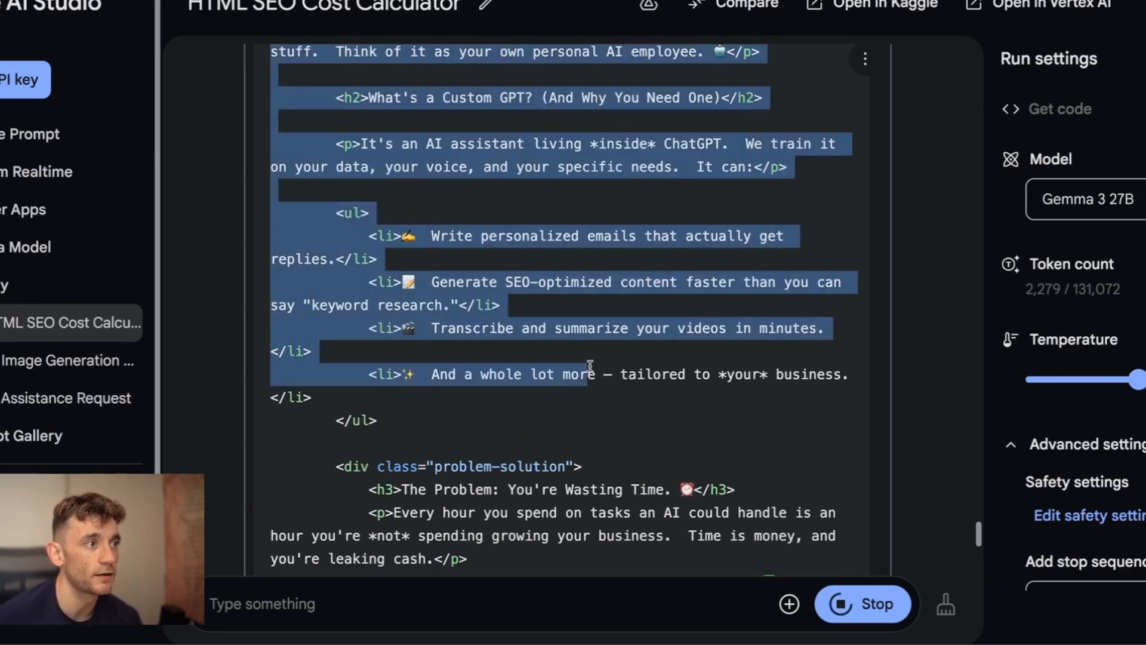
scroll("down", 3)
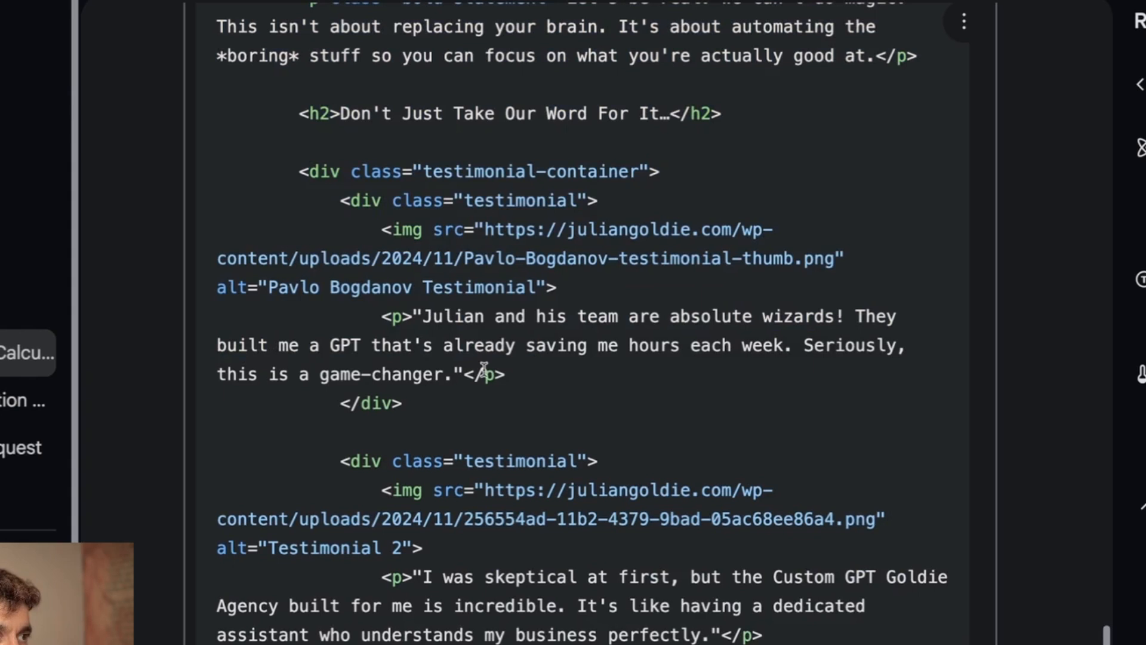
mouse_move(316, 353)
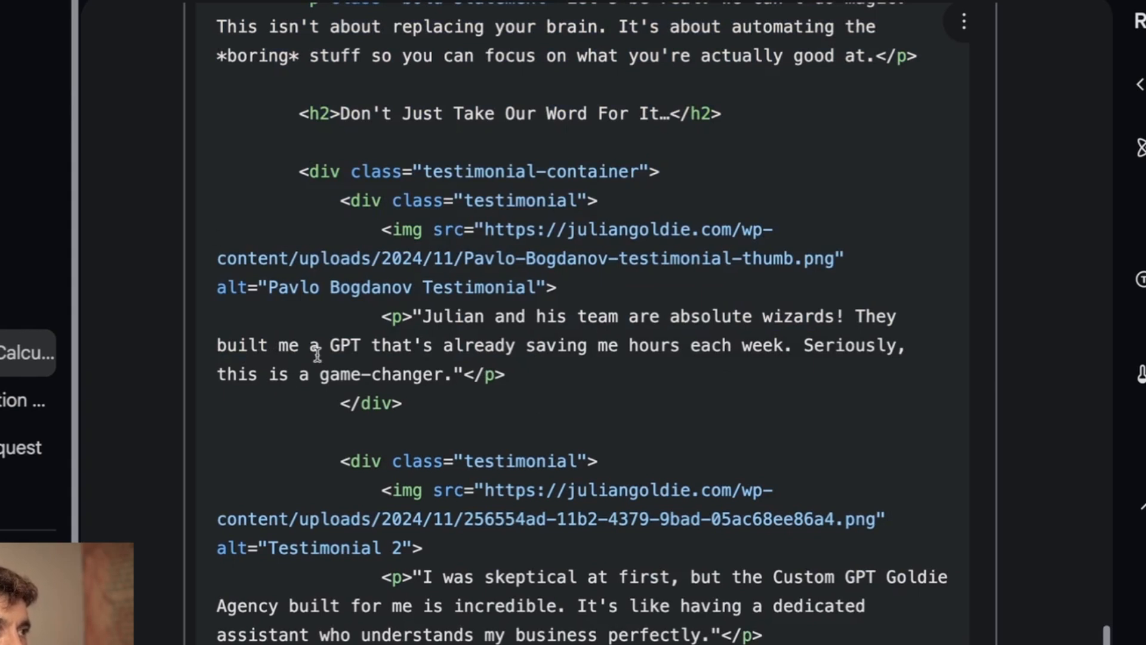
scroll("up", 3)
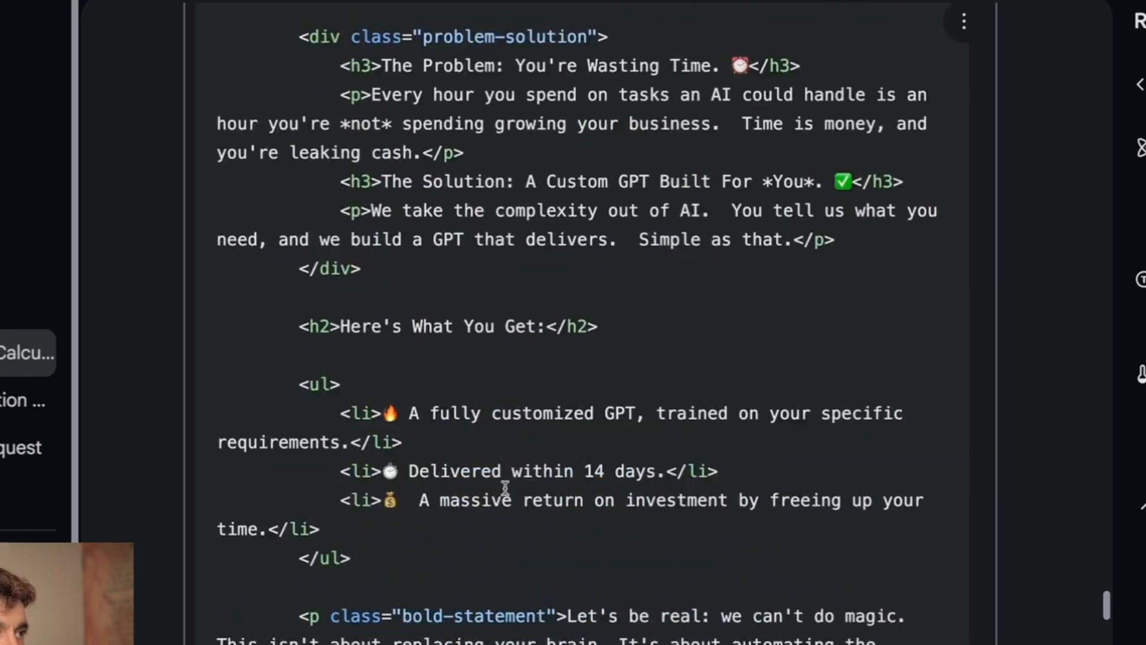
scroll("down", 3)
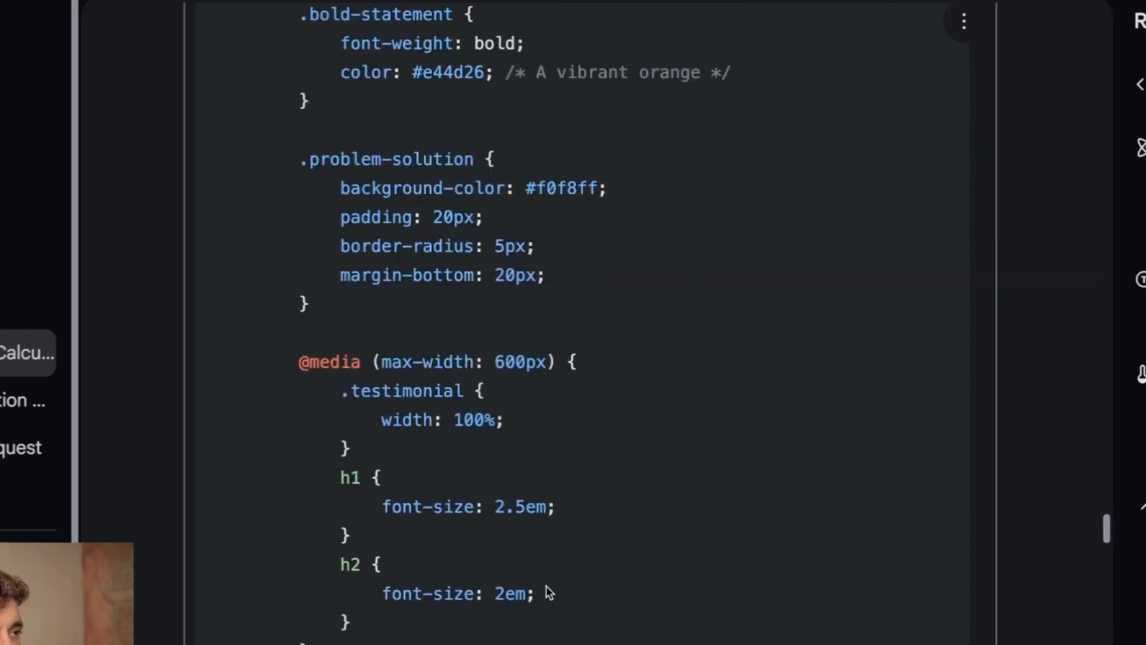
scroll("up", 3)
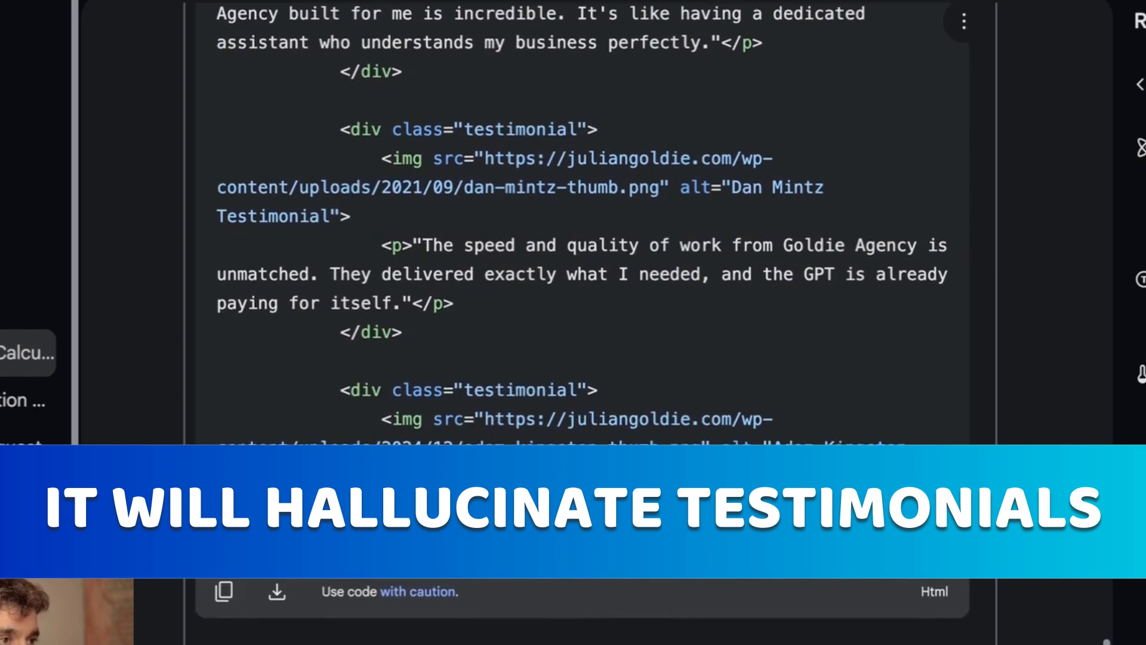
scroll("down", 3)
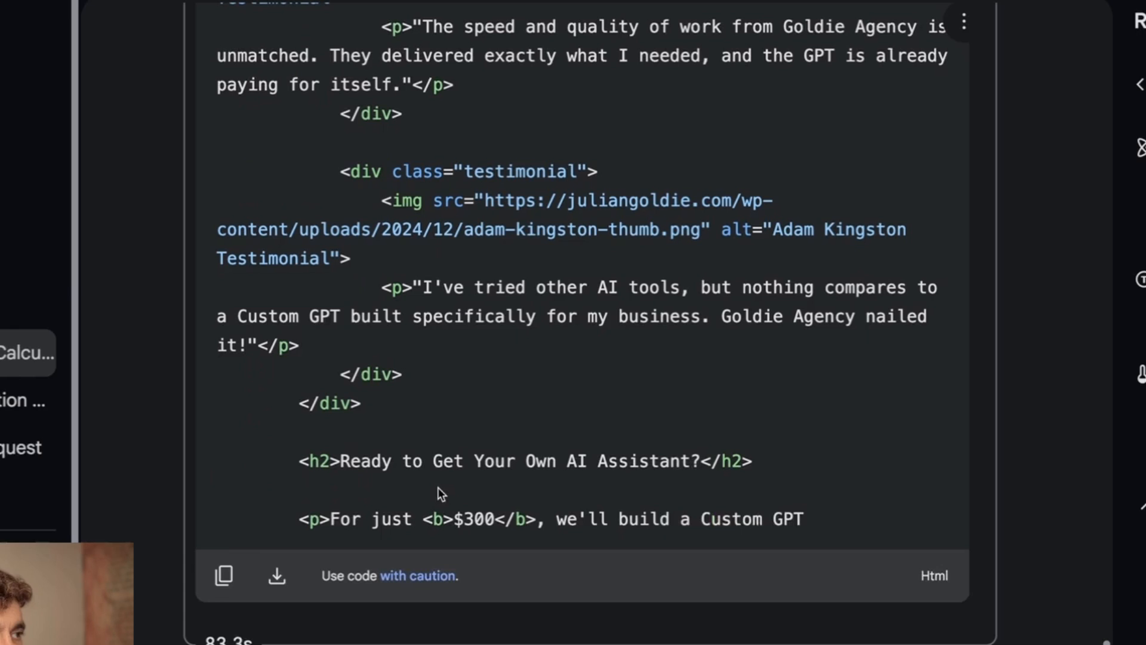
scroll("down", 3)
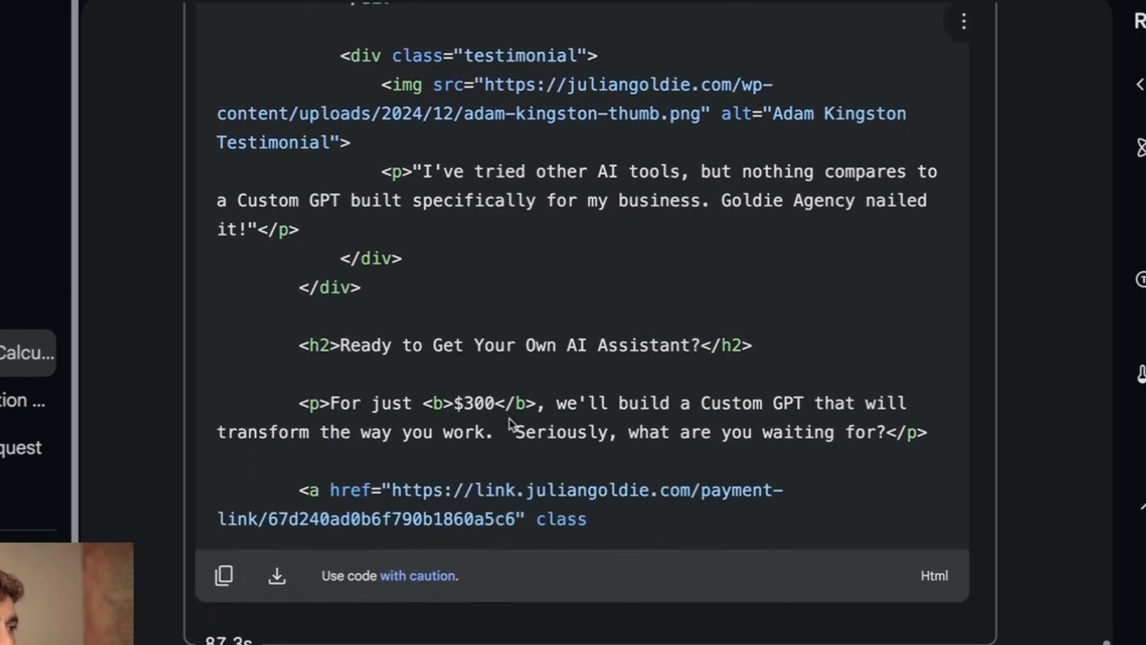
scroll("down", 3)
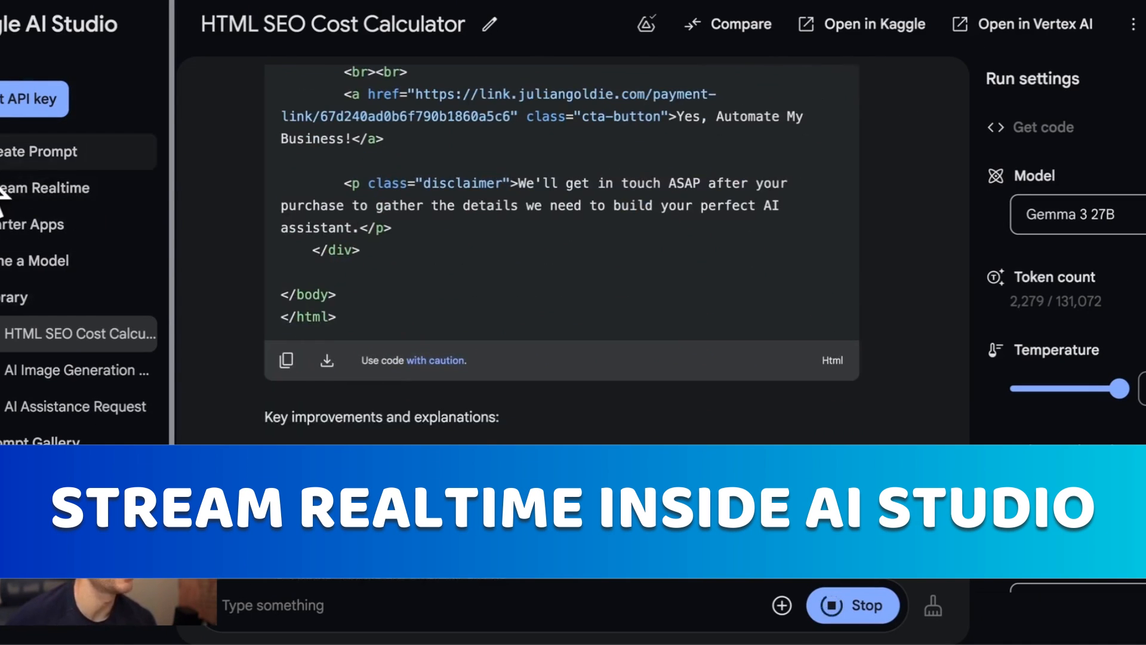
right_click(651, 605)
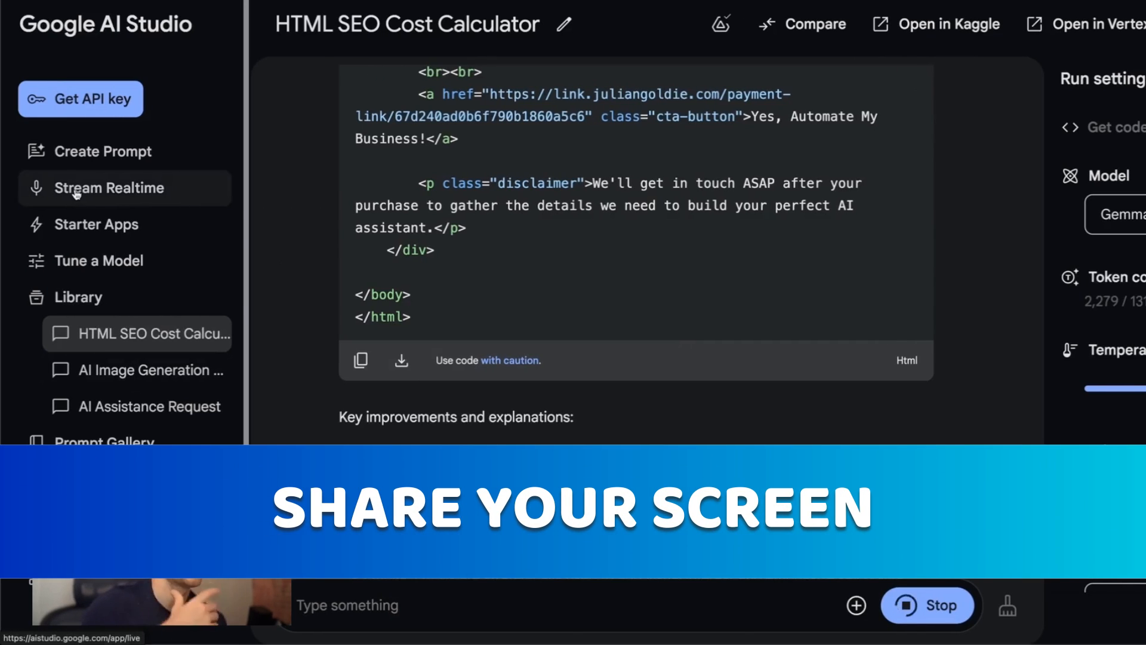
left_click(360, 360)
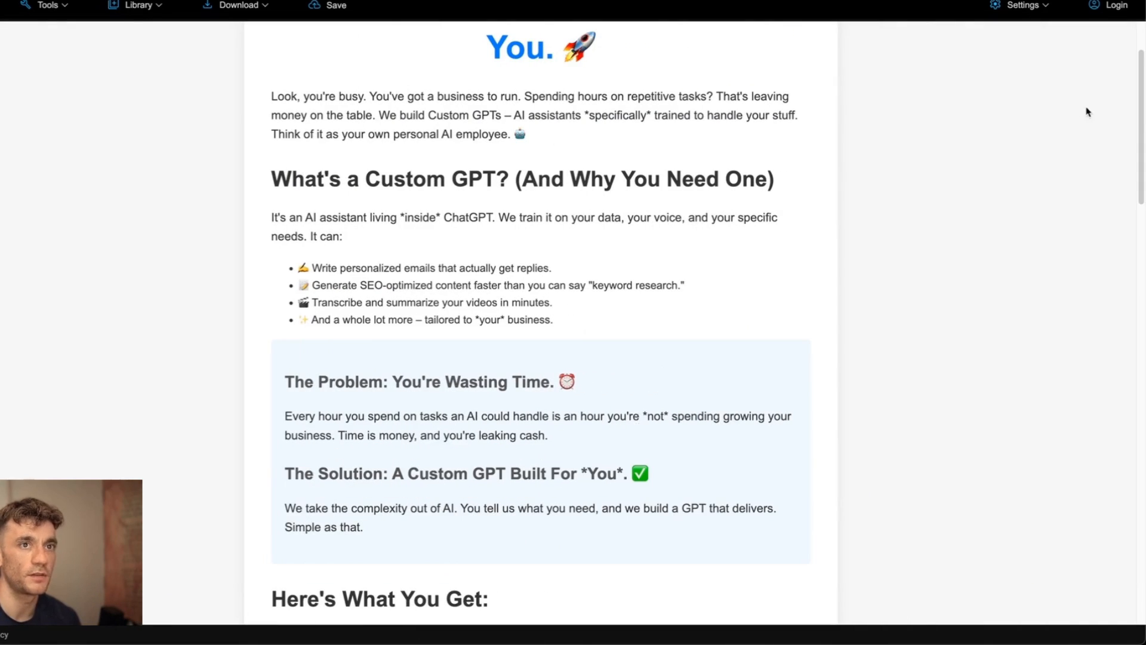
Step: Scroll the rendered page through testimonials and the $300 offer, then back to top
scroll("down", 3)
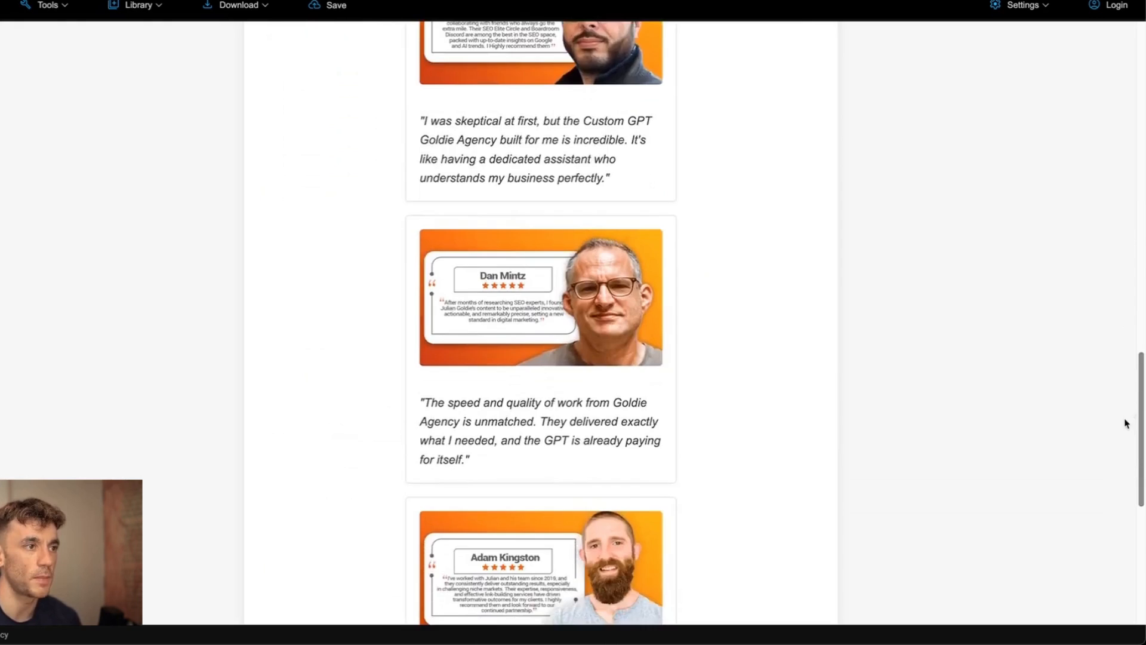
scroll("down", 3)
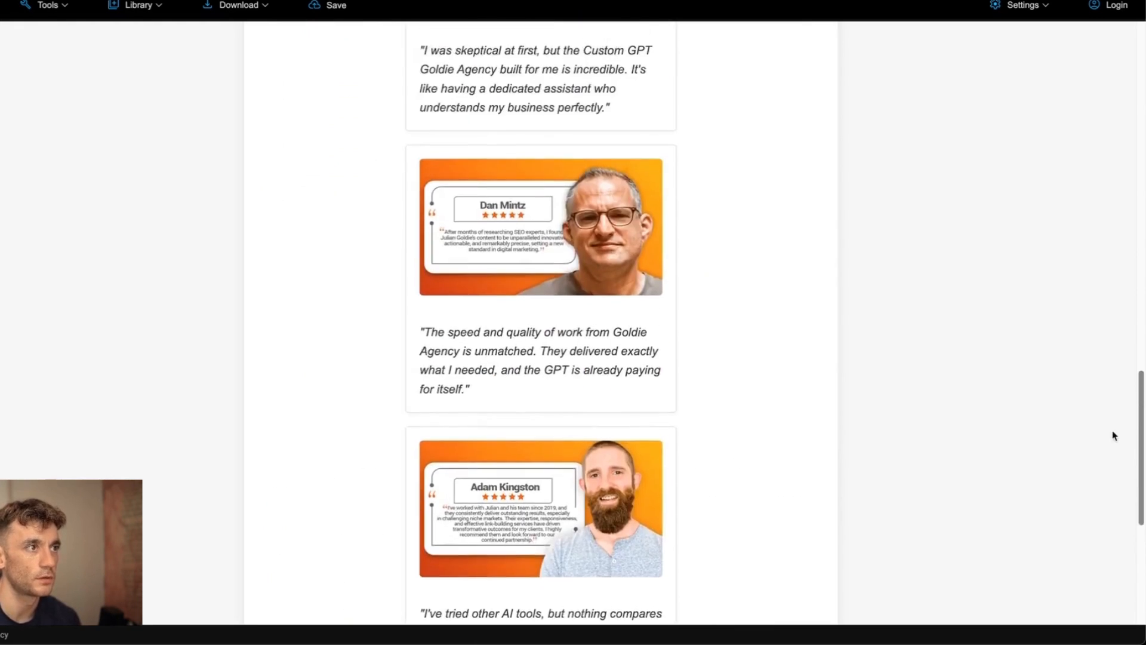
scroll("up", 3)
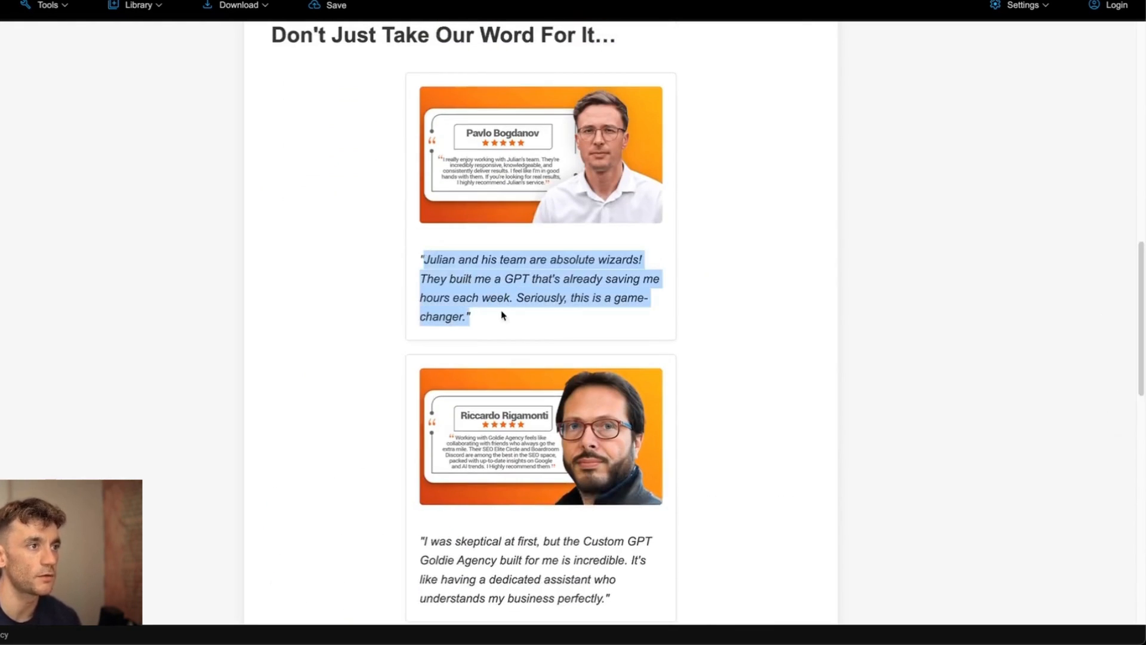
scroll("down", 3)
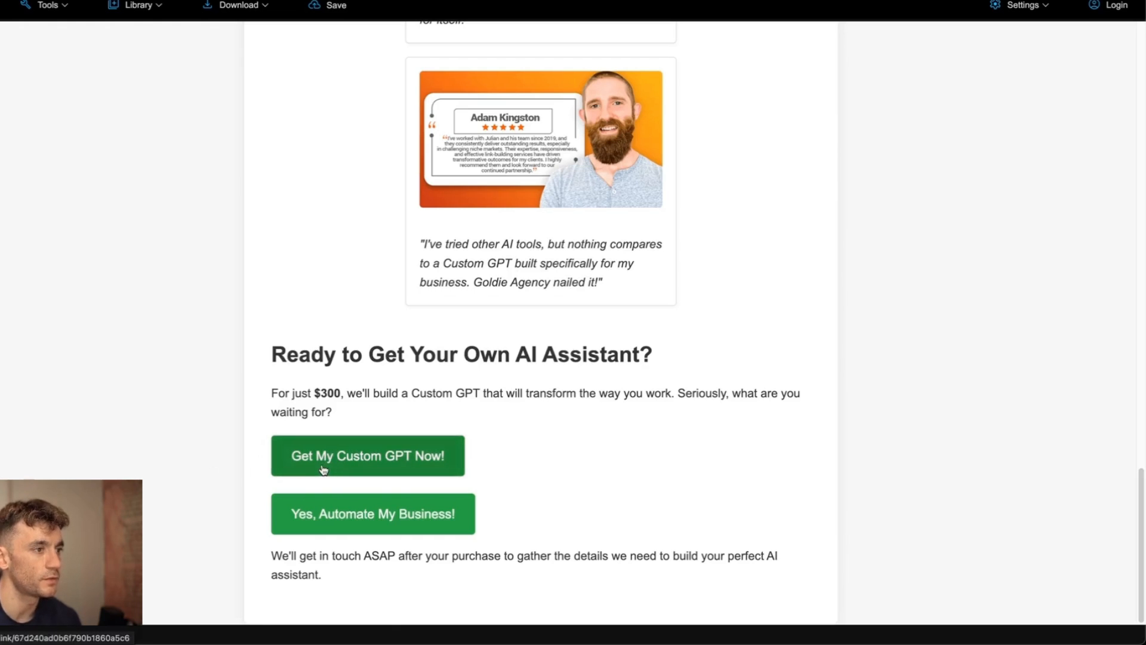
scroll("up", 3)
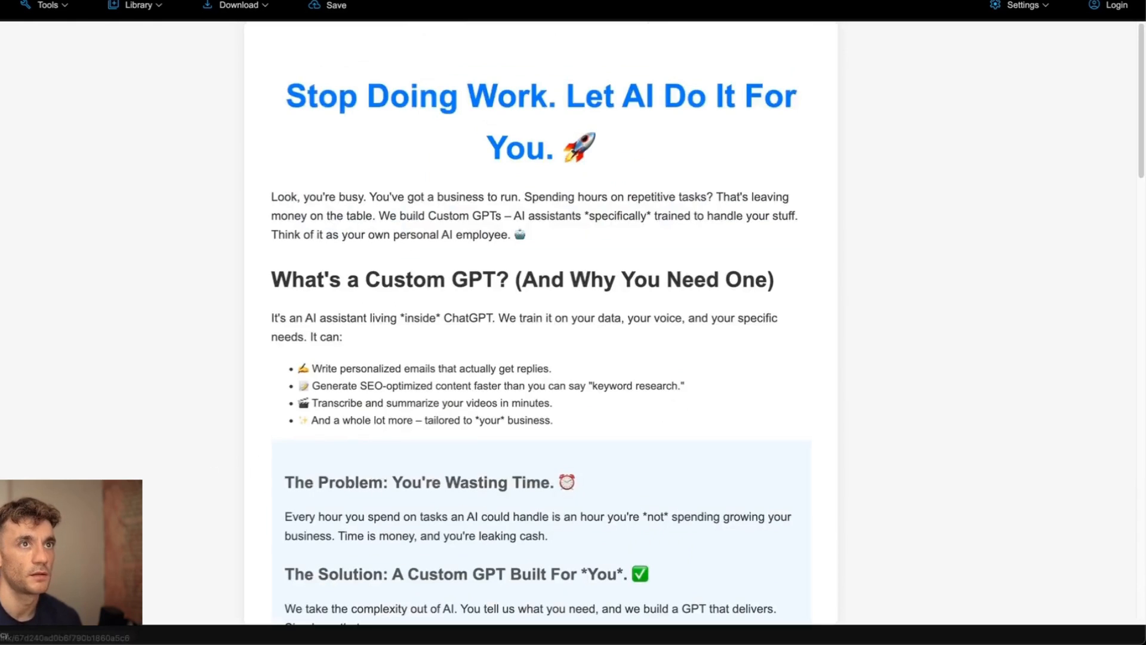
mouse_move(735, 361)
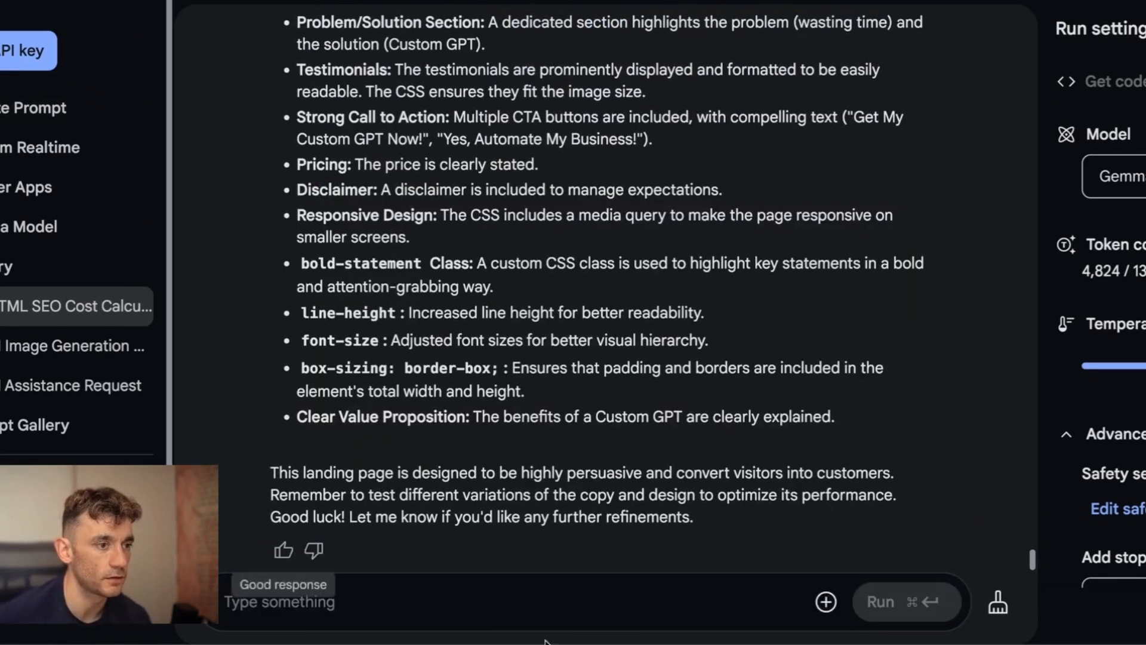
left_click(1114, 177)
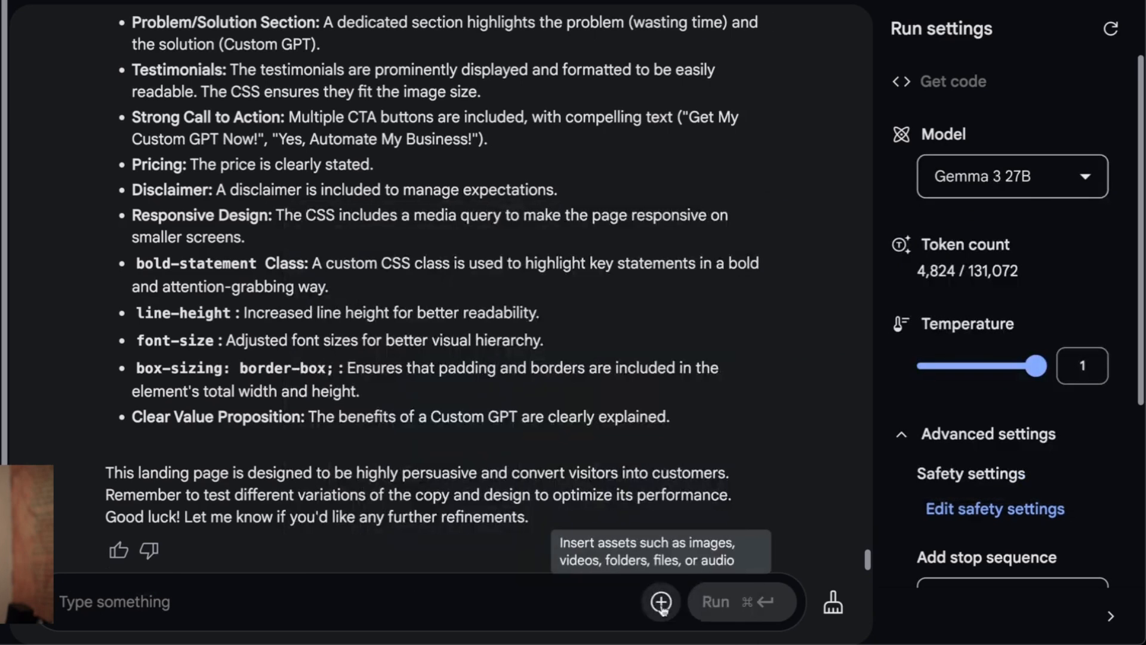
left_click(661, 602)
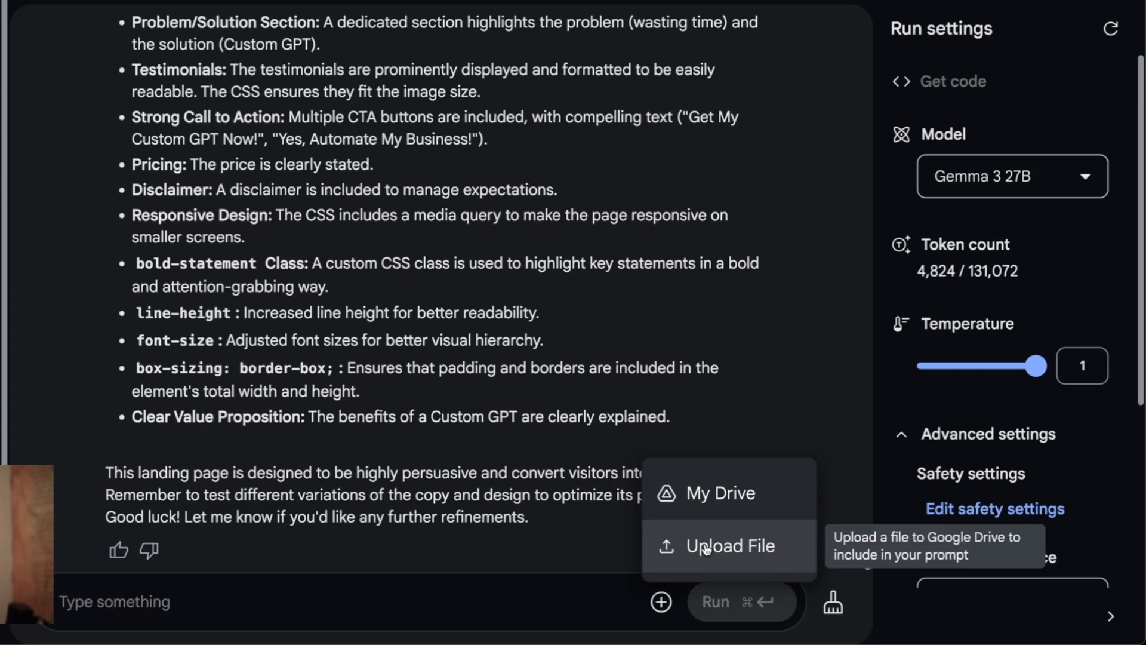
left_click(730, 546)
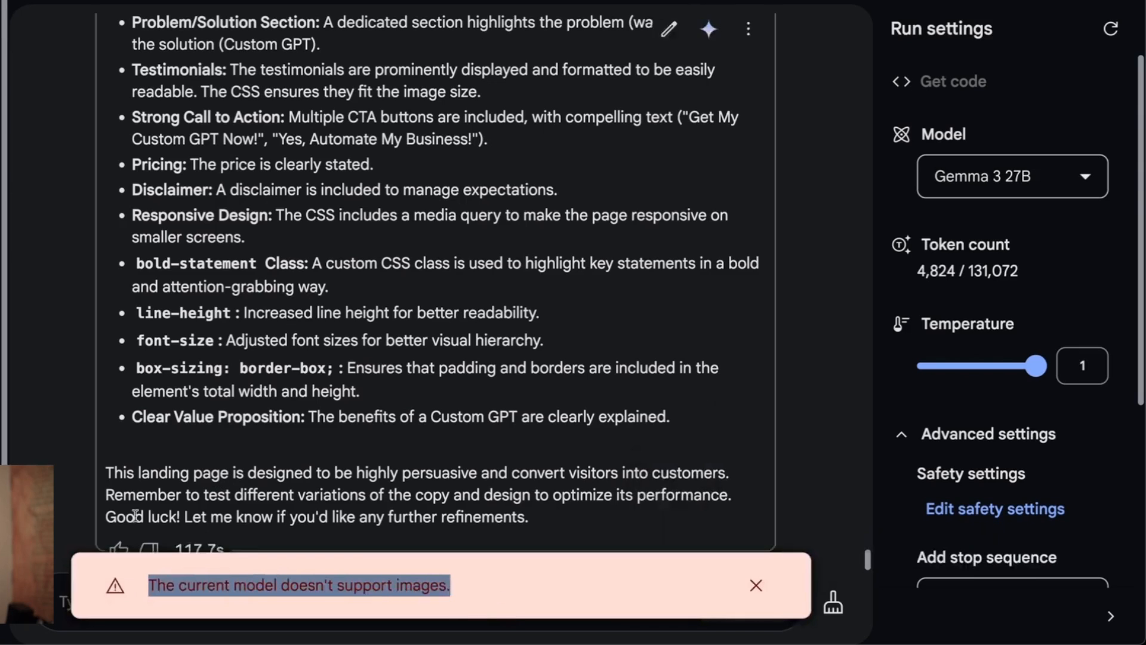
left_click(756, 586)
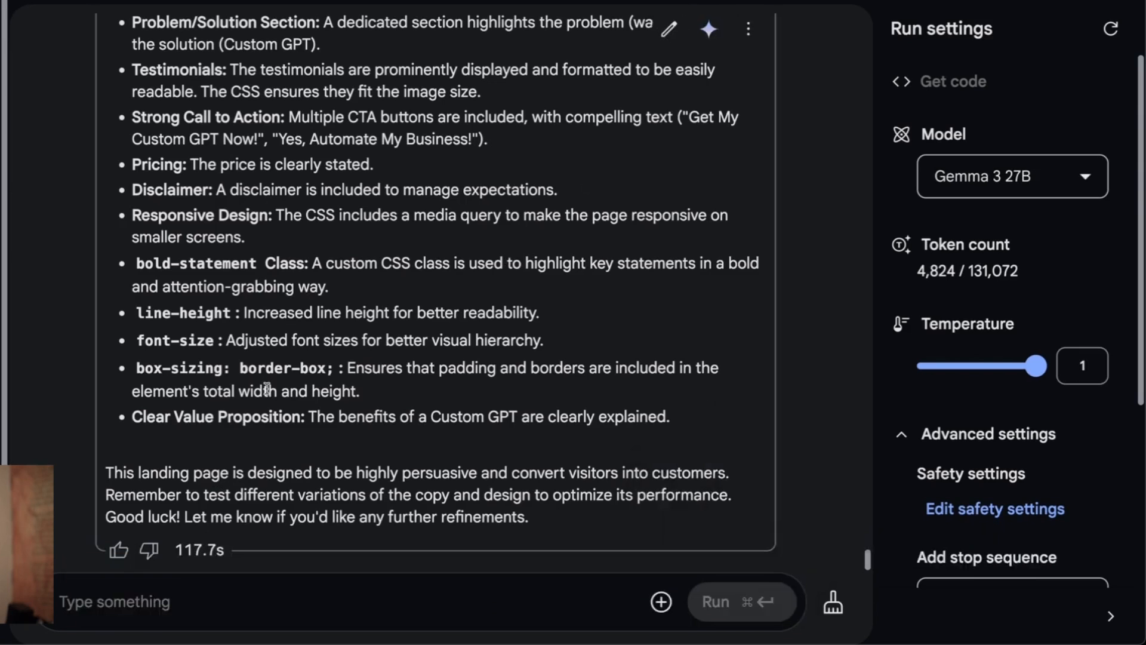
mouse_move(605, 267)
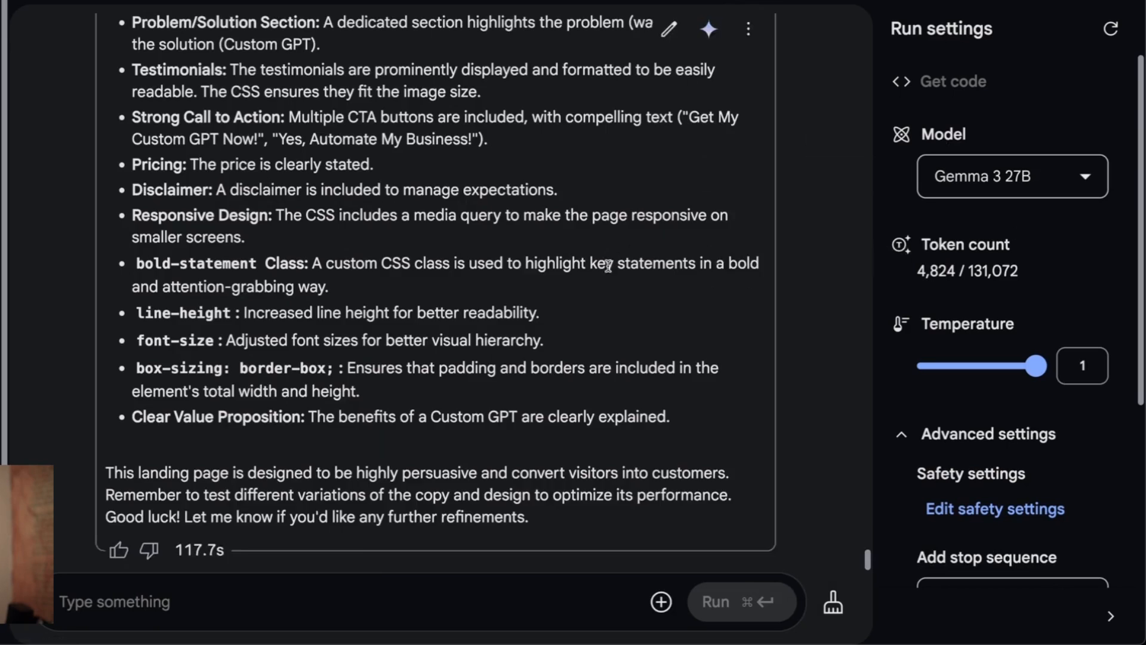
mouse_move(552, 324)
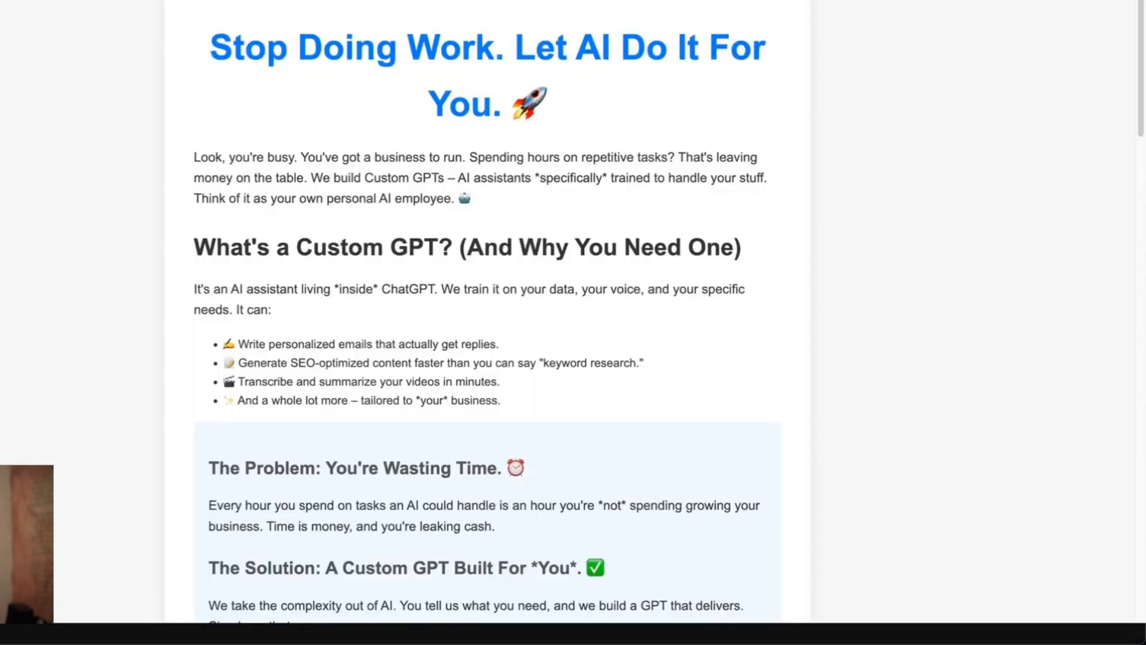
Step: Scroll the rendered Custom GPT landing page down to the $300 offer buttons
scroll("down", 3)
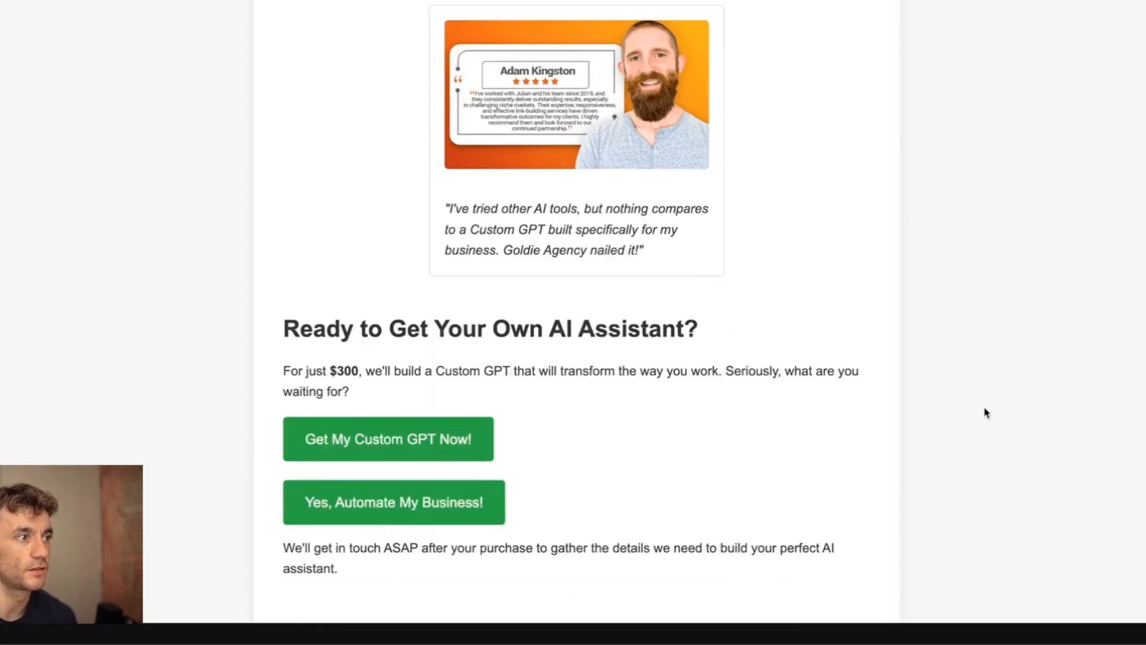
scroll("up", 3)
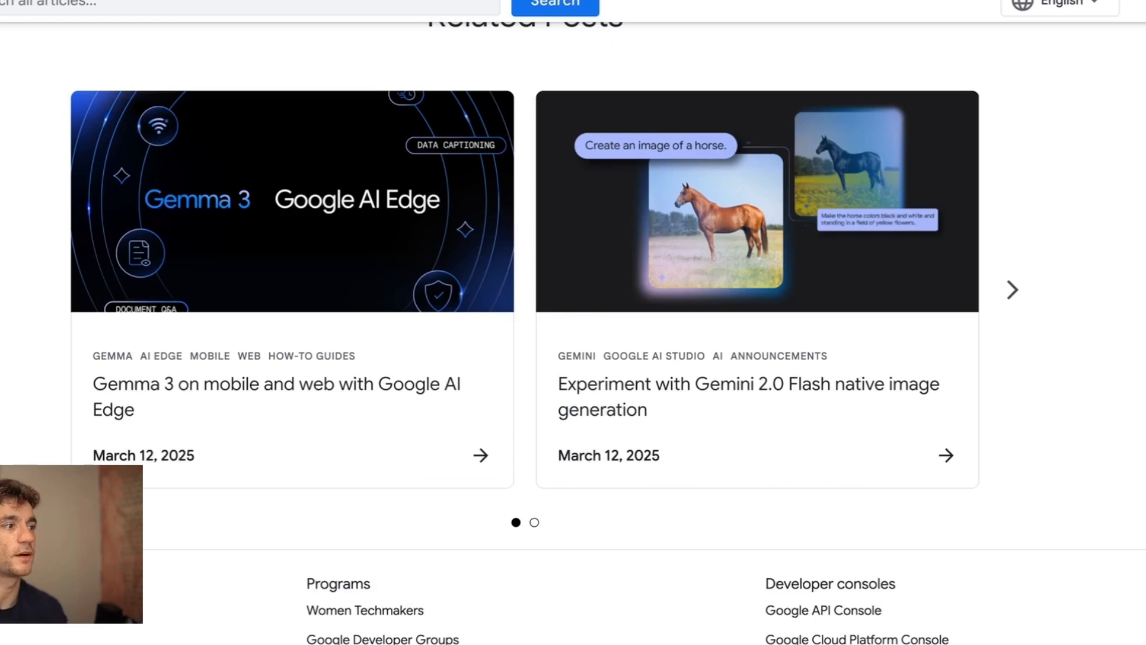
scroll("up", 3)
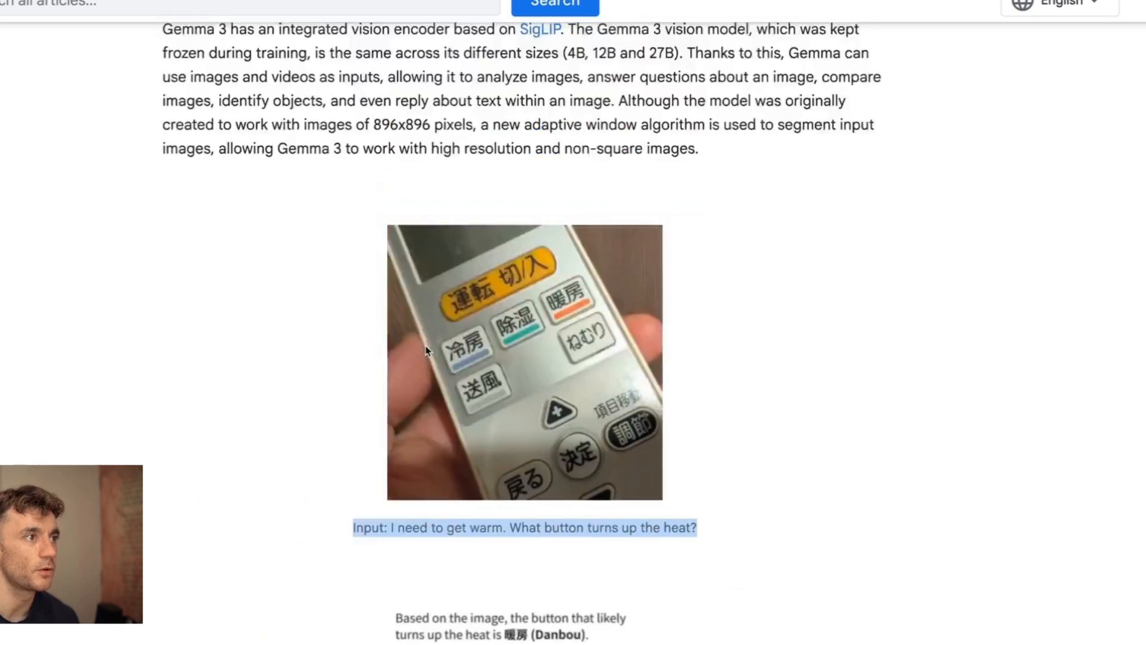
scroll("up", 3)
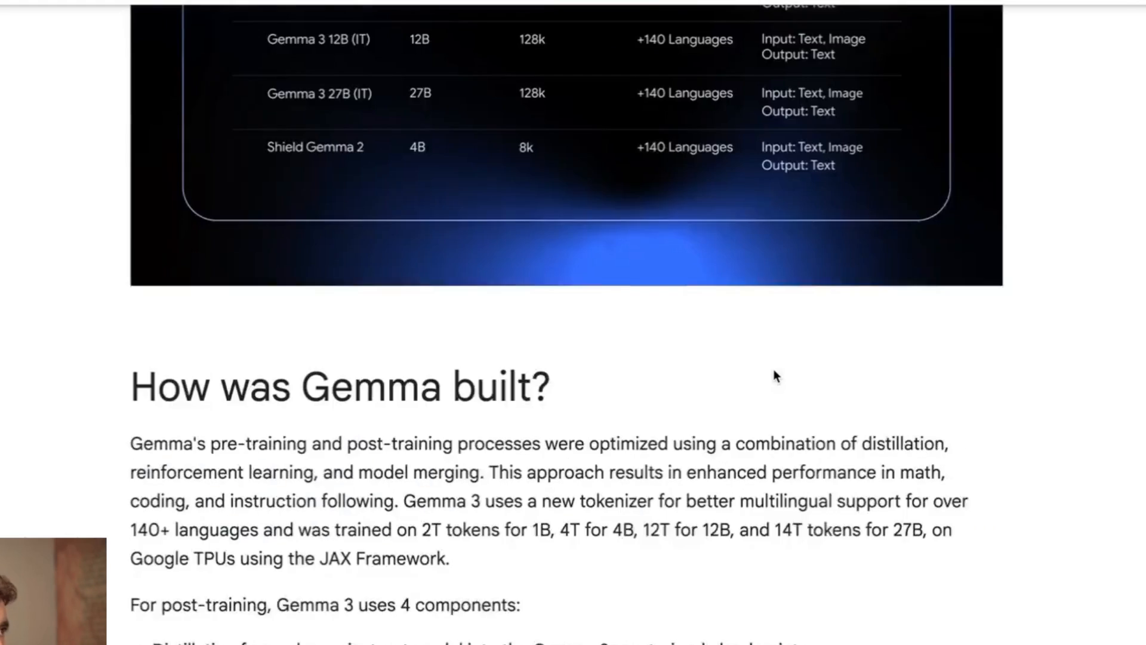
scroll("up", 3)
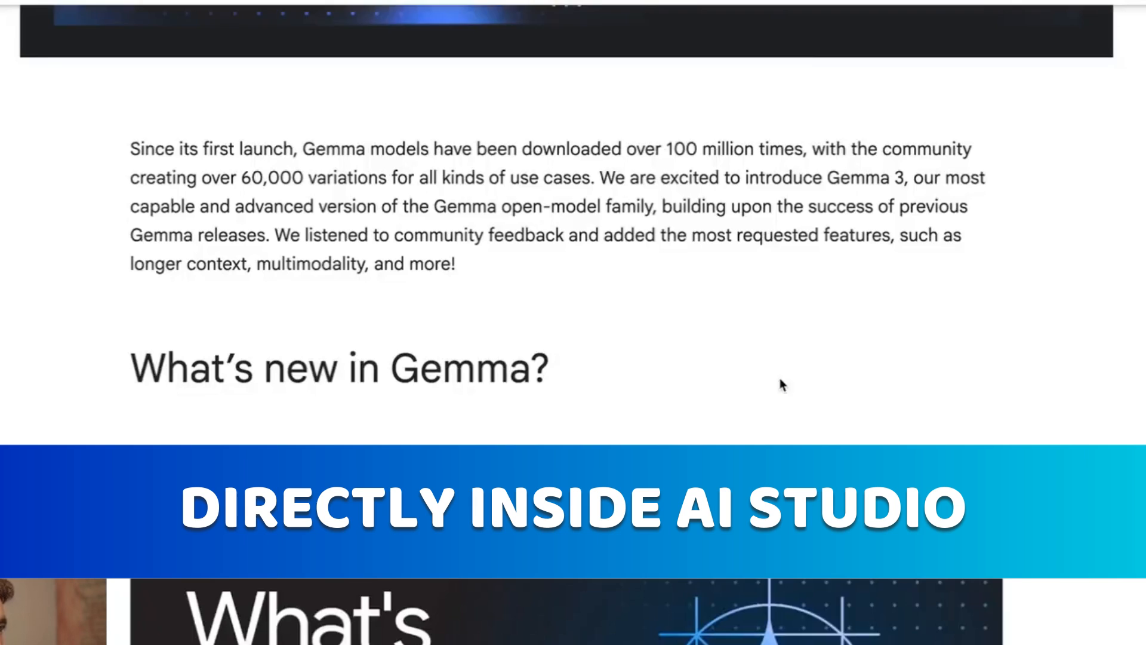
scroll("down", 3)
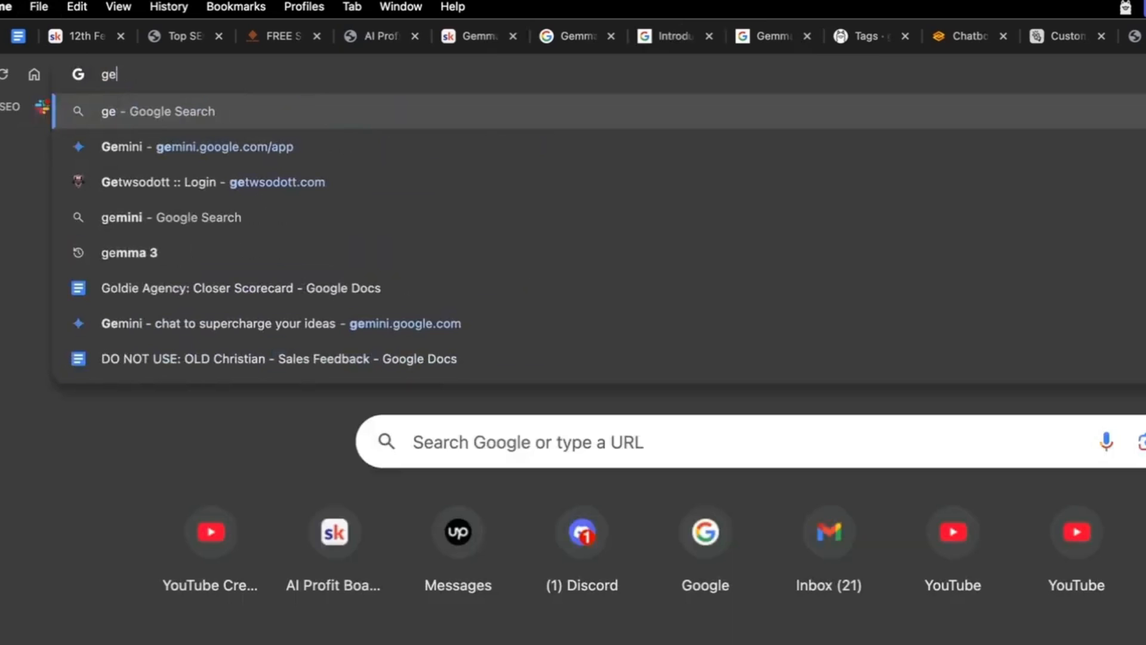
Step: Open lmarena.ai's leaderboard showing Gemma-3-27B-it at rank 9 with score 1339
left_click(196, 146)
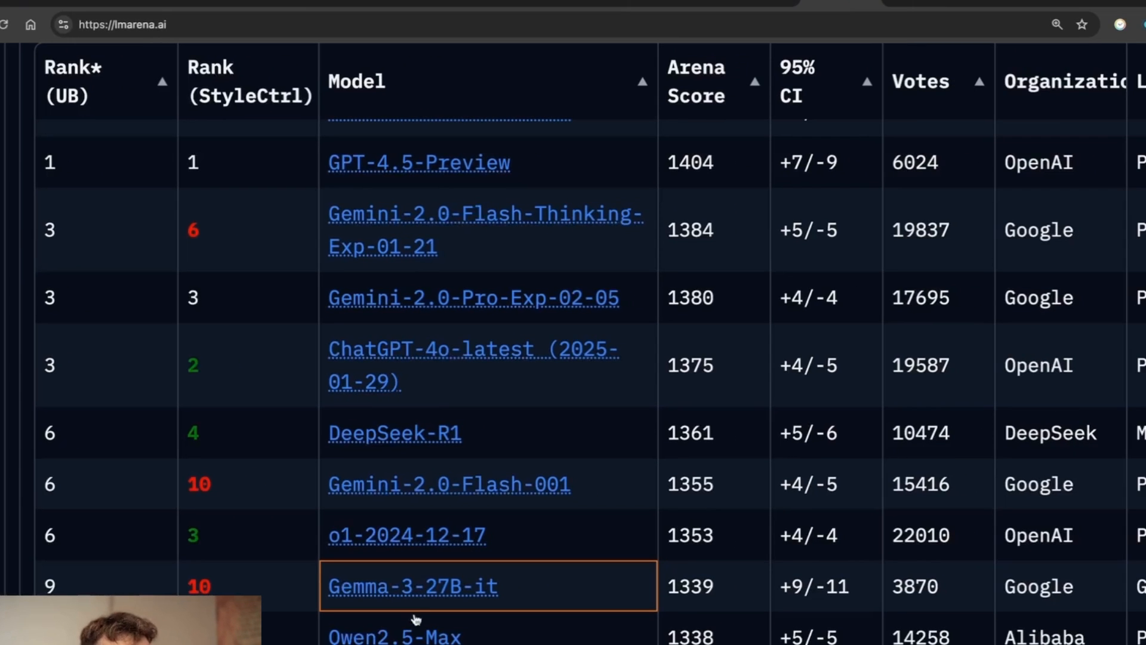
Step: Start a Direct Chat with gemma-3-27b-it and attach the landing-page screenshot
left_click(411, 586)
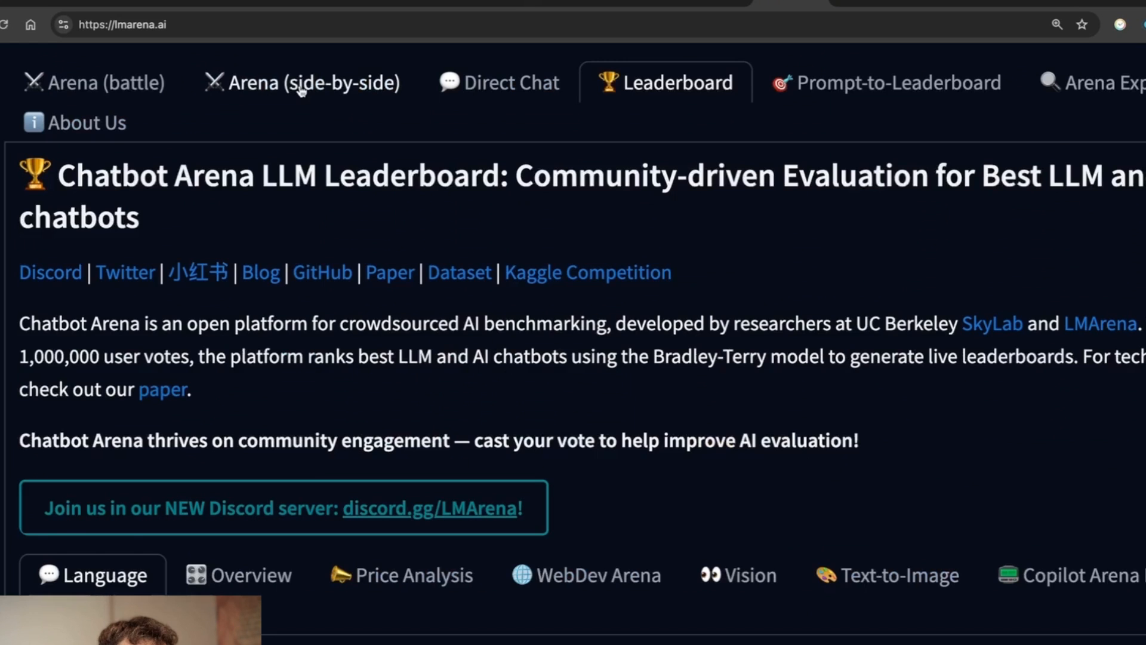
left_click(499, 82)
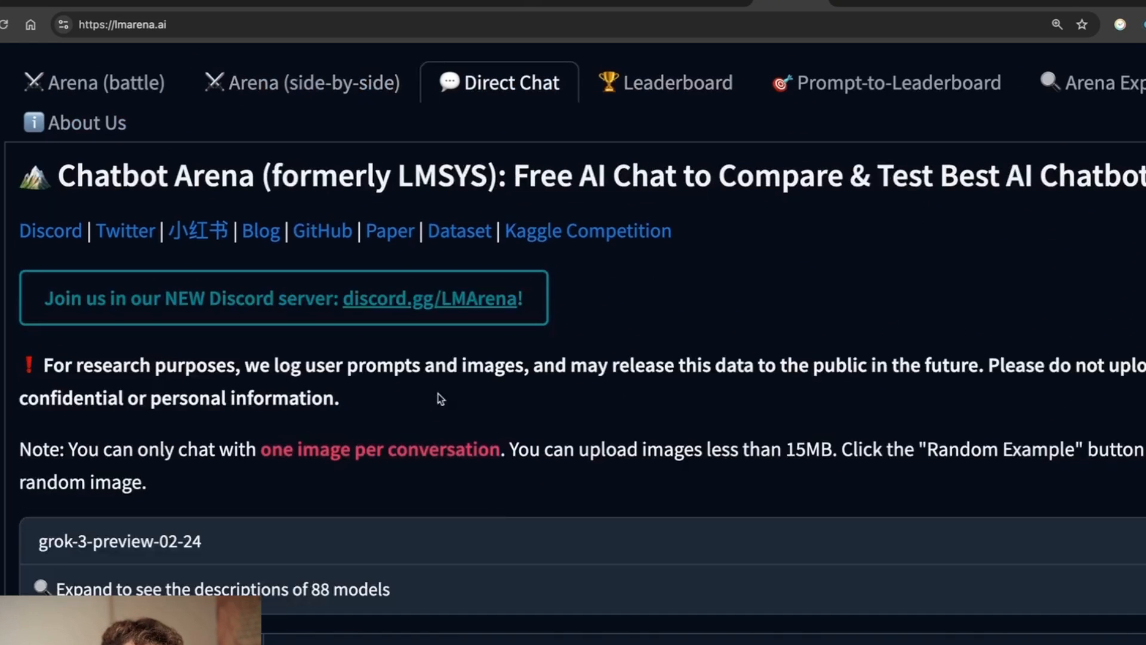
left_click(120, 541)
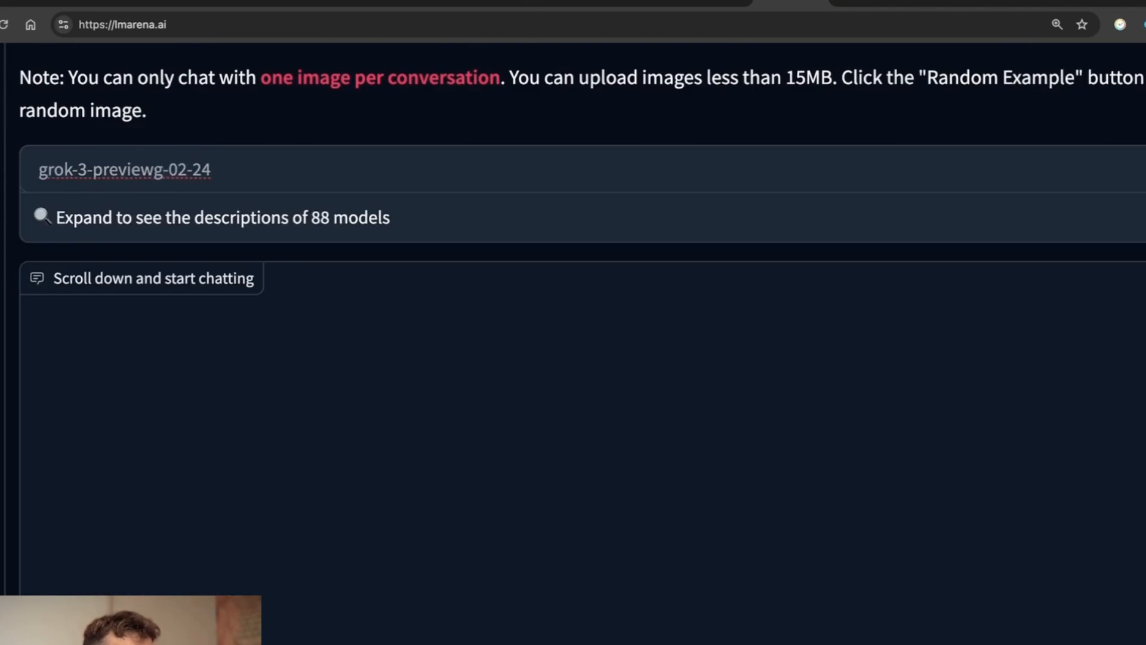
type("gemini")
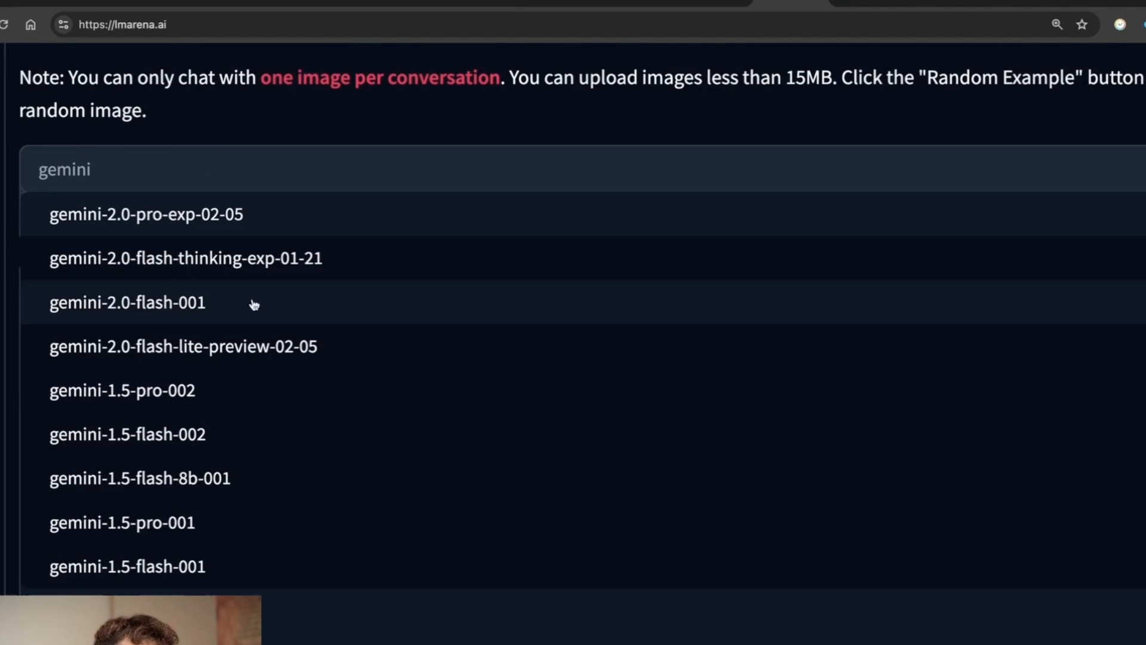
type("gemma")
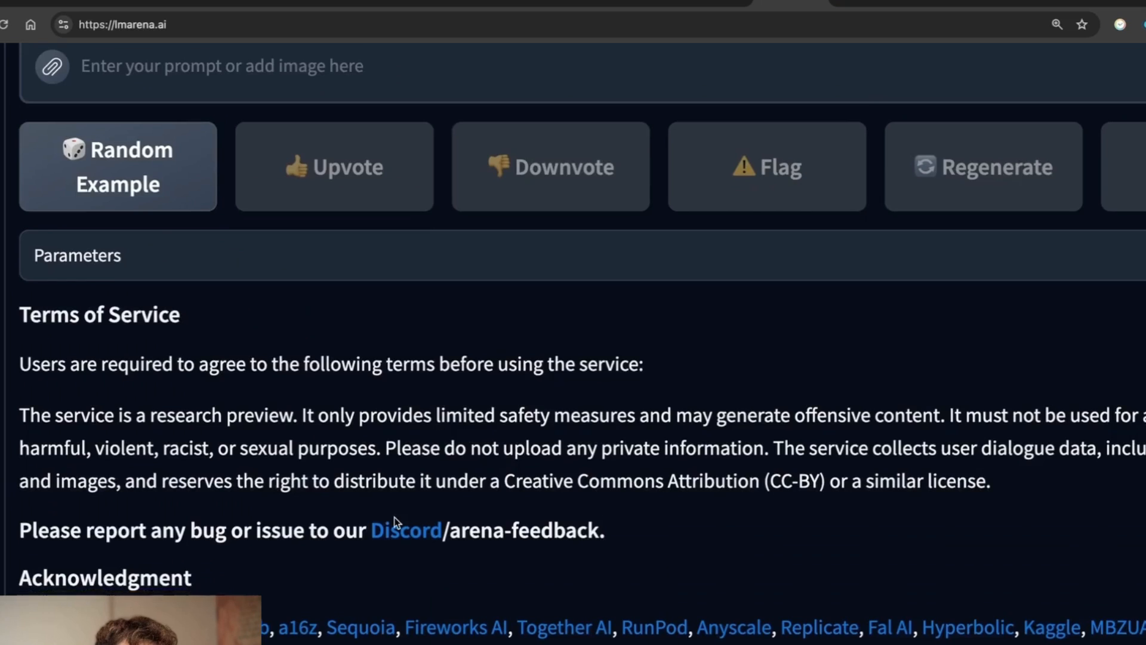
scroll("up", 3)
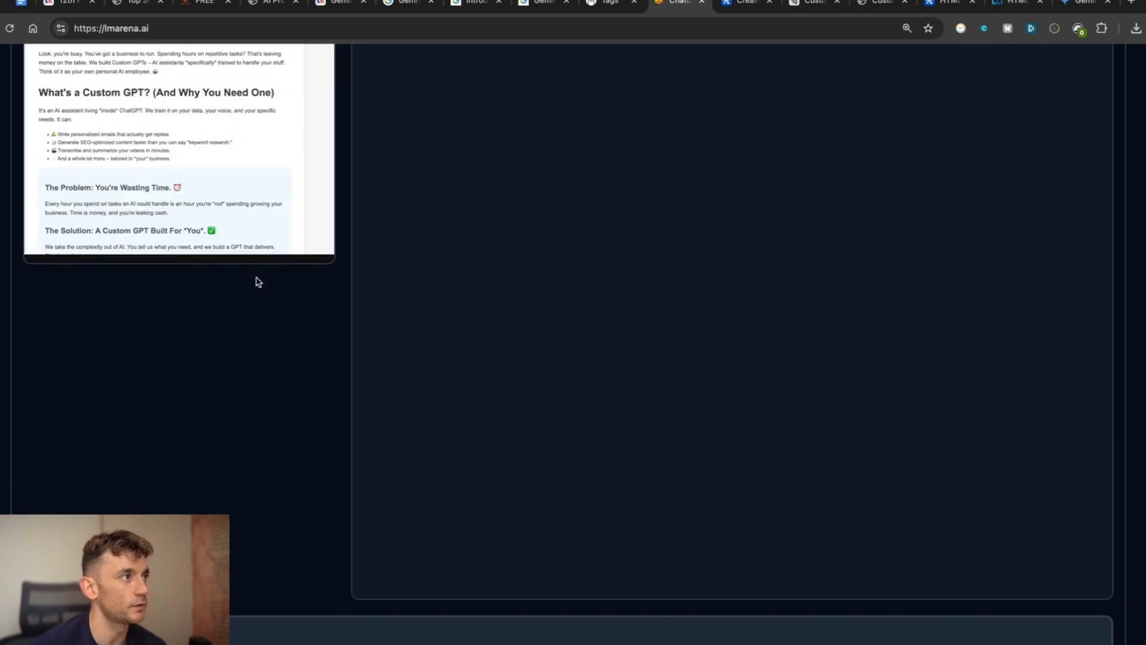
scroll("up", 3)
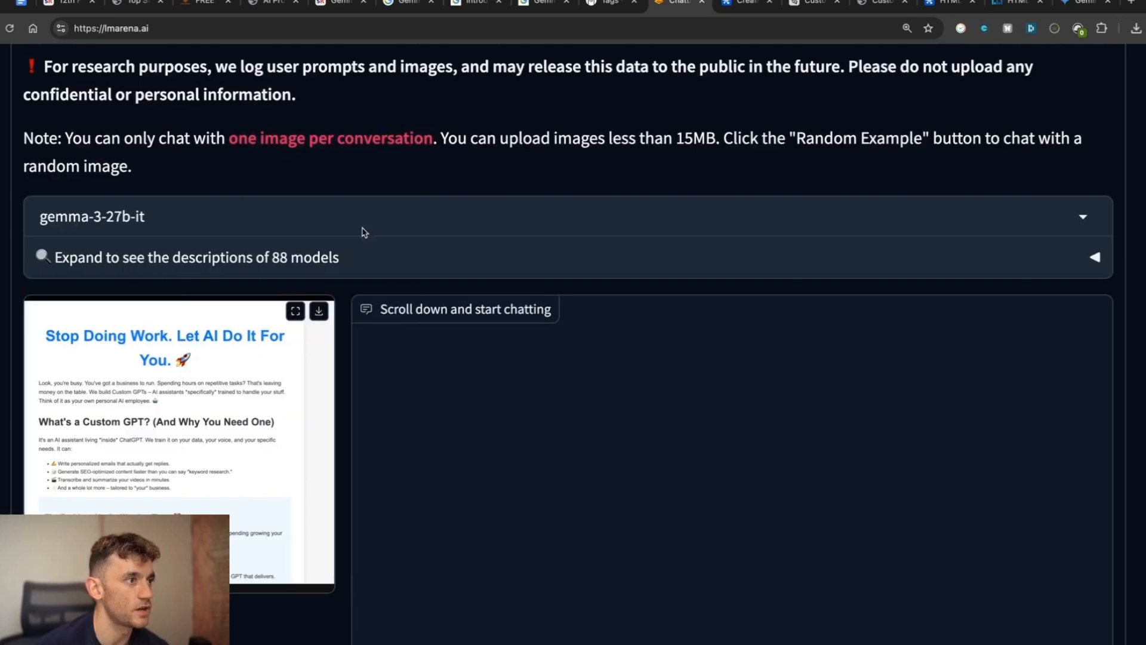
scroll("down", 3)
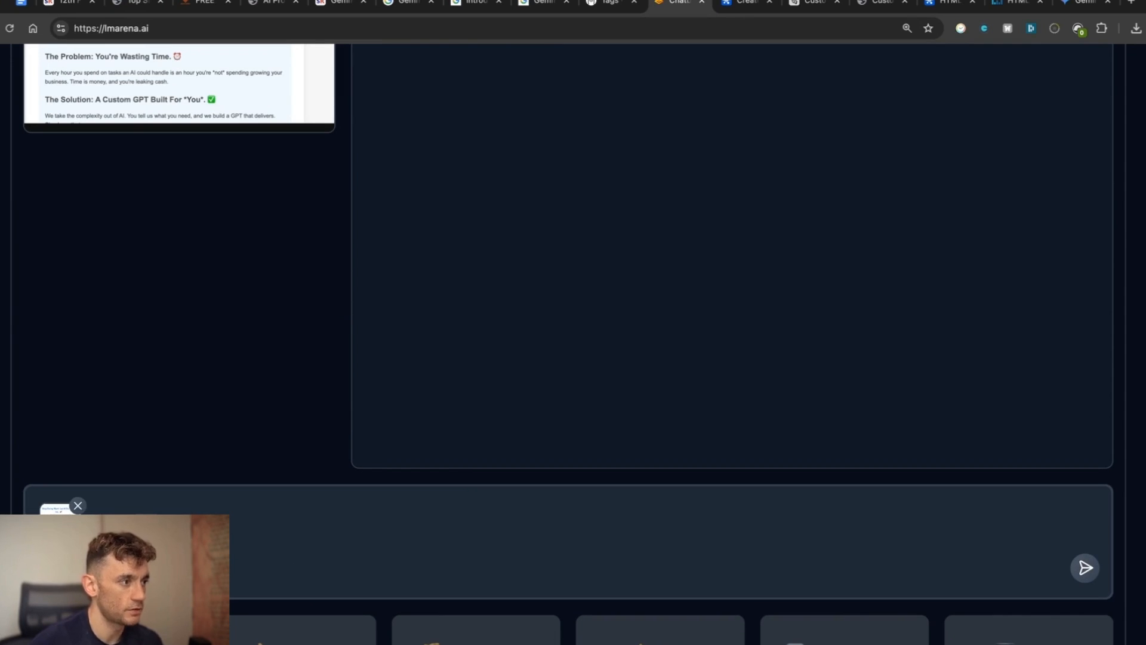
Step: Write the prompt 'Improve this and rewrite so it looks more beautiful - see the image attached.'
type("looks more beau")
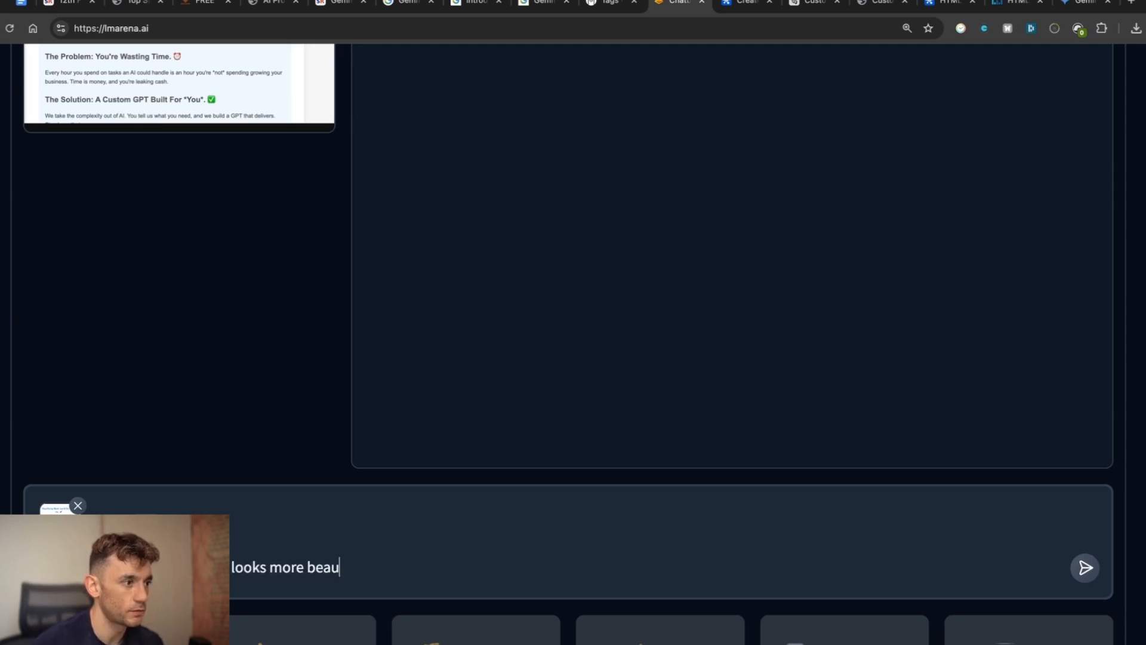
type("tiful - see the image attac")
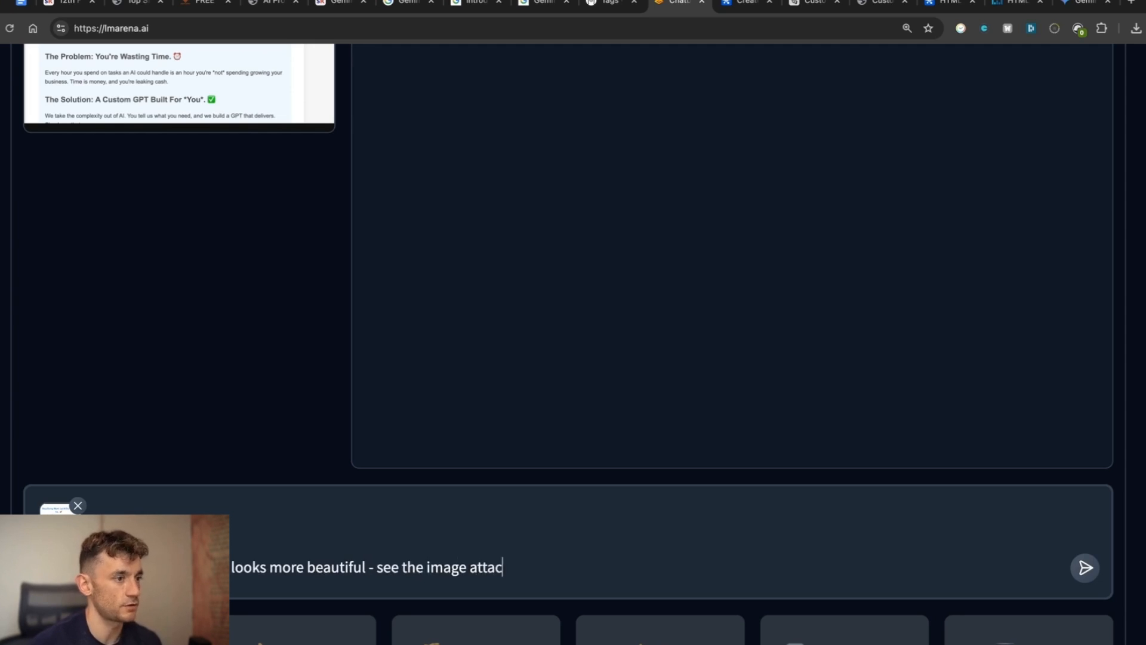
type("hed.")
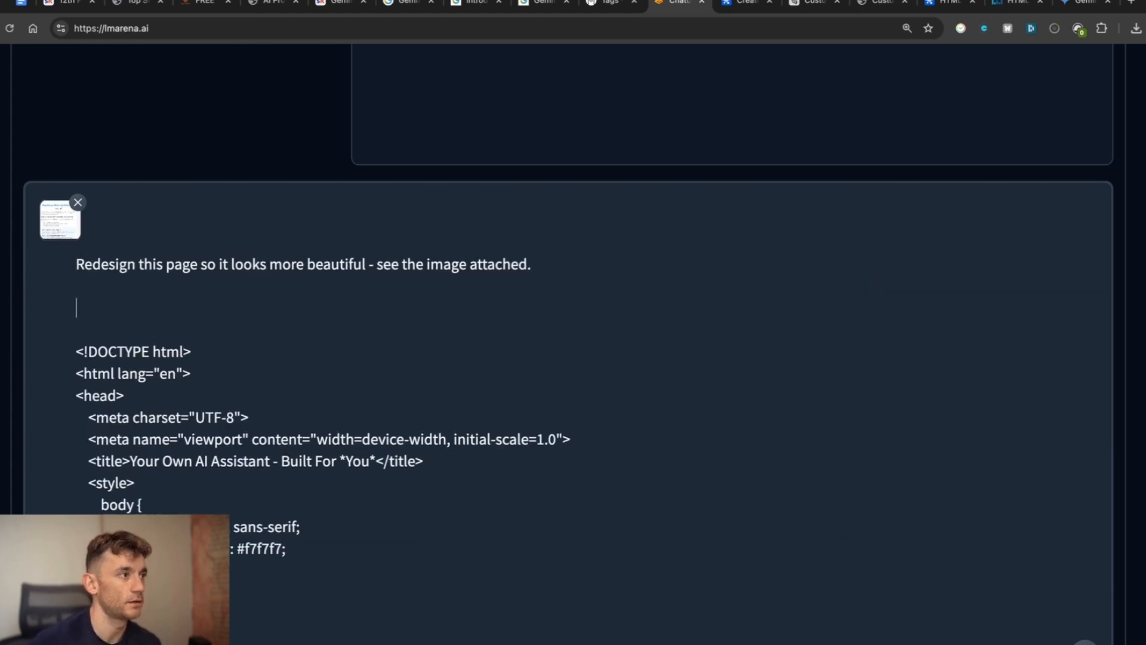
type("Improve this")
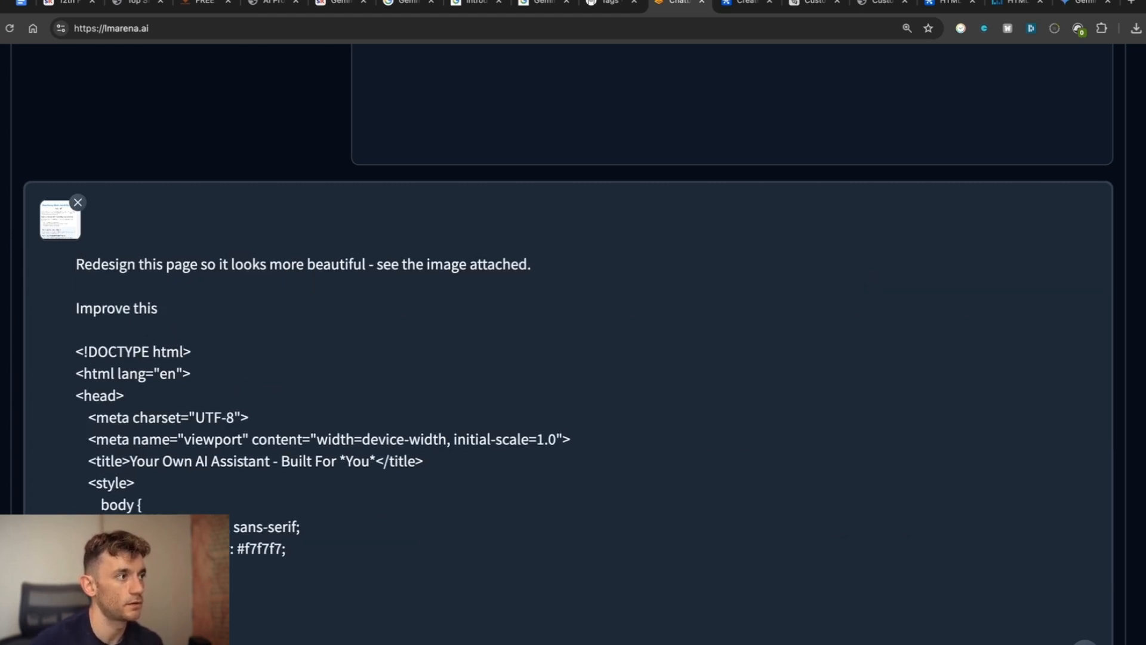
type("a")
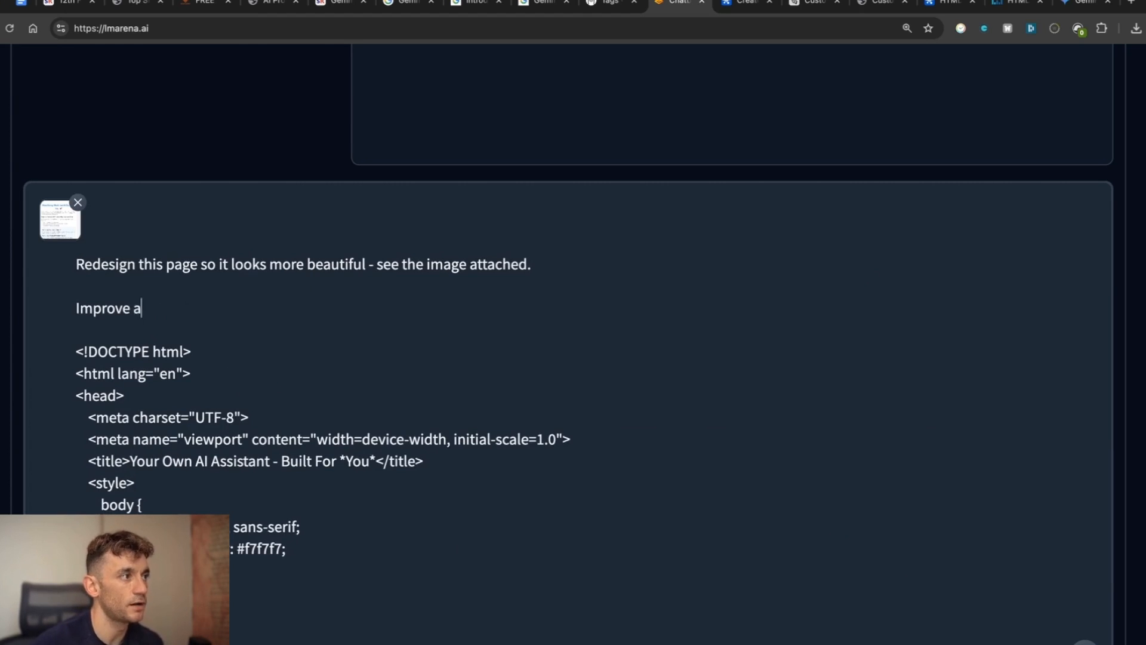
type("nd rewrit e")
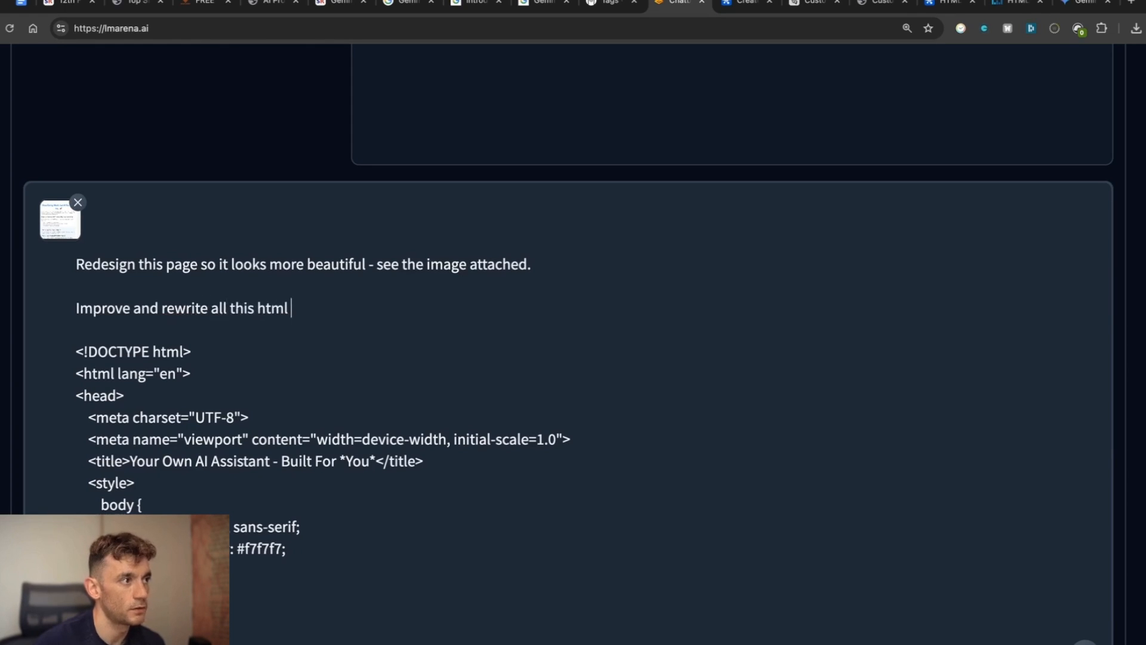
type("so it loook")
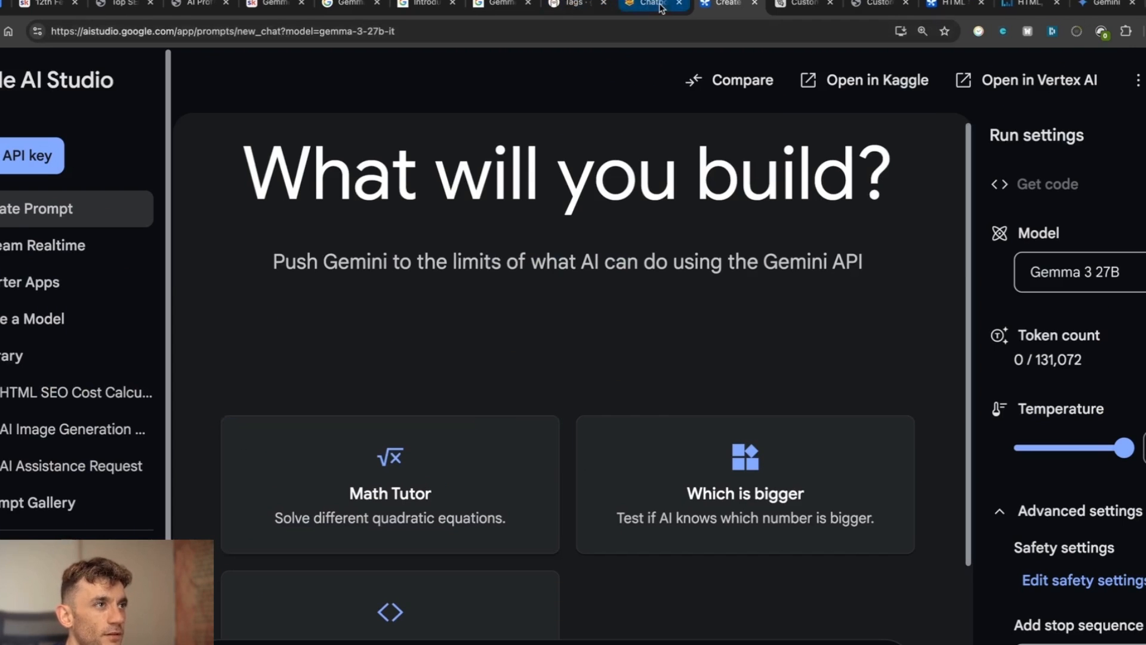
Step: Glance at Ollama's gemma3 tags, skim the Gemma 3 mobile article, then return to LMArena
left_click(570, 6)
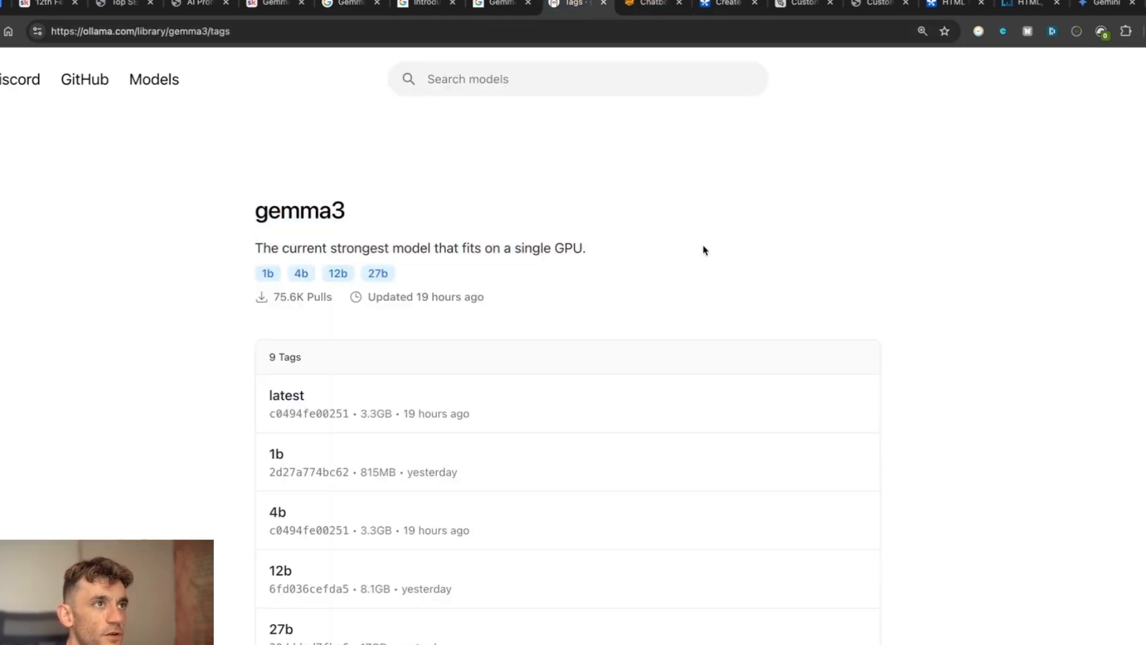
left_click(501, 4)
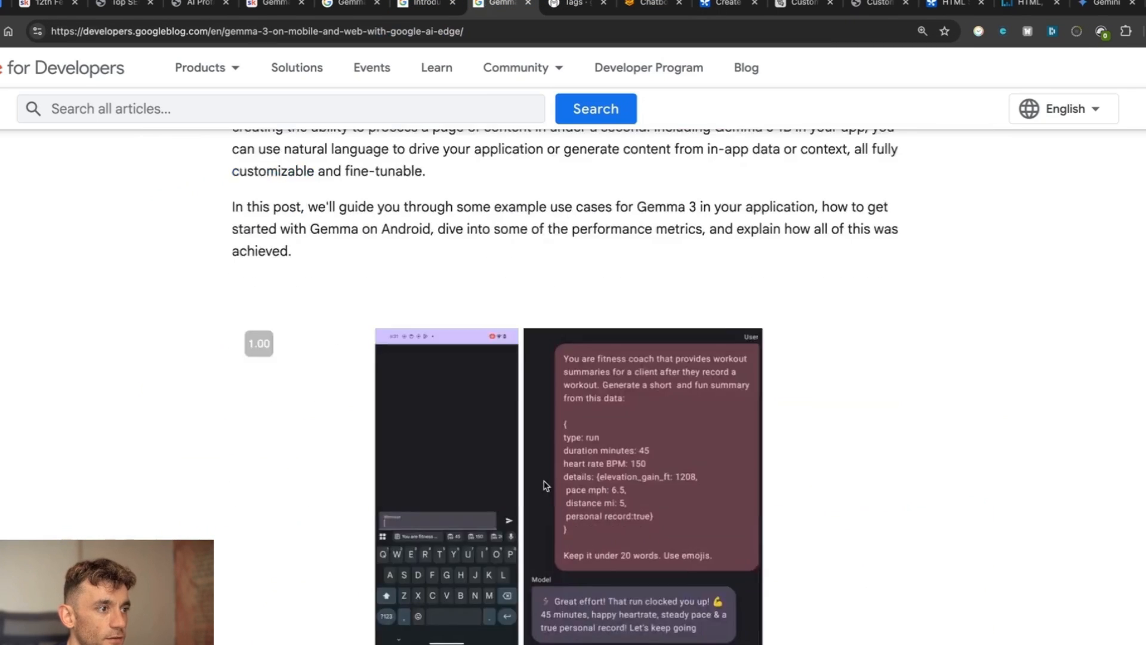
scroll("down", 3)
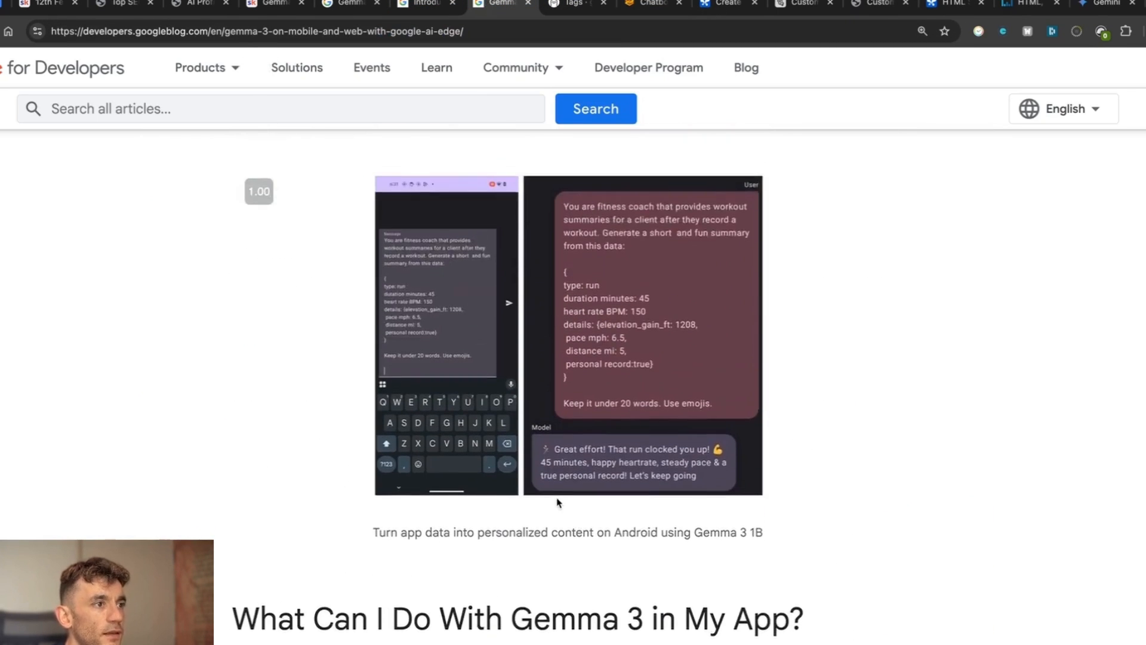
scroll("down", 3)
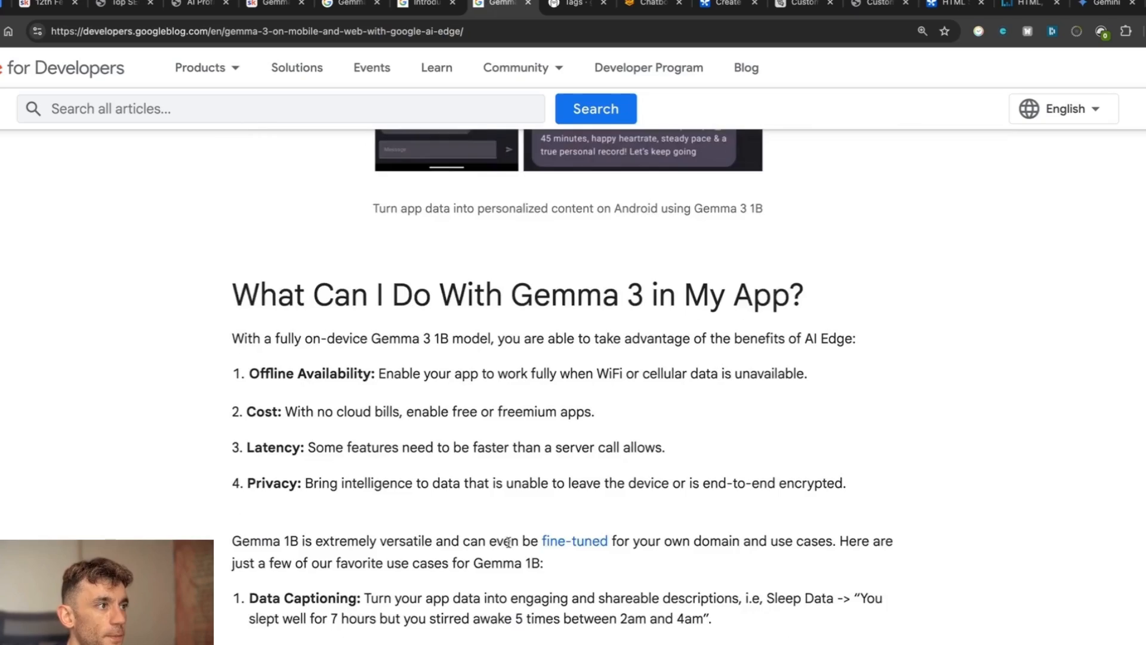
scroll("down", 3)
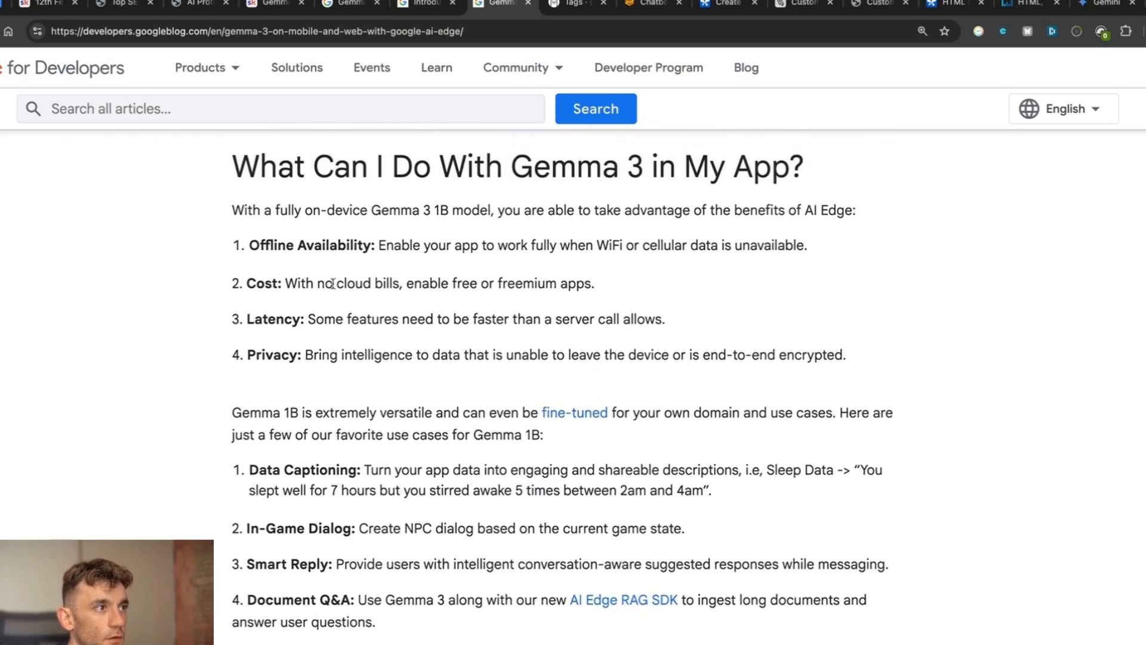
scroll("down", 3)
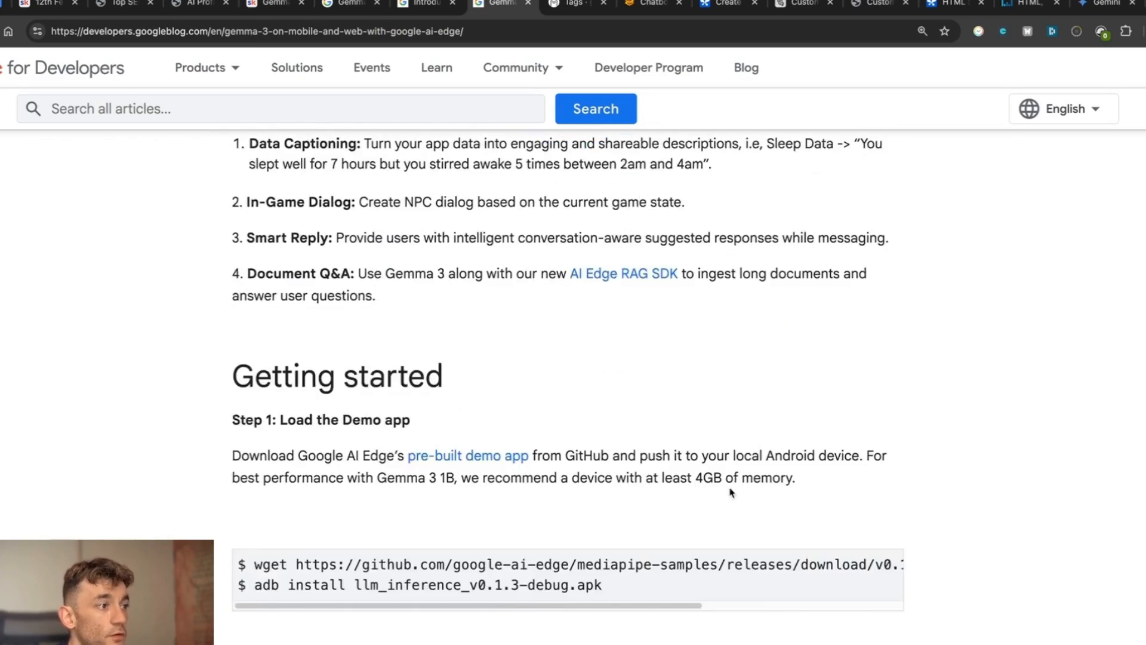
scroll("up", 3)
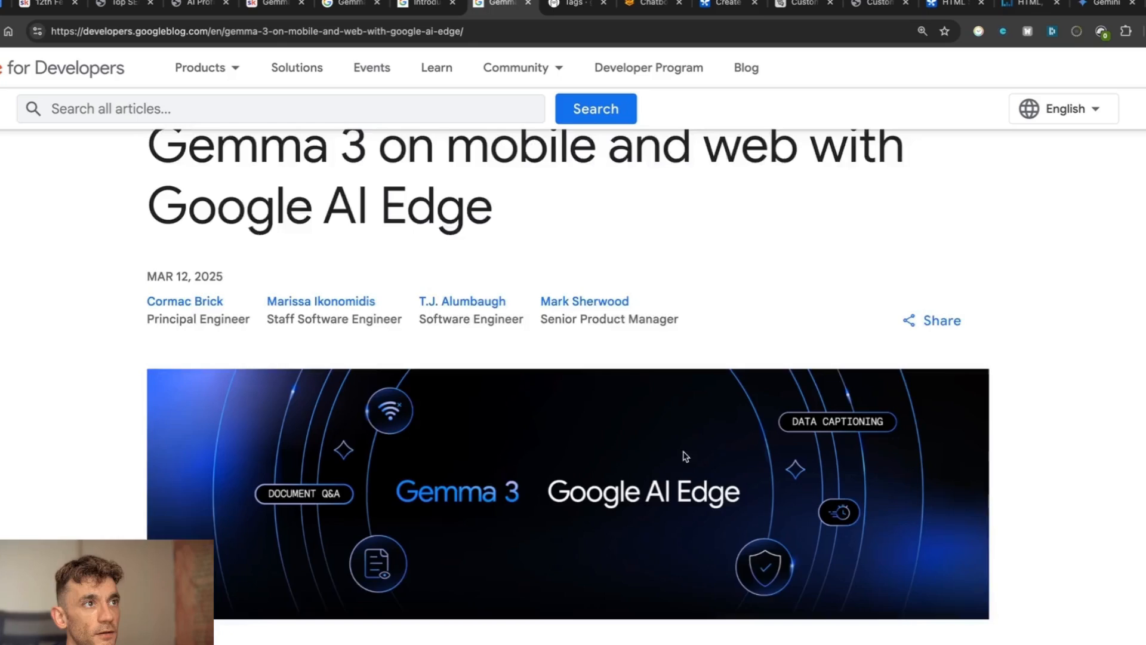
left_click(649, 4)
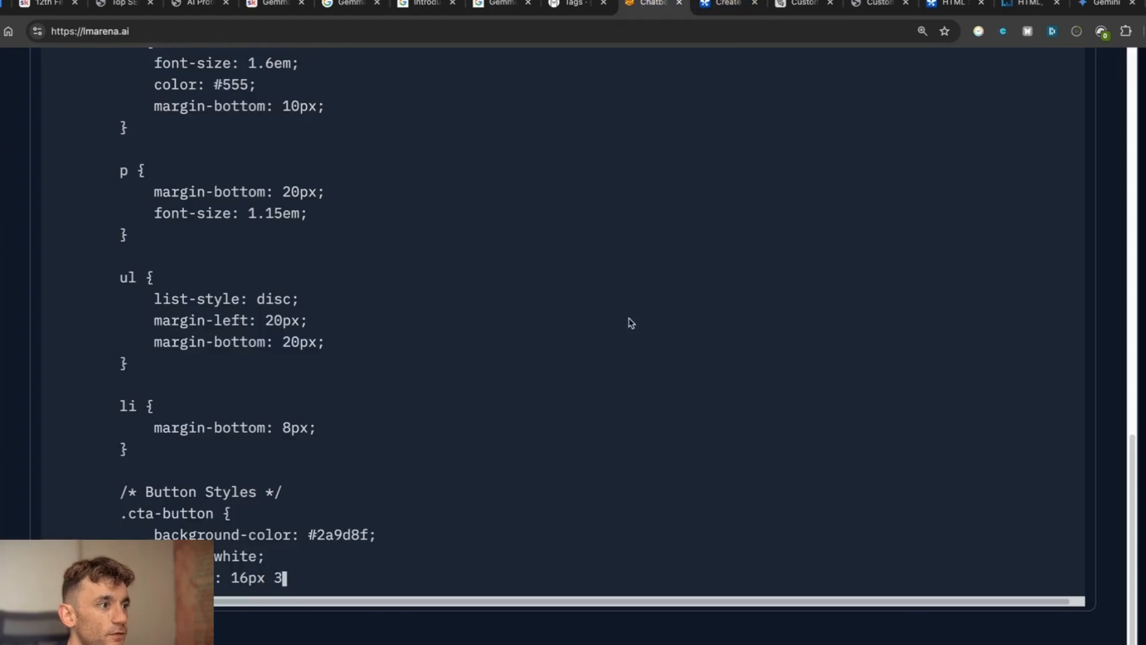
Step: Scroll Gemma's generated HTML/CSS reply, then bring up the Manus Goldie Agency landing page
scroll("up", 3)
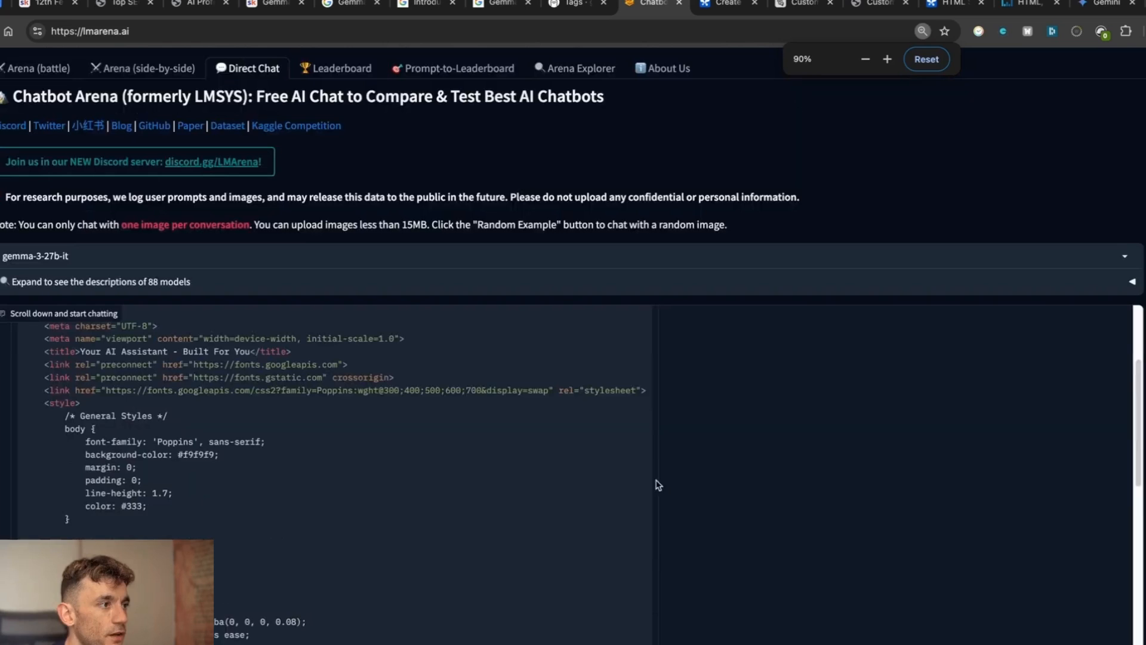
scroll("down", 3)
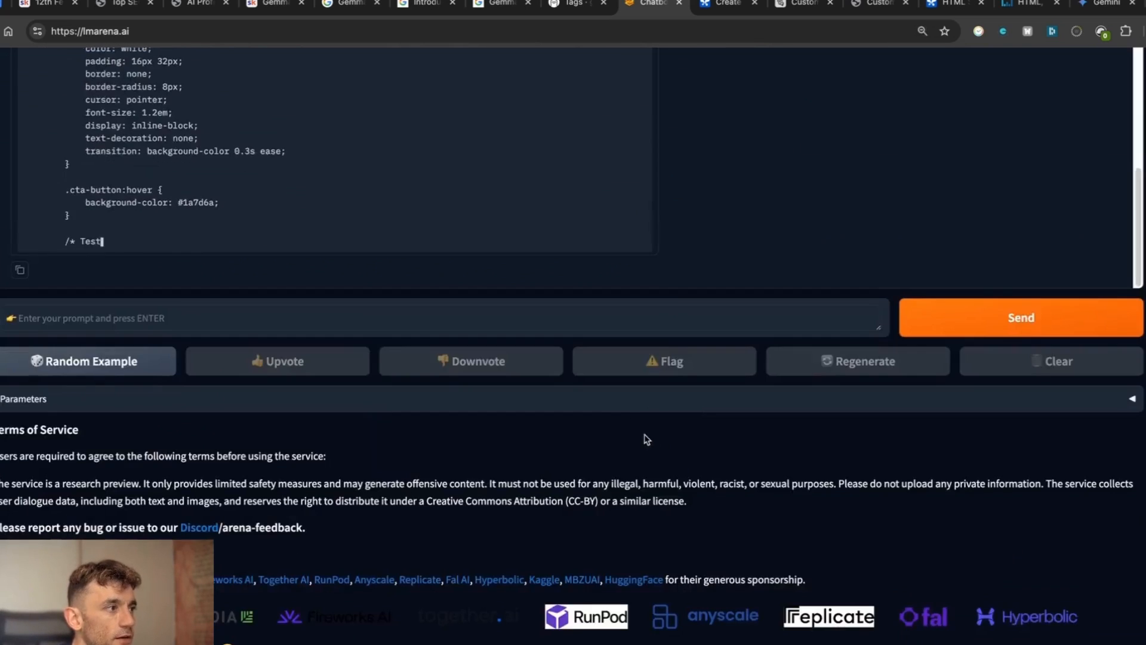
scroll("up", 3)
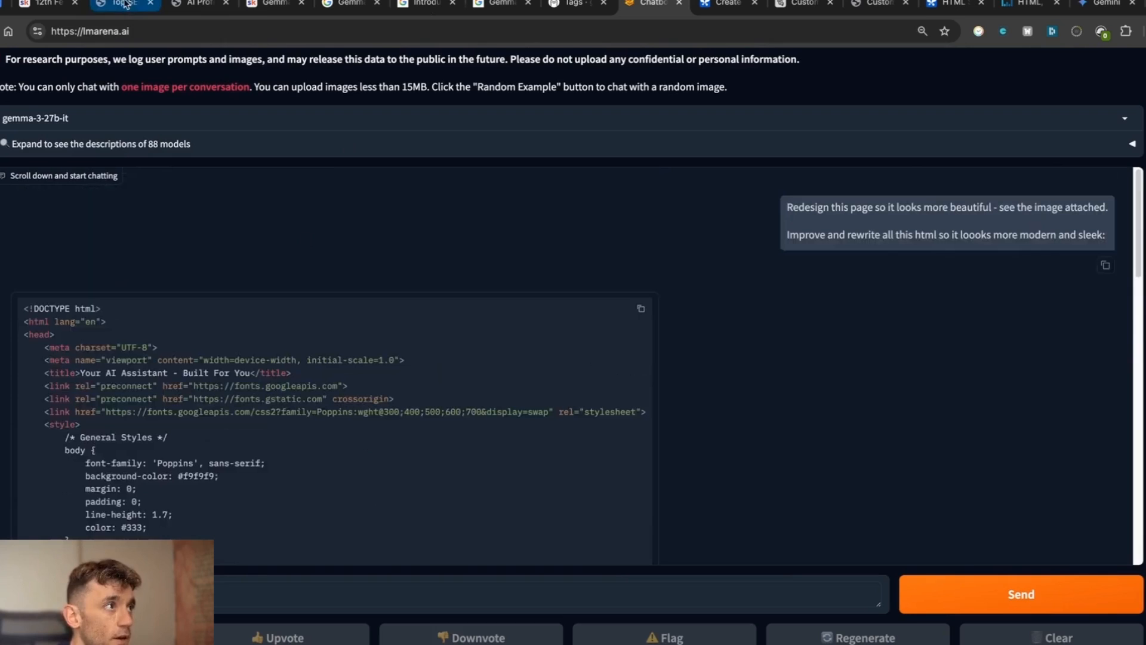
left_click(873, 4)
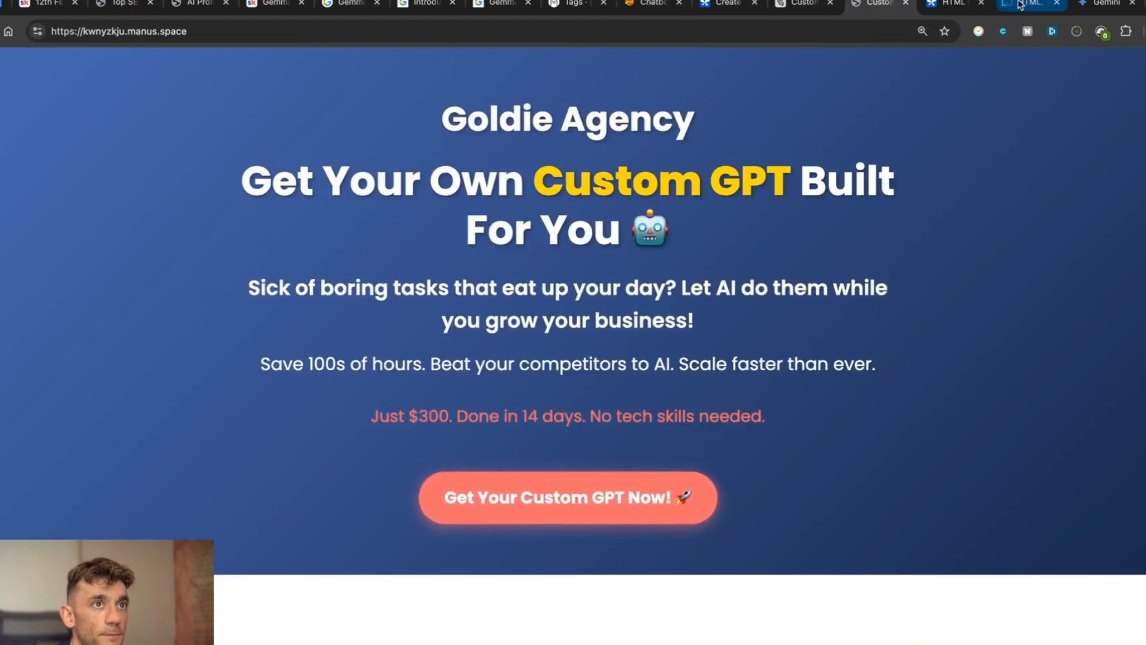
Step: Switch tabs to Gemma's rendered landing page, 'Stop Doing Work. Let AI Do It For You.'
left_click(803, 3)
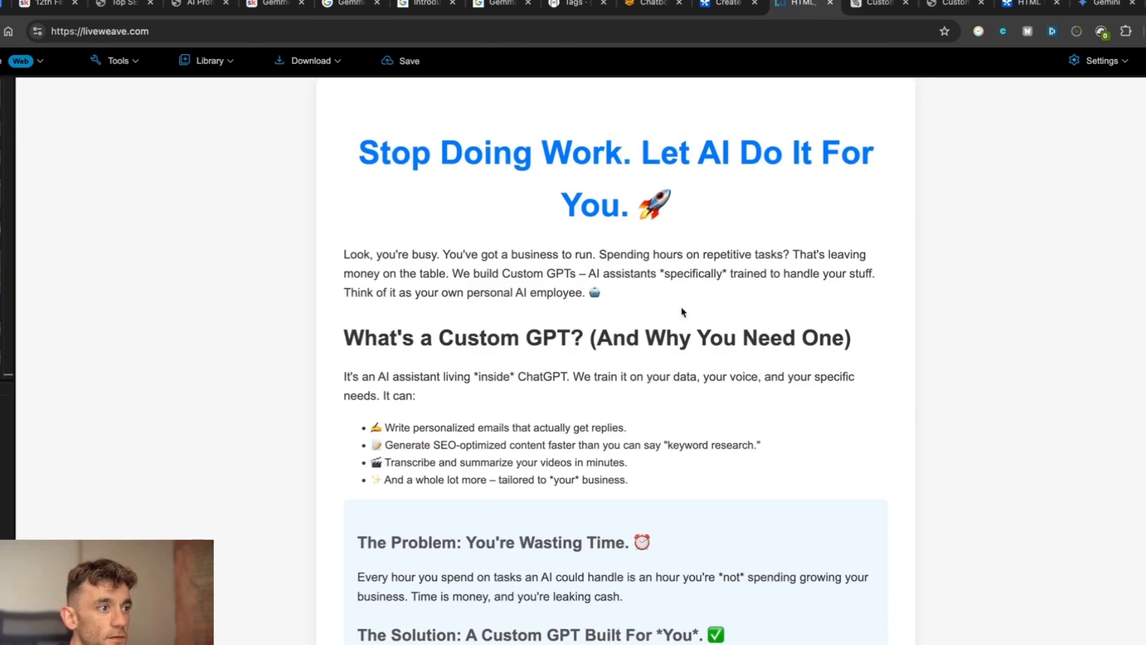
mouse_move(863, 278)
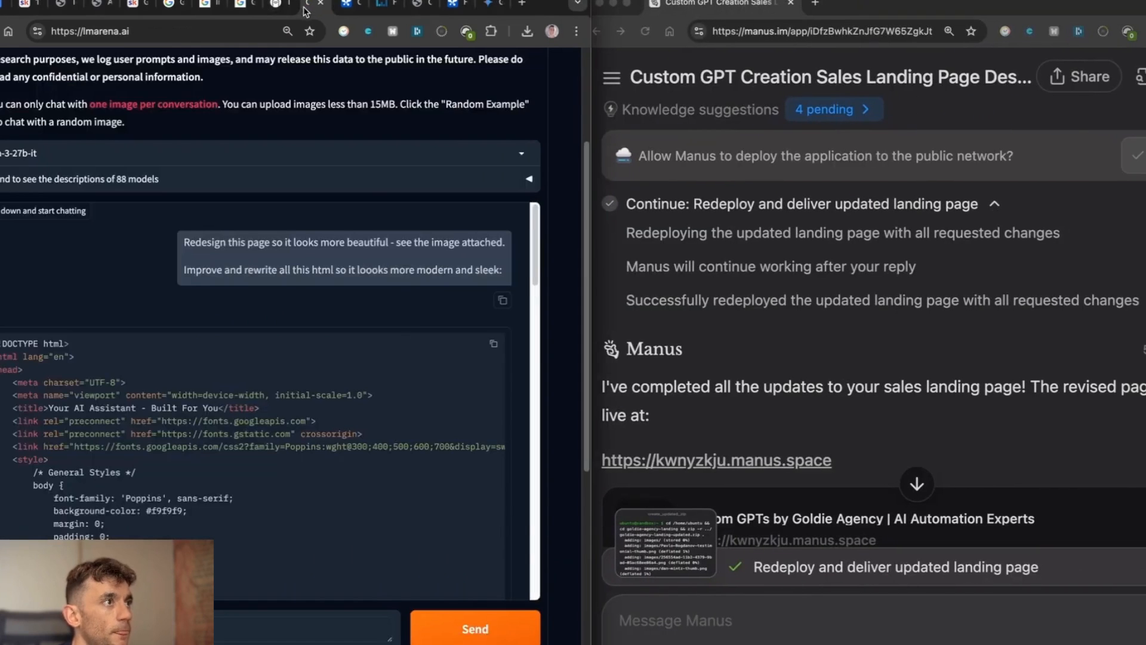
Step: Show Gemma's LiveWeave page on the left and the kwnyzkju.manus.space site on the right
scroll("down", 3)
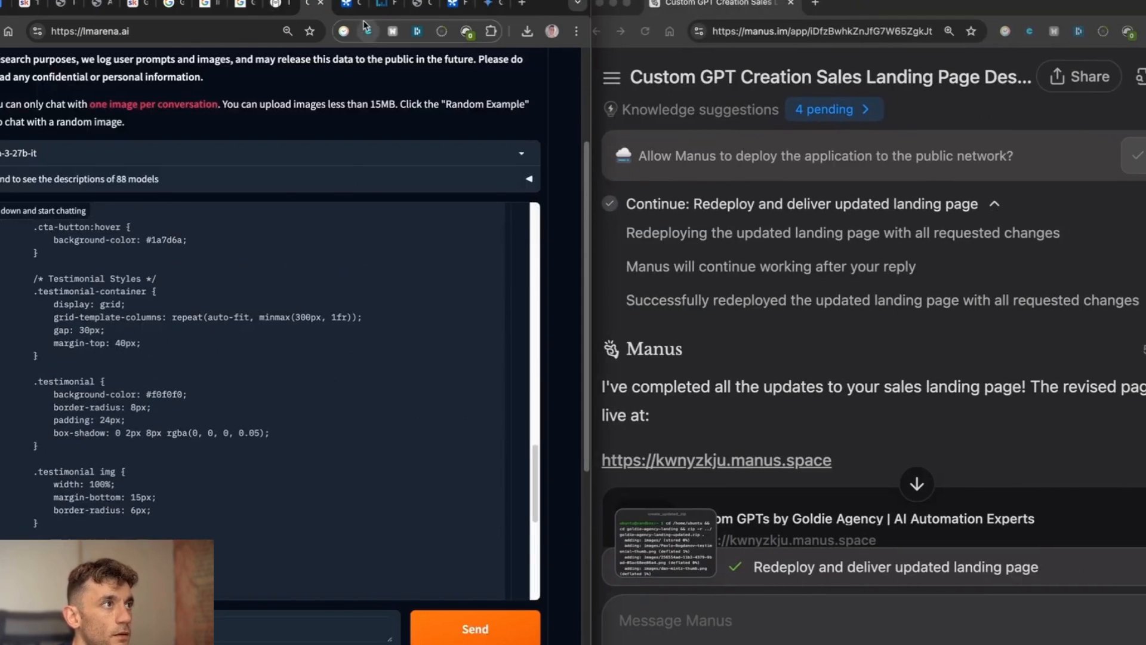
left_click(423, 4)
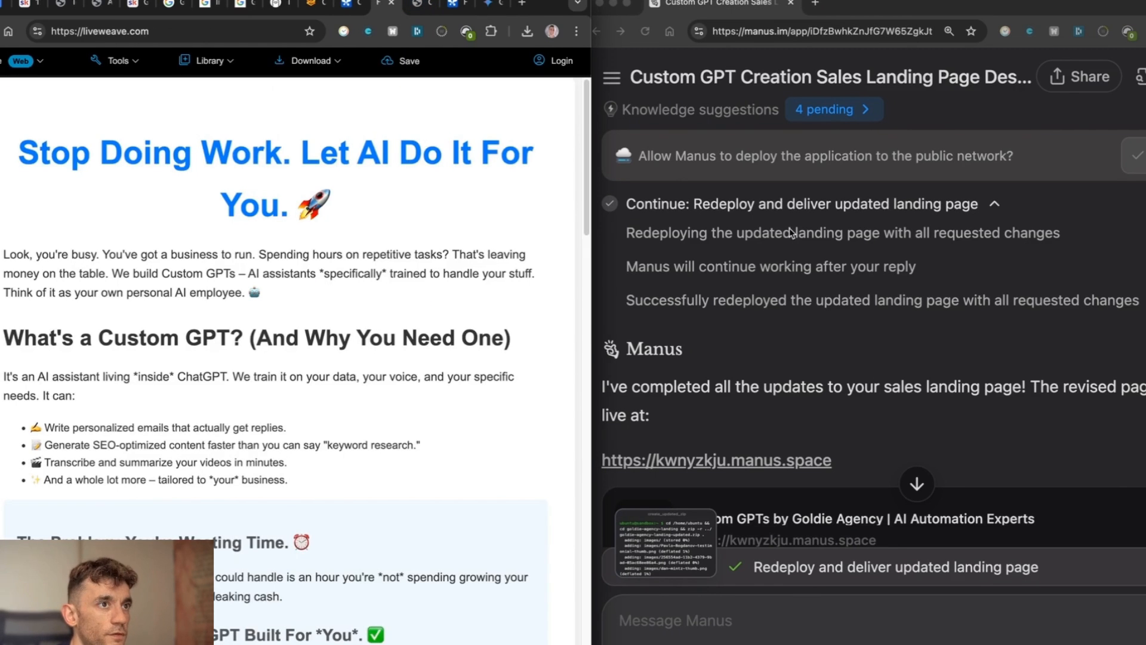
left_click(716, 460)
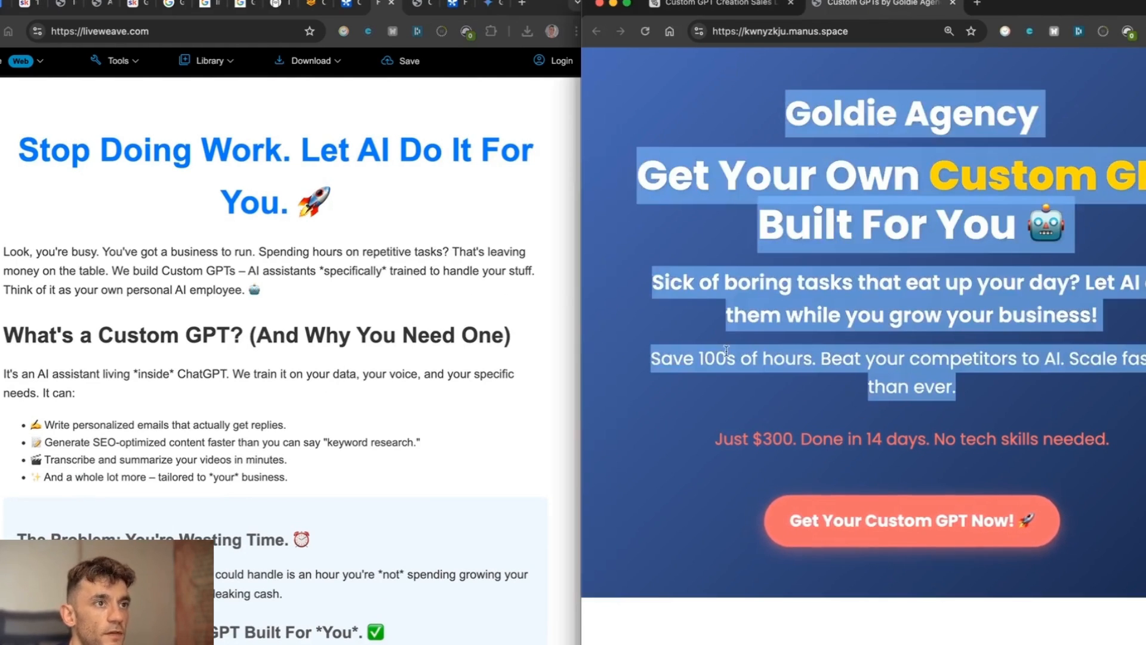
mouse_move(708, 375)
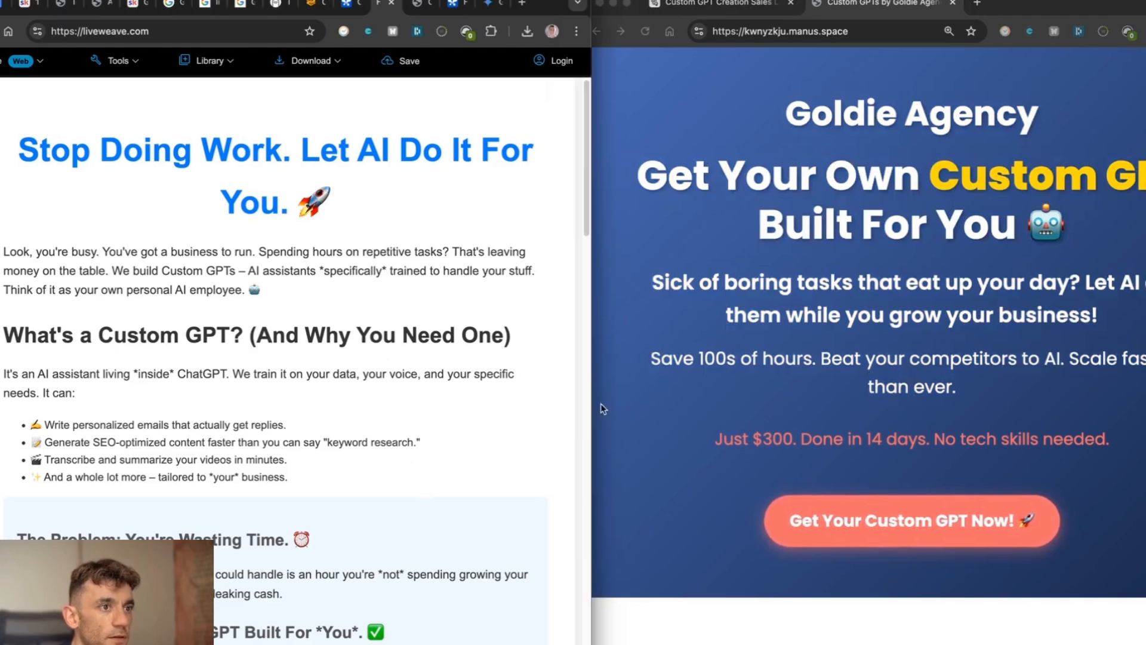
scroll("down", 3)
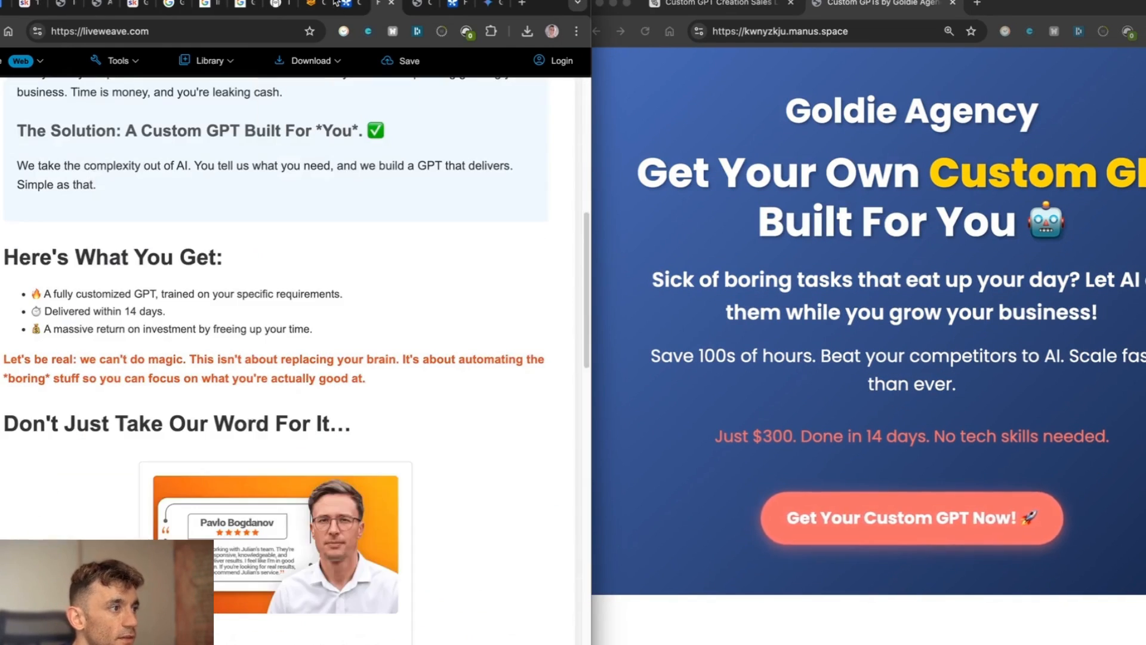
scroll("up", 3)
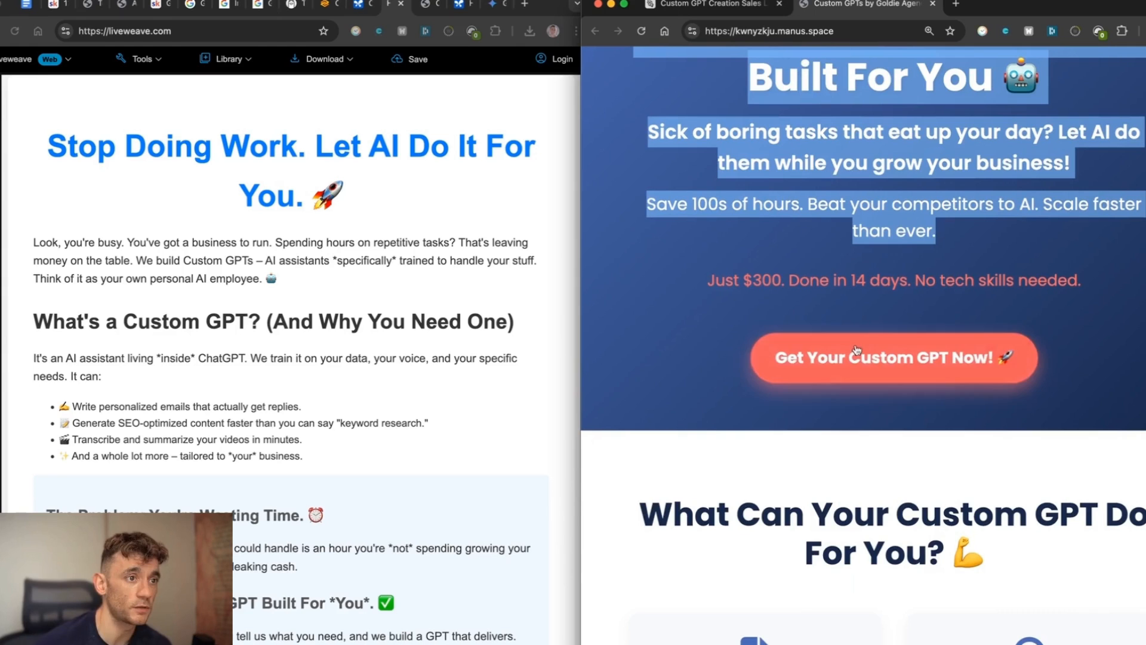
Step: Scroll through both landing pages to compare Gemma's design with the Manus Goldie Agency site
scroll("down", 3)
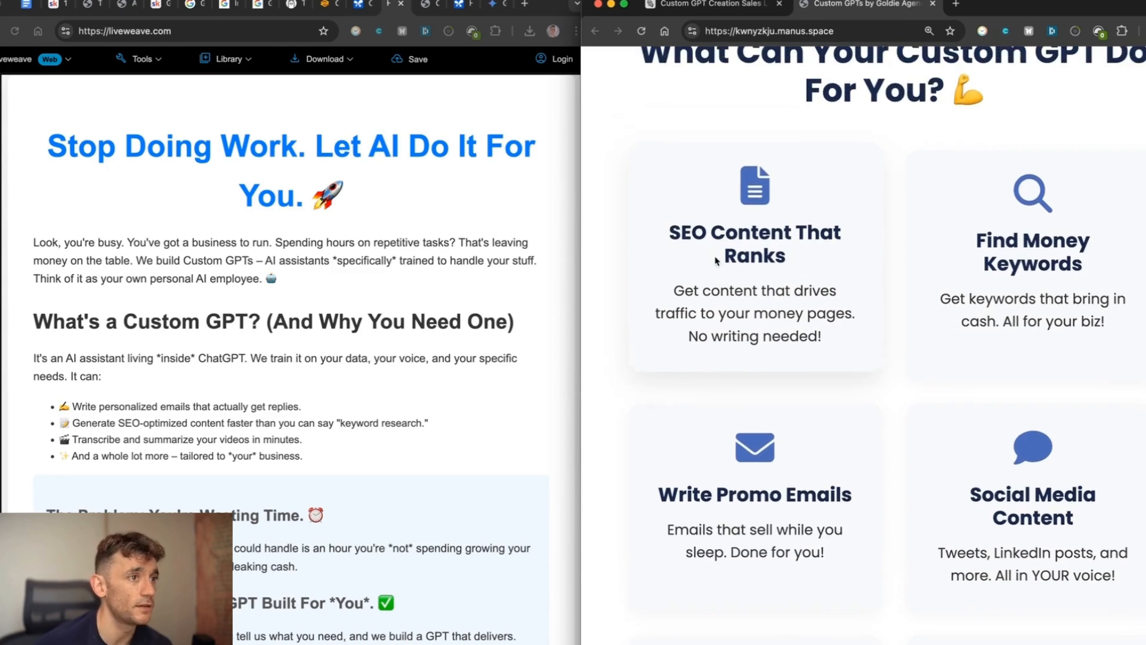
scroll("up", 3)
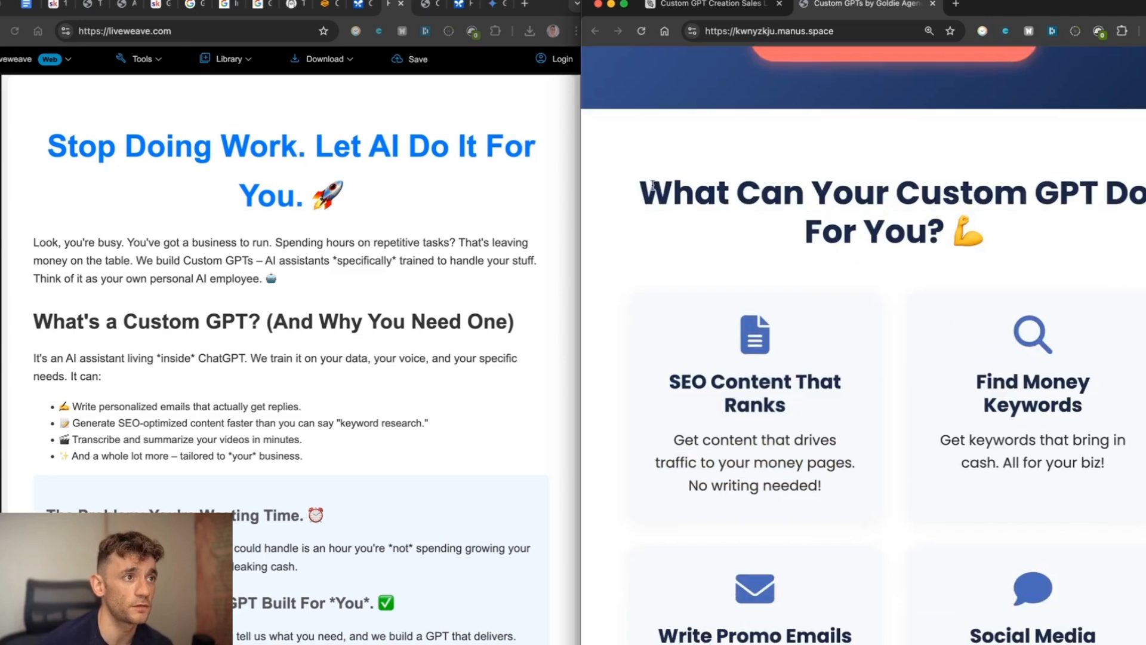
scroll("down", 3)
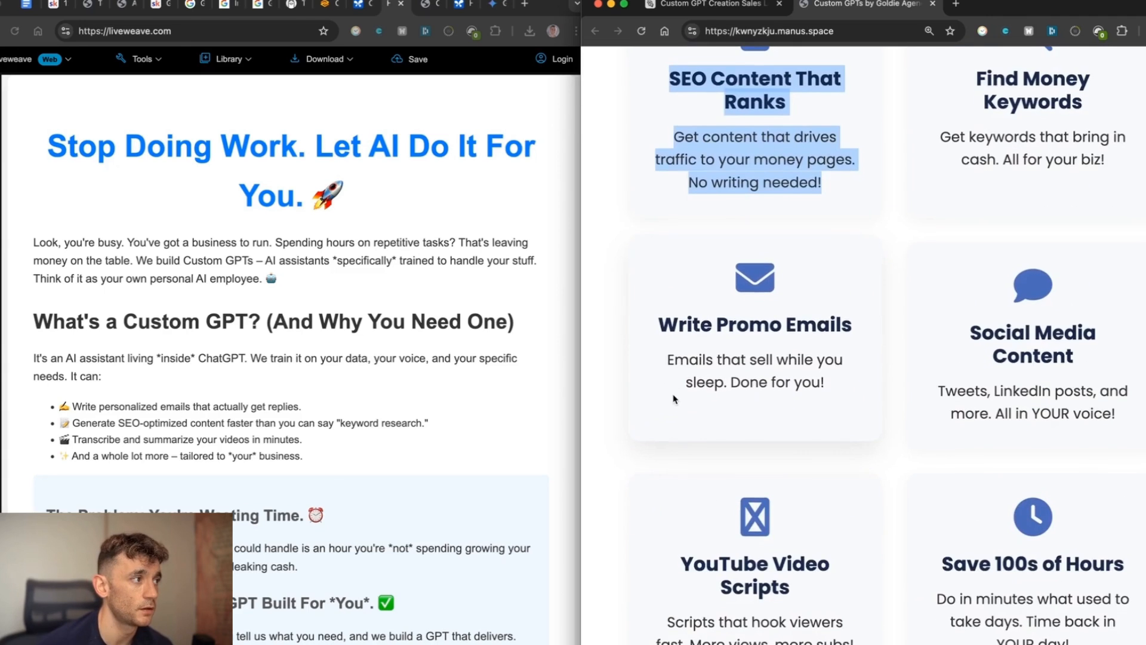
scroll("up", 3)
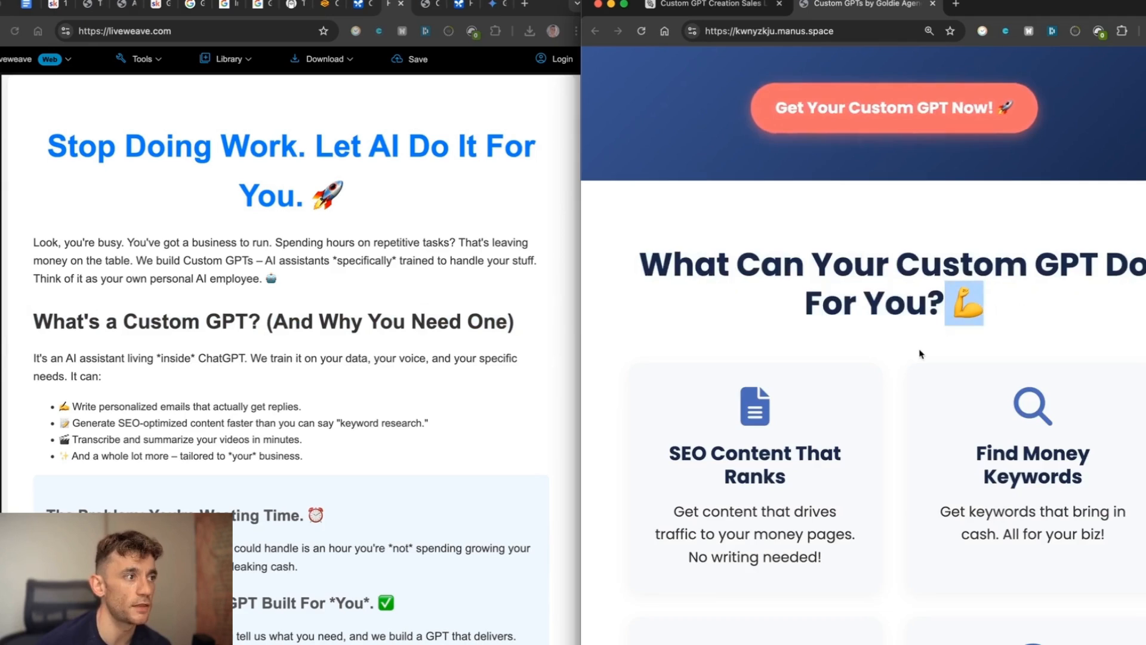
scroll("down", 3)
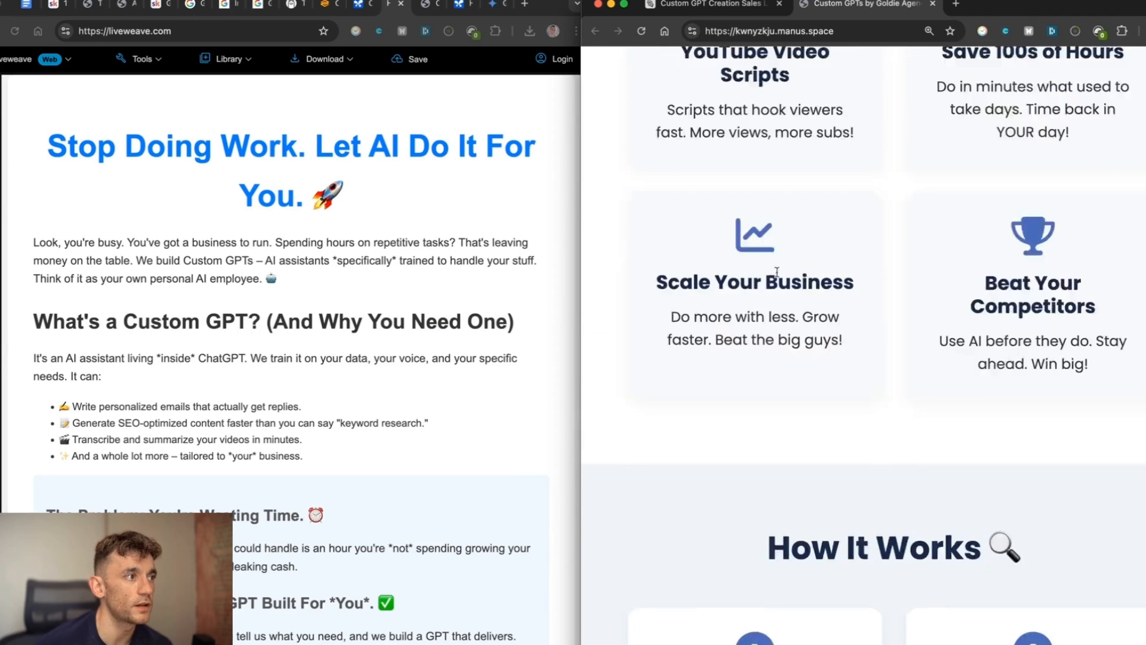
scroll("down", 3)
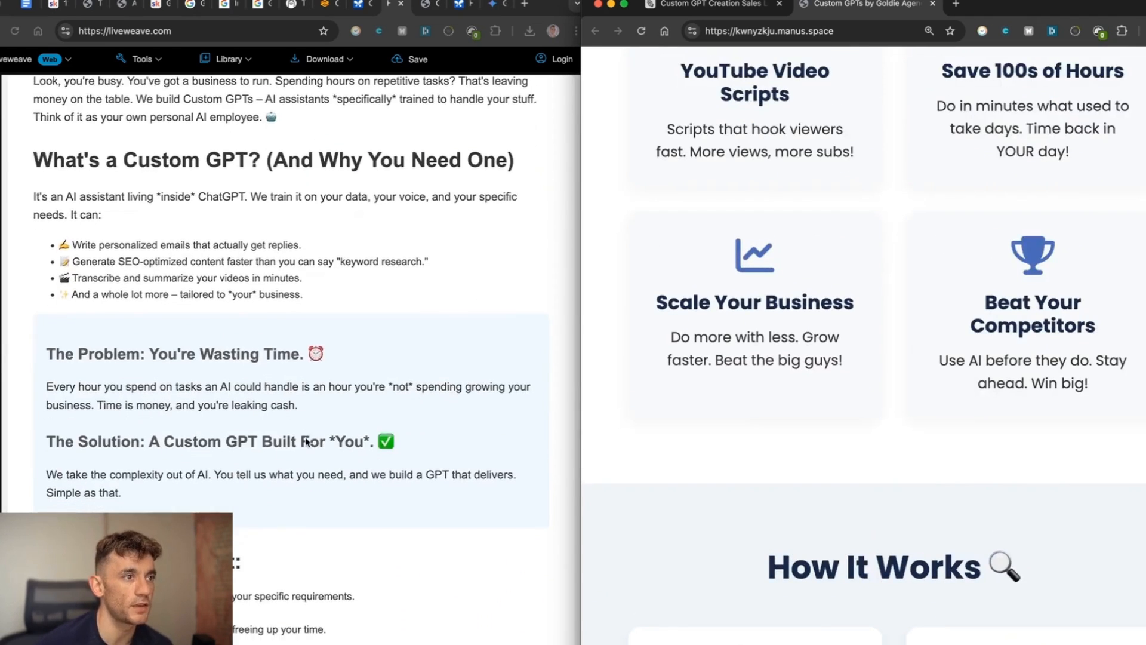
scroll("down", 3)
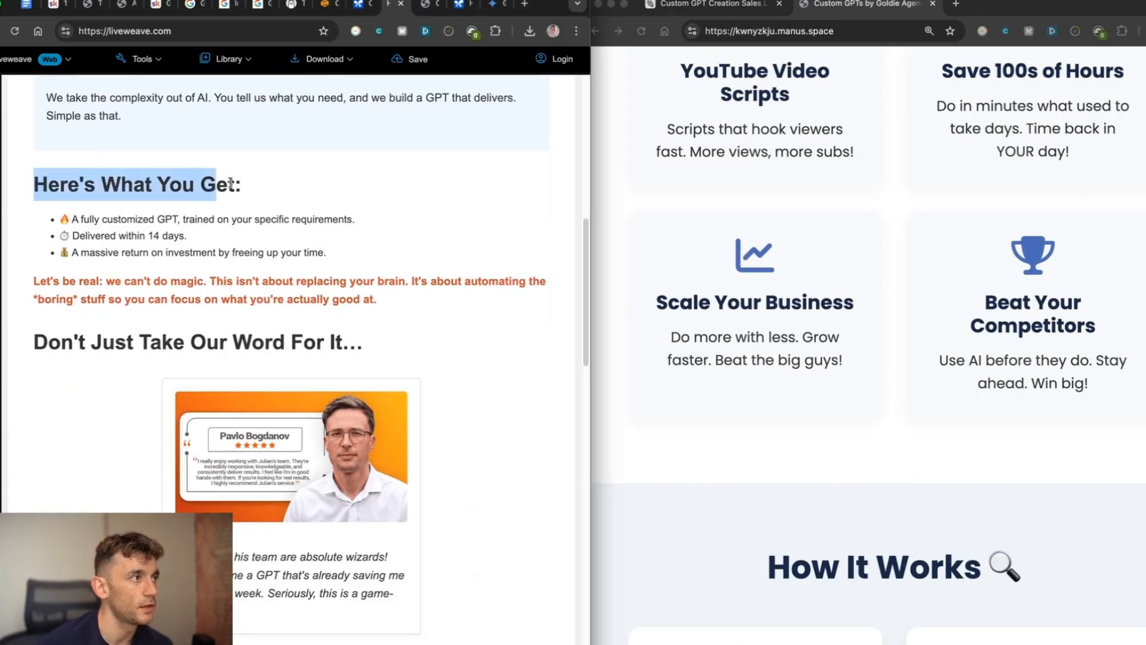
scroll("up", 3)
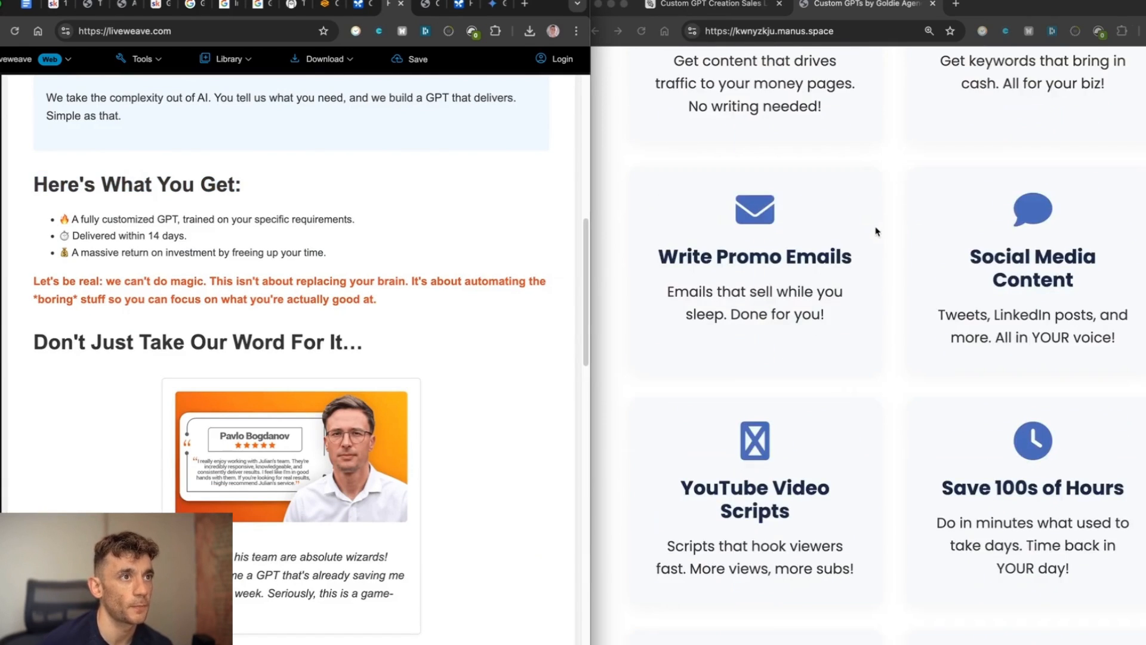
scroll("up", 3)
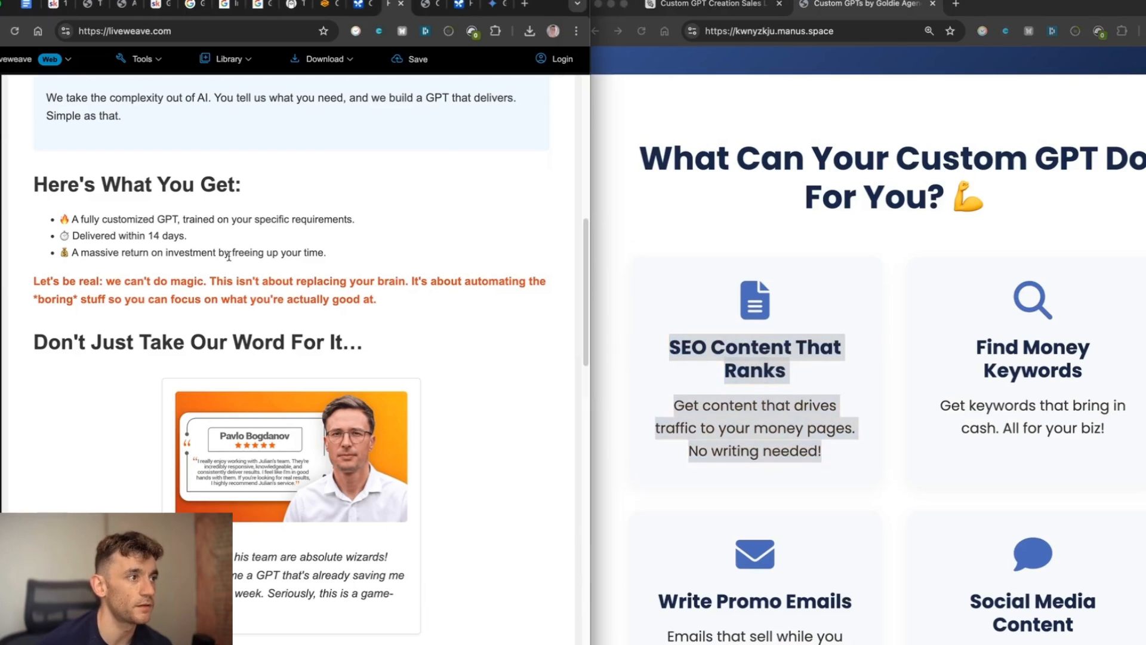
mouse_move(326, 232)
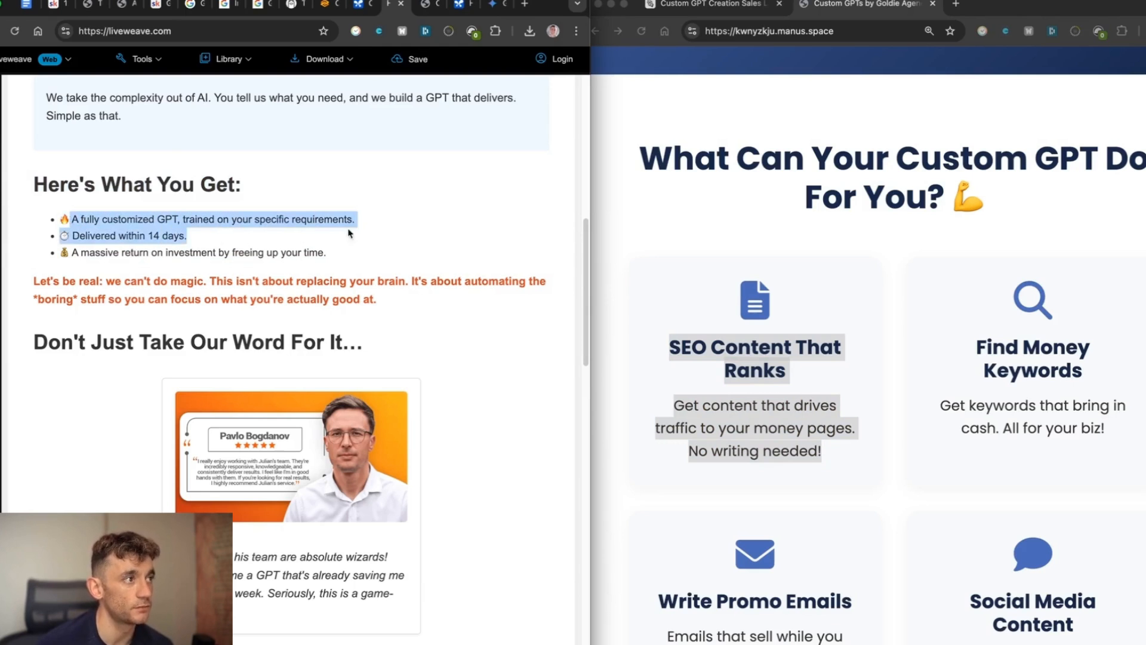
scroll("down", 3)
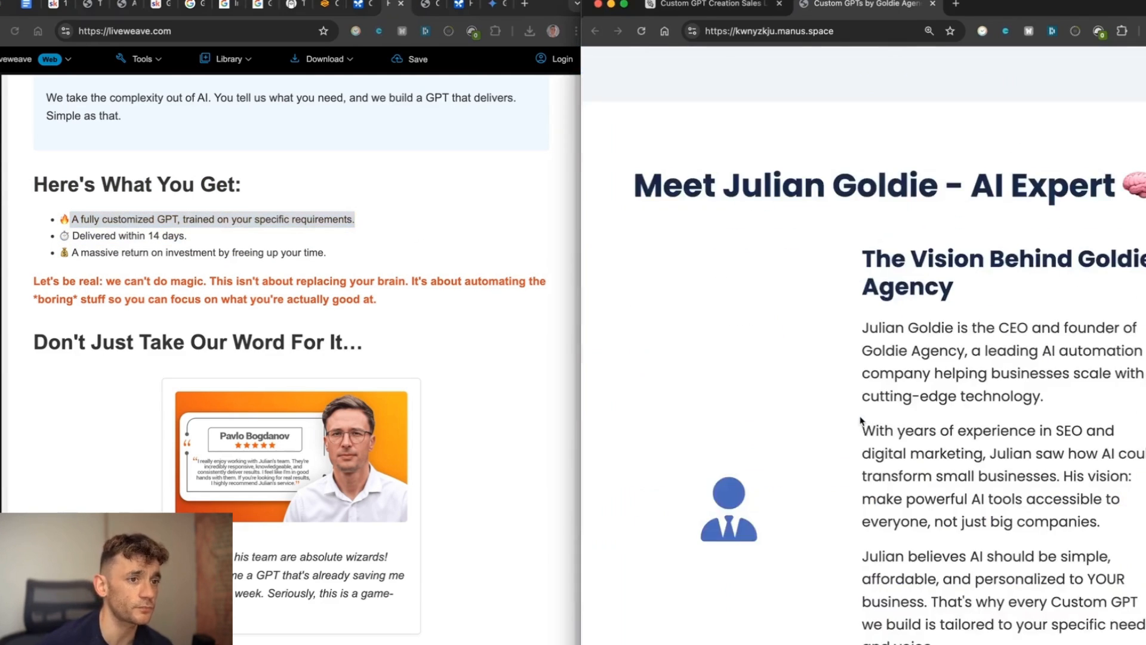
scroll("down", 3)
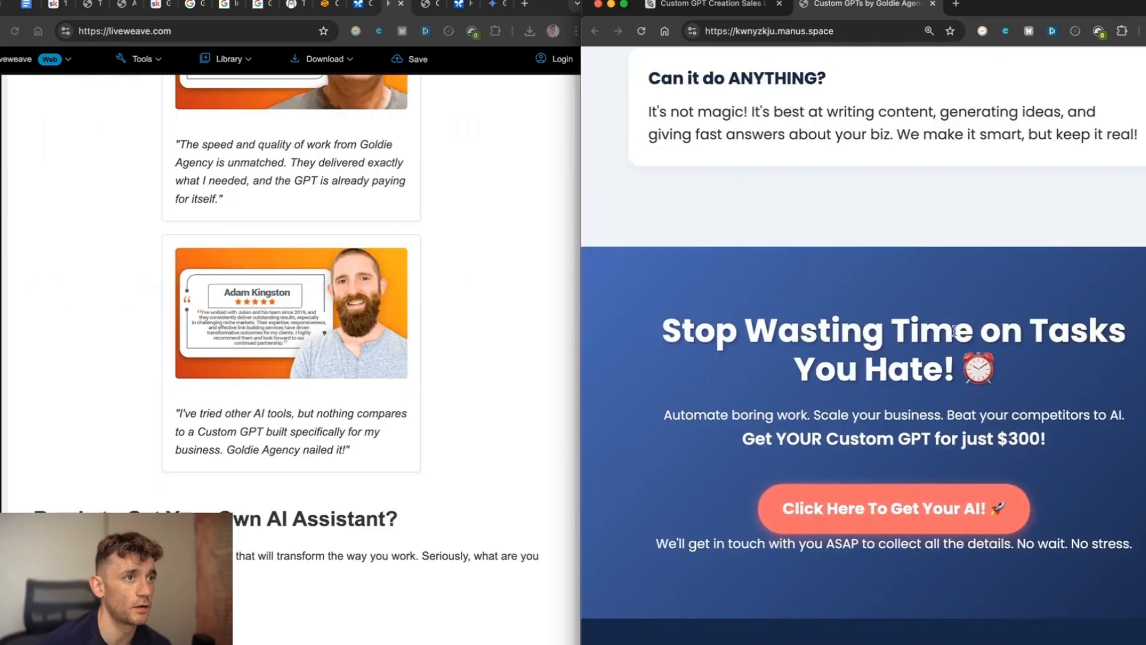
scroll("down", 3)
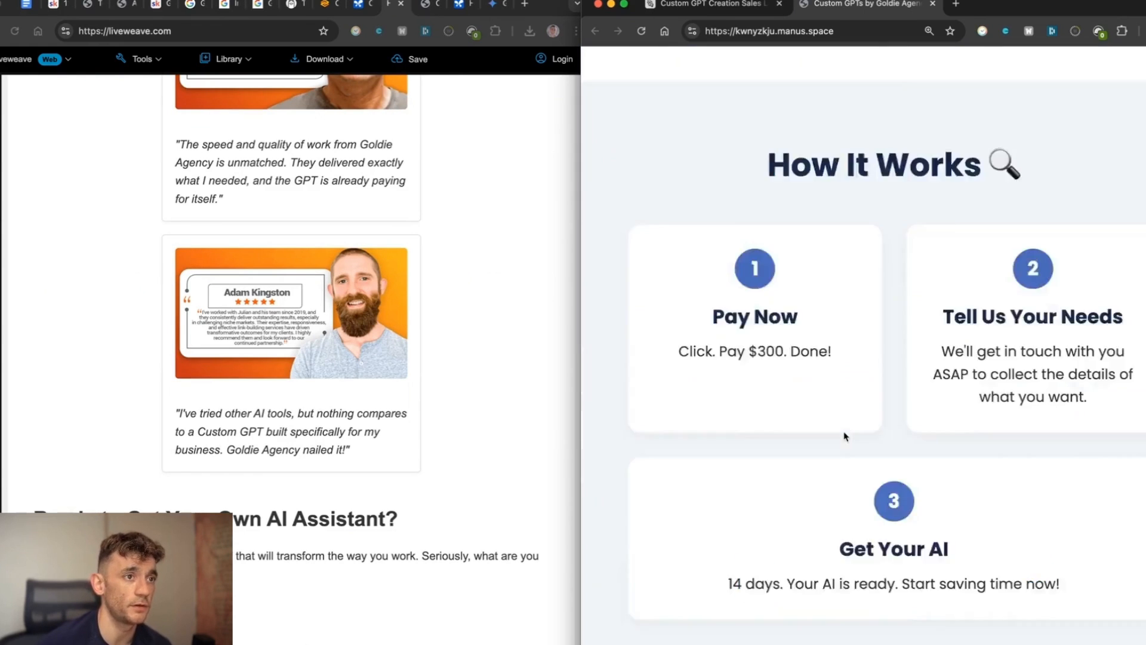
scroll("down", 3)
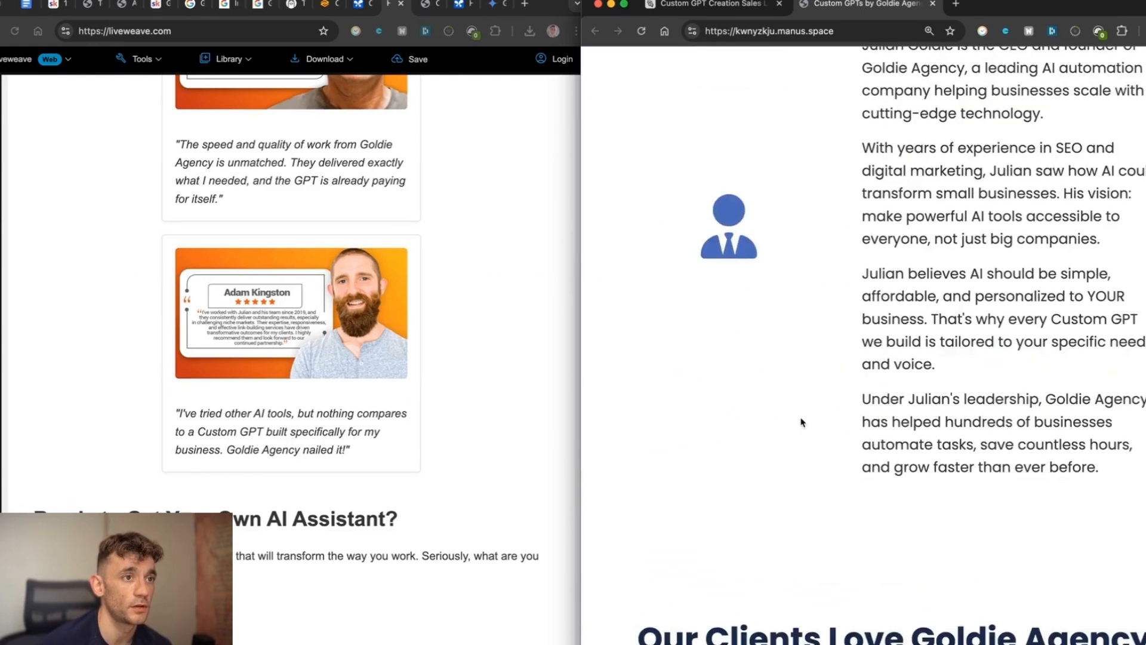
scroll("up", 3)
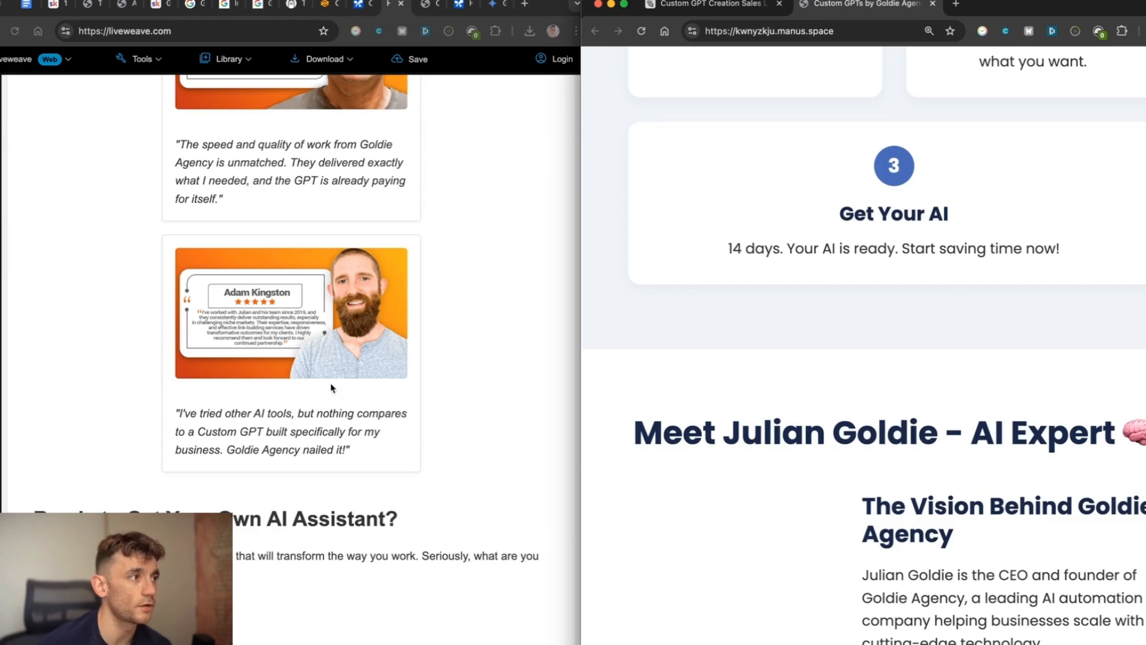
scroll("up", 3)
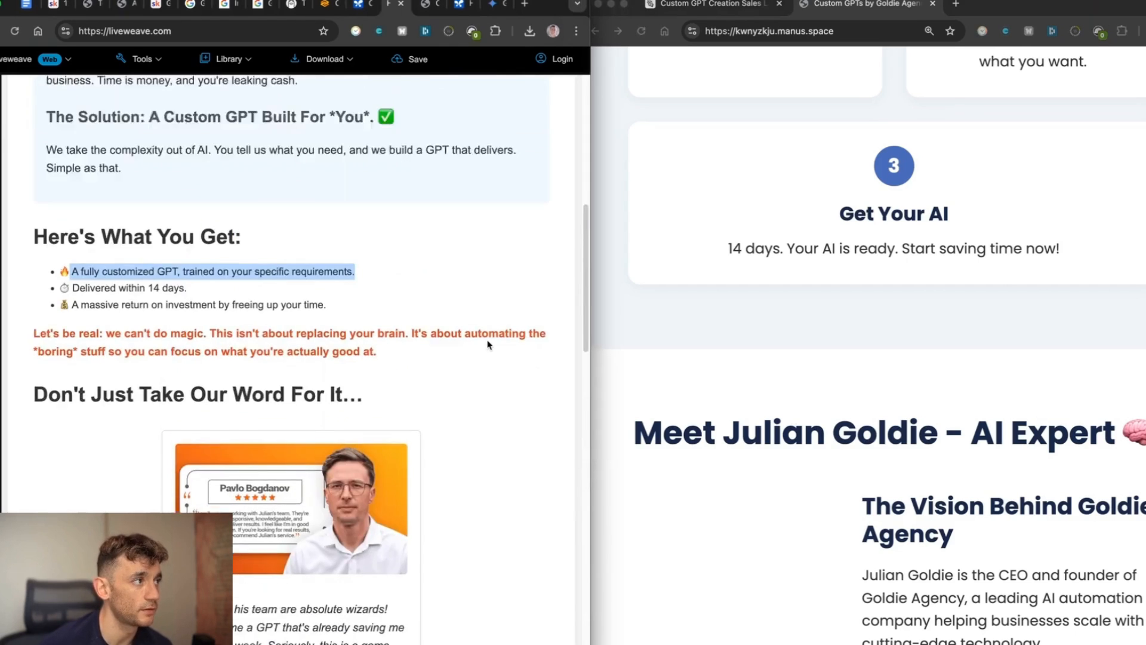
scroll("up", 3)
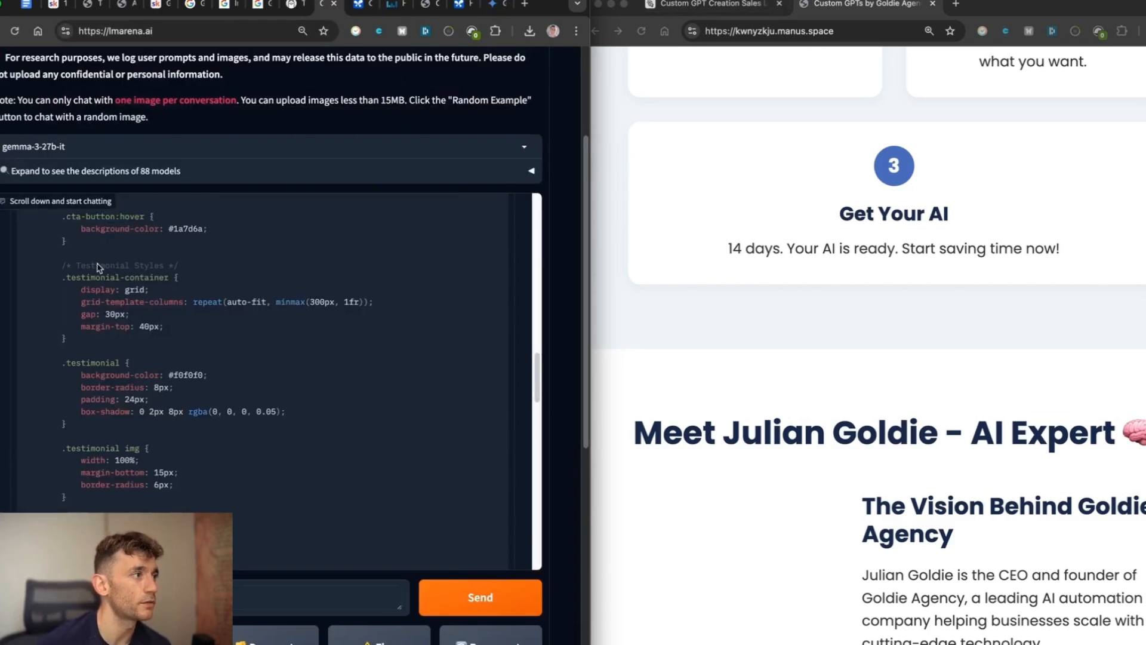
Step: Scroll through Gemma's code response in LMArena and copy the redesigned page code
scroll("down", 3)
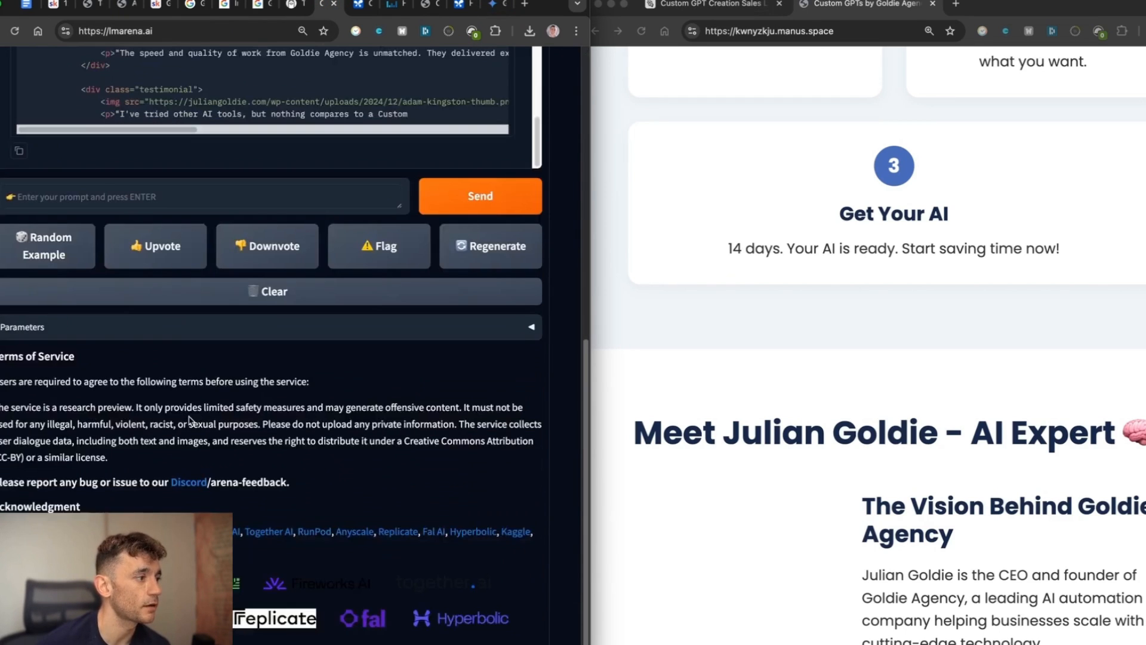
scroll("up", 3)
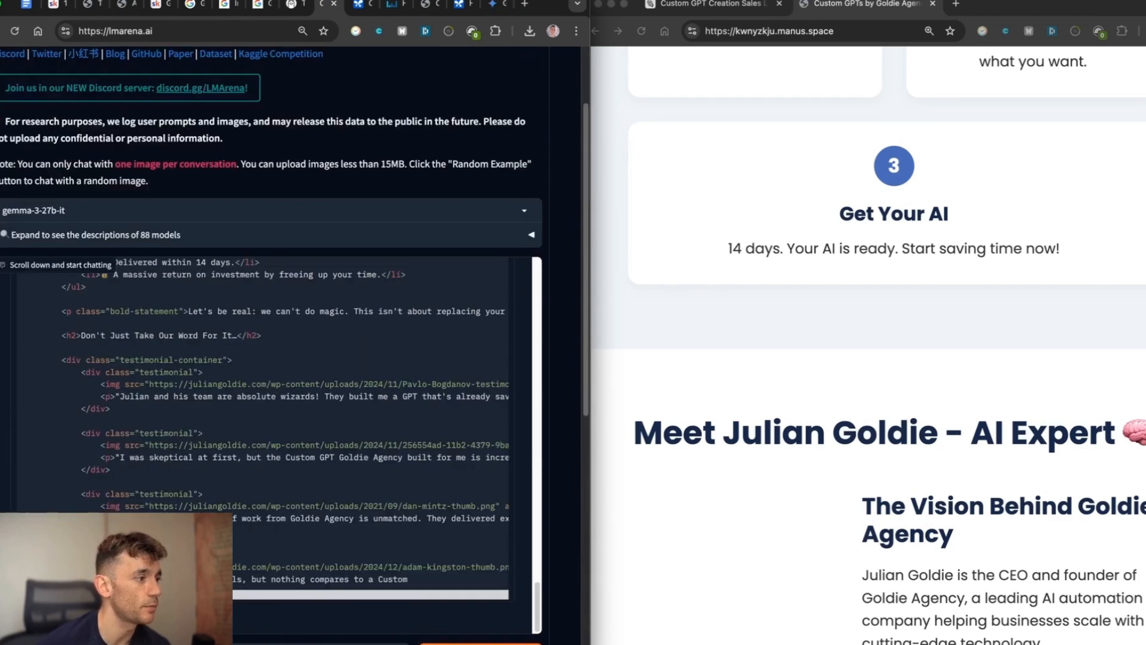
left_click(706, 4)
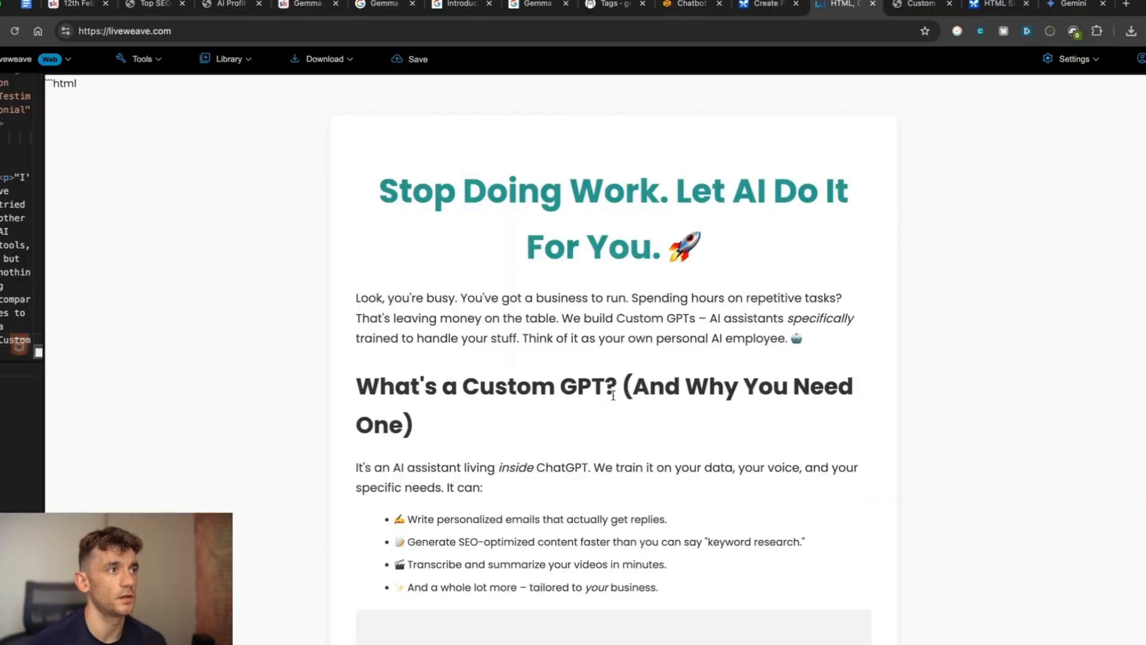
scroll("down", 3)
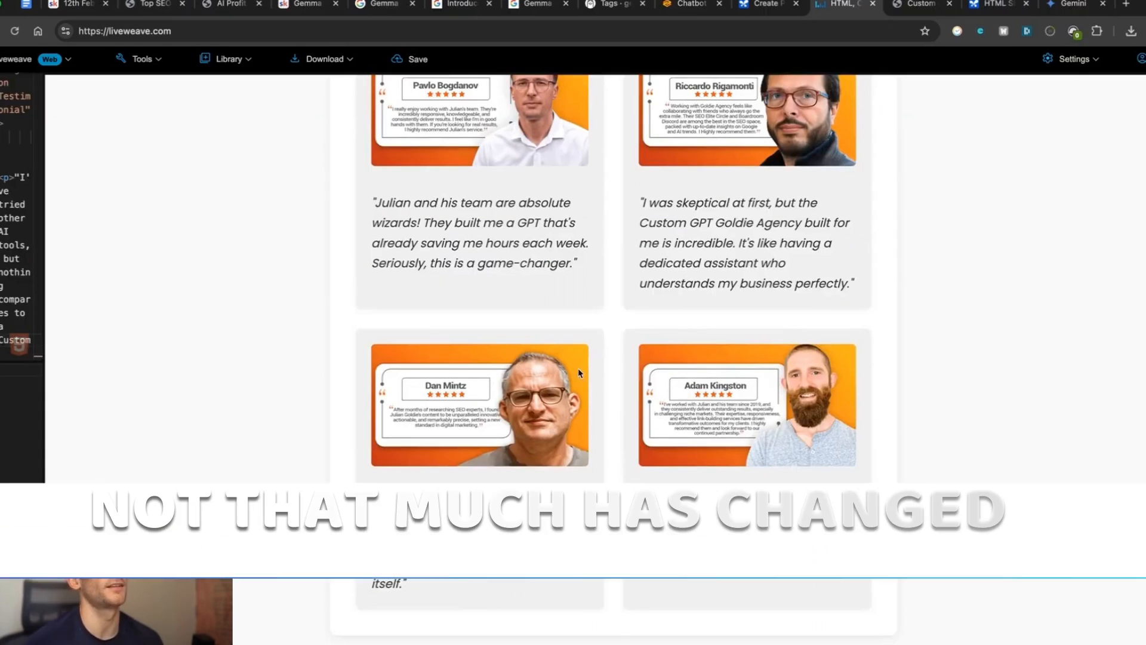
scroll("up", 3)
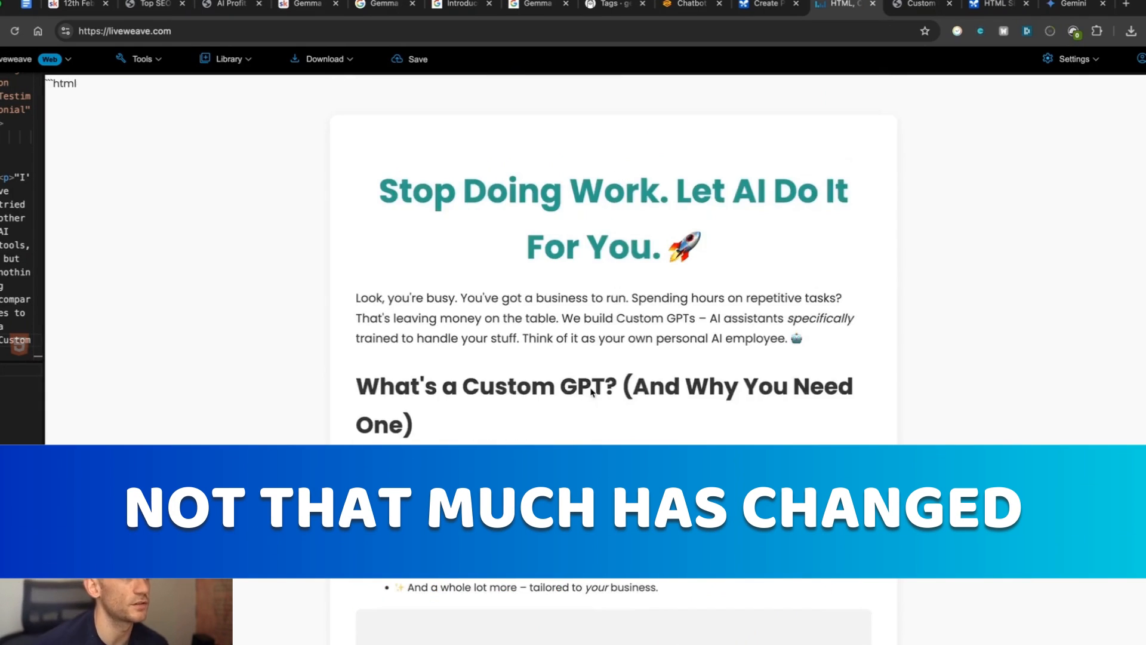
scroll("down", 3)
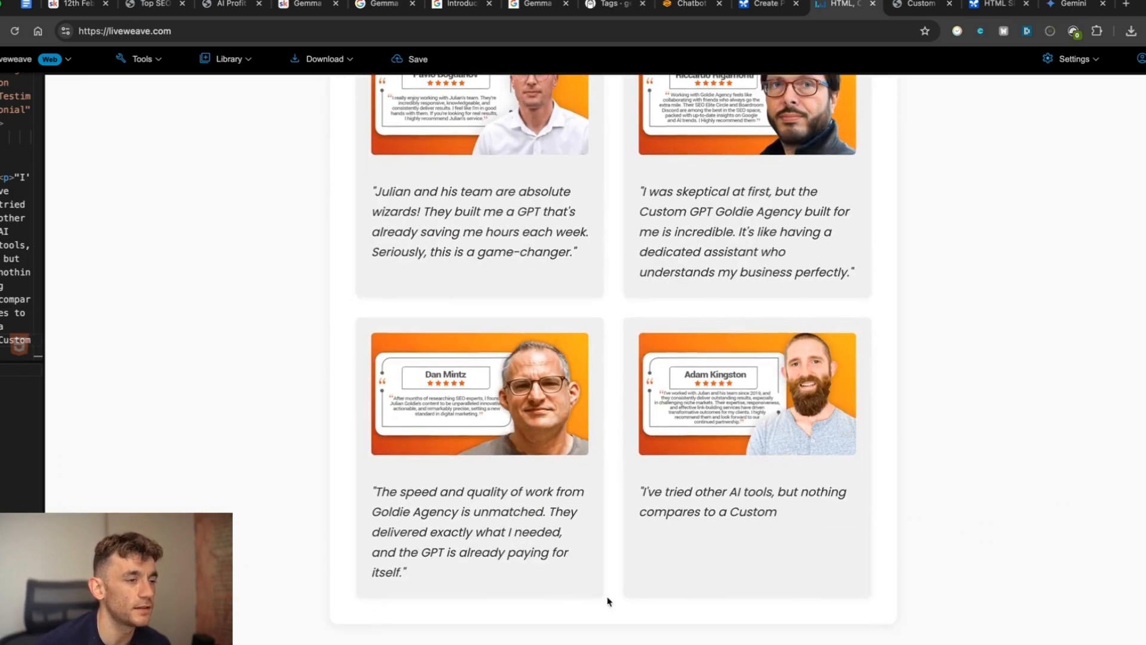
scroll("up", 3)
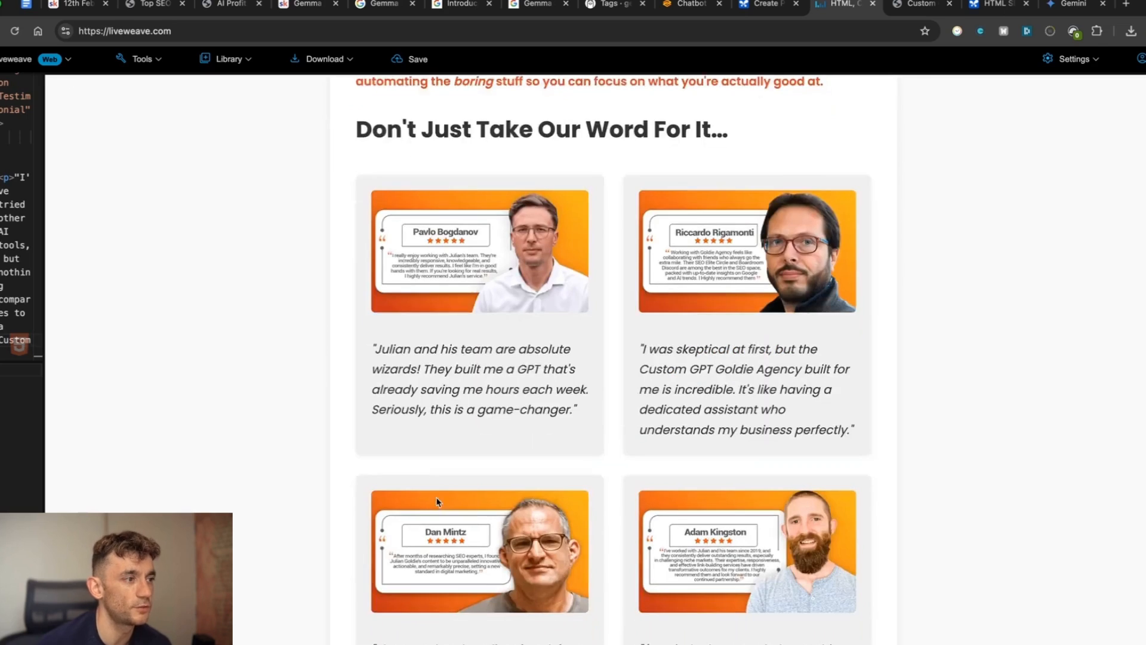
scroll("down", 3)
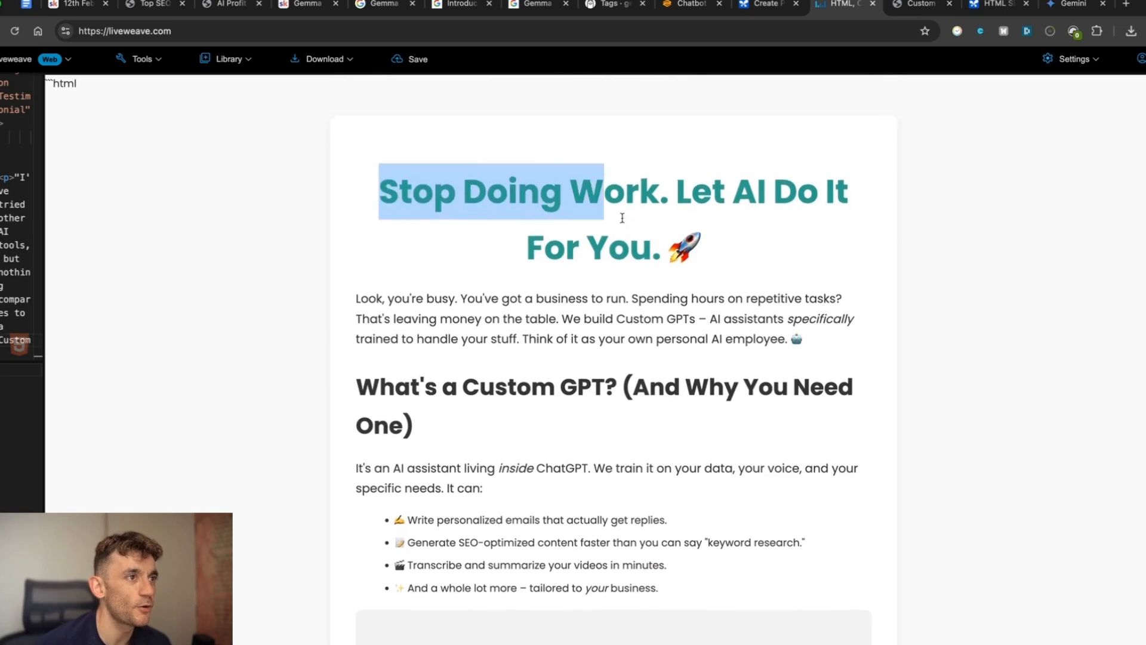
left_click(637, 455)
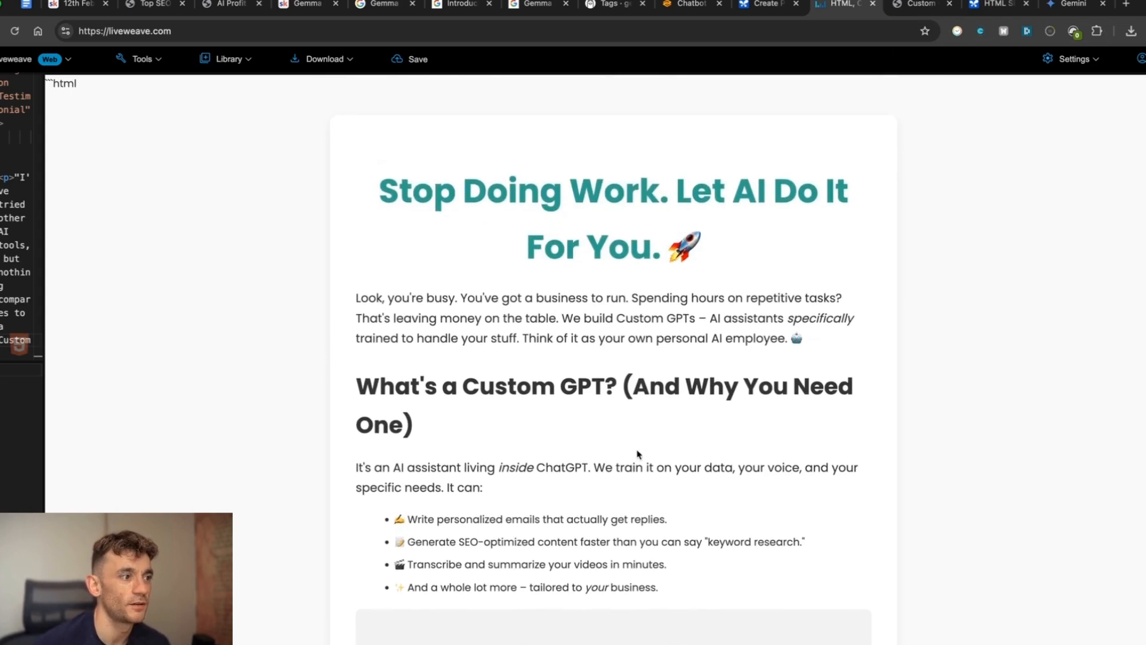
scroll("down", 3)
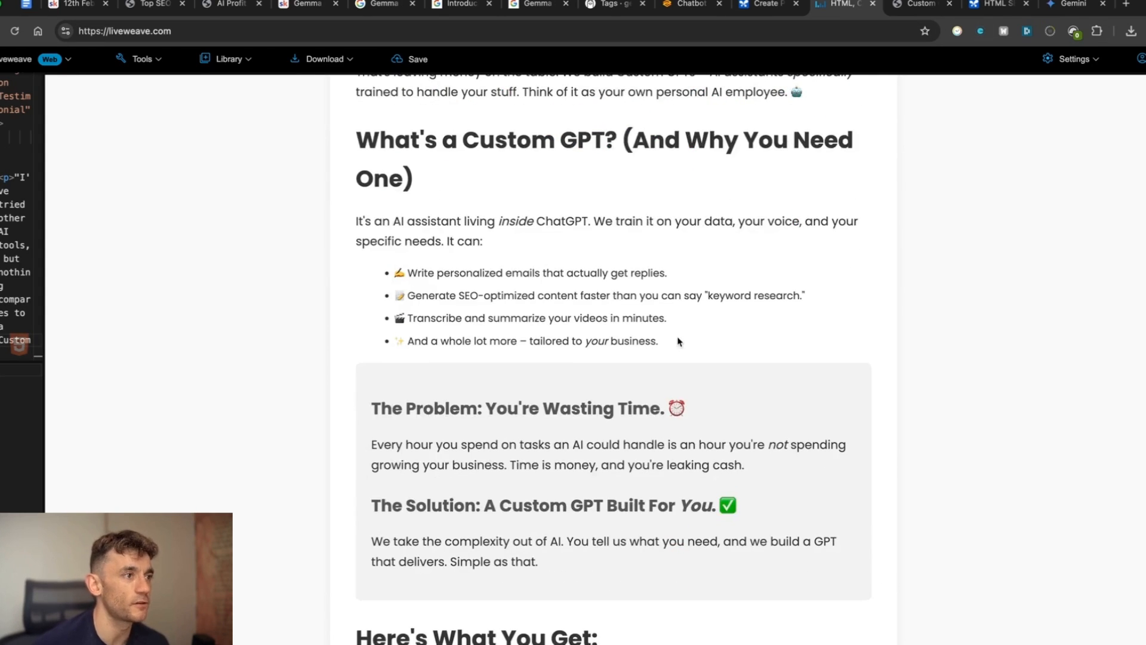
scroll("up", 3)
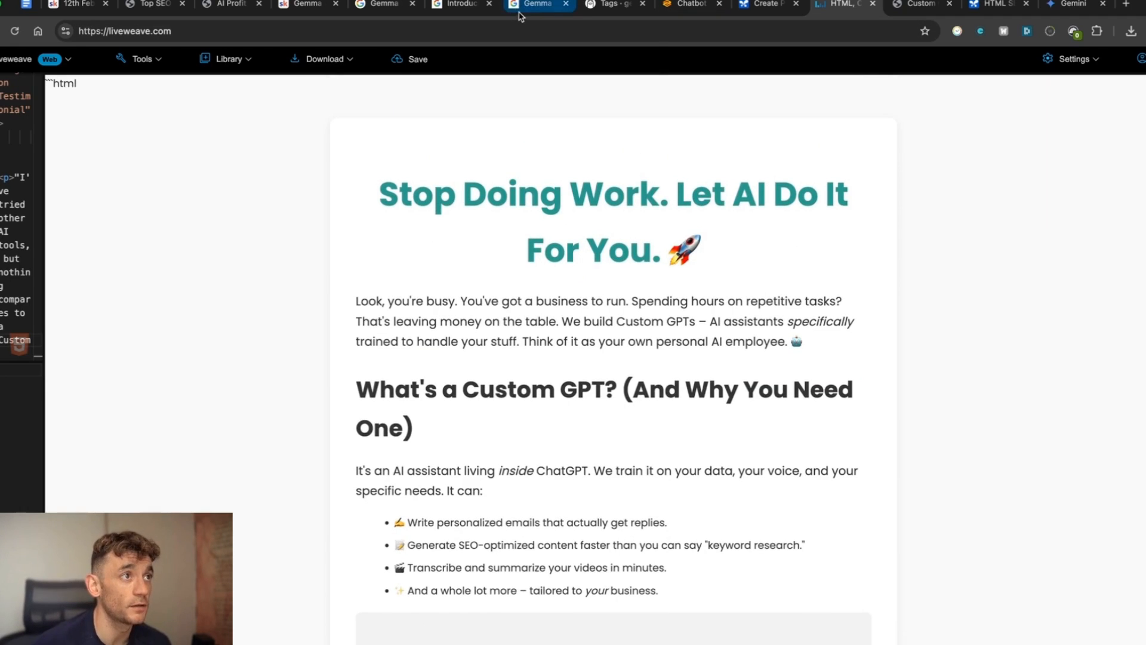
mouse_move(381, 5)
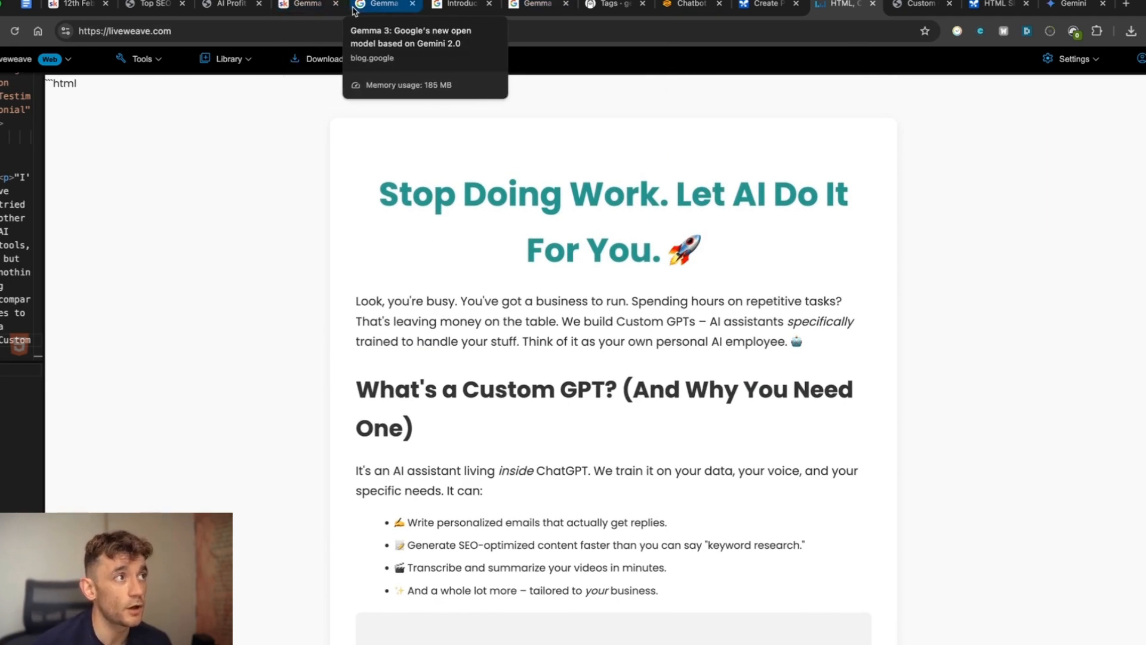
Step: Cycle through the Gemma 3 blog, Manus page and AI Studio tabs, ending on LM Arena
left_click(377, 4)
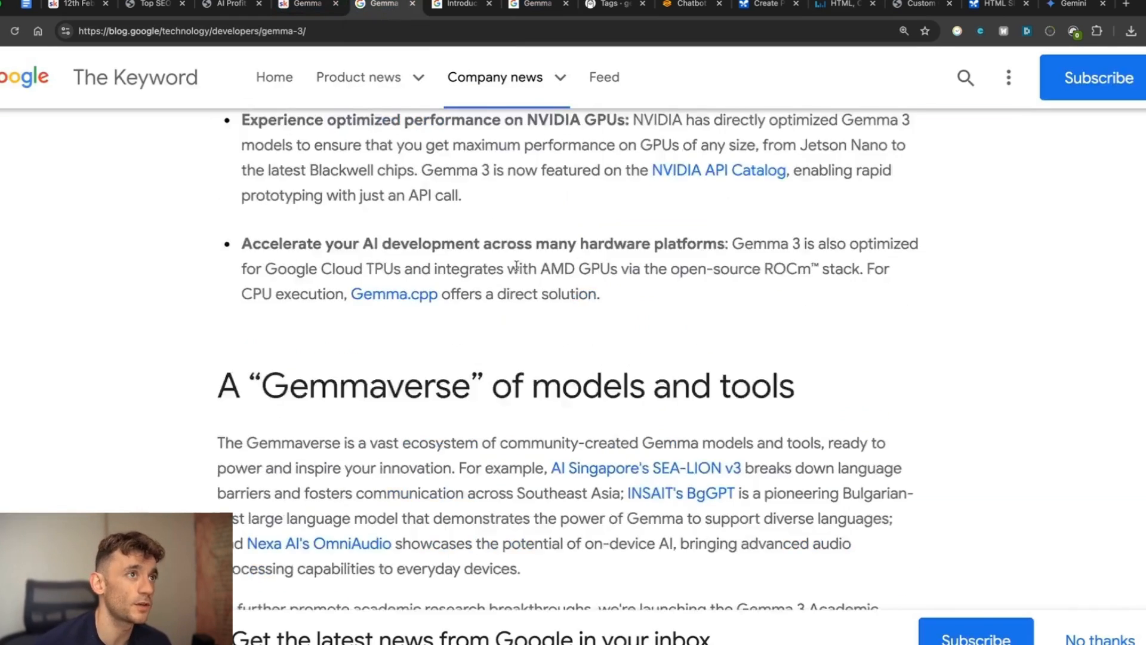
scroll("up", 3)
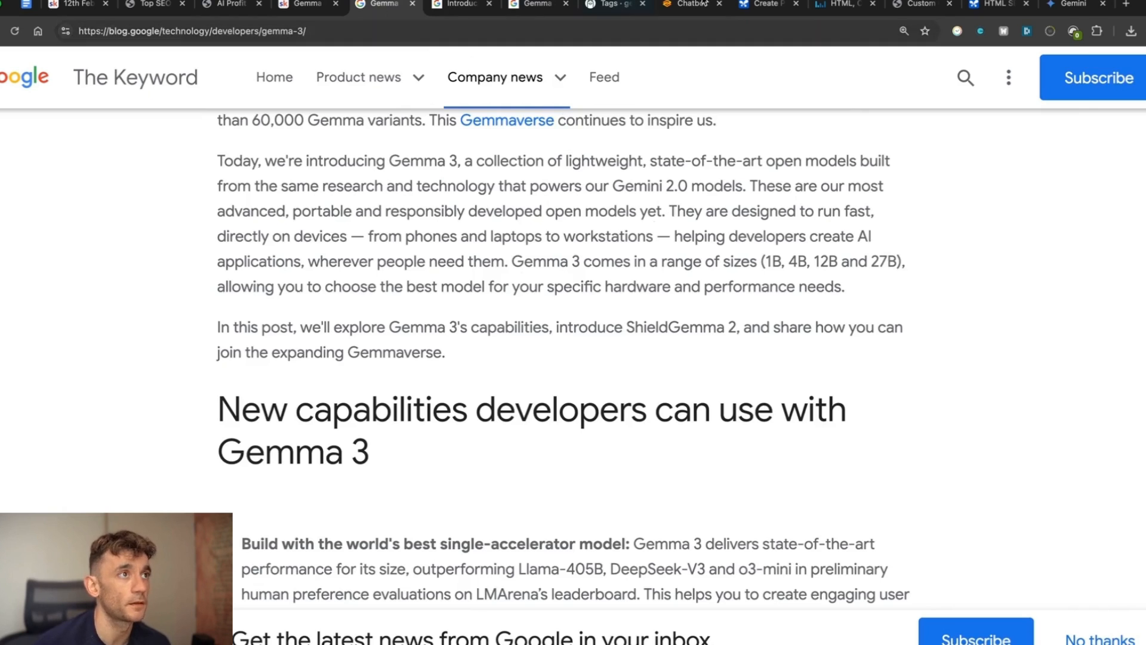
left_click(994, 4)
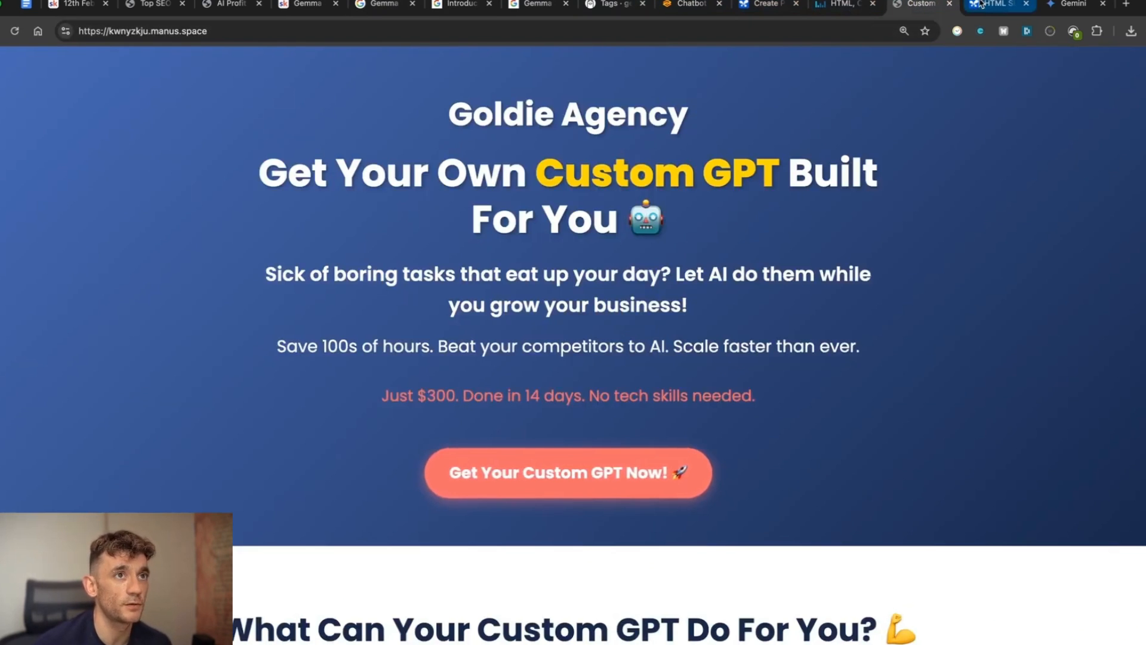
left_click(996, 4)
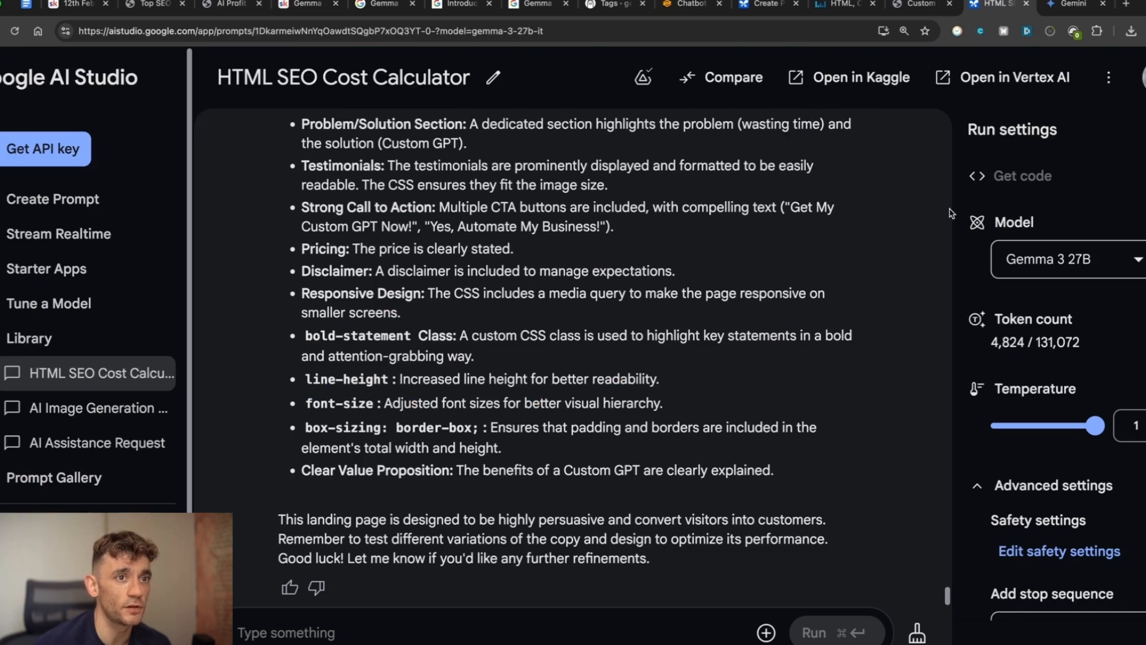
mouse_move(532, 395)
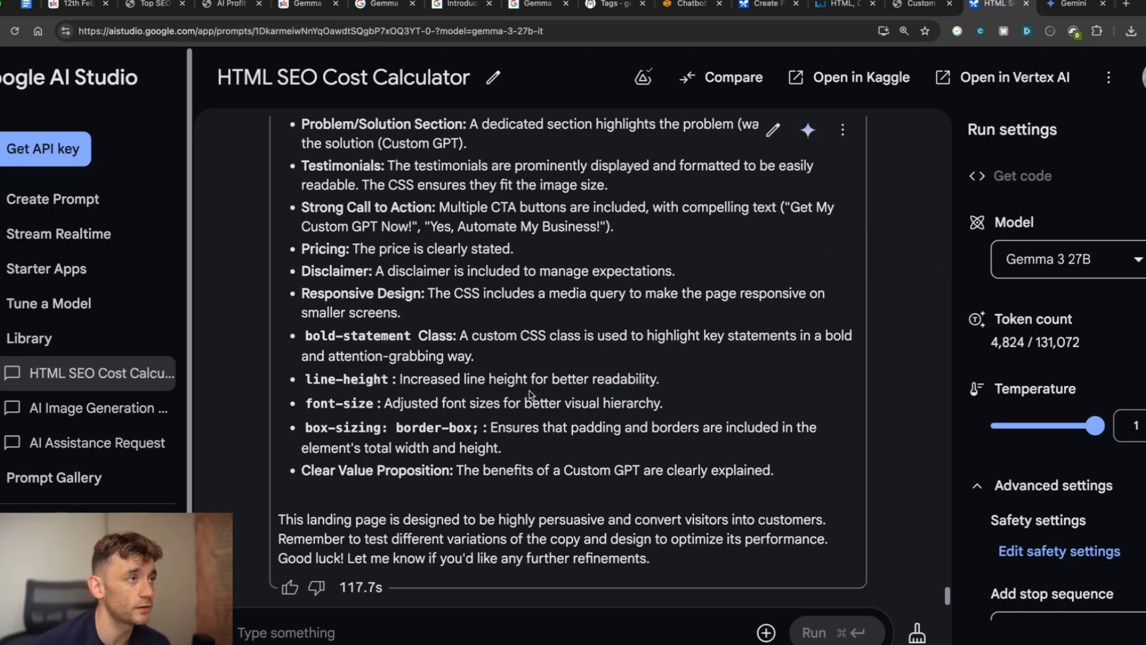
left_click(690, 4)
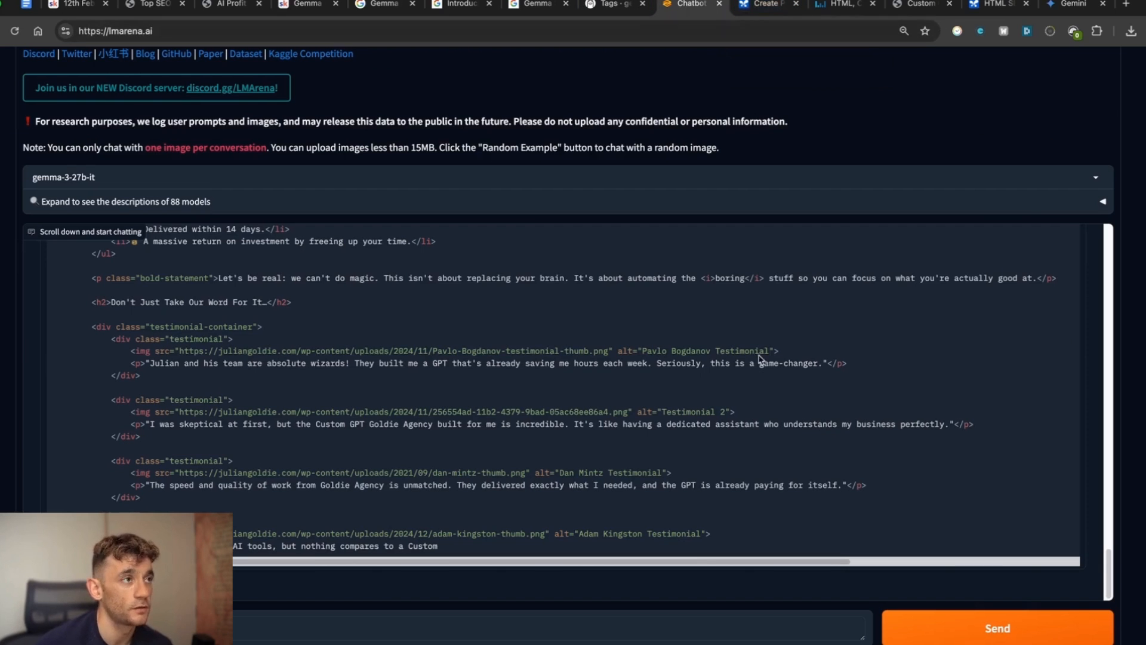
scroll("up", 3)
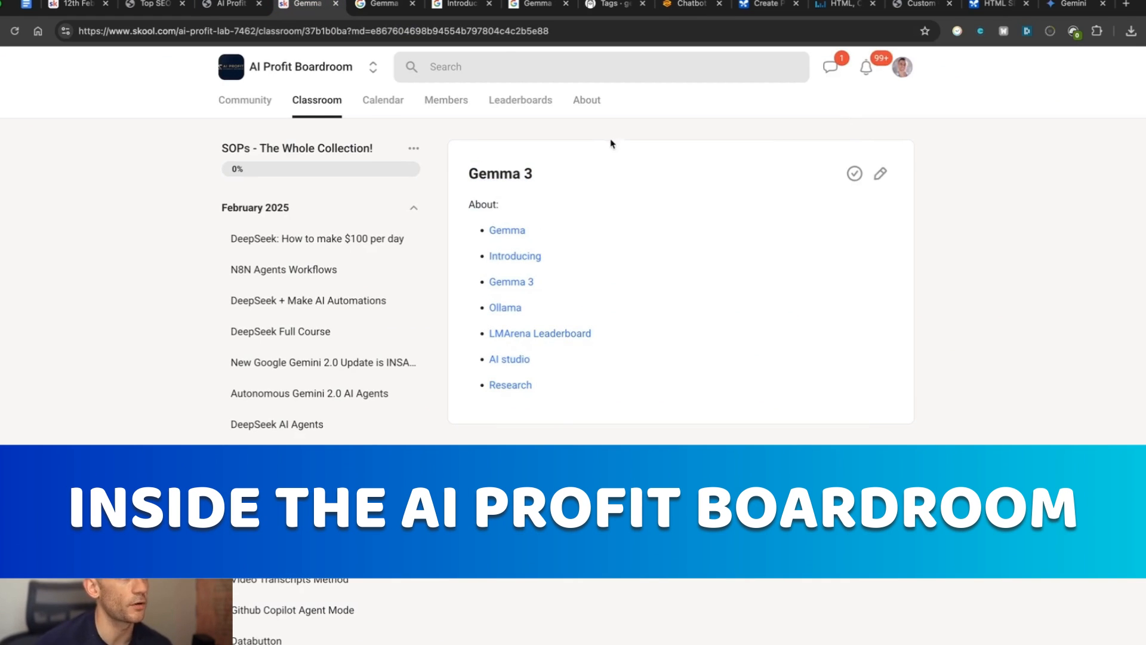
Step: Open the Manus AI Course from the Classroom sidebar and scroll through it
scroll("down", 3)
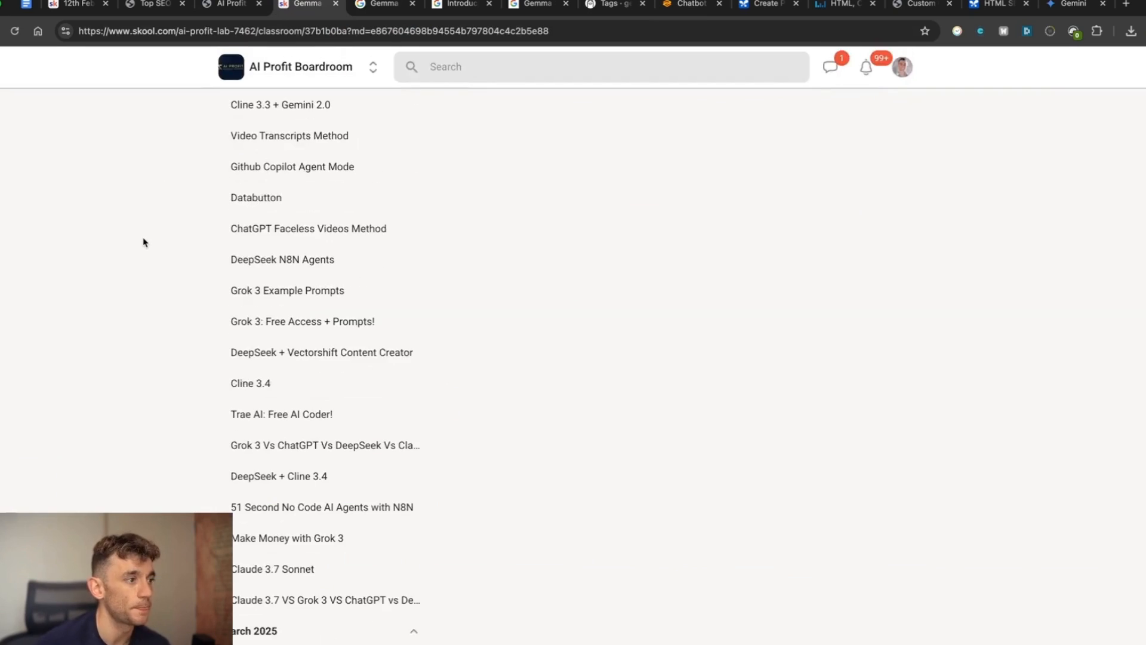
scroll("down", 3)
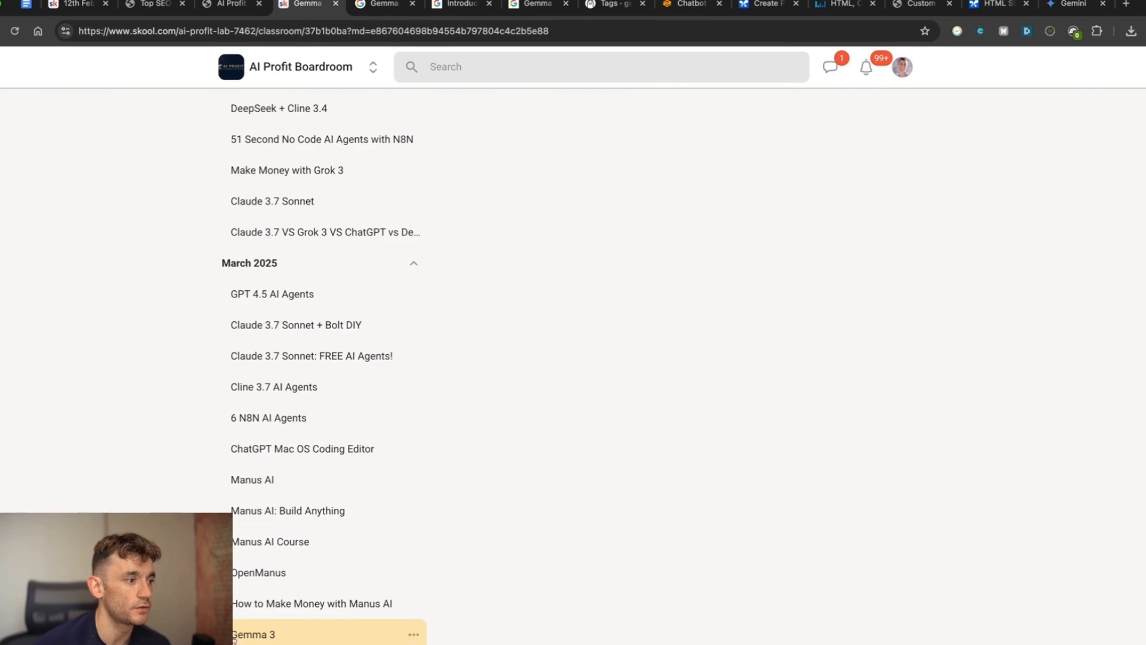
left_click(270, 541)
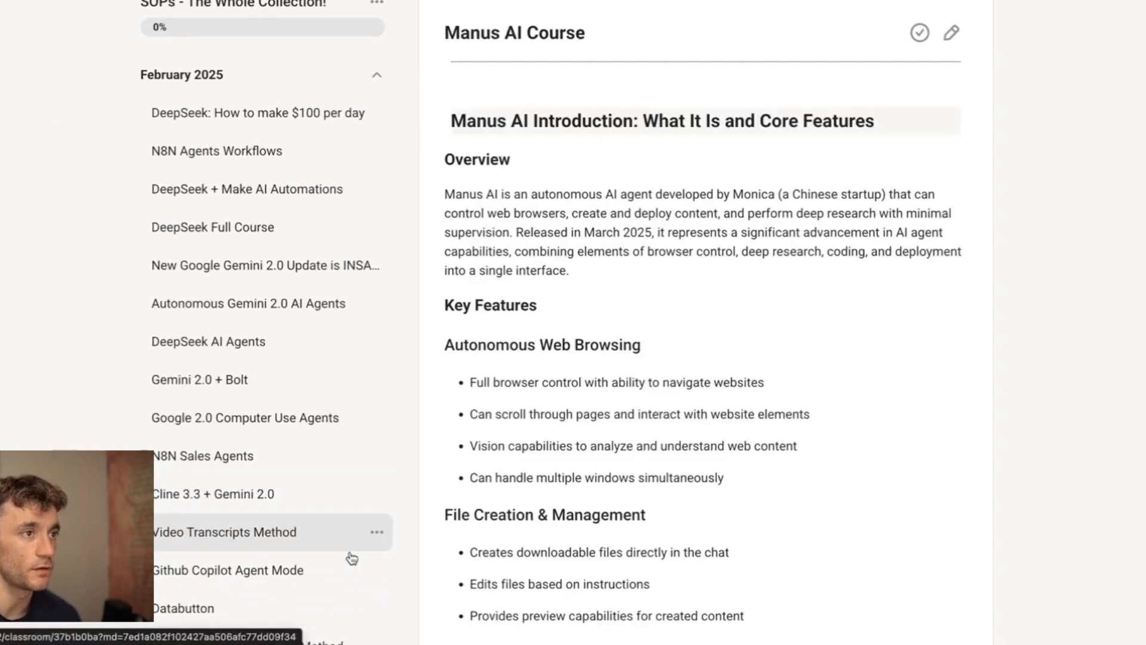
scroll("down", 3)
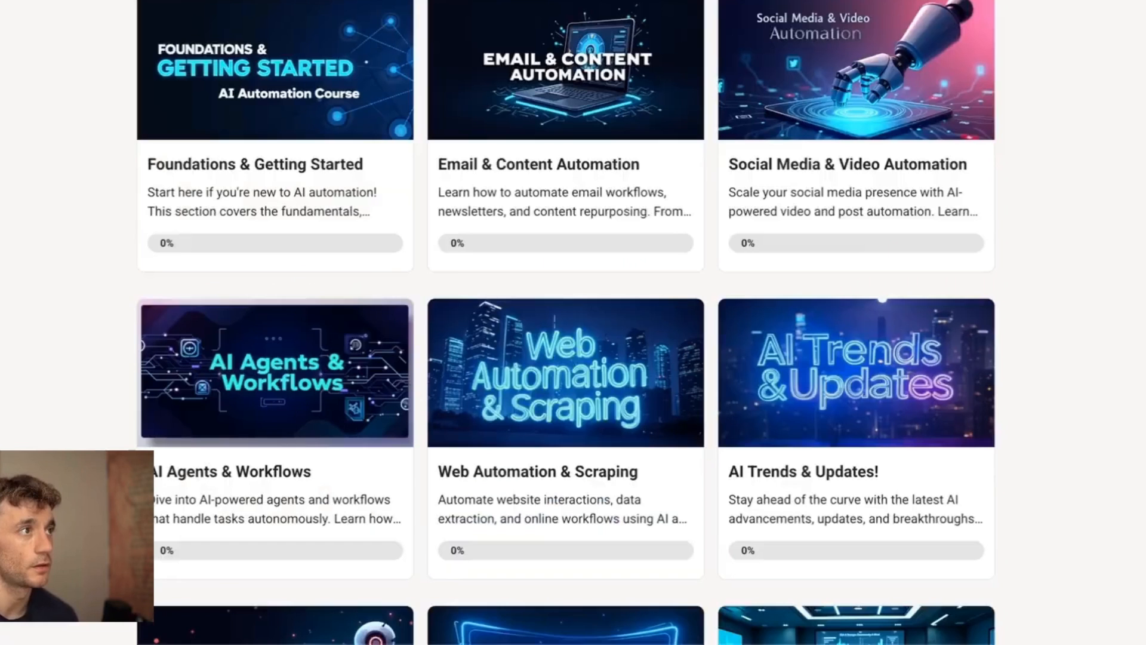
scroll("down", 3)
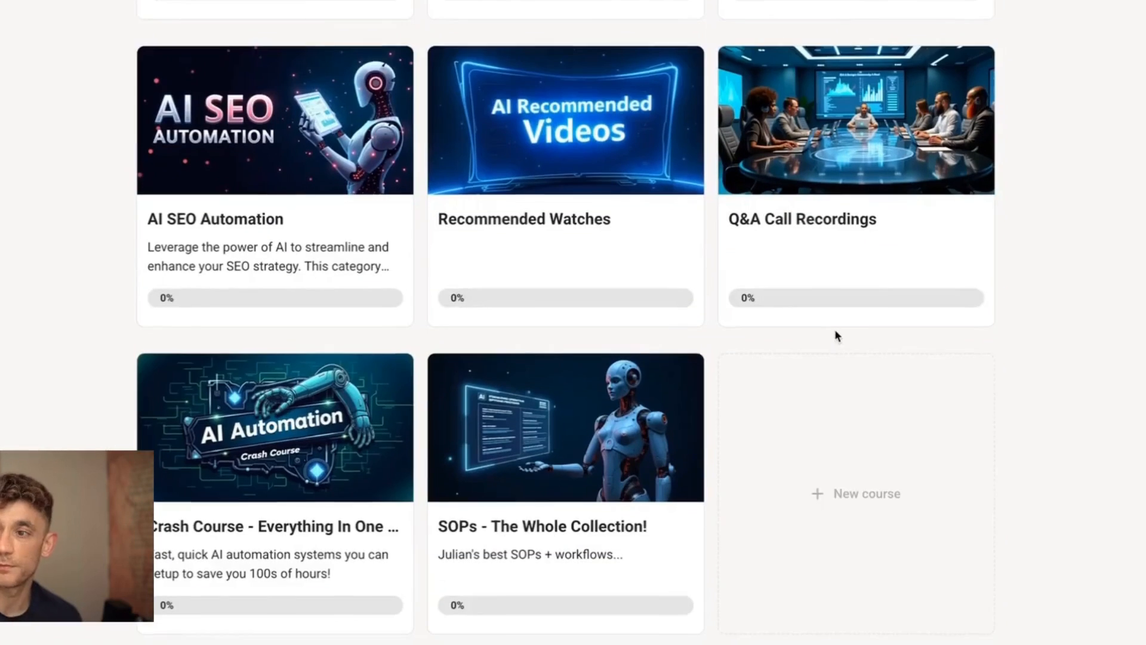
scroll("up", 3)
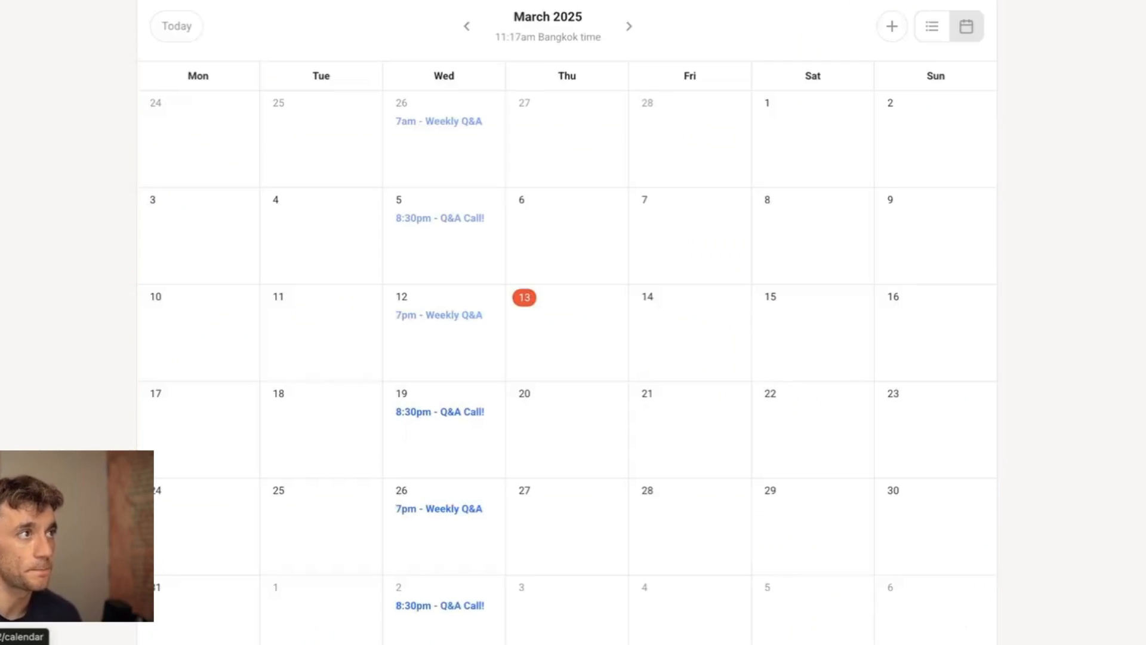
mouse_move(395, 245)
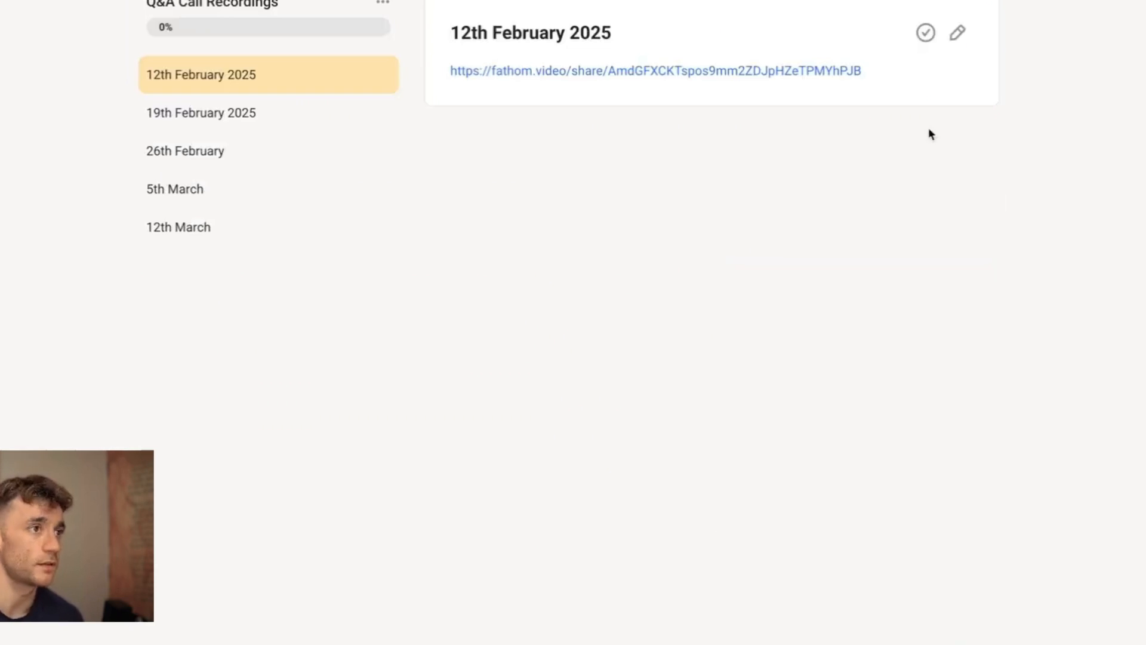
Step: Open the 19th and 26th February 2025 Q&A call recordings
left_click(202, 113)
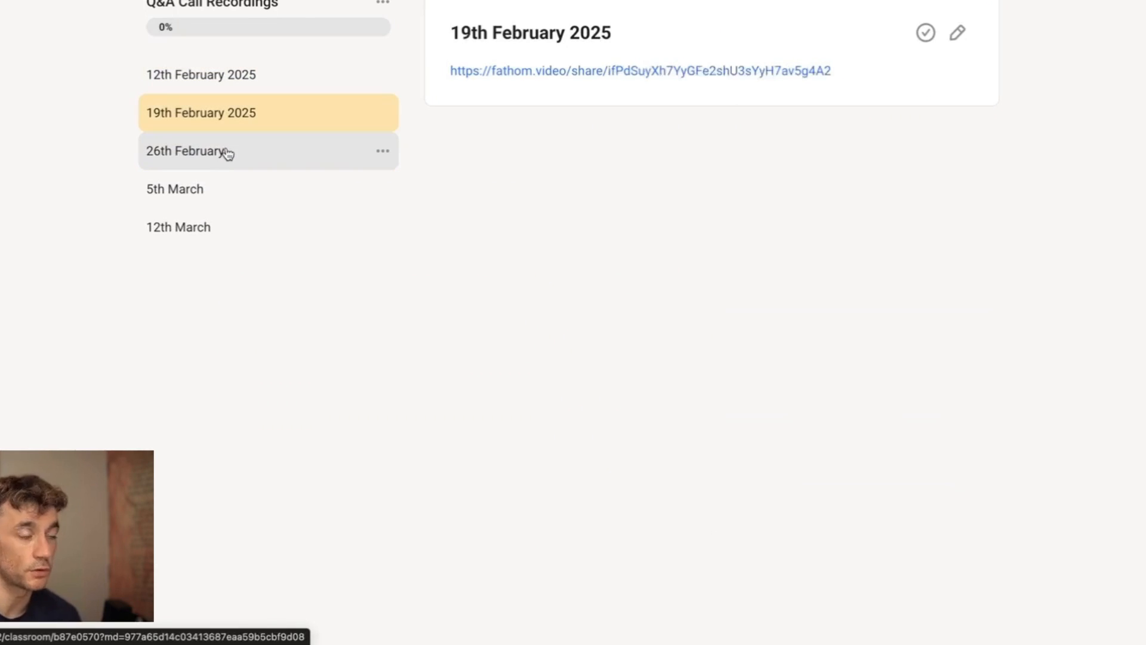
left_click(205, 151)
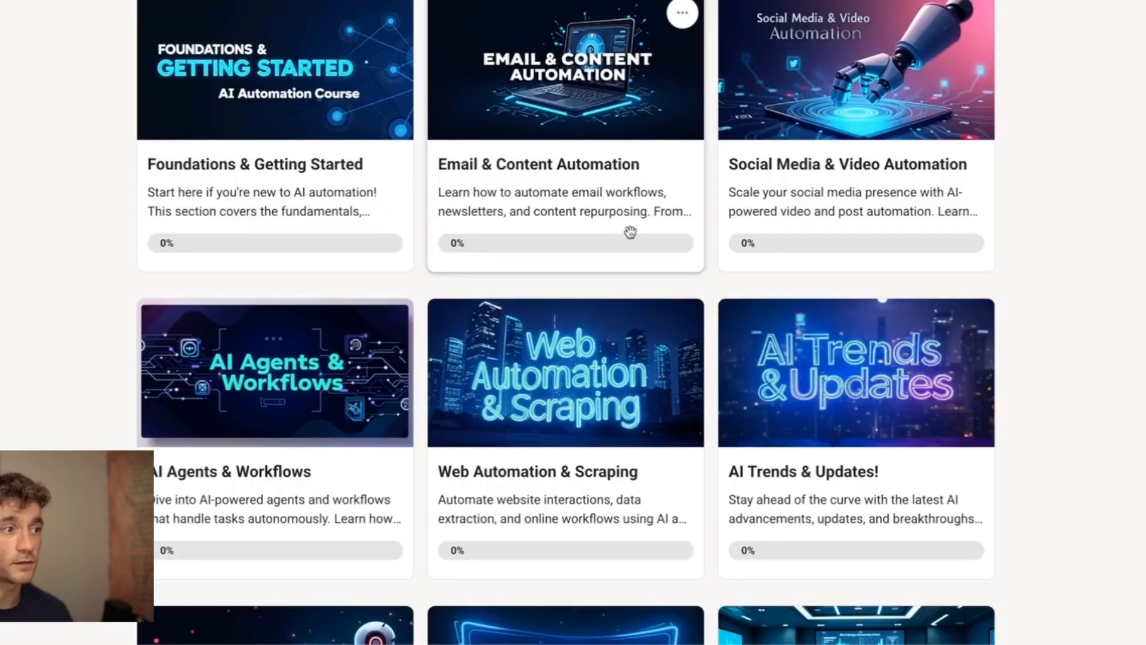
scroll("down", 3)
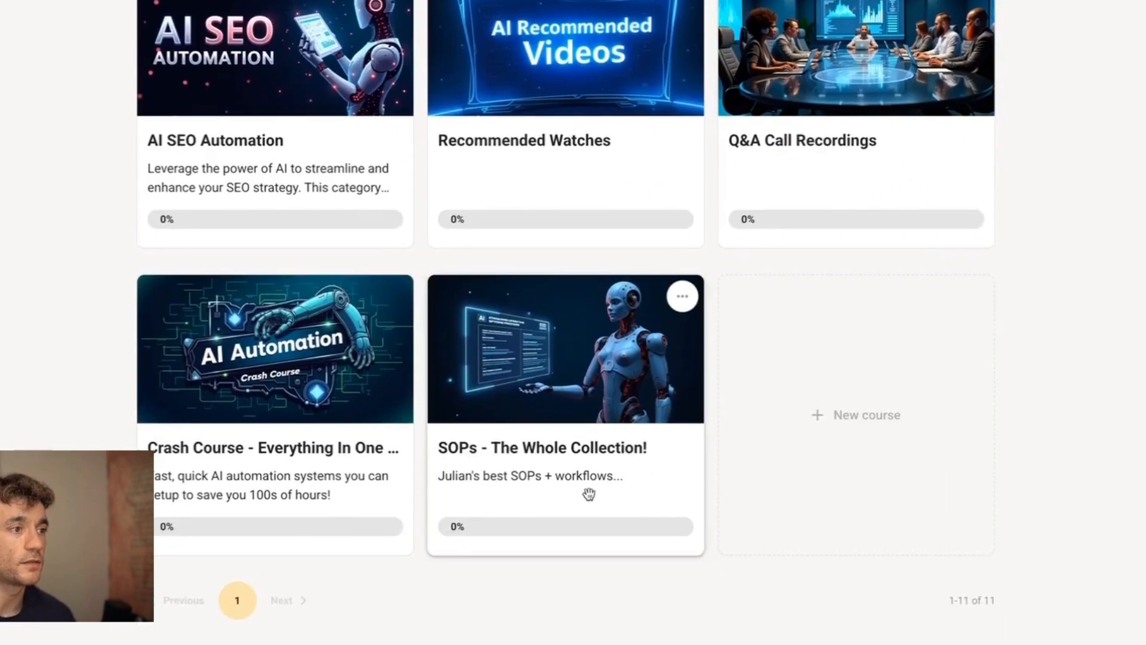
mouse_move(428, 447)
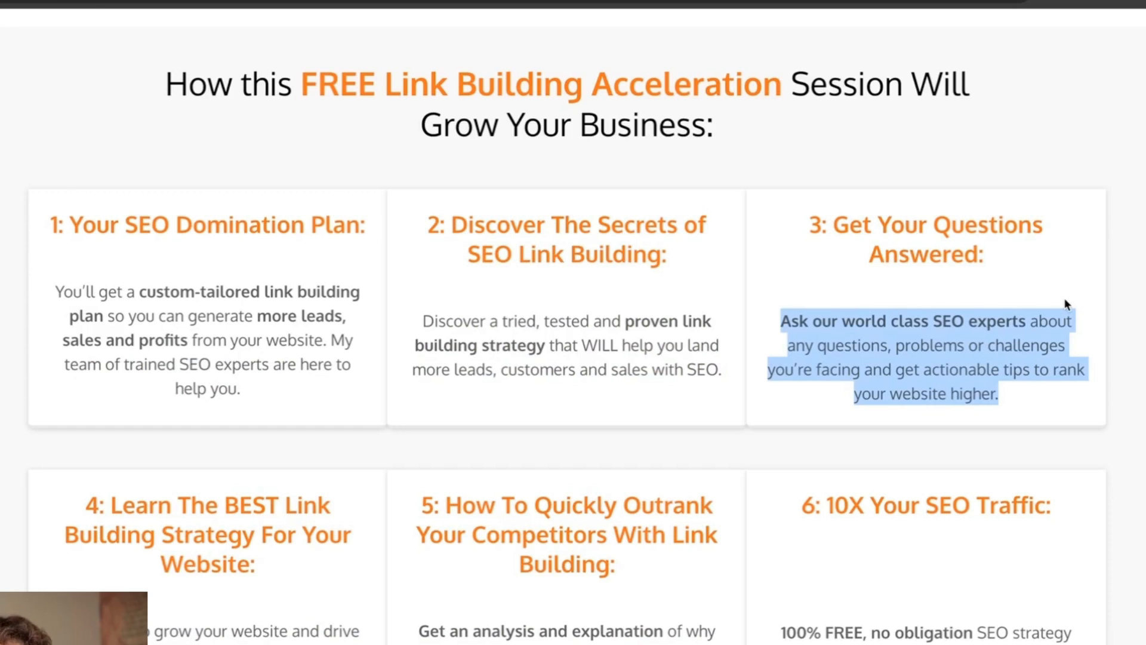
Step: Scroll down the SEO session page's benefits and testimonials, then back to the top
scroll("down", 3)
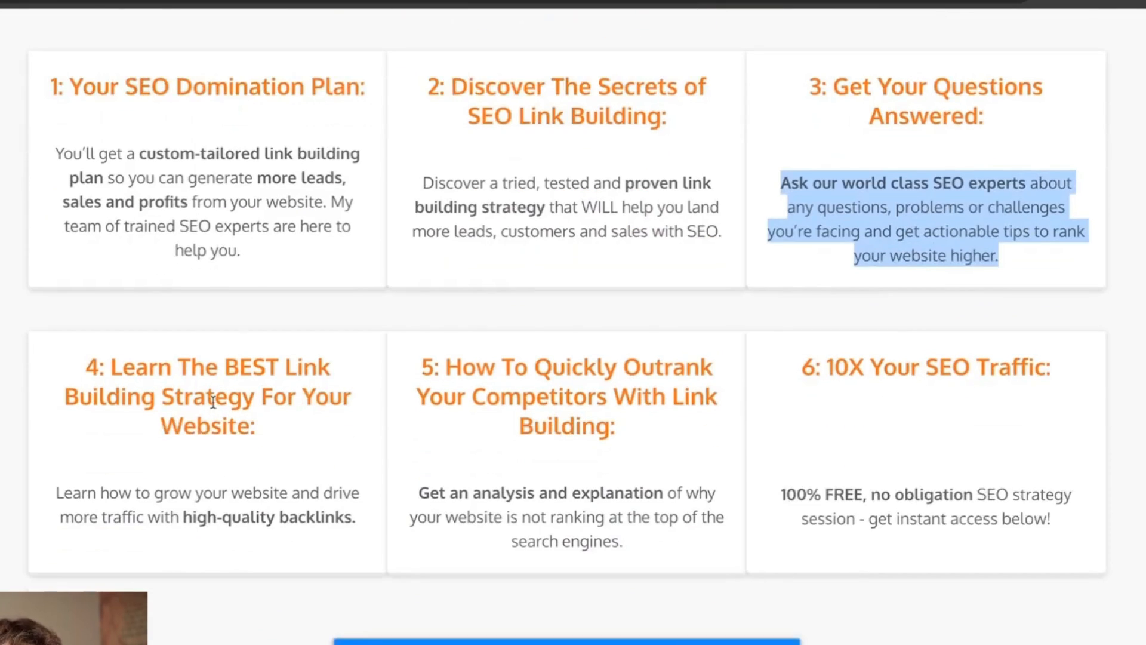
scroll("down", 3)
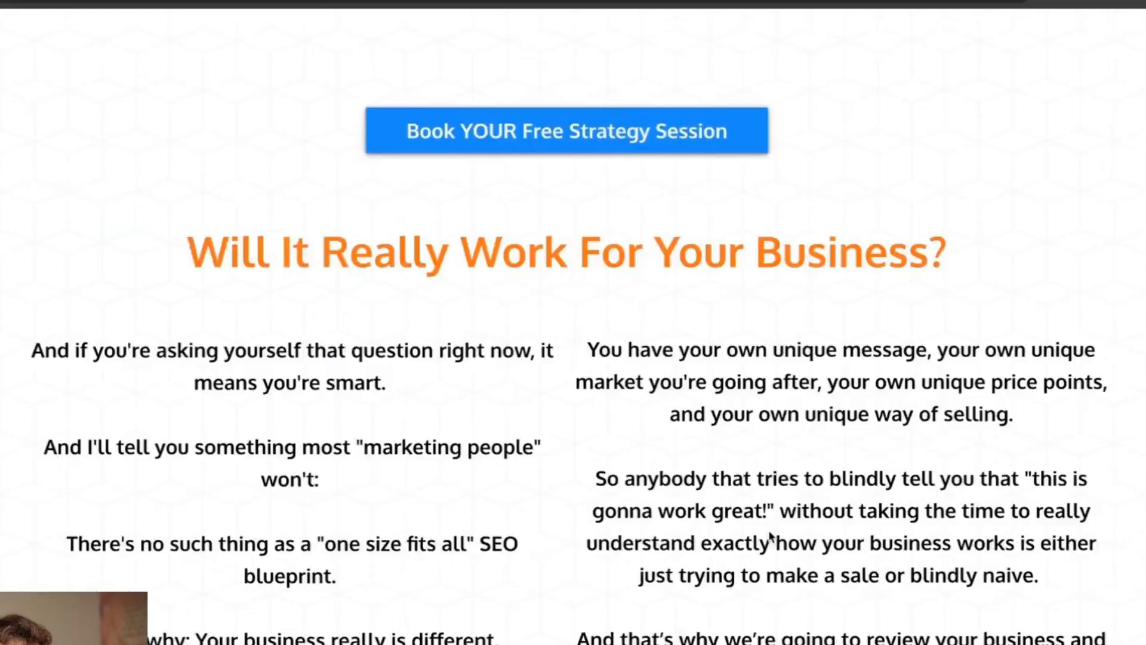
scroll("down", 3)
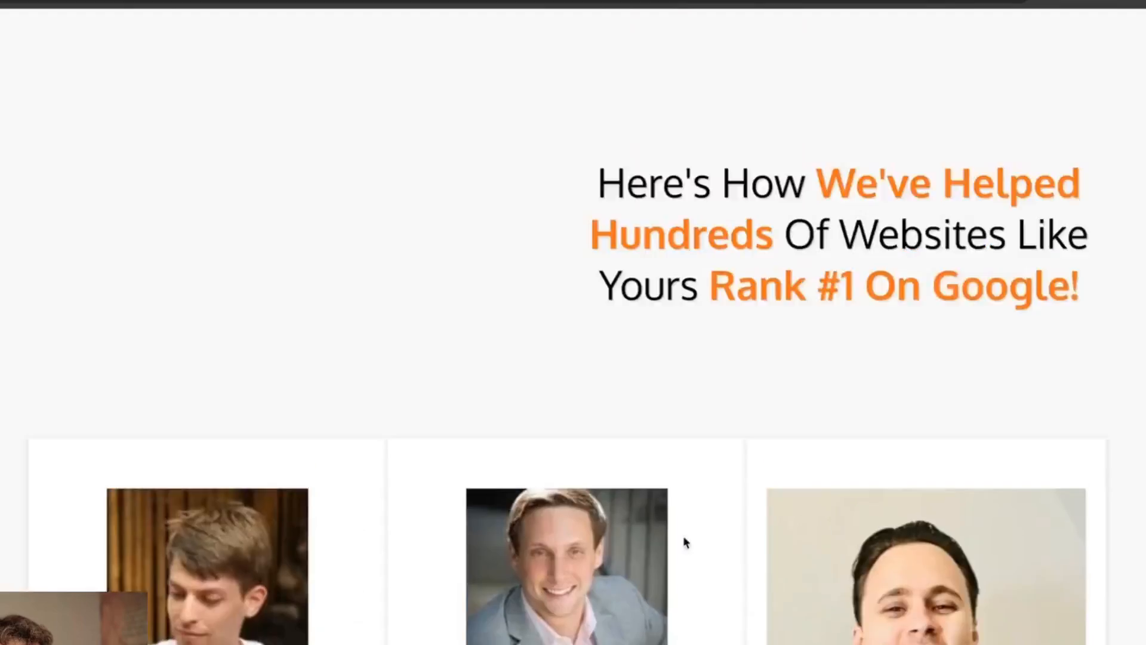
scroll("up", 3)
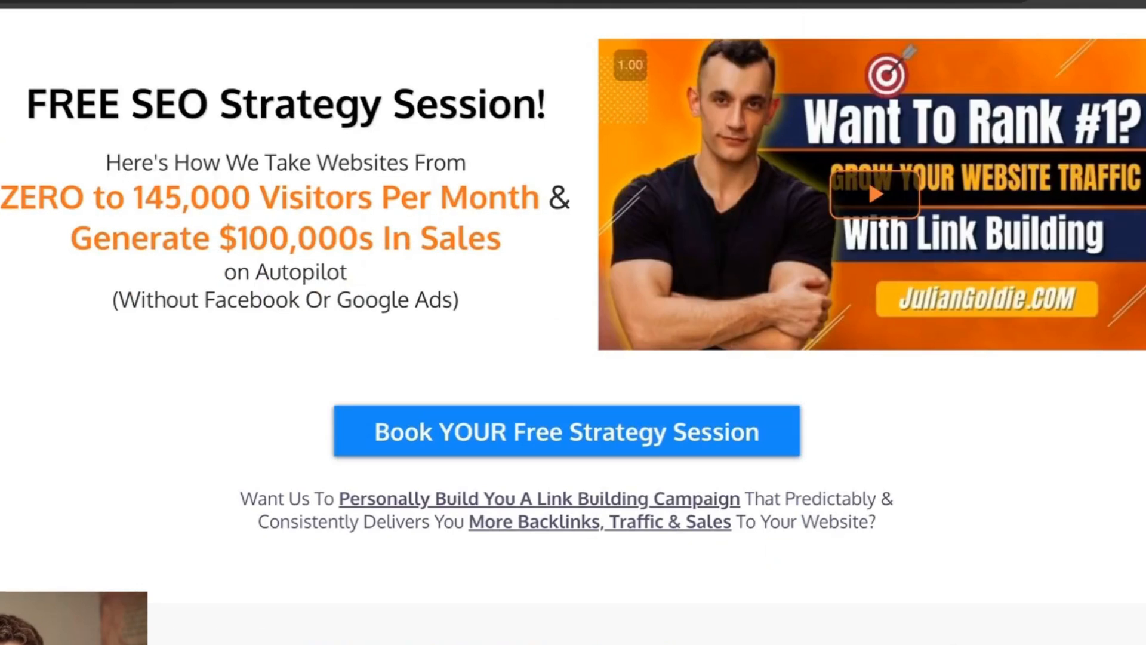